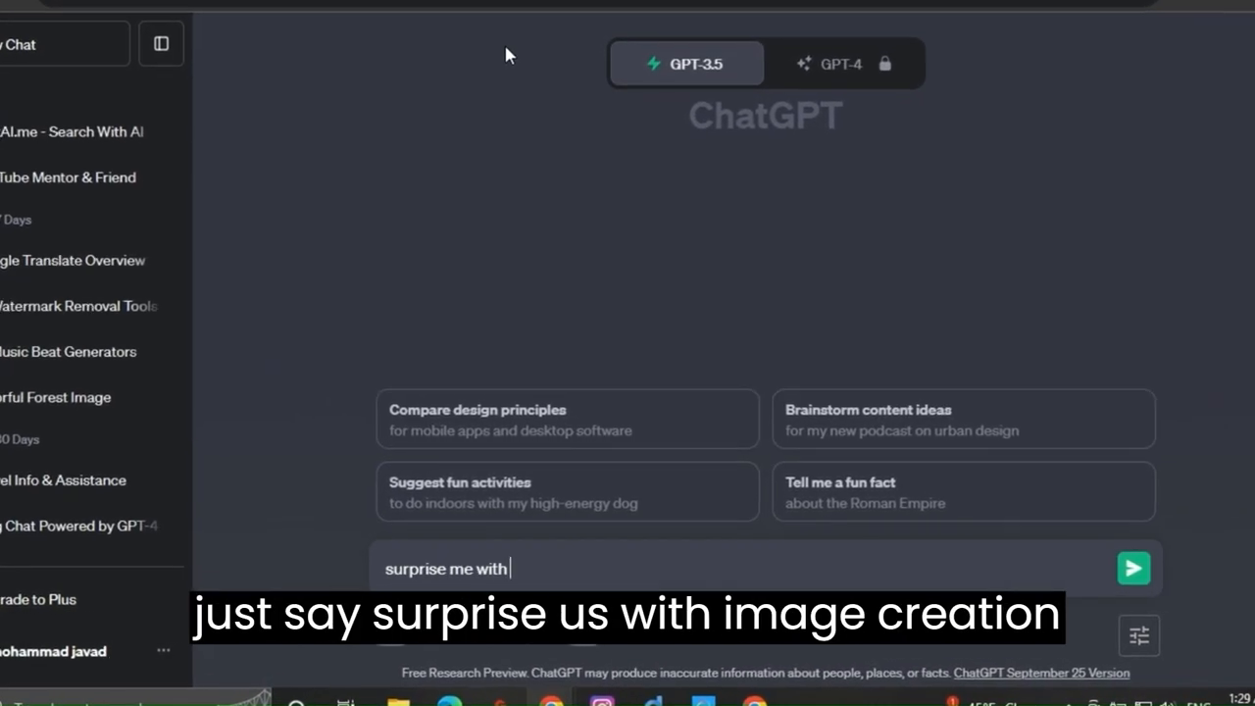
# Step: Ask ChatGPT to 'surprise me with a image creation prompt' and read its neon cityscape reply
pyautogui.write('a')
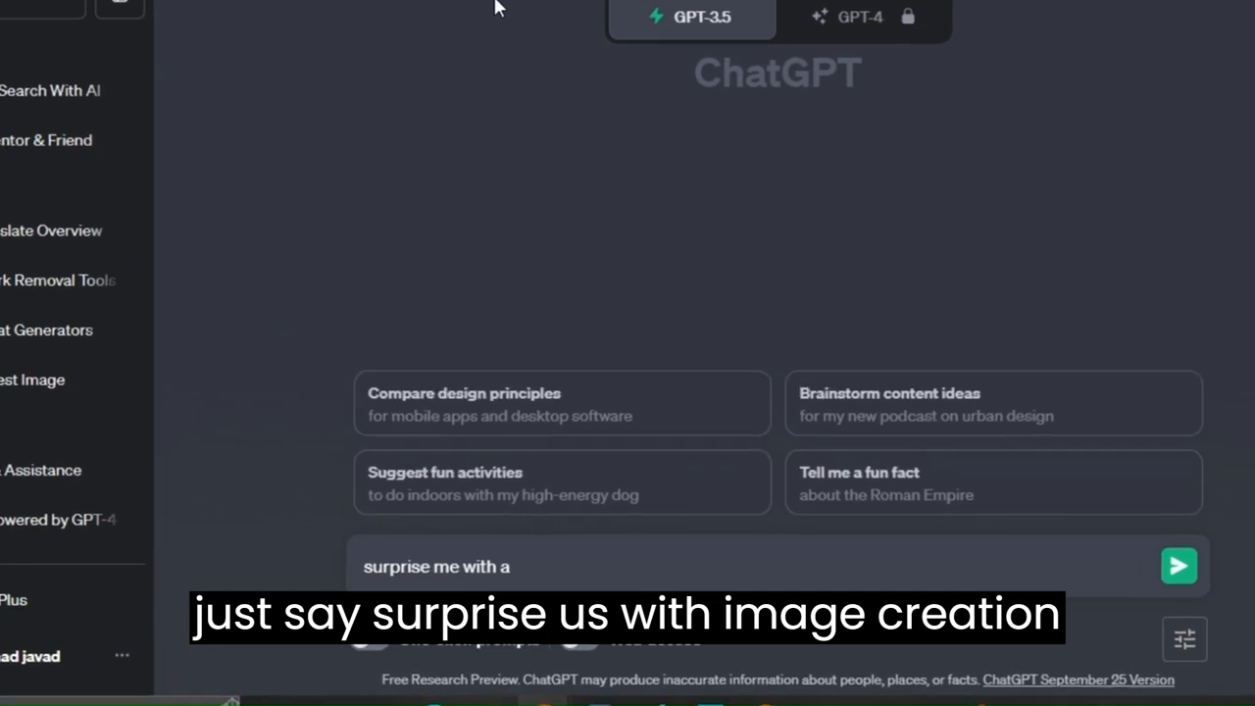
pyautogui.write('image creation pr')
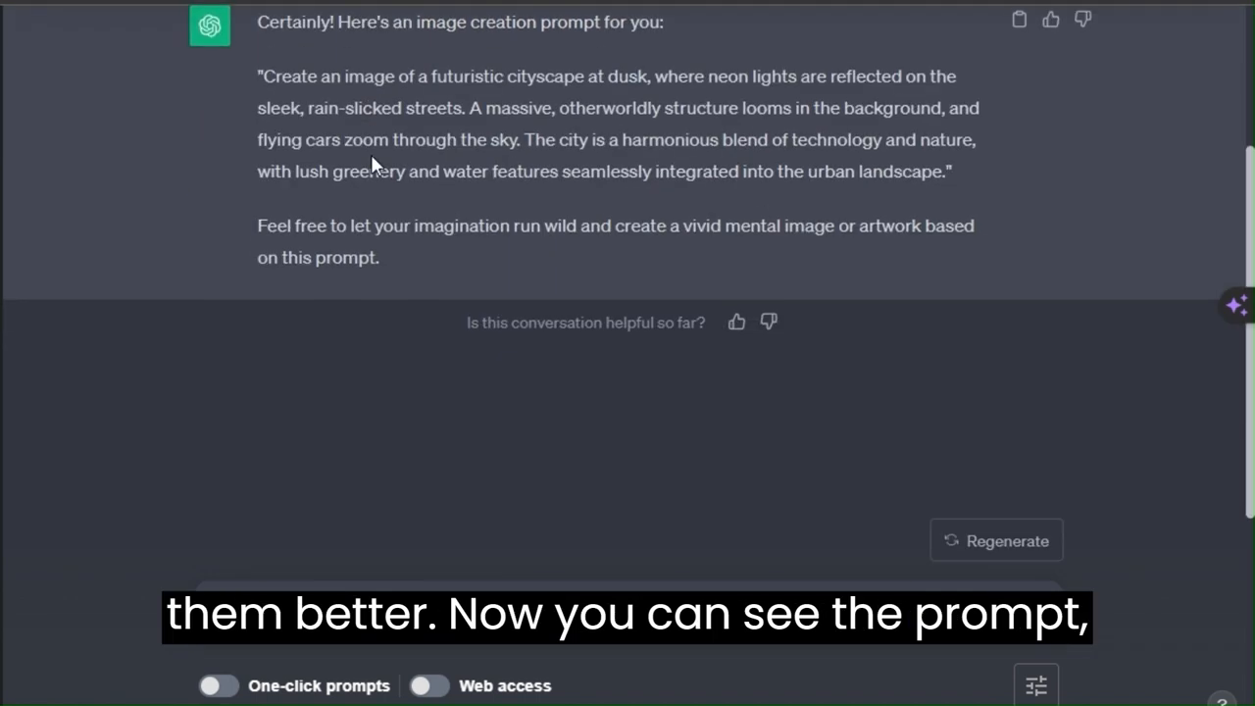
pyautogui.scroll(3)
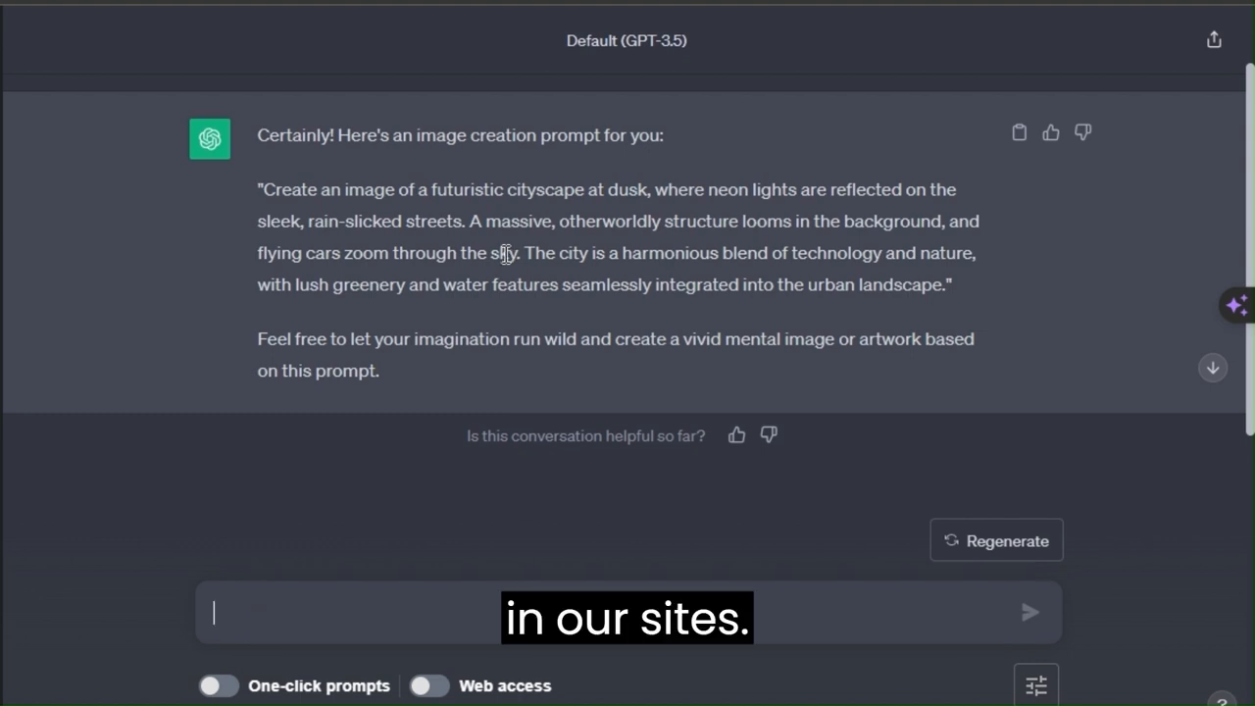
pyautogui.click(317, 15)
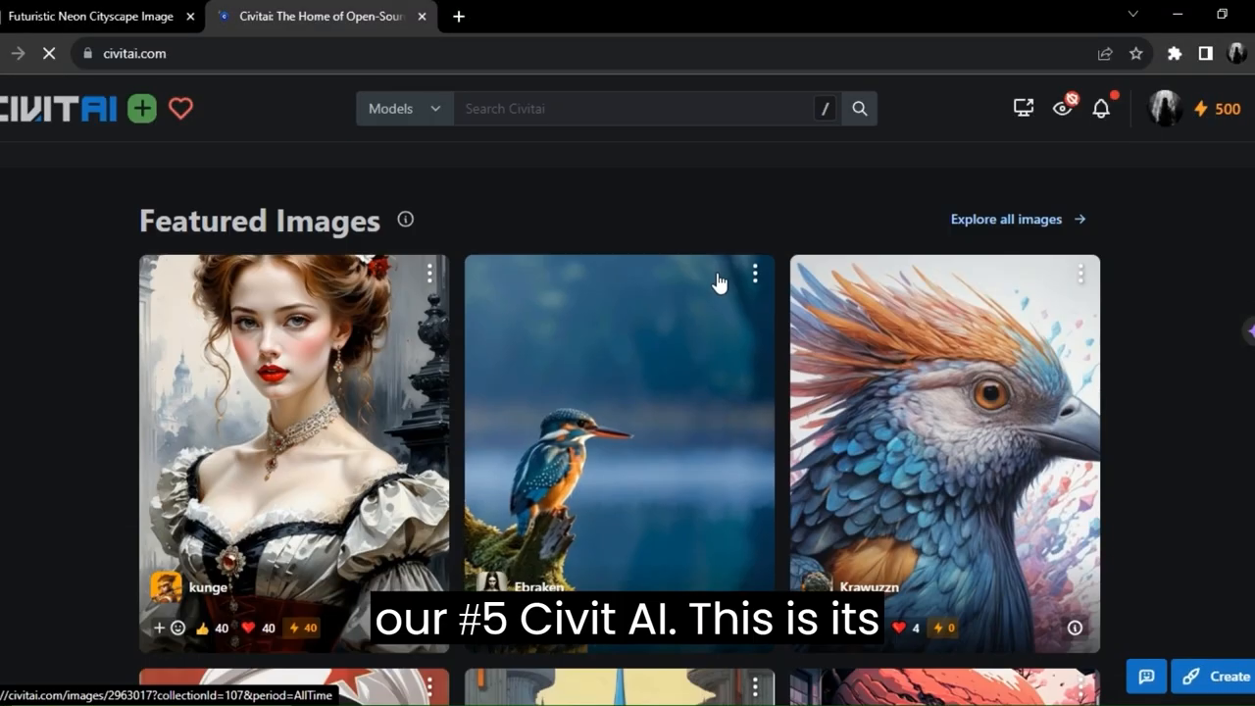
# Step: Browse Civitai's featured images and view one post's epiCPhotoGasm prompt and generation data
pyautogui.scroll(-3)
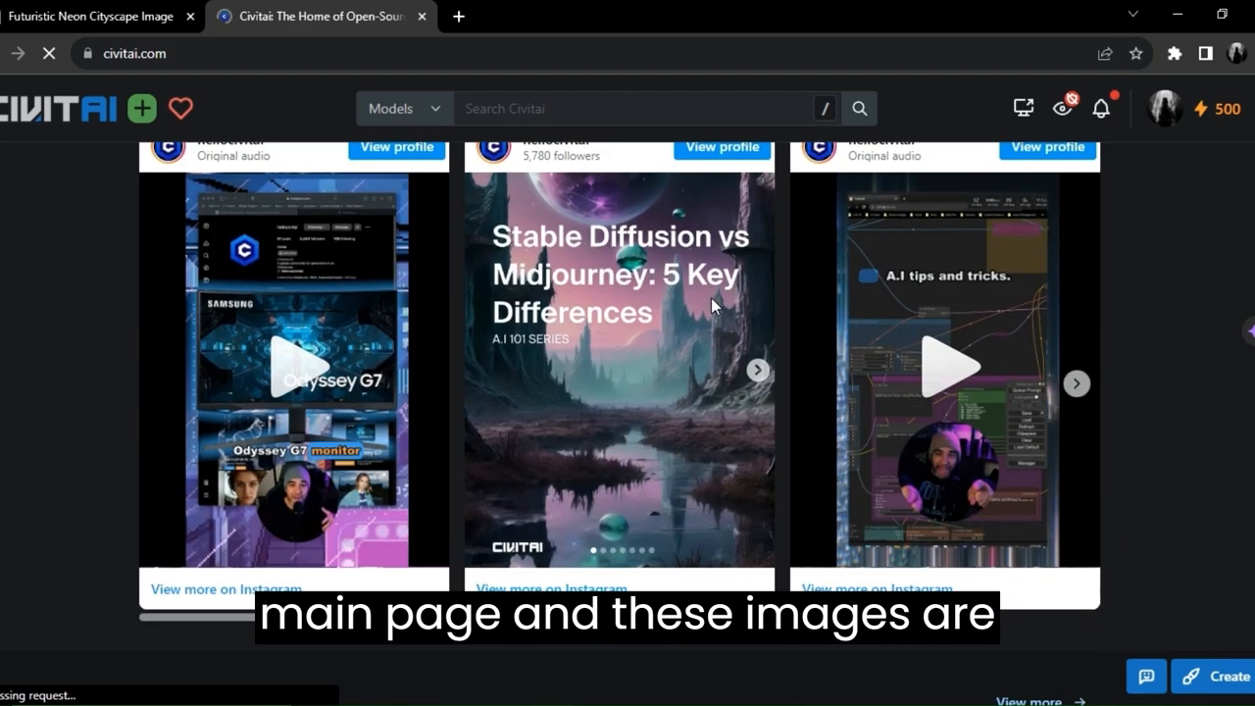
pyautogui.scroll(-3)
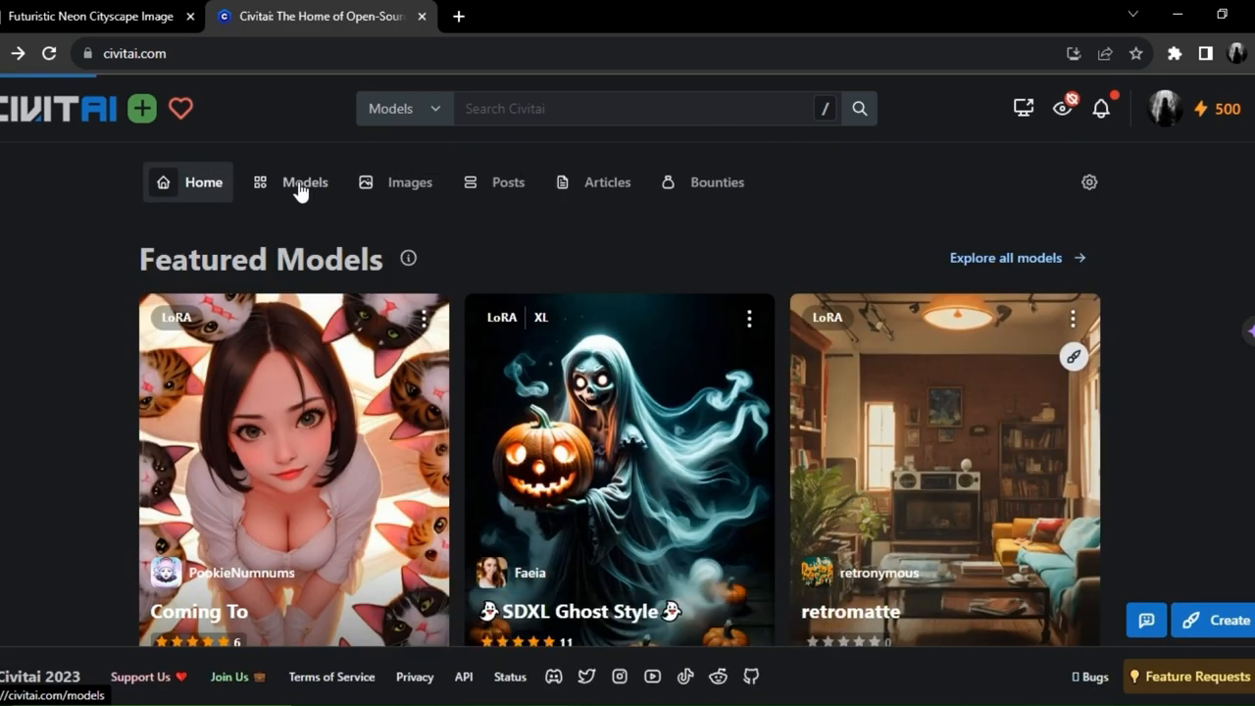
pyautogui.click(306, 180)
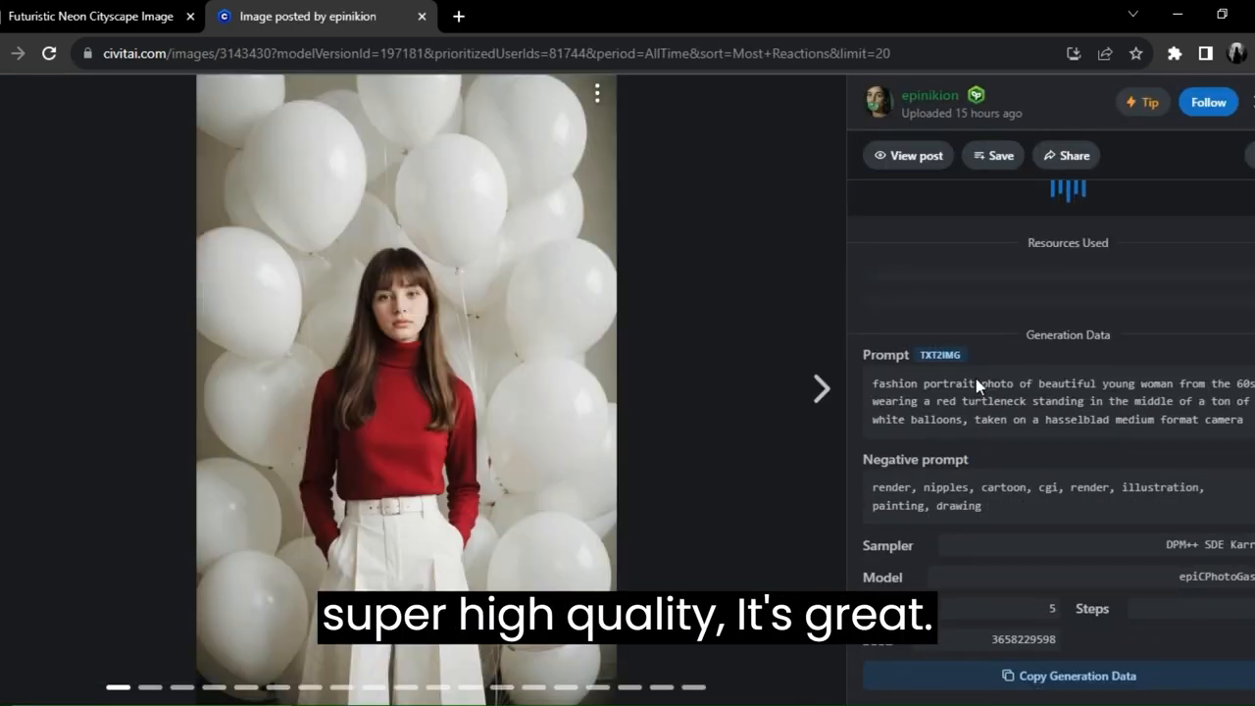
pyautogui.click(820, 388)
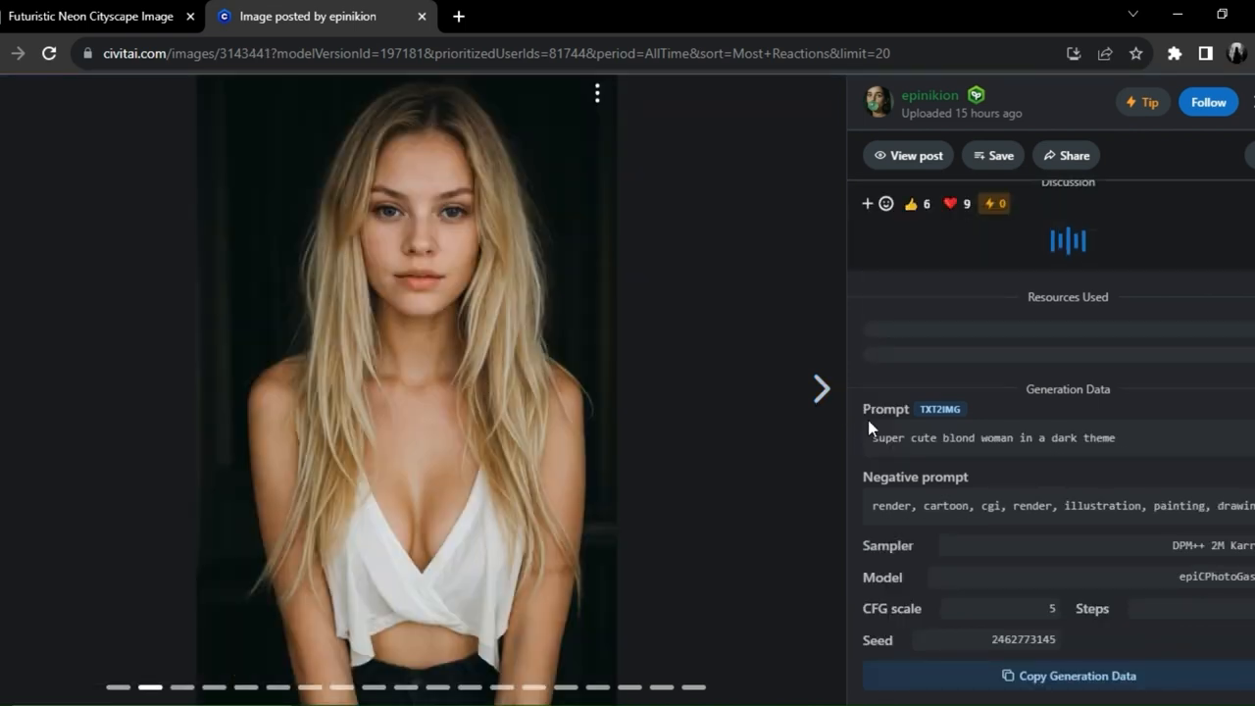
pyautogui.scroll(3)
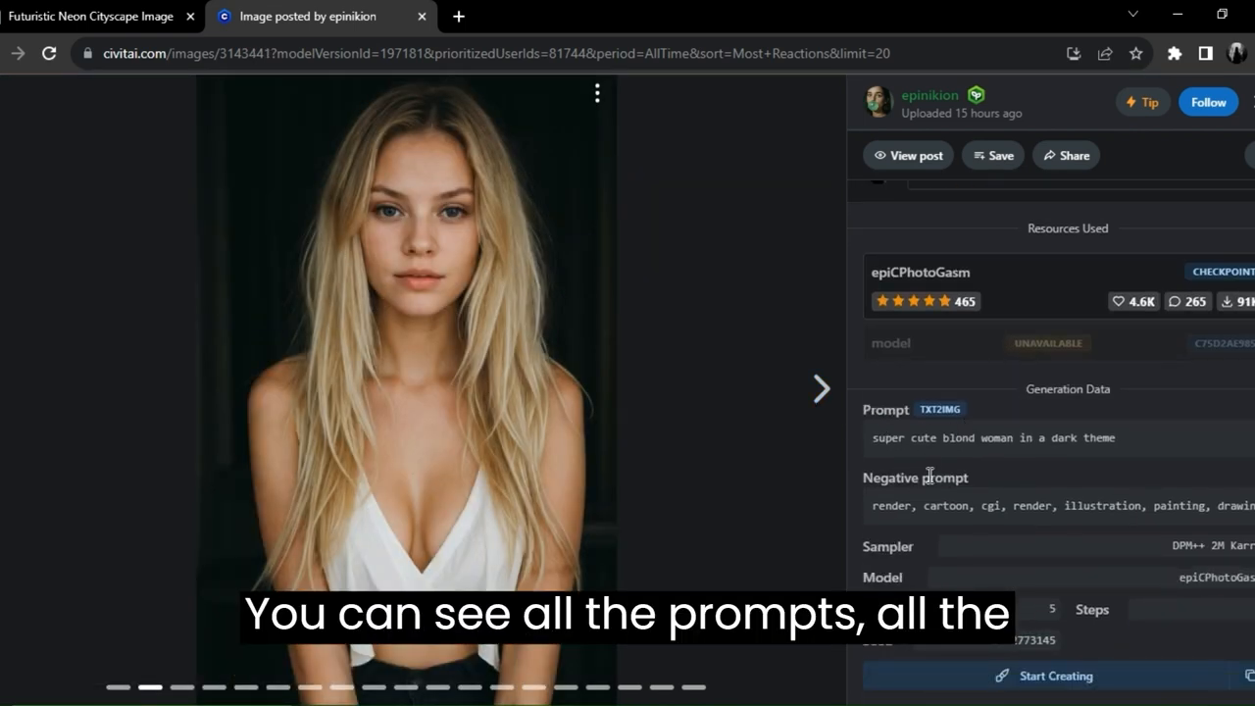
pyautogui.scroll(3)
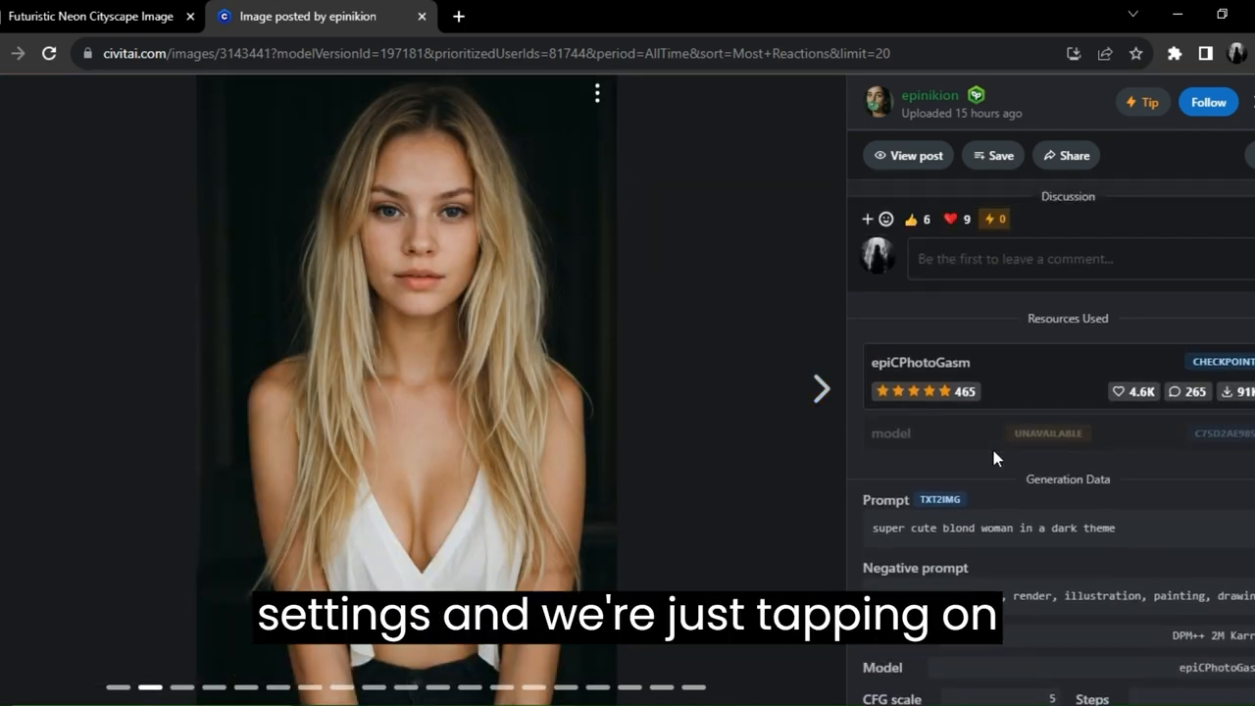
pyautogui.scroll(-3)
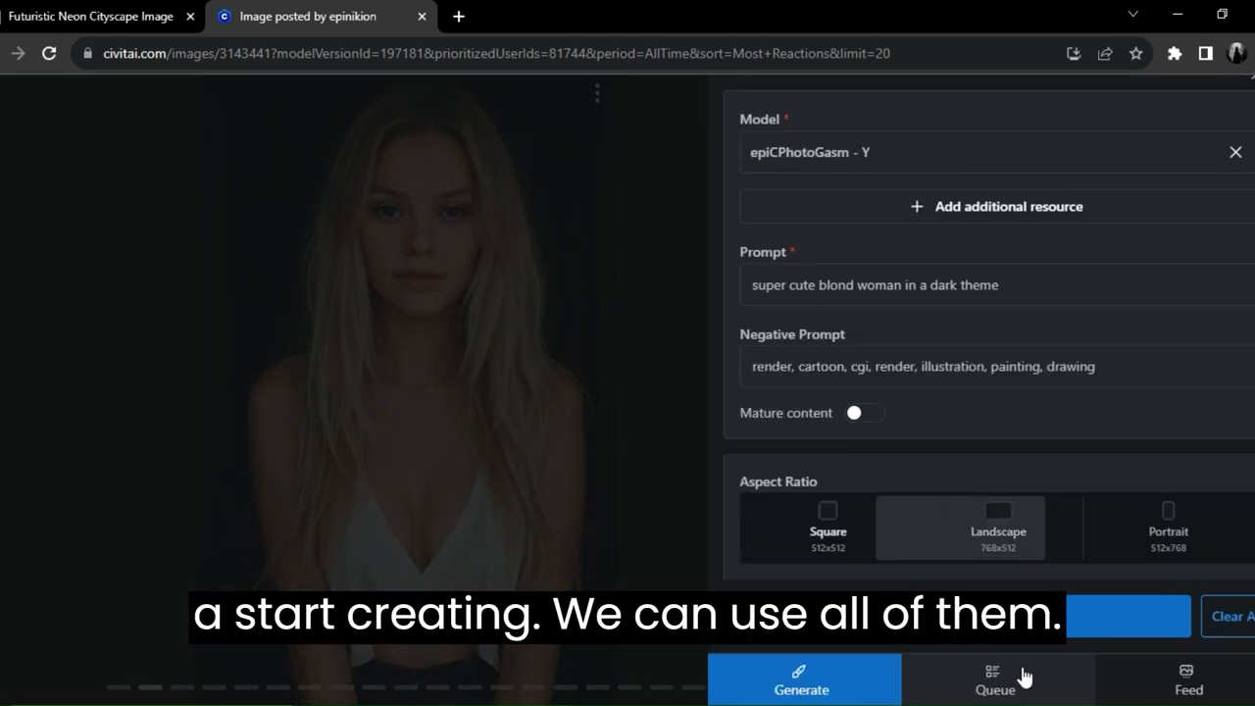
# Step: Start creating from the blond woman prompt with the Portrait aspect ratio selected
pyautogui.click(828, 527)
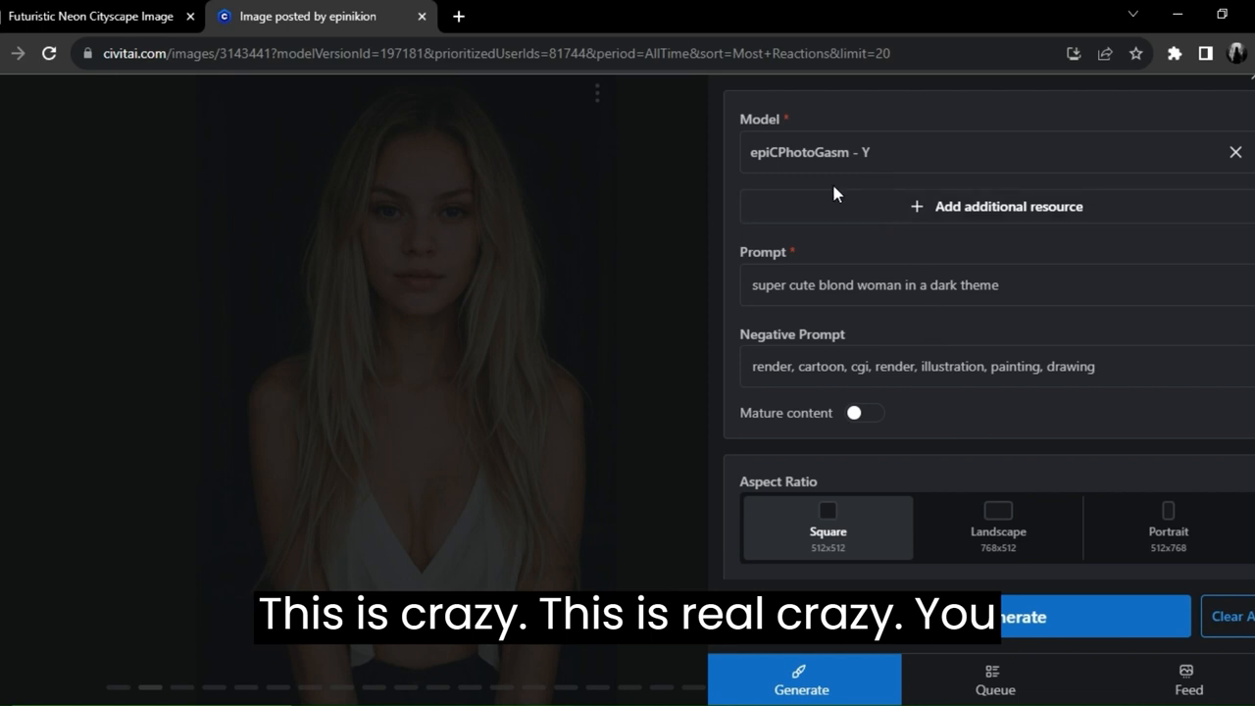
pyautogui.moveTo(894, 402)
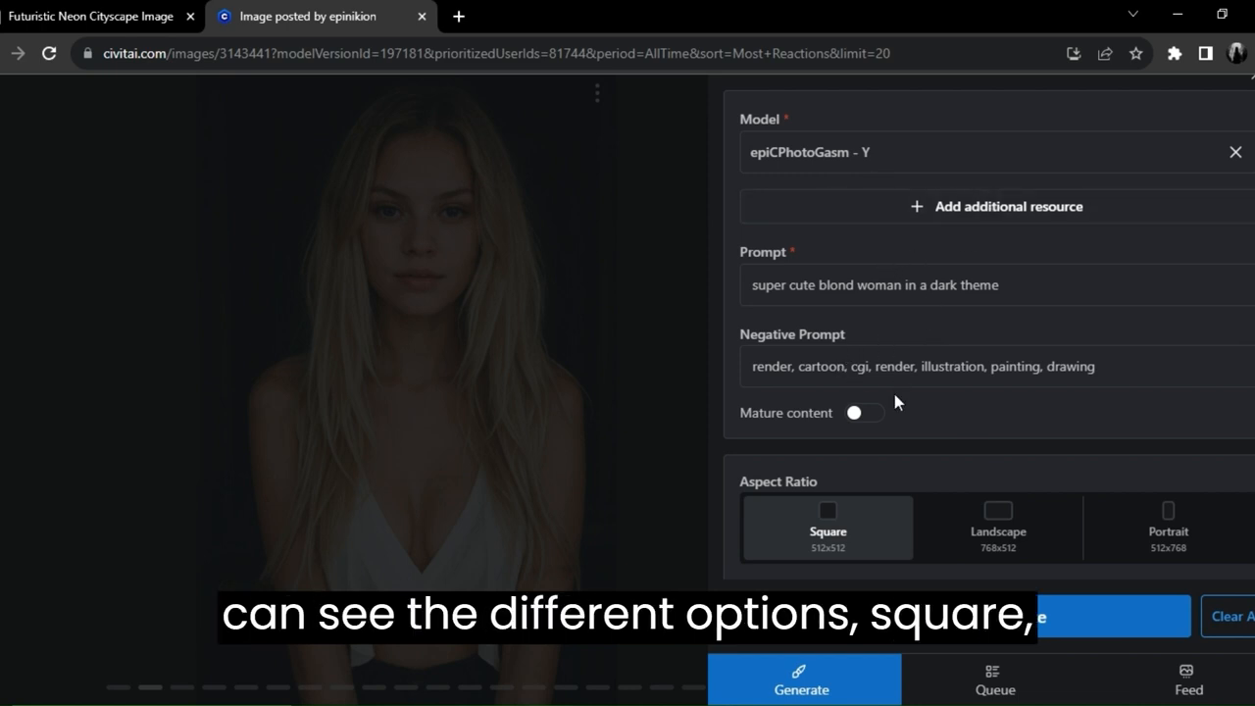
pyautogui.scroll(-3)
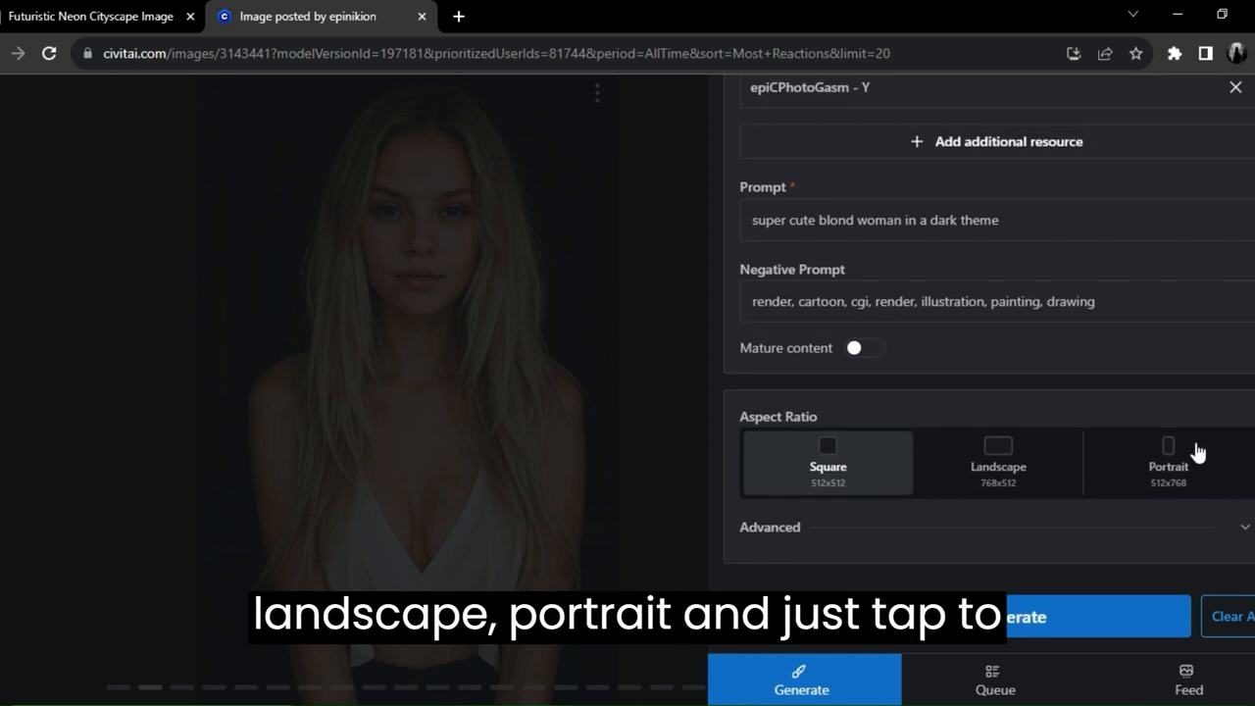
pyautogui.click(1166, 463)
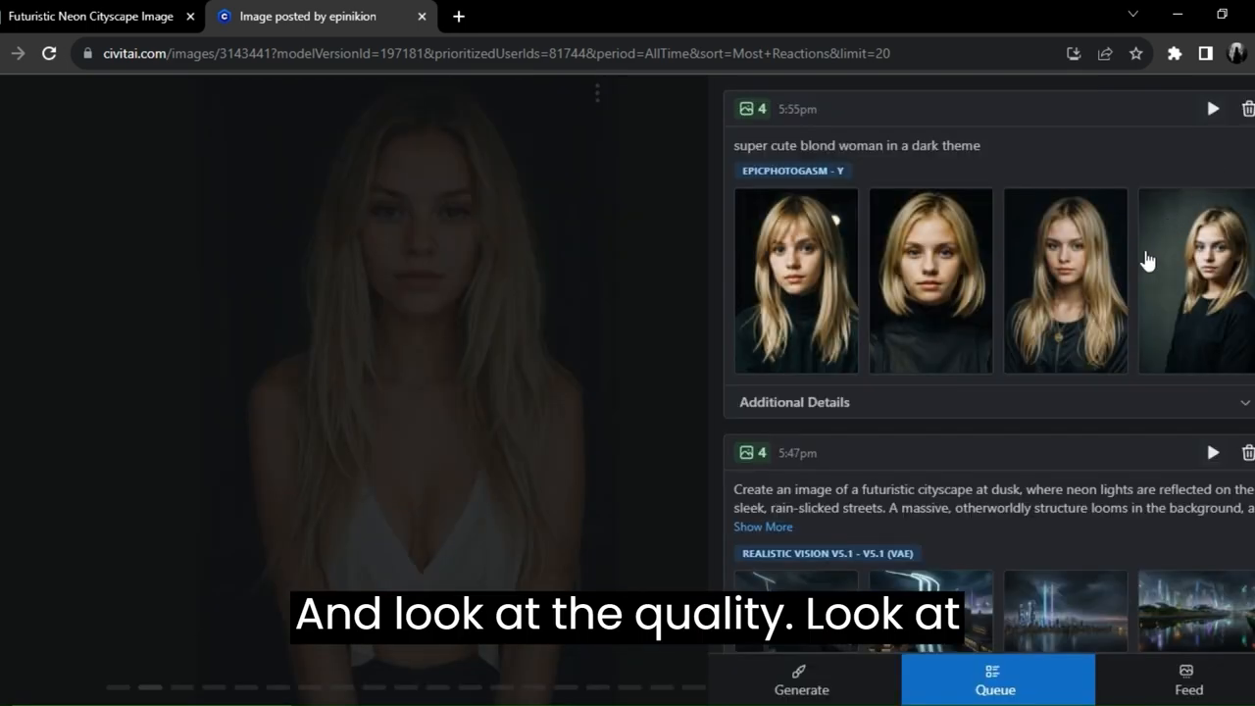
pyautogui.moveTo(1074, 325)
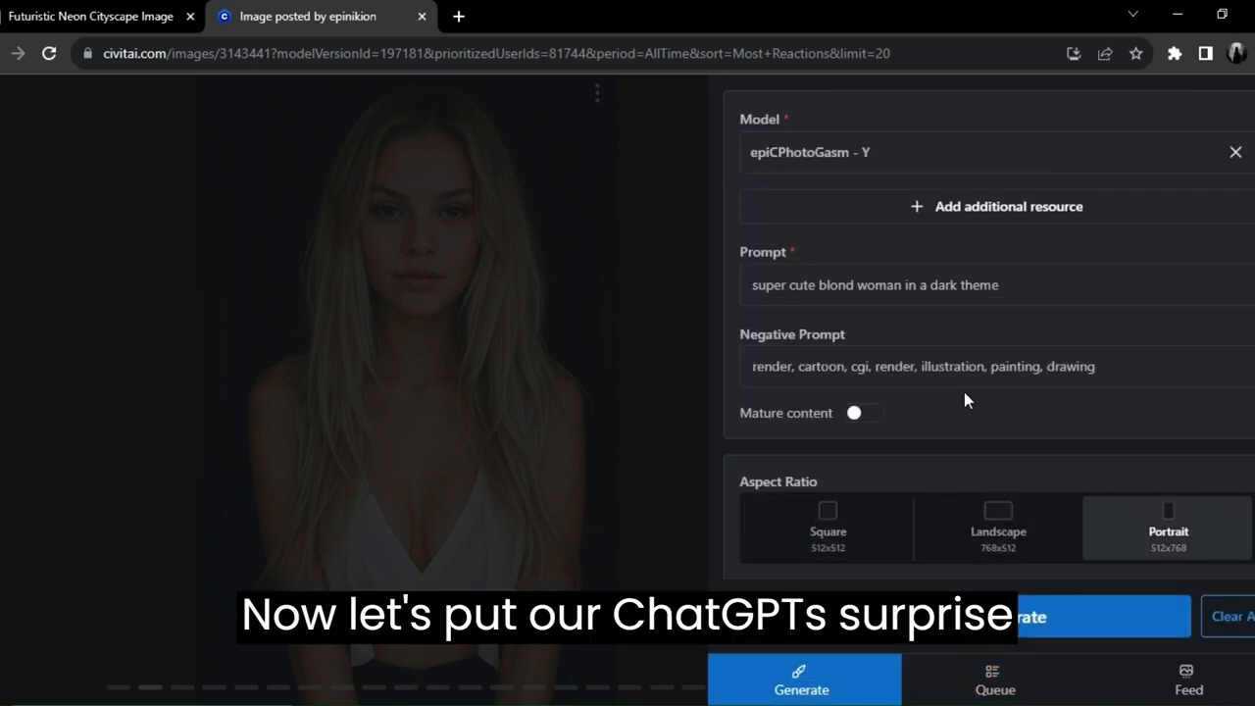
# Step: Replace the prompt with the ChatGPT cityscape text, generate, and step through the neon city results
pyautogui.tripleClick(872, 284)
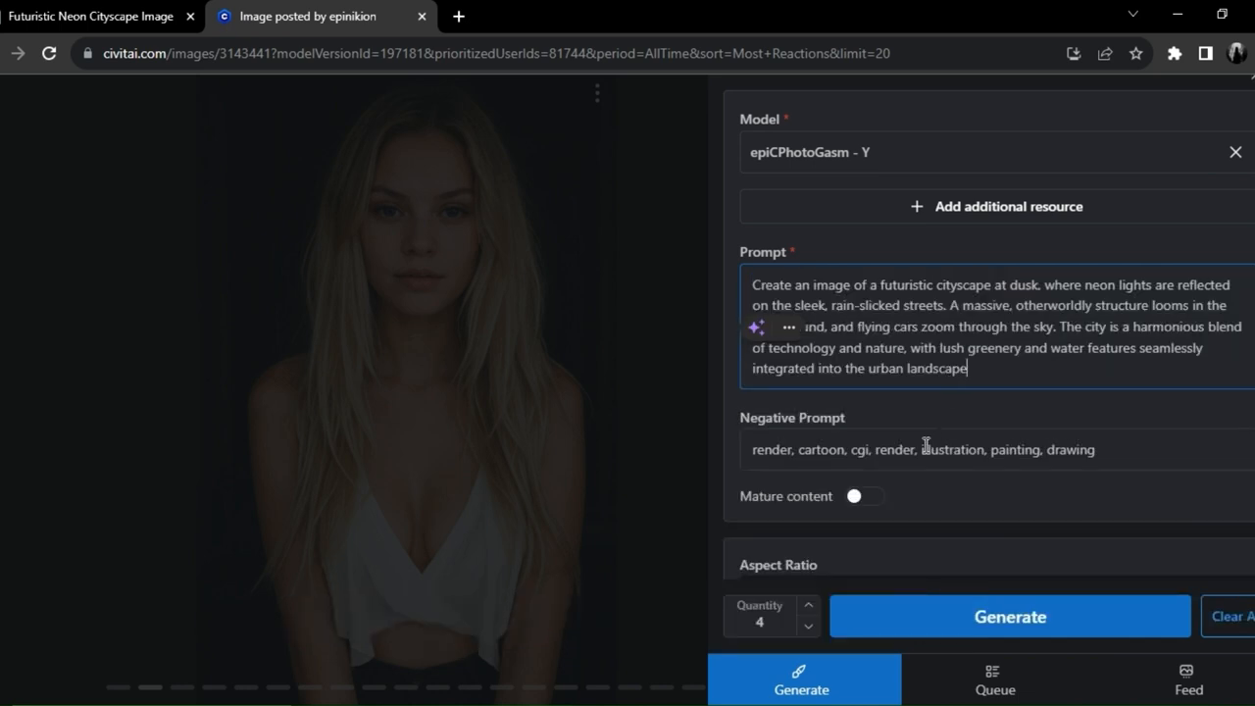
pyautogui.click(1007, 615)
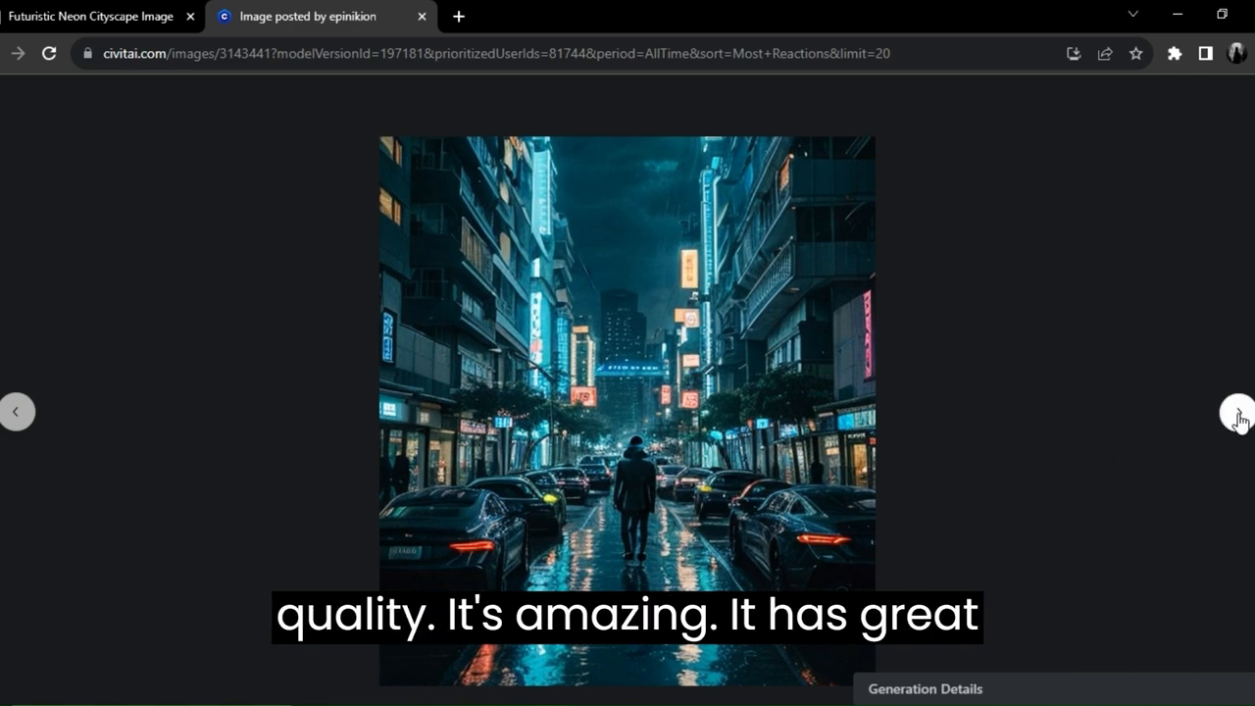
pyautogui.click(1237, 412)
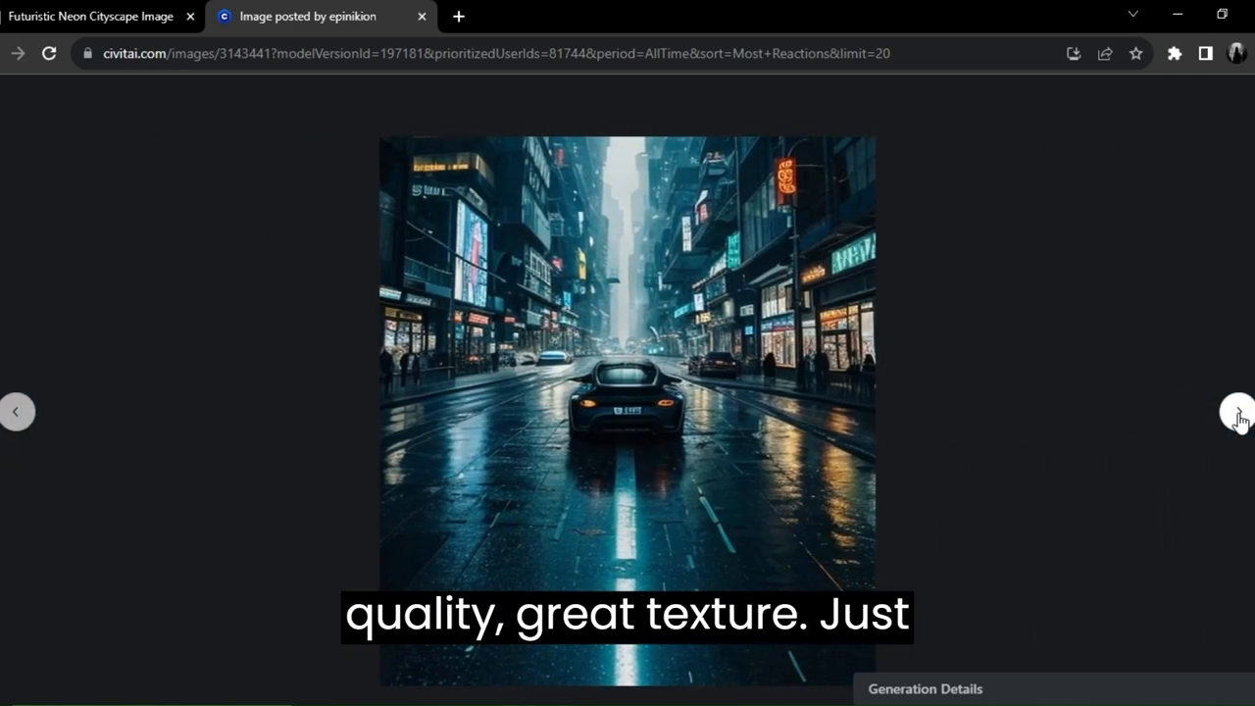
pyautogui.click(1237, 412)
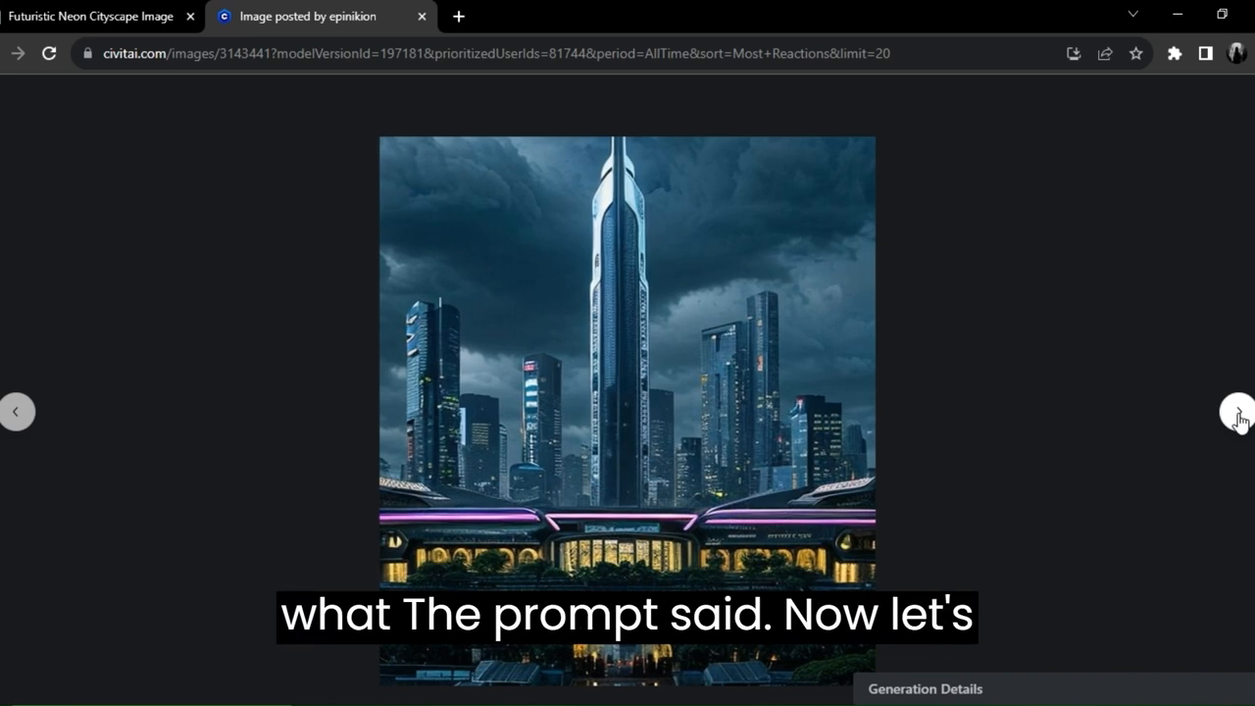
pyautogui.click(1237, 412)
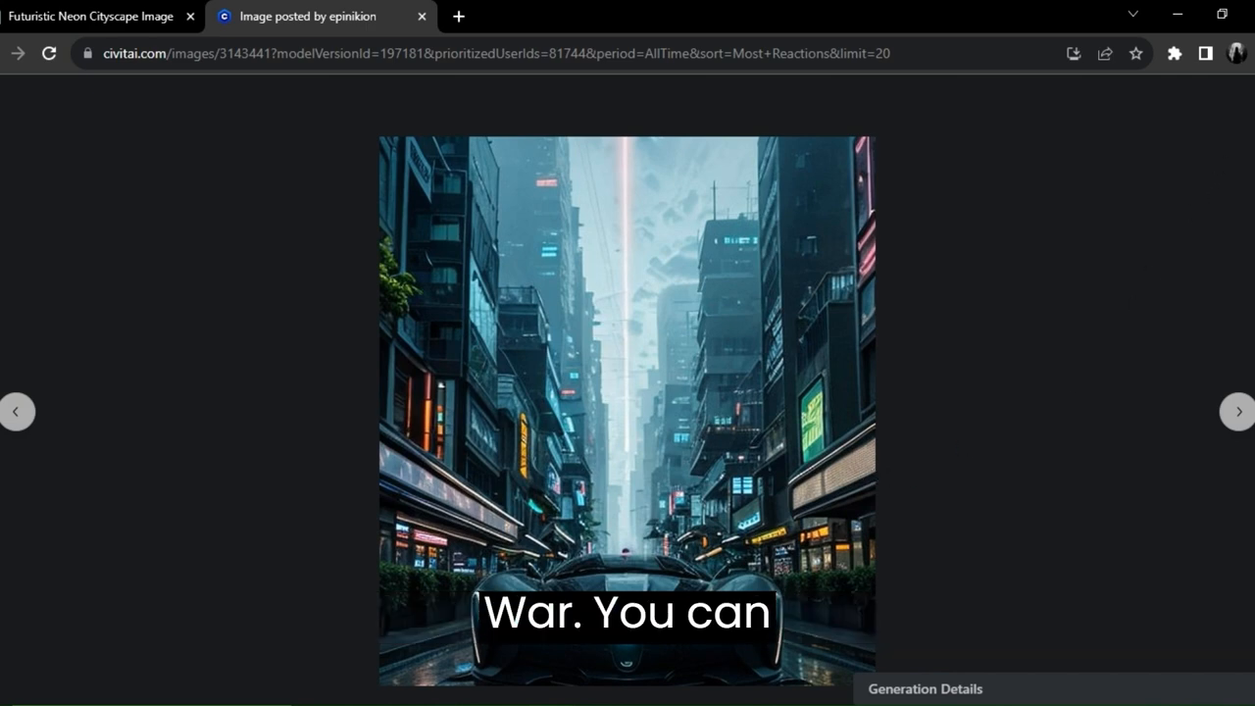
# Step: Load a community god of war image's Realistic Vision settings into the generator with mature content off
pyautogui.click(1235, 412)
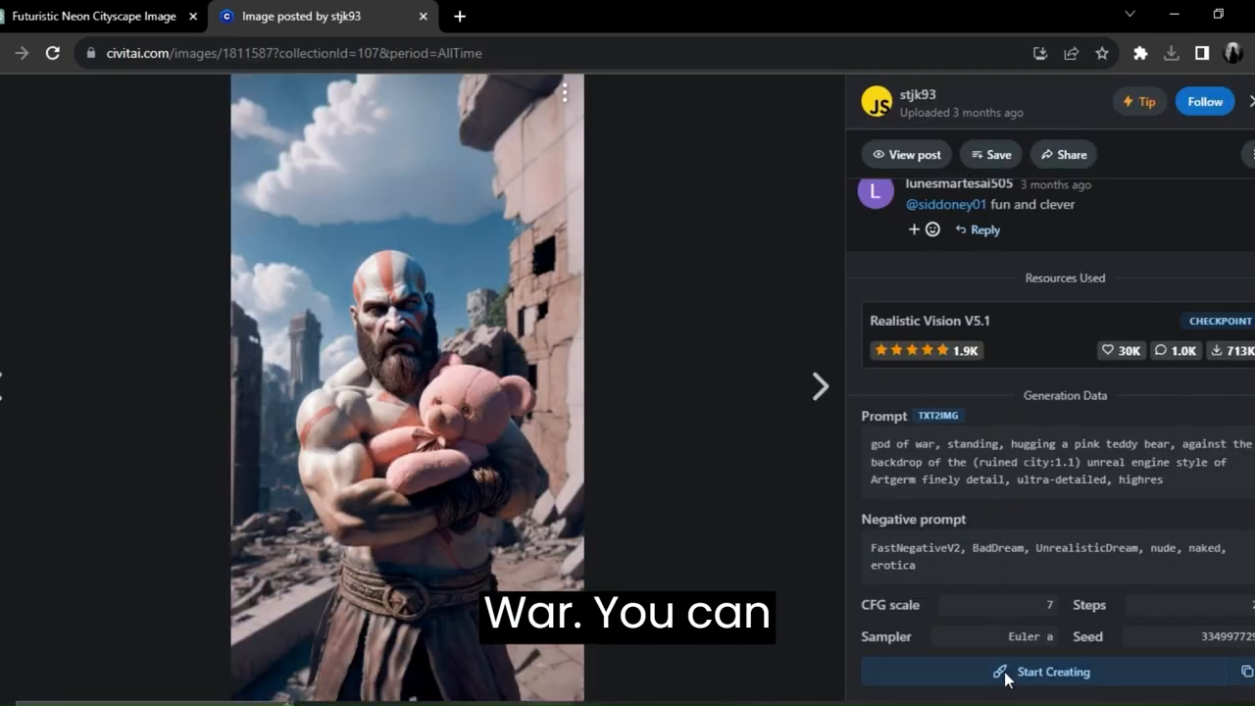
pyautogui.click(1051, 670)
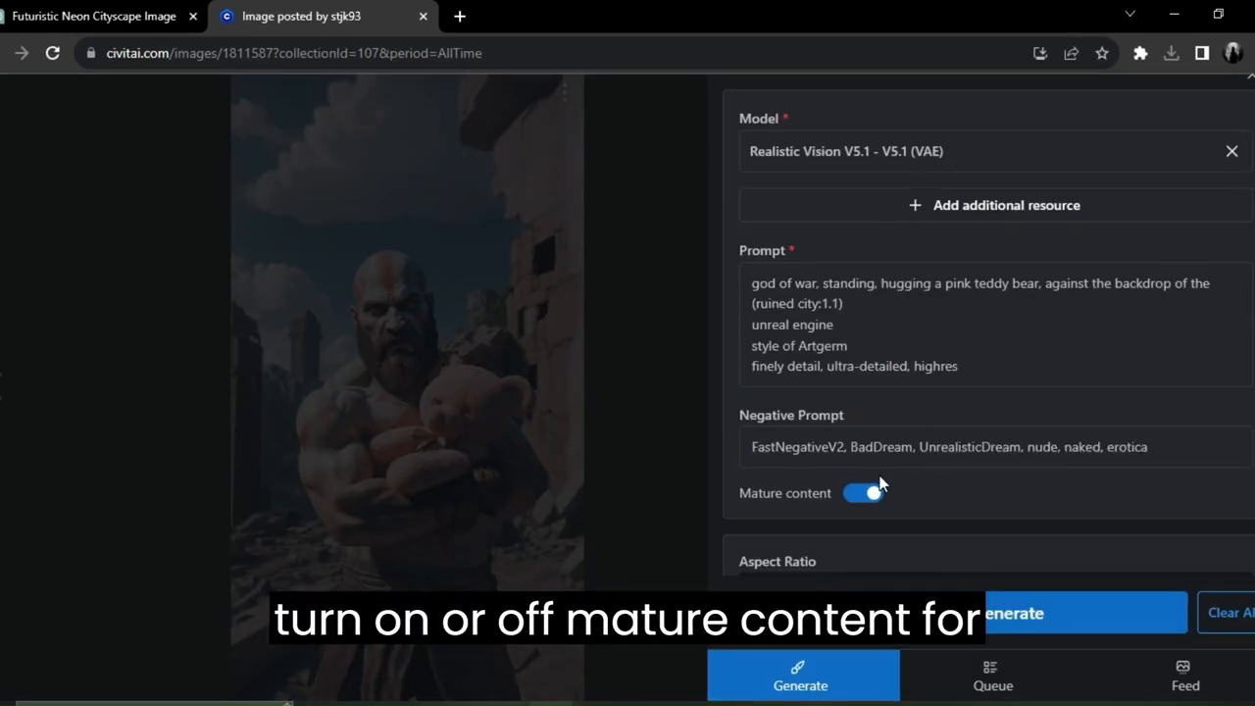
pyautogui.click(862, 494)
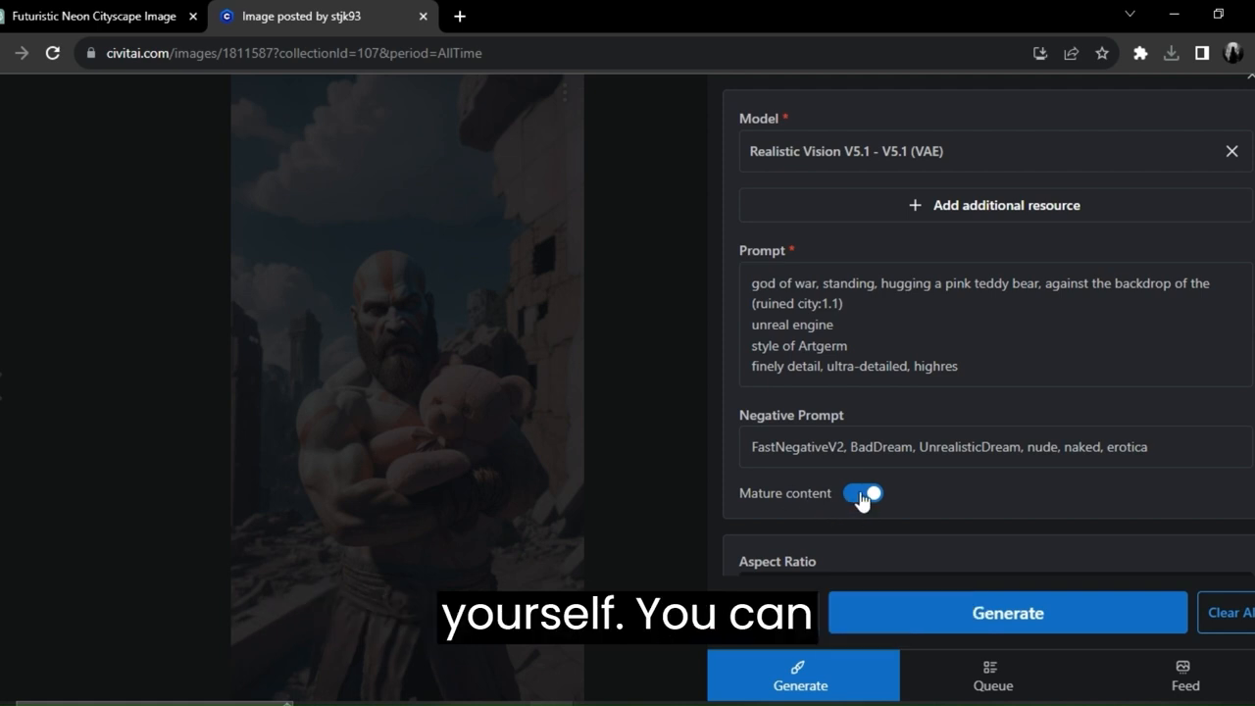
pyautogui.click(860, 494)
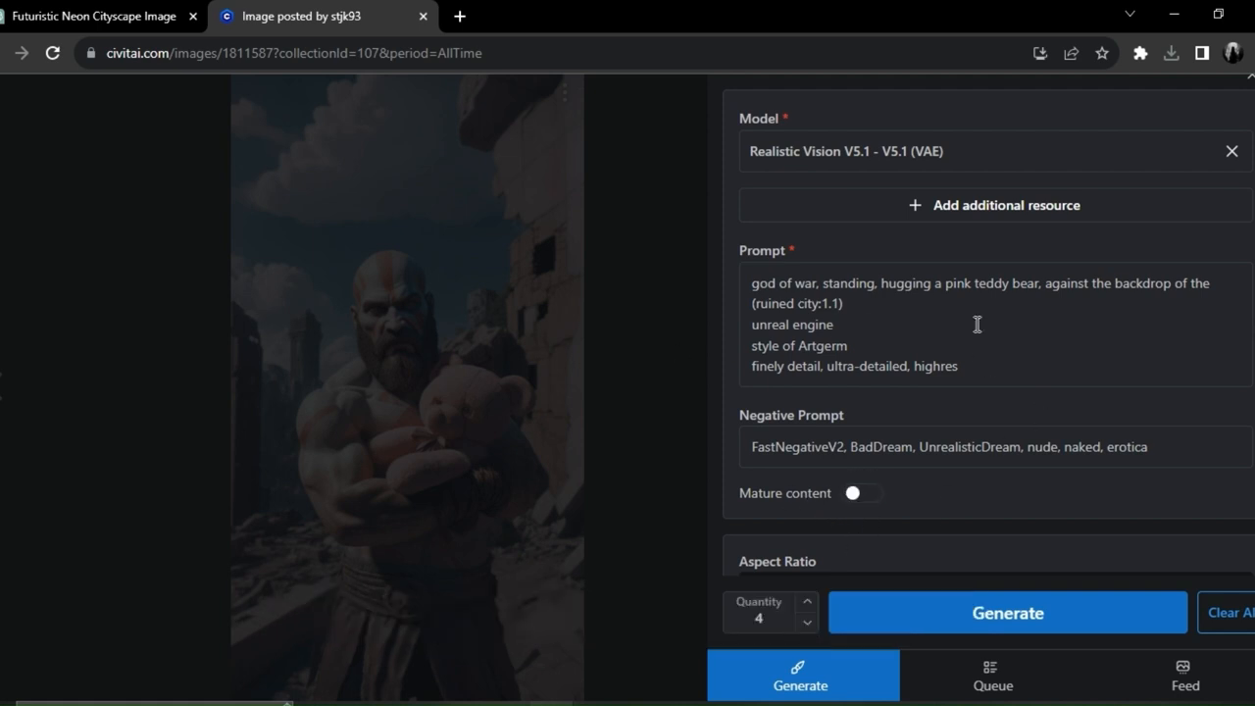
pyautogui.scroll(-3)
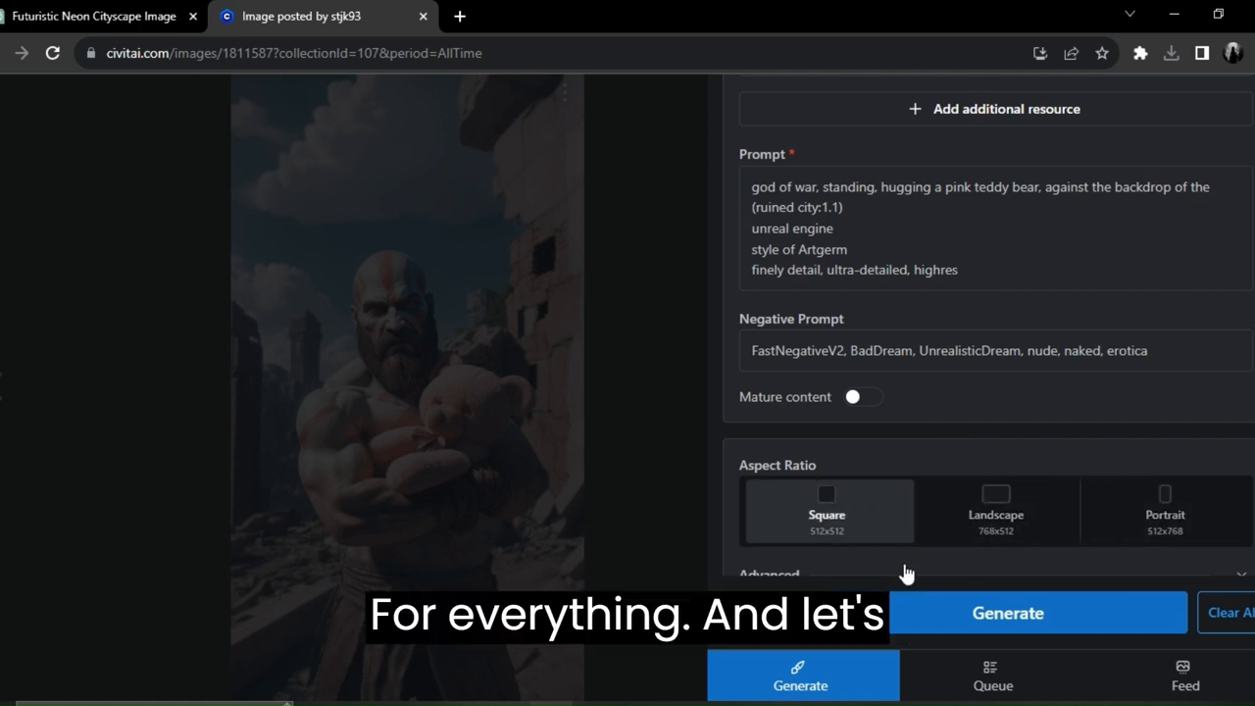
pyautogui.scroll(3)
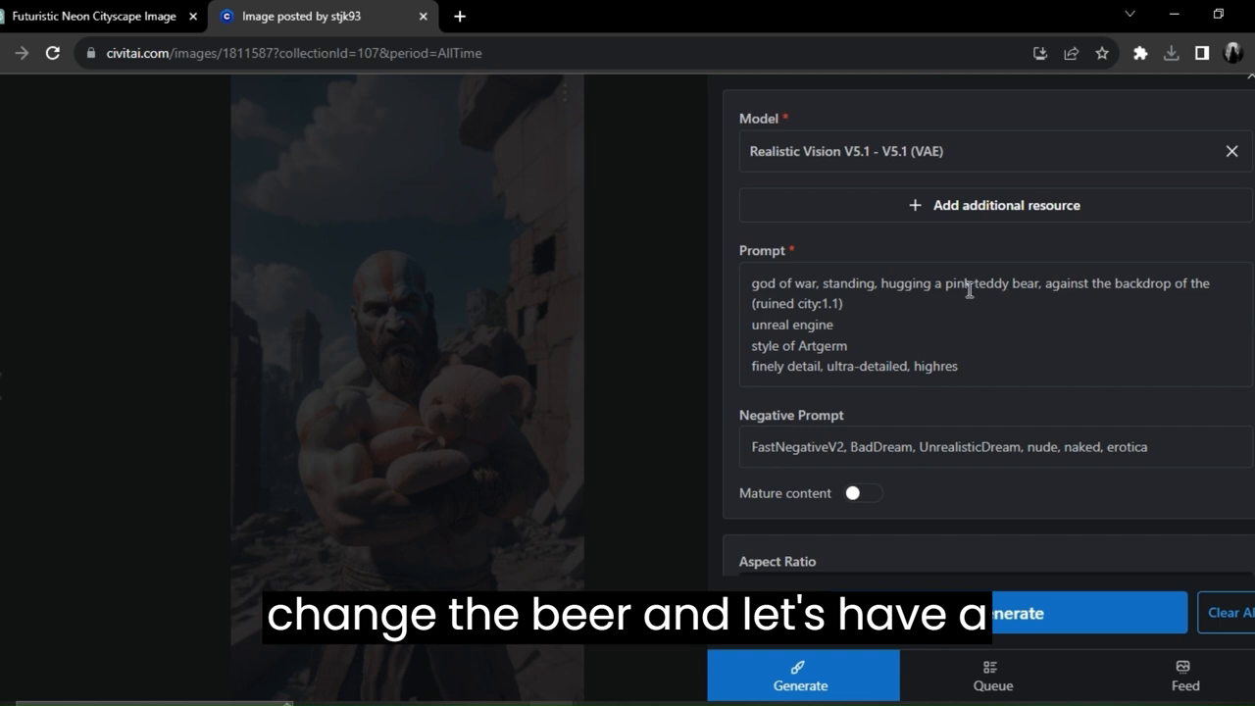
# Step: Change the teddy bear from pink to black, generate the images and close the queue panel
pyautogui.doubleClick(956, 282)
pyautogui.write('blac')
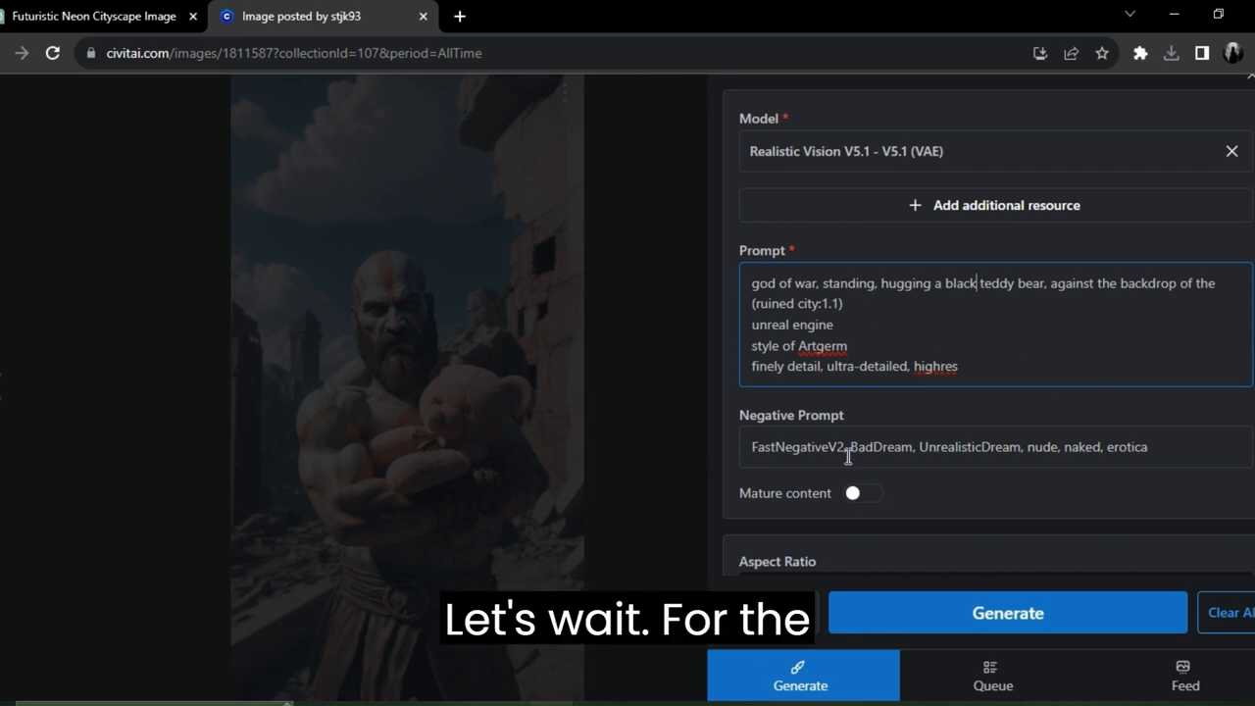
pyautogui.click(1008, 612)
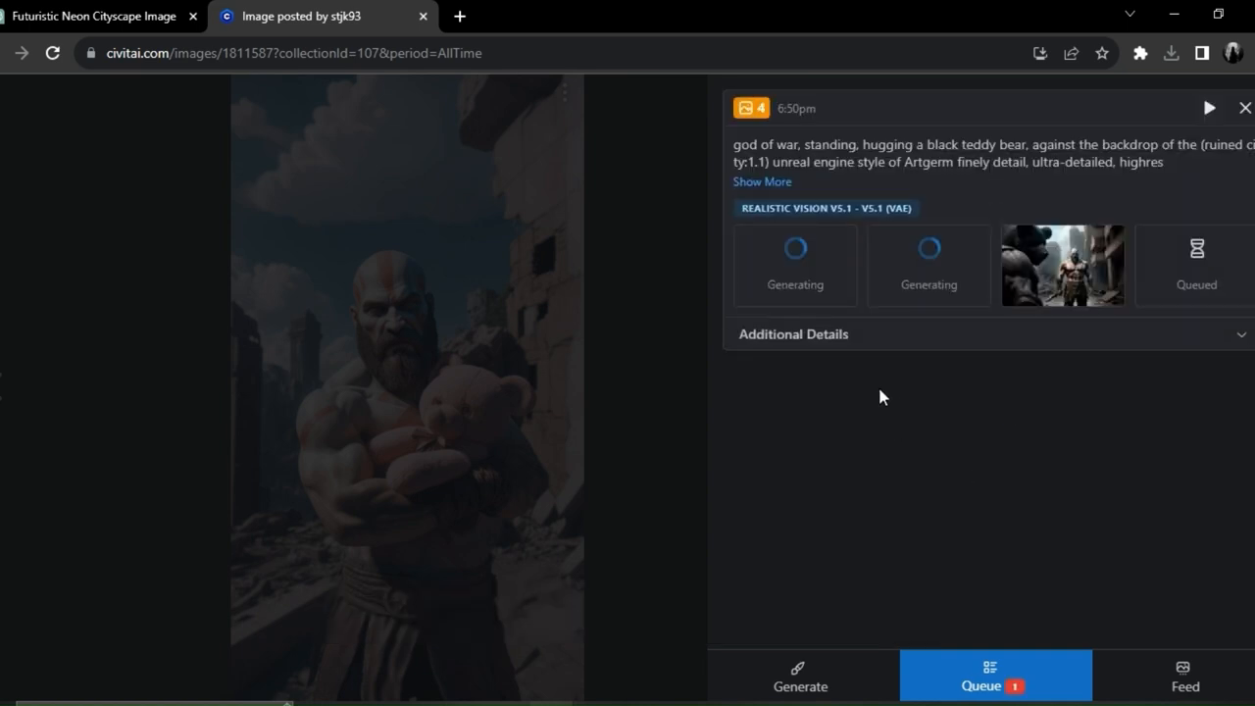
pyautogui.click(1242, 108)
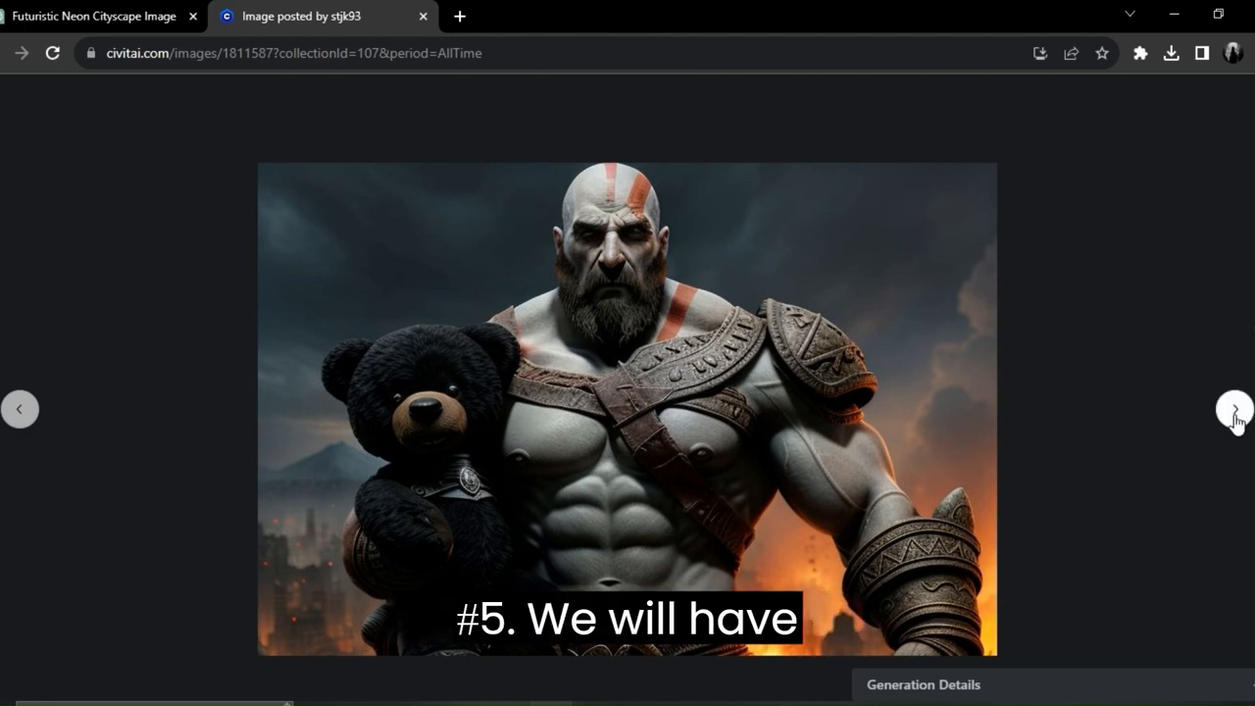
# Step: Step through the next god of war images in the collection viewer
pyautogui.click(1233, 410)
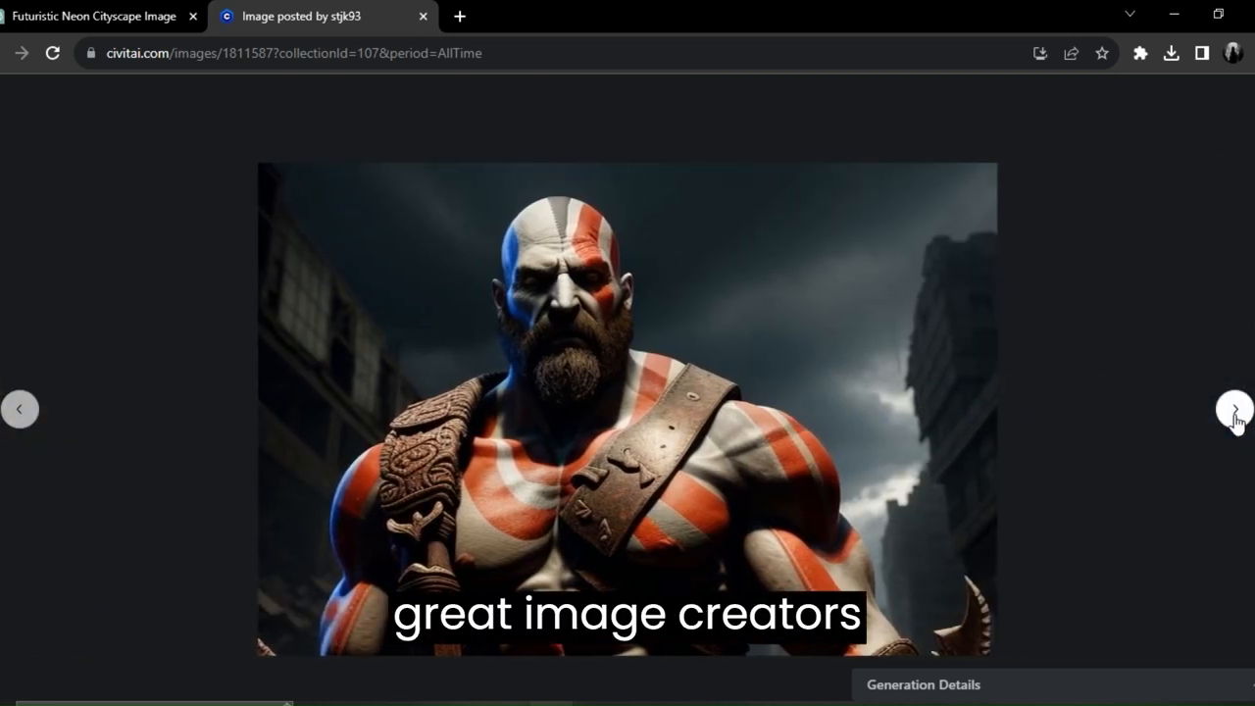
pyautogui.click(1233, 409)
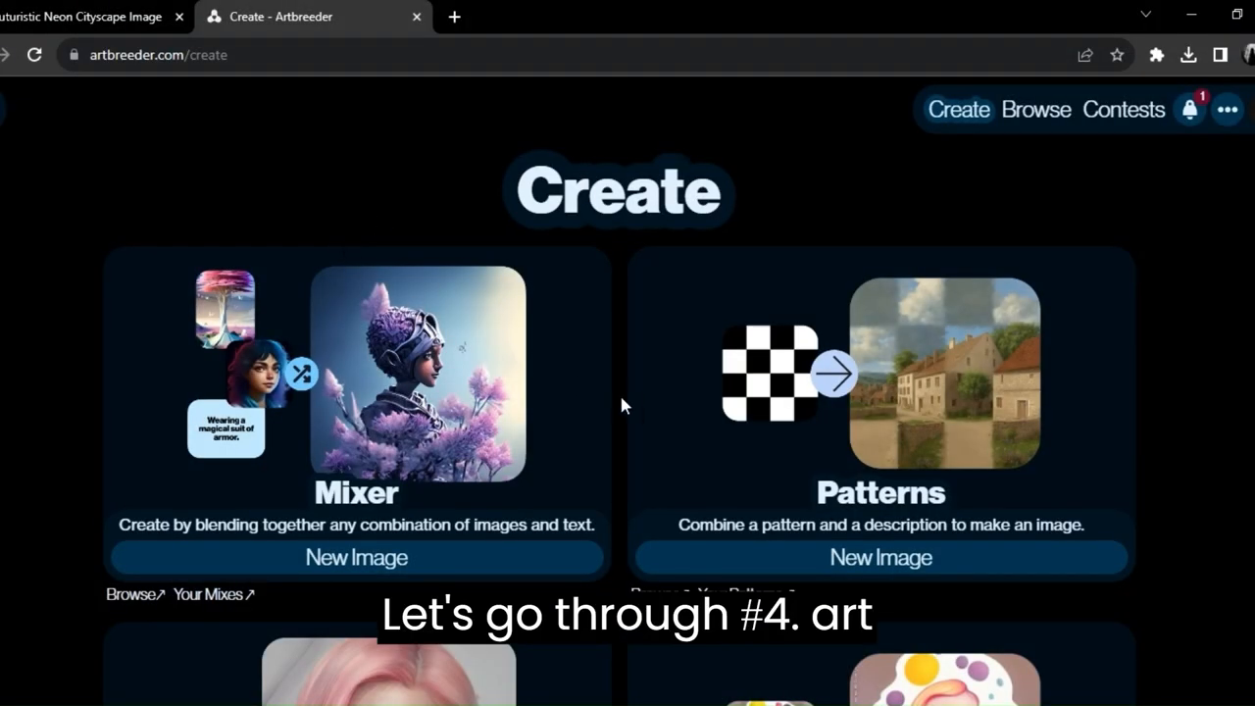
# Step: Review Artbreeder's creation tools and start a new Mixer image
pyautogui.scroll(-3)
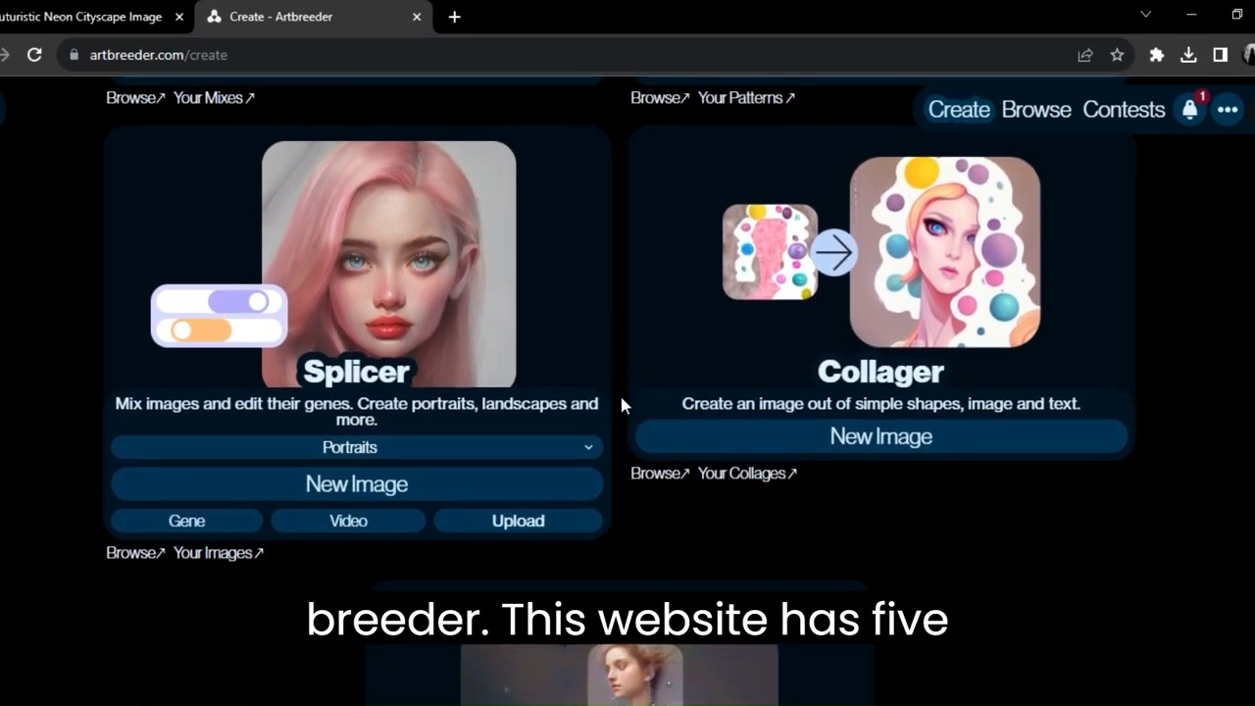
pyautogui.scroll(-3)
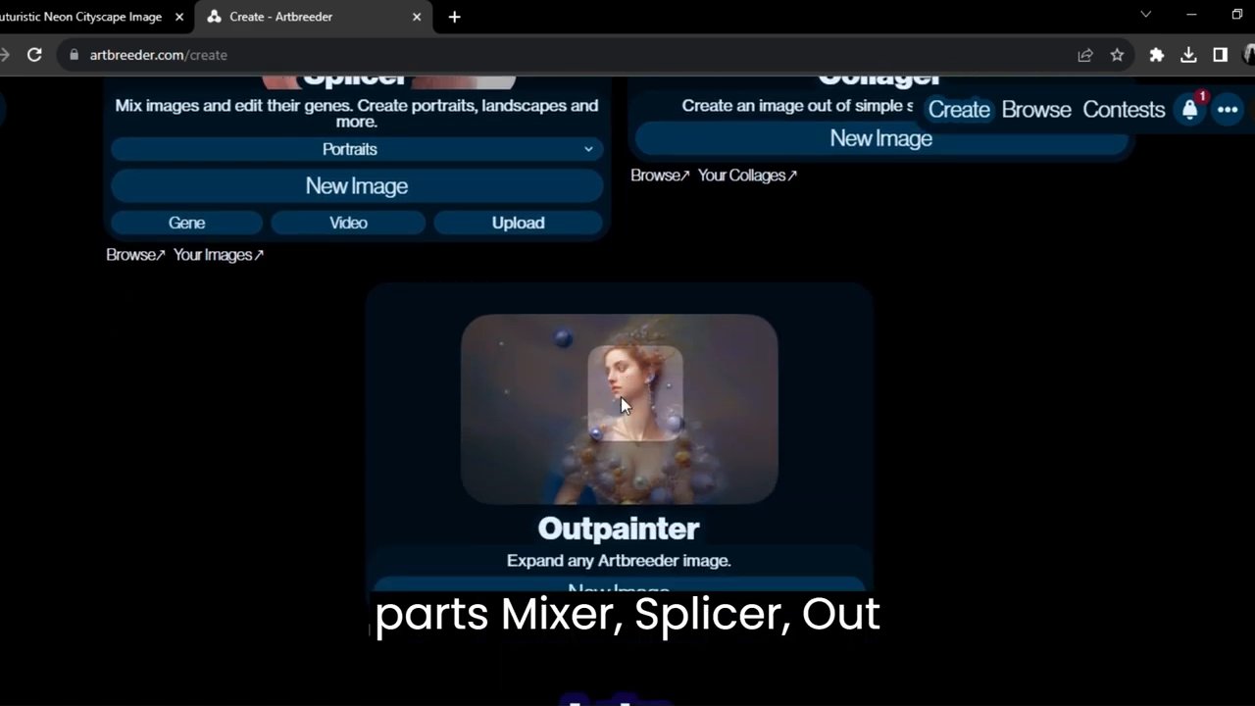
pyautogui.scroll(3)
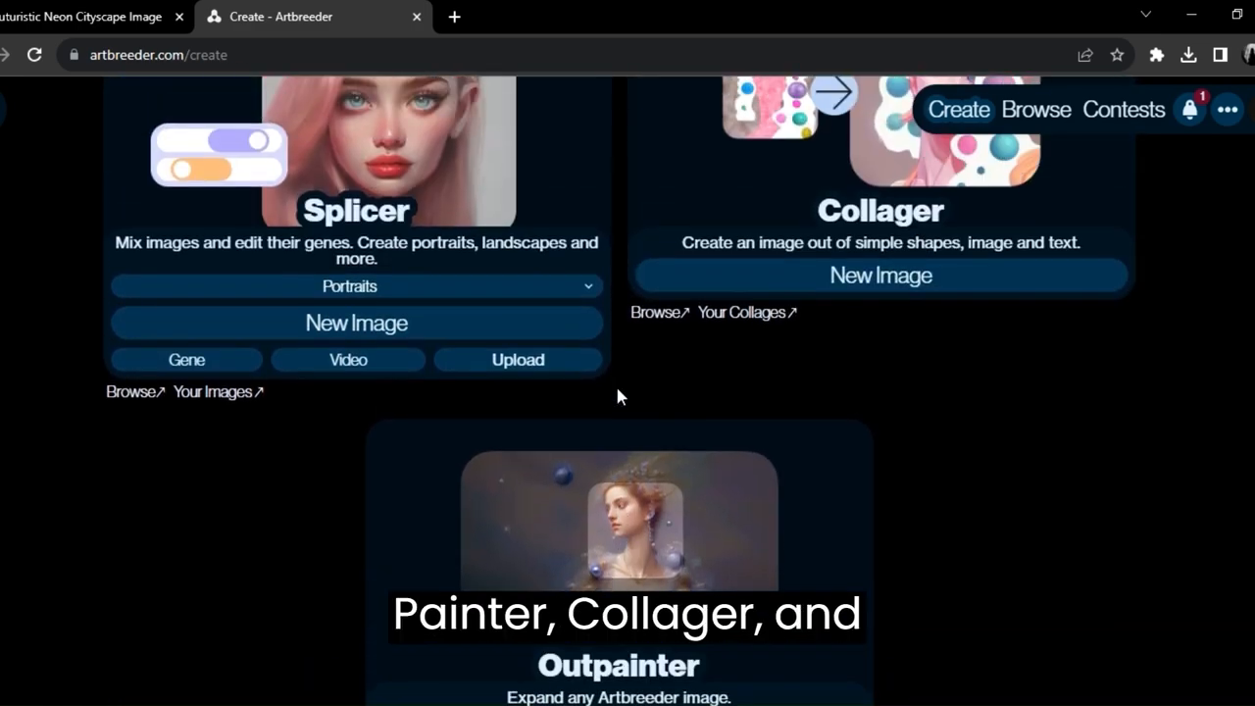
pyautogui.scroll(3)
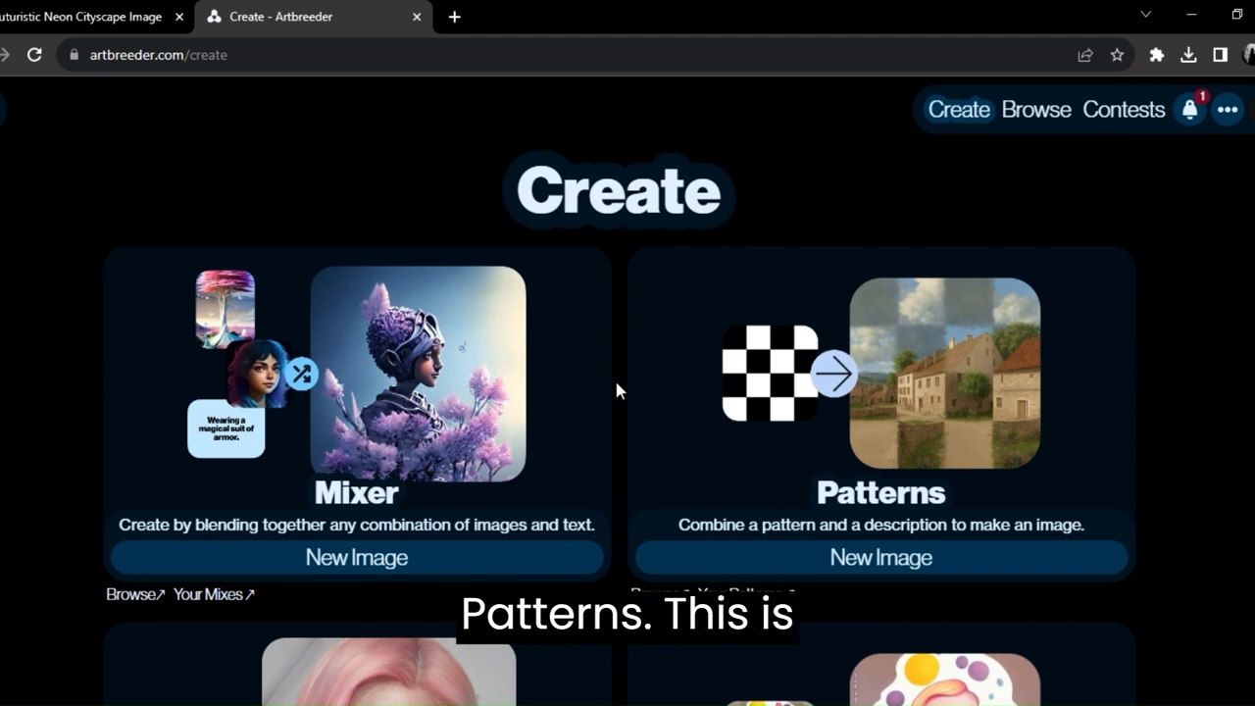
pyautogui.click(356, 557)
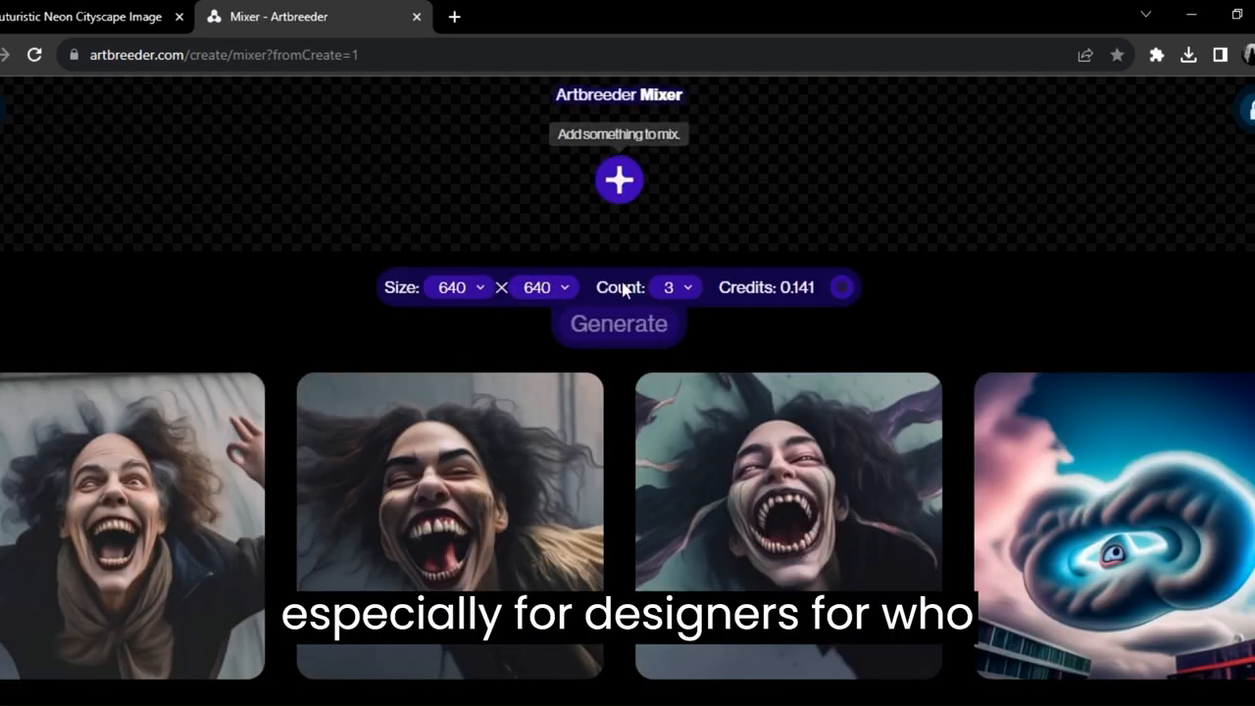
# Step: Add the green-streaked portrait from My Images as the Mixer's first input
pyautogui.scroll(-3)
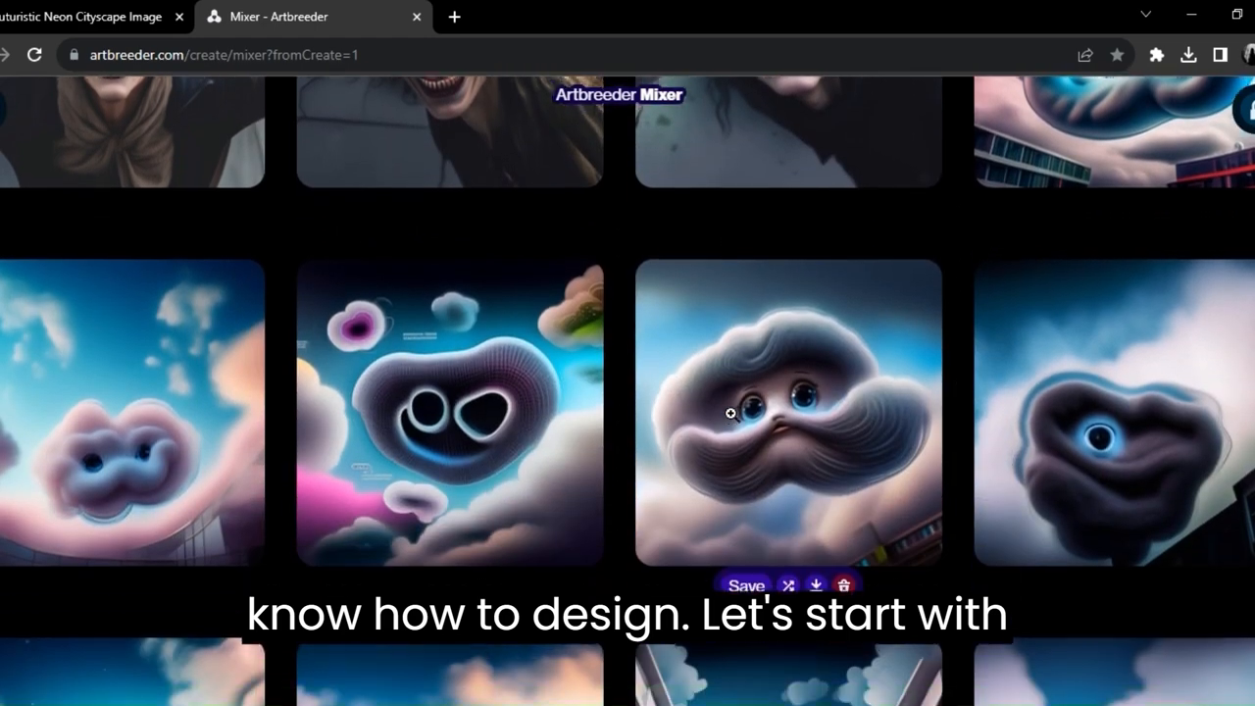
pyautogui.scroll(3)
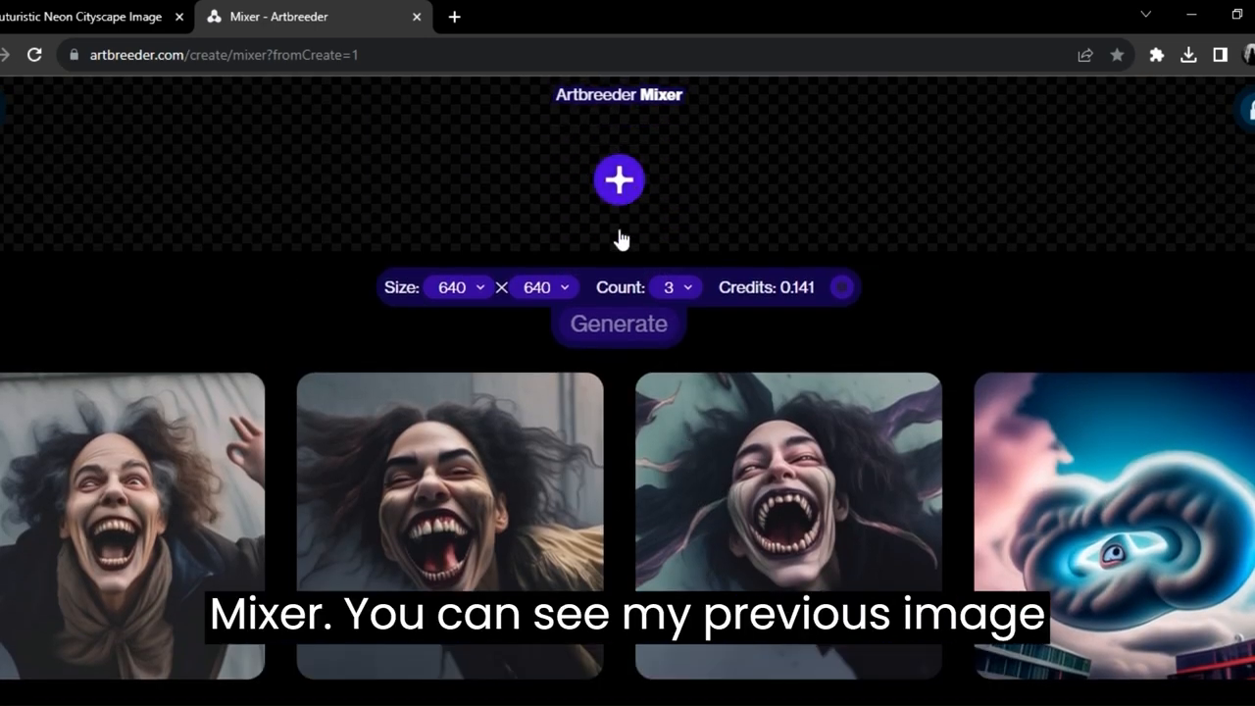
pyautogui.click(619, 180)
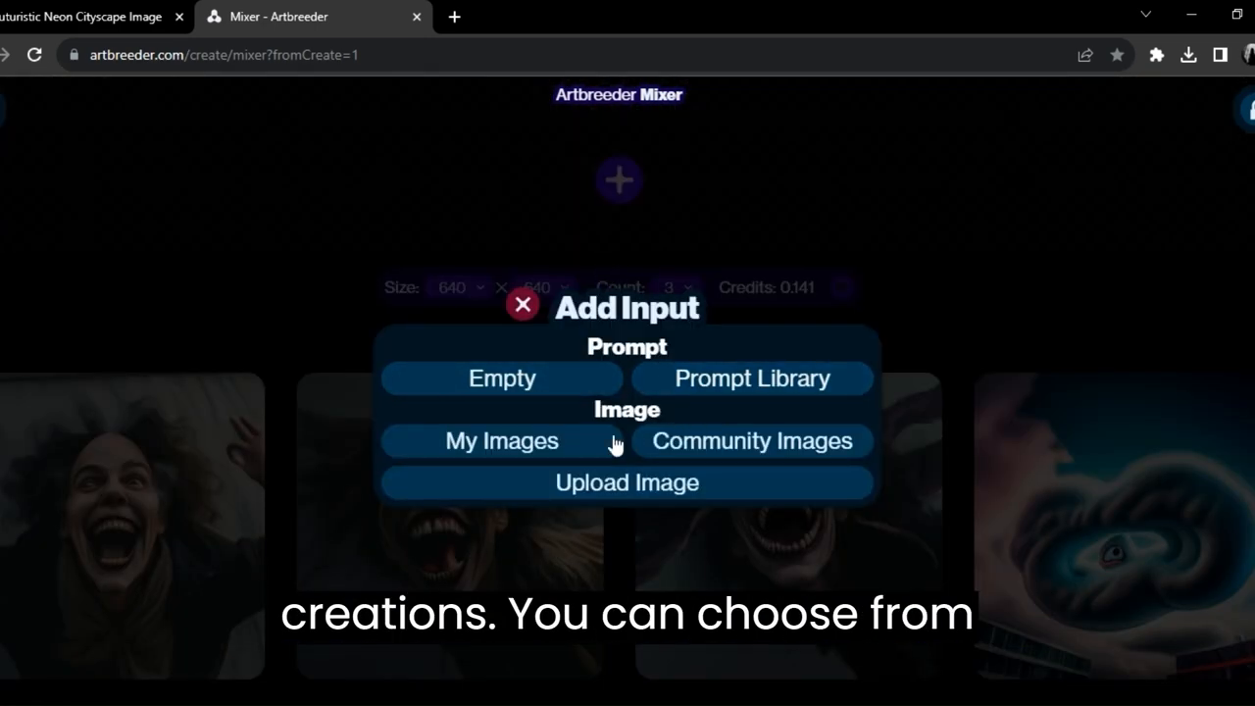
pyautogui.click(502, 439)
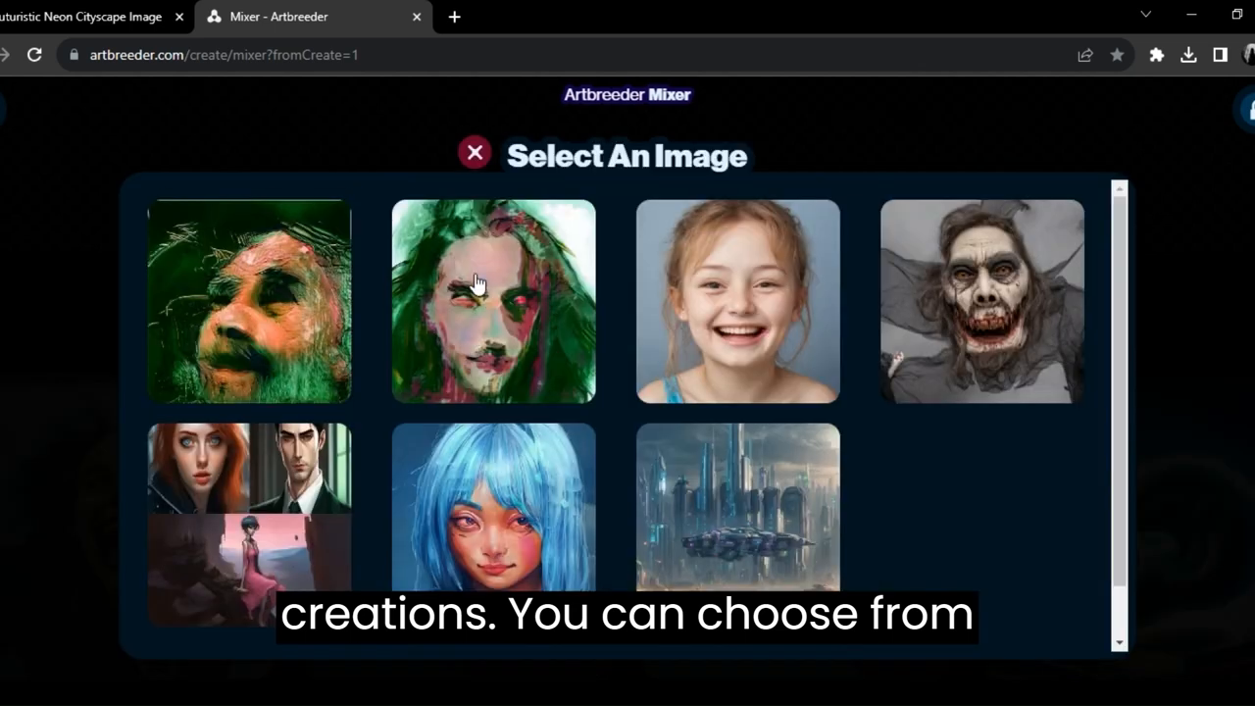
pyautogui.click(492, 302)
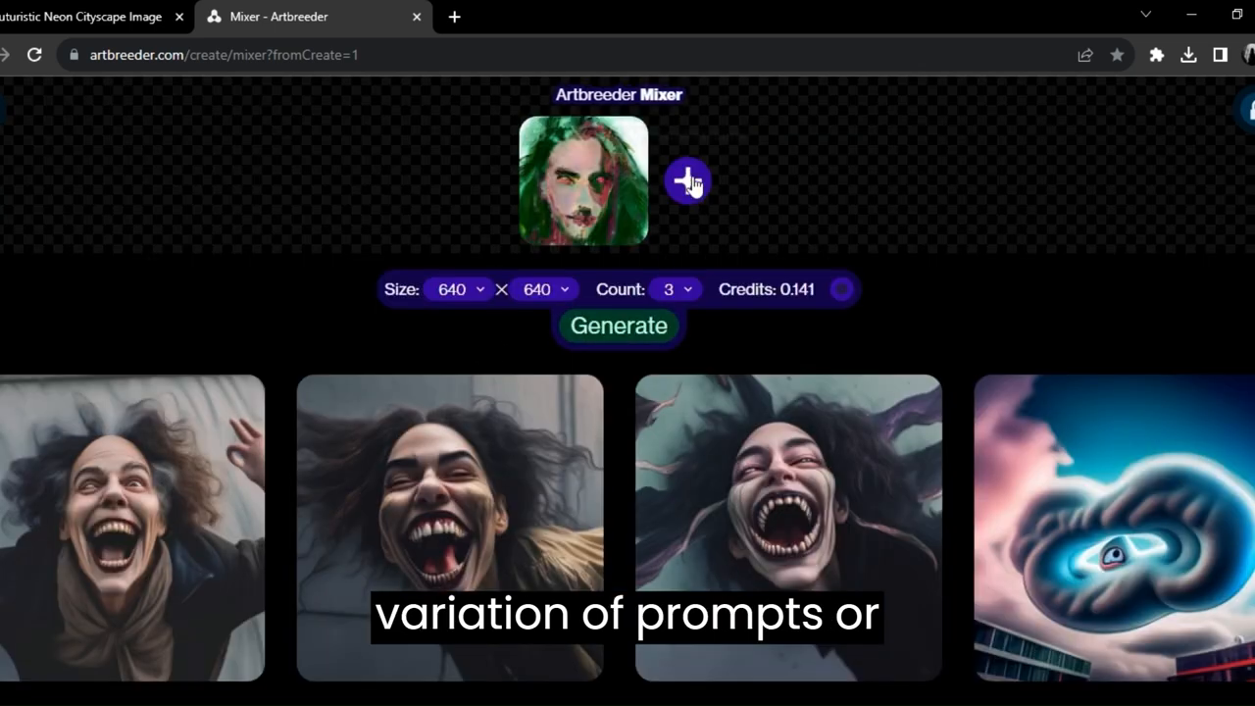
# Step: Browse Community Images for a second Mixer input
pyautogui.click(686, 180)
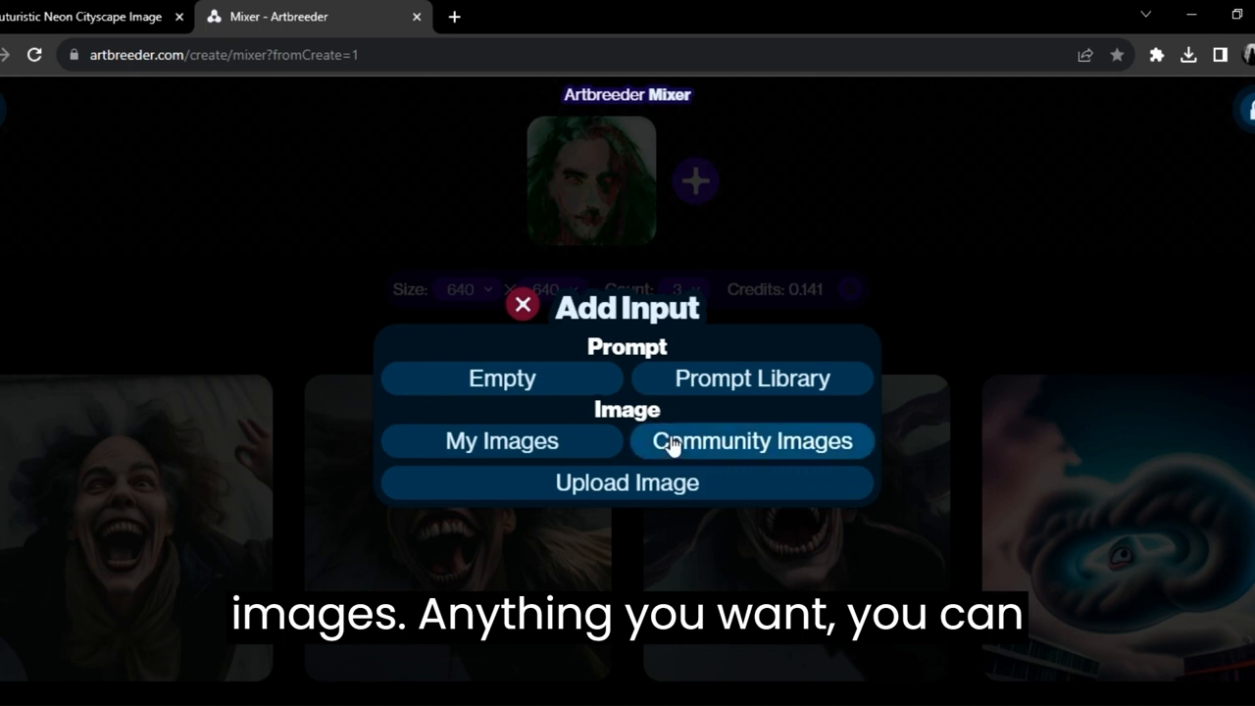
pyautogui.click(749, 439)
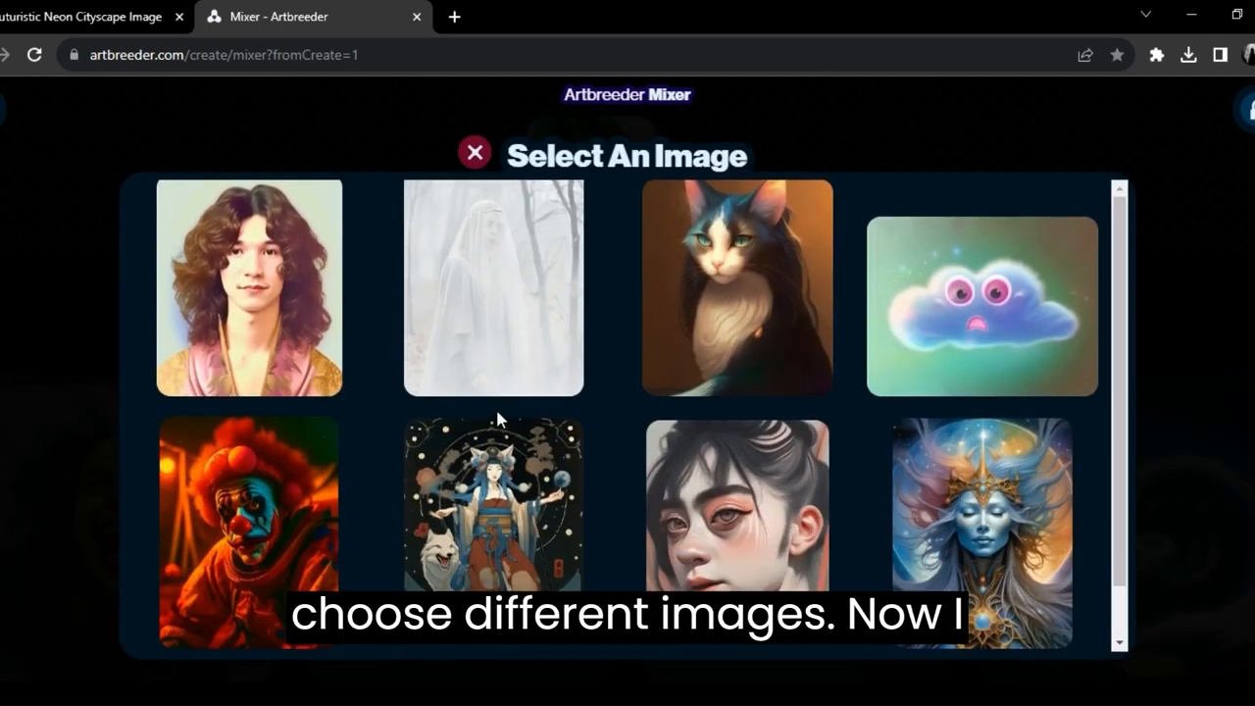
pyautogui.scroll(-3)
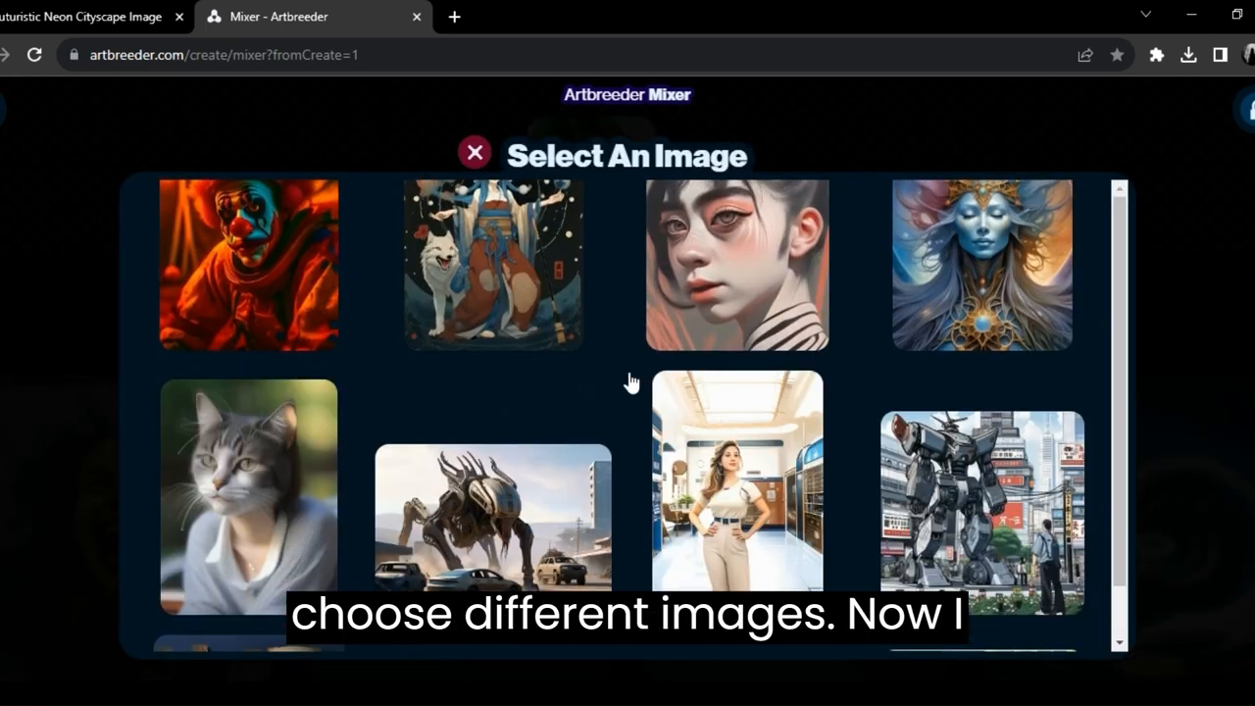
pyautogui.scroll(-3)
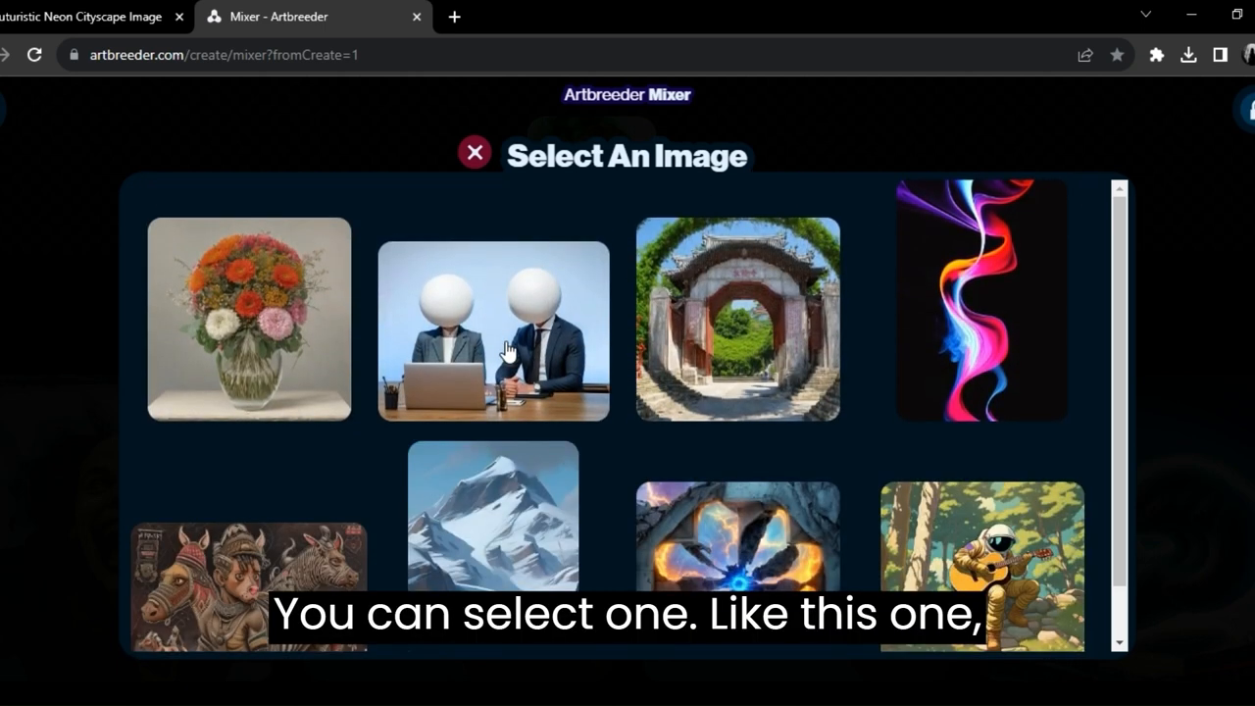
# Step: Add the sphere-headed office workers image, generate the mix and check the Size options
pyautogui.click(494, 329)
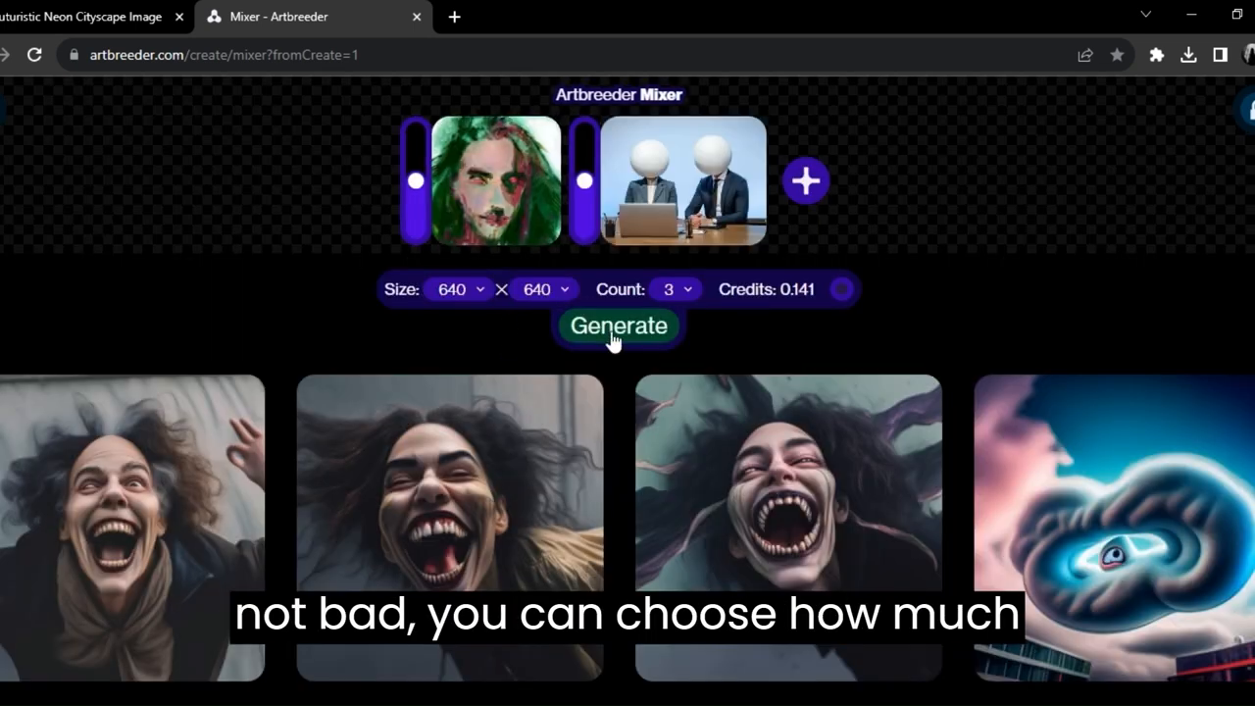
pyautogui.click(620, 325)
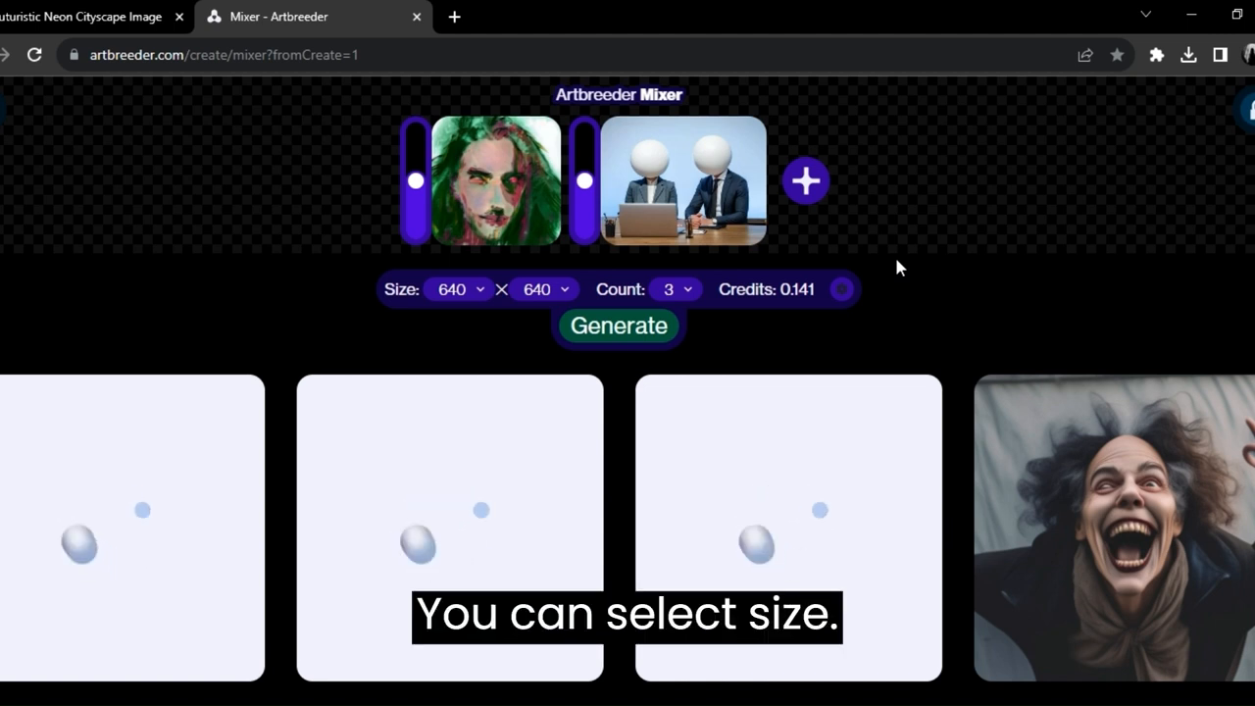
pyautogui.click(459, 288)
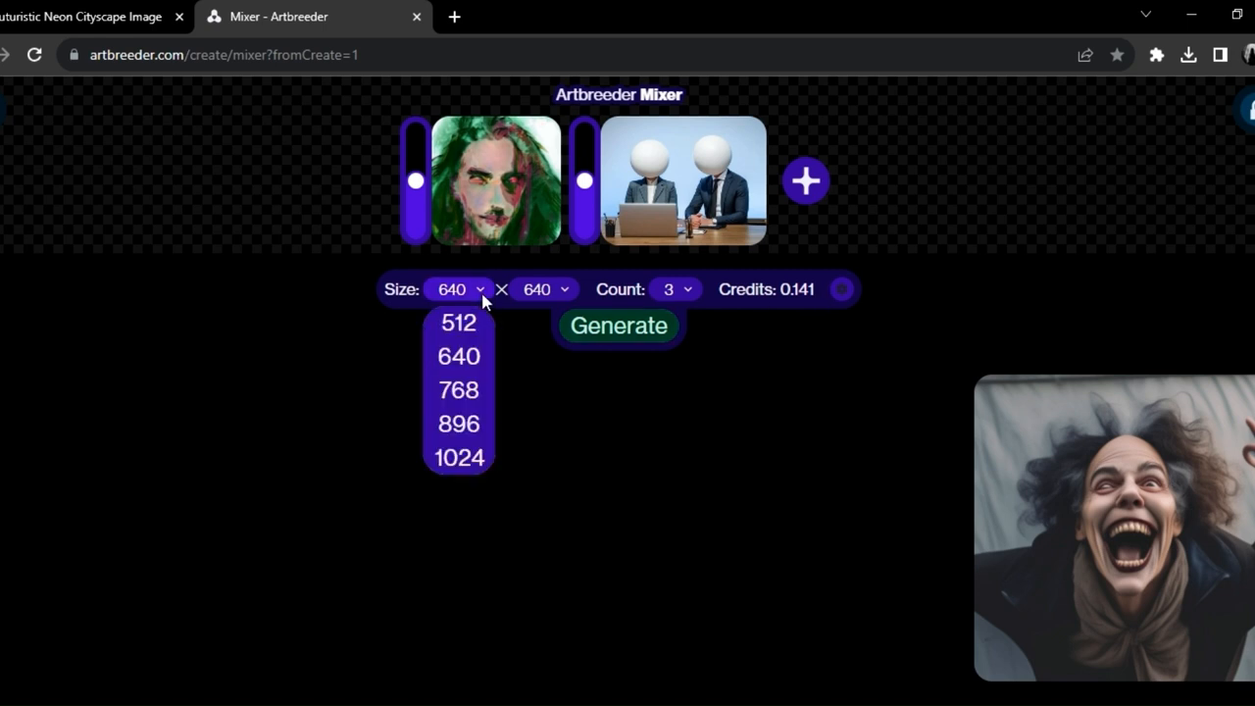
pyautogui.click(905, 280)
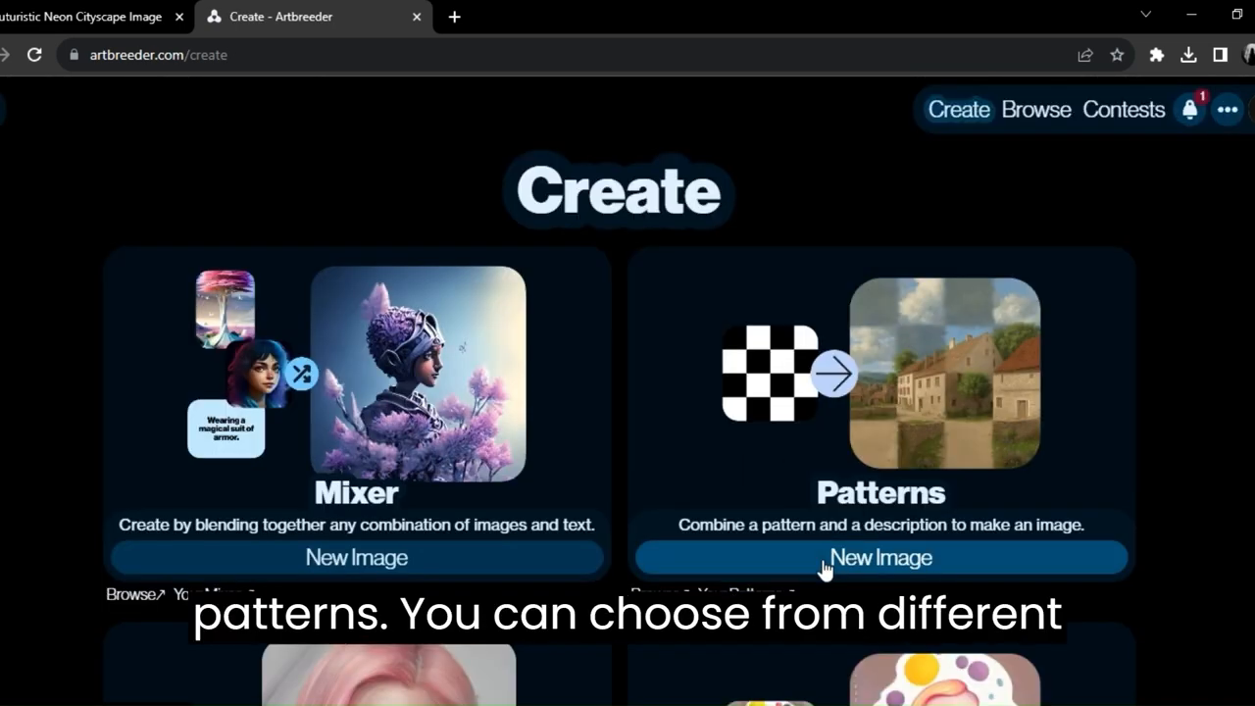
# Step: Create a text pattern reading 'future wave' at font size 94 and use it as the Patterns input
pyautogui.click(880, 557)
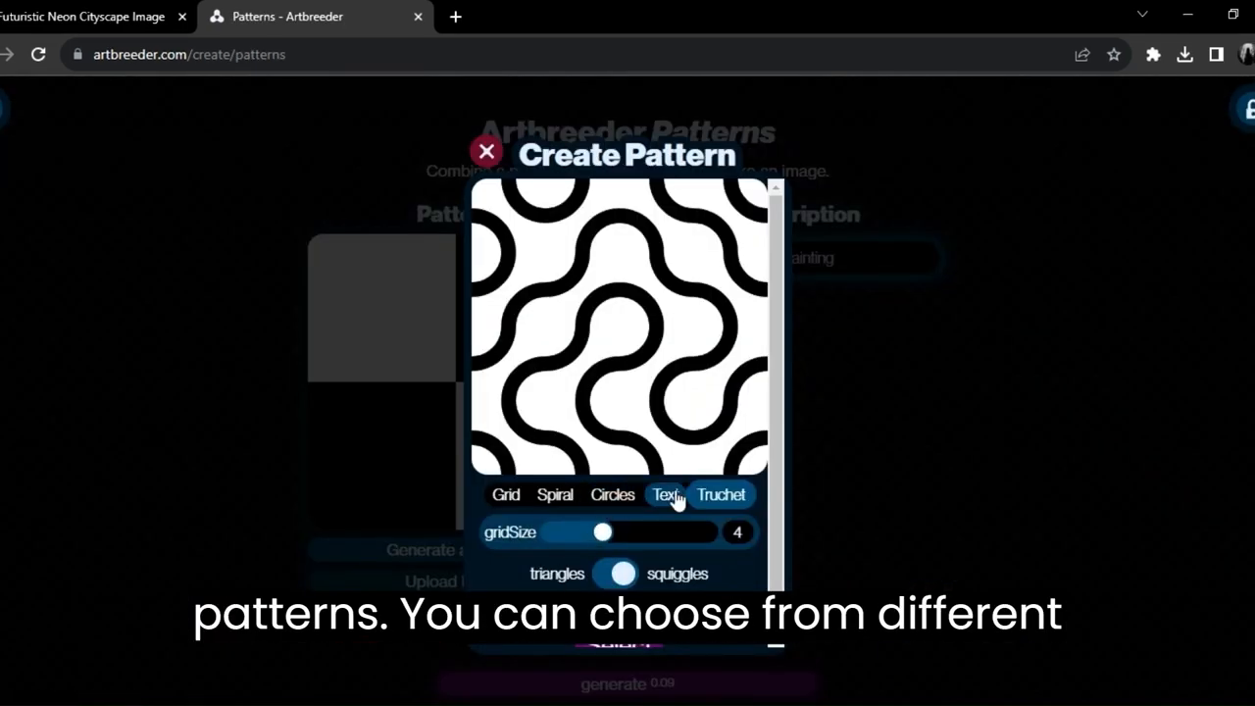
pyautogui.click(666, 494)
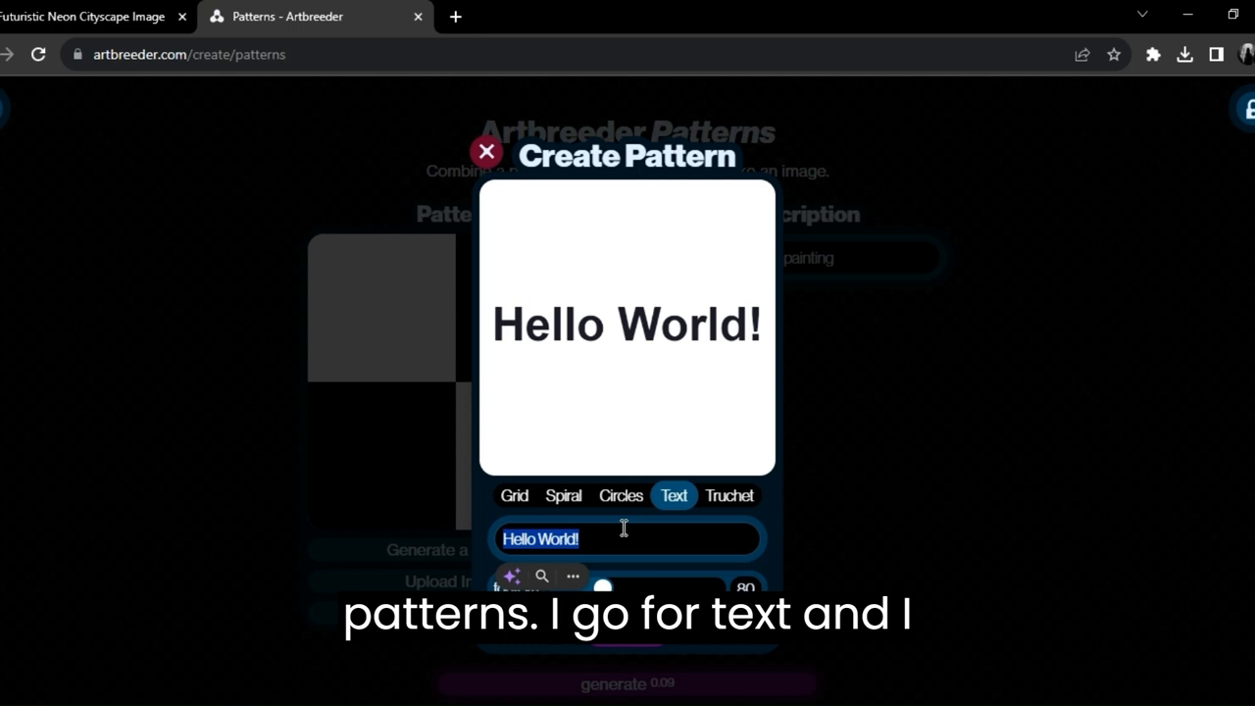
pyautogui.write('future')
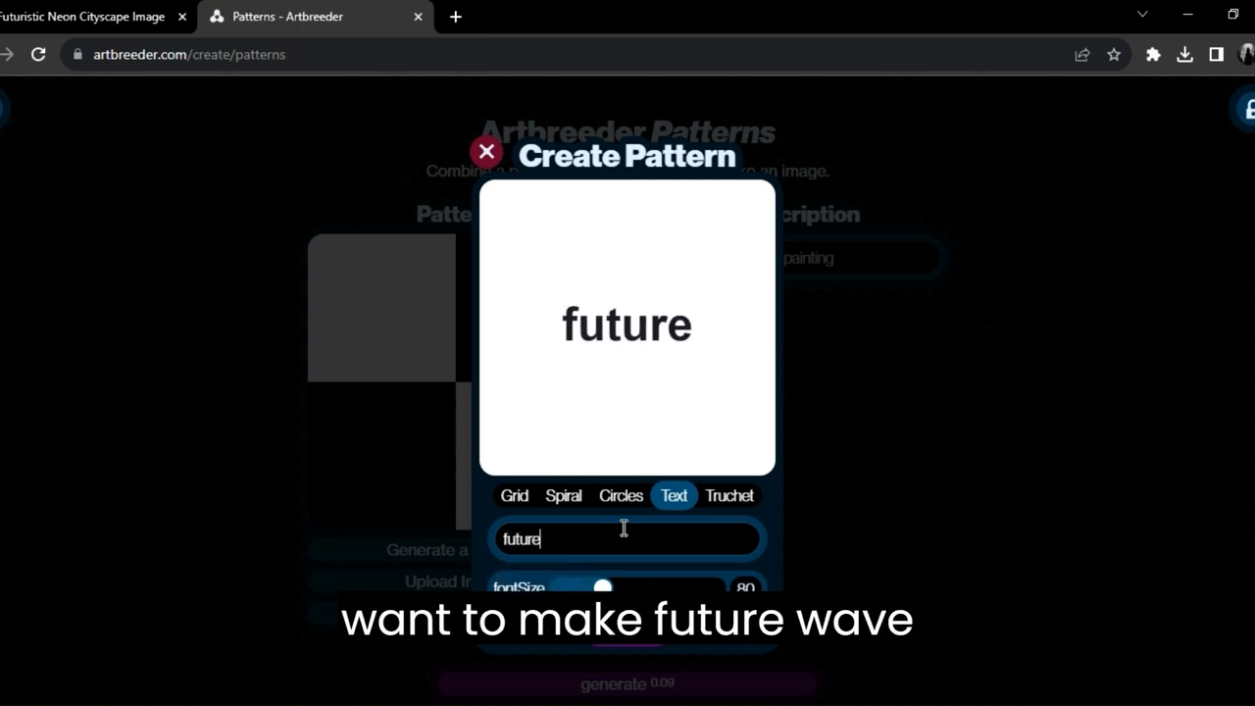
pyautogui.write('w')
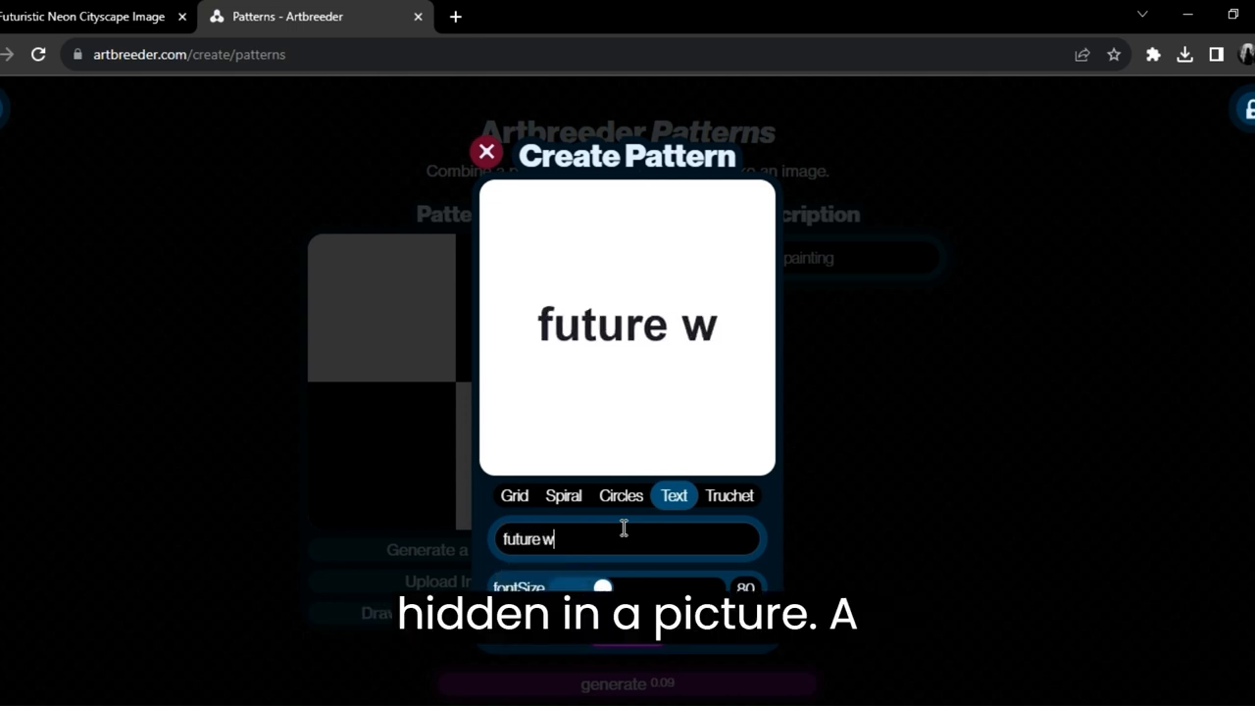
pyautogui.write('ave')
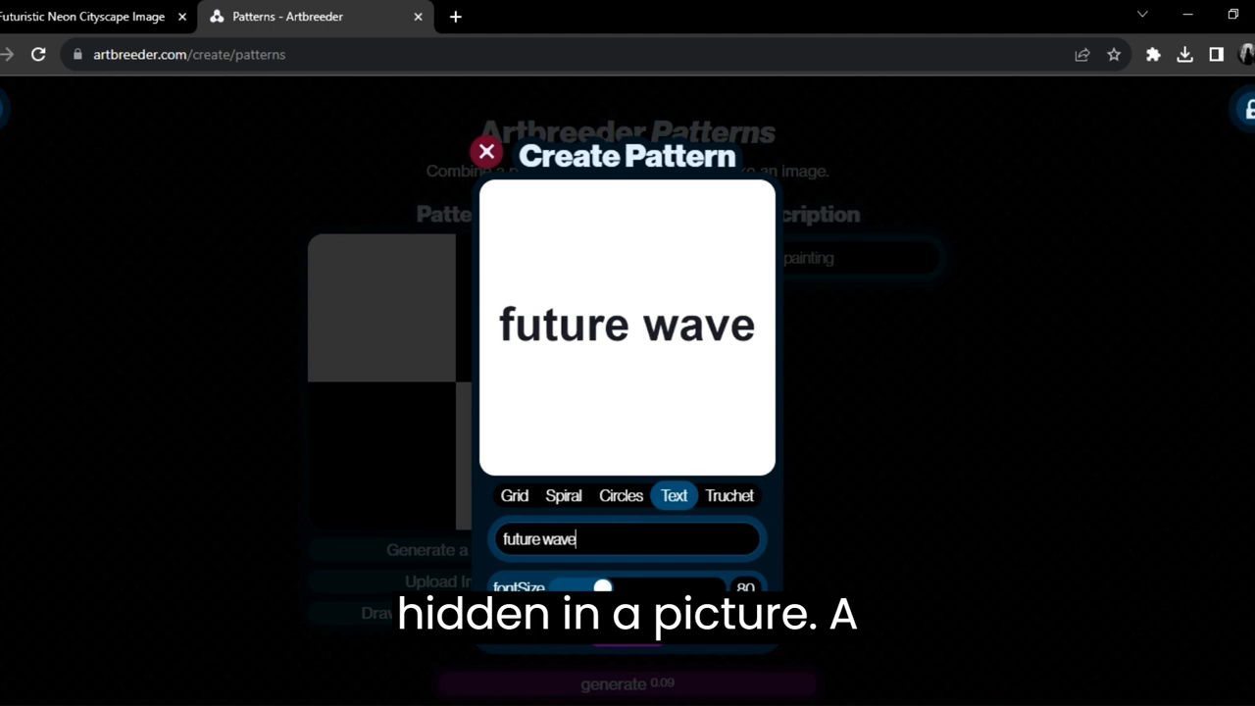
pyautogui.moveTo(604, 586); pyautogui.dragTo(612, 588)
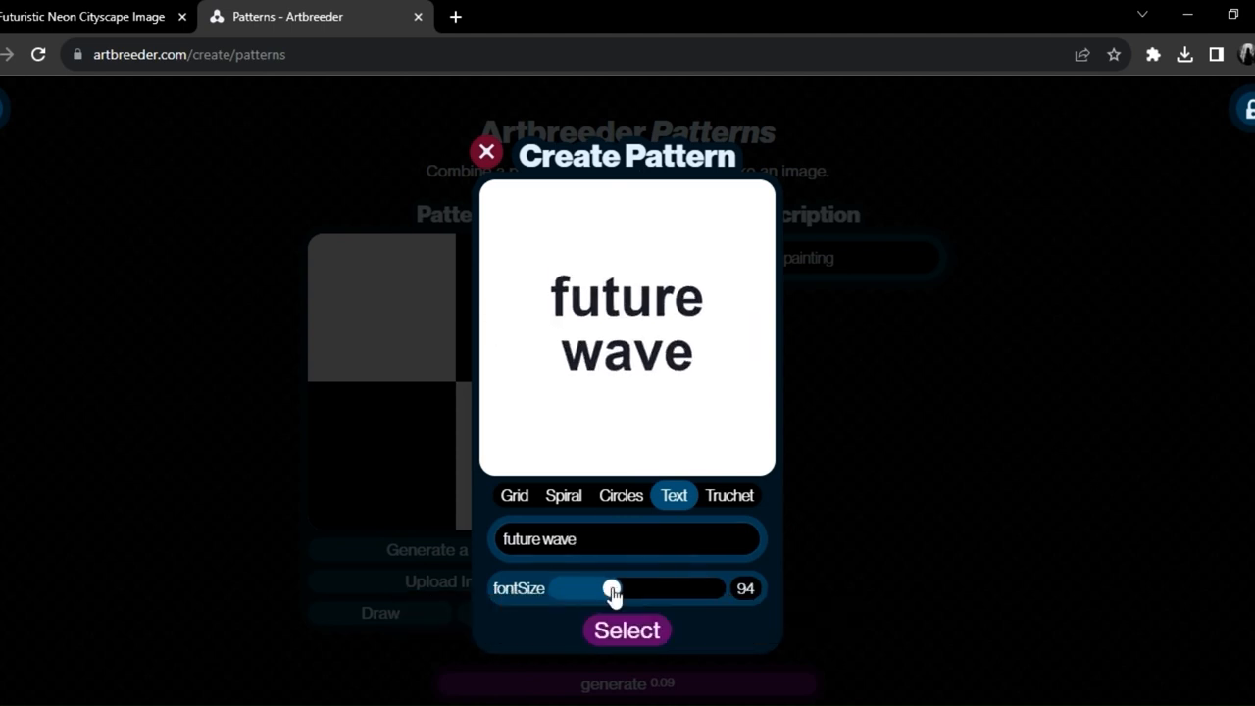
pyautogui.click(628, 630)
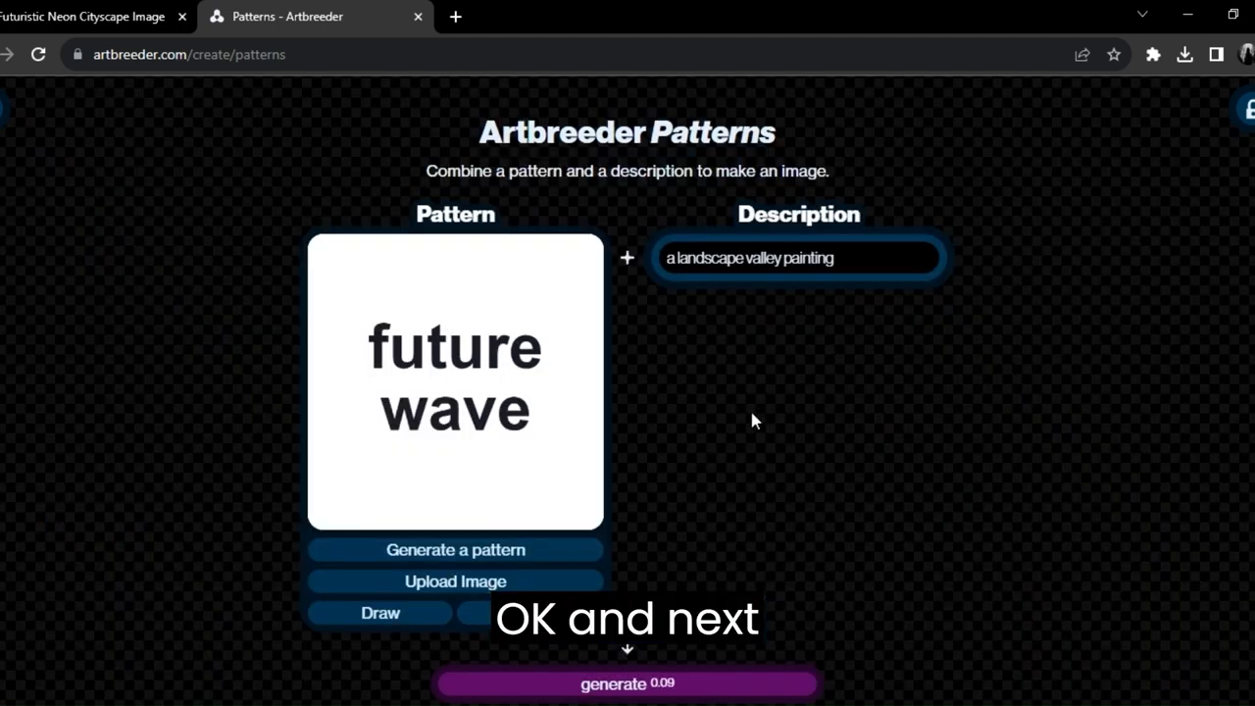
# Step: Paste the copied futuristic city prompt into the Description box, generate the neon cityscape, and return to the Create page
pyautogui.rightClick(794, 259)
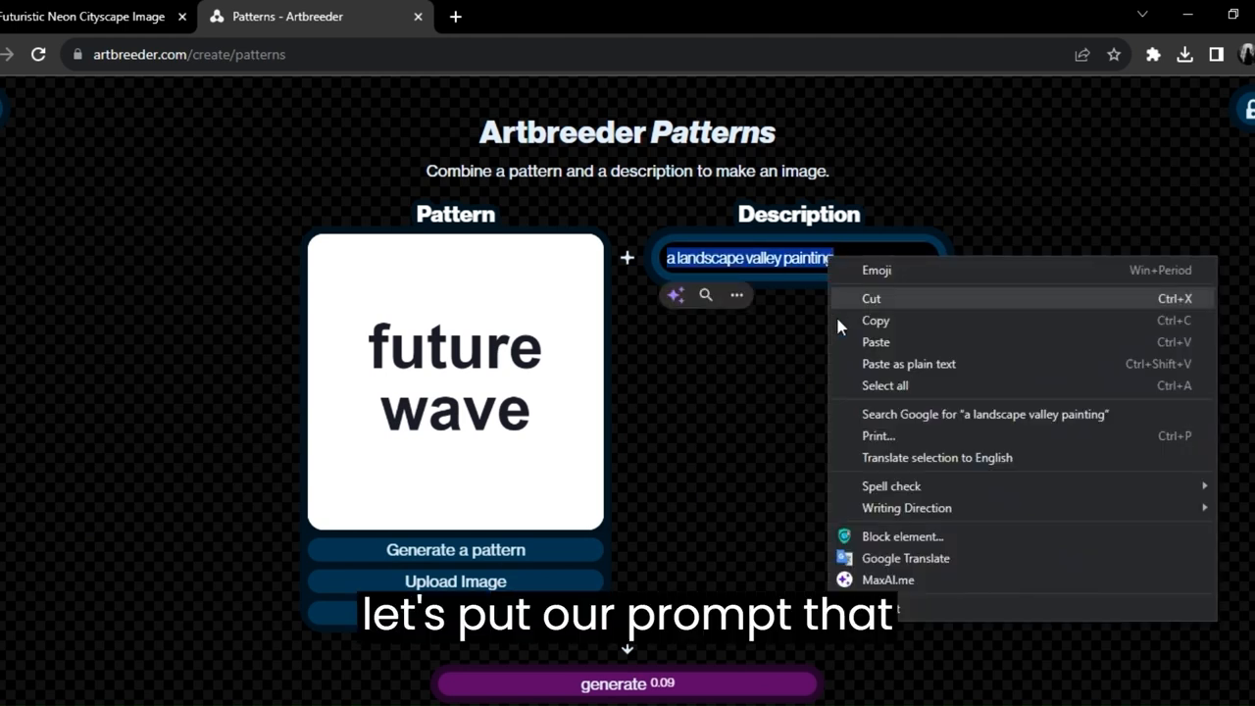
pyautogui.click(874, 341)
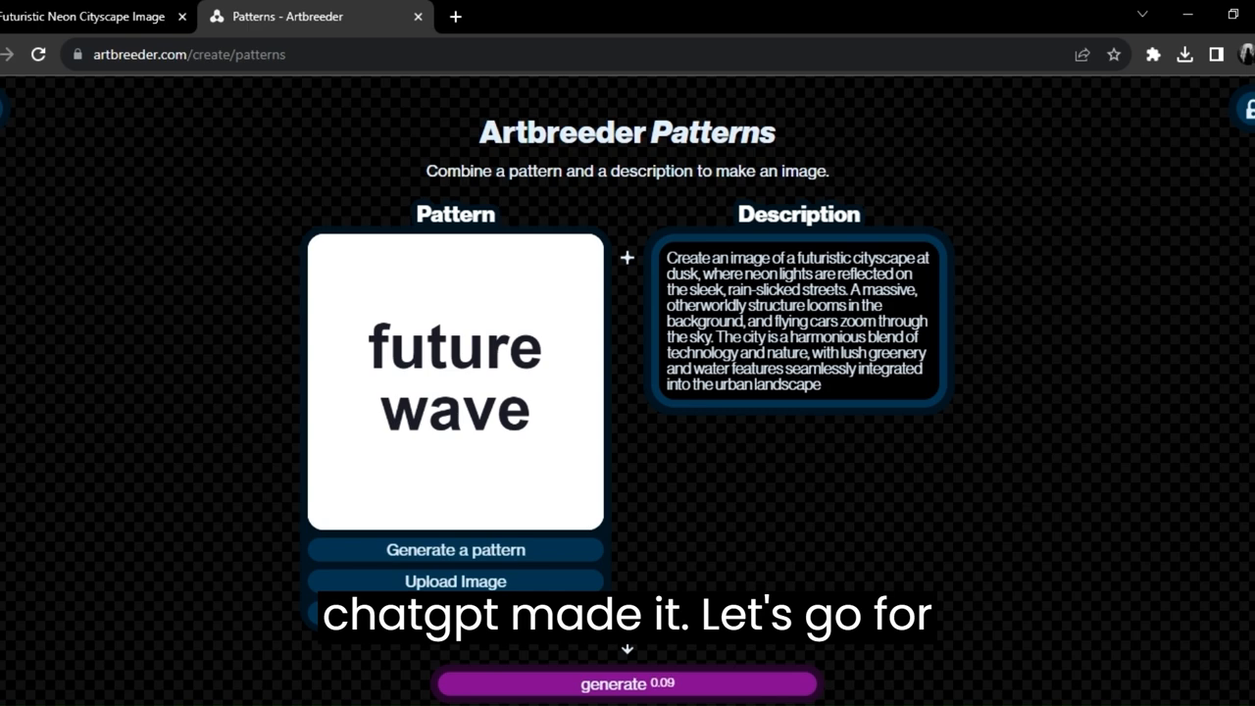
pyautogui.scroll(-3)
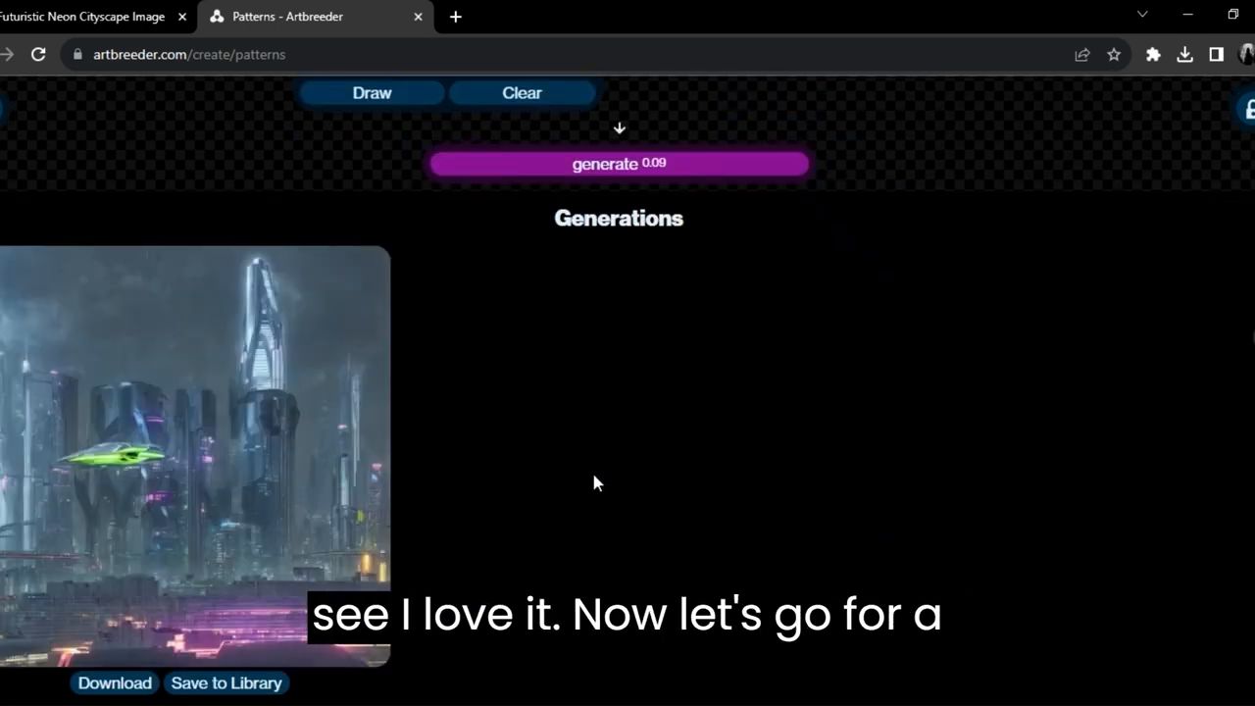
pyautogui.click(957, 108)
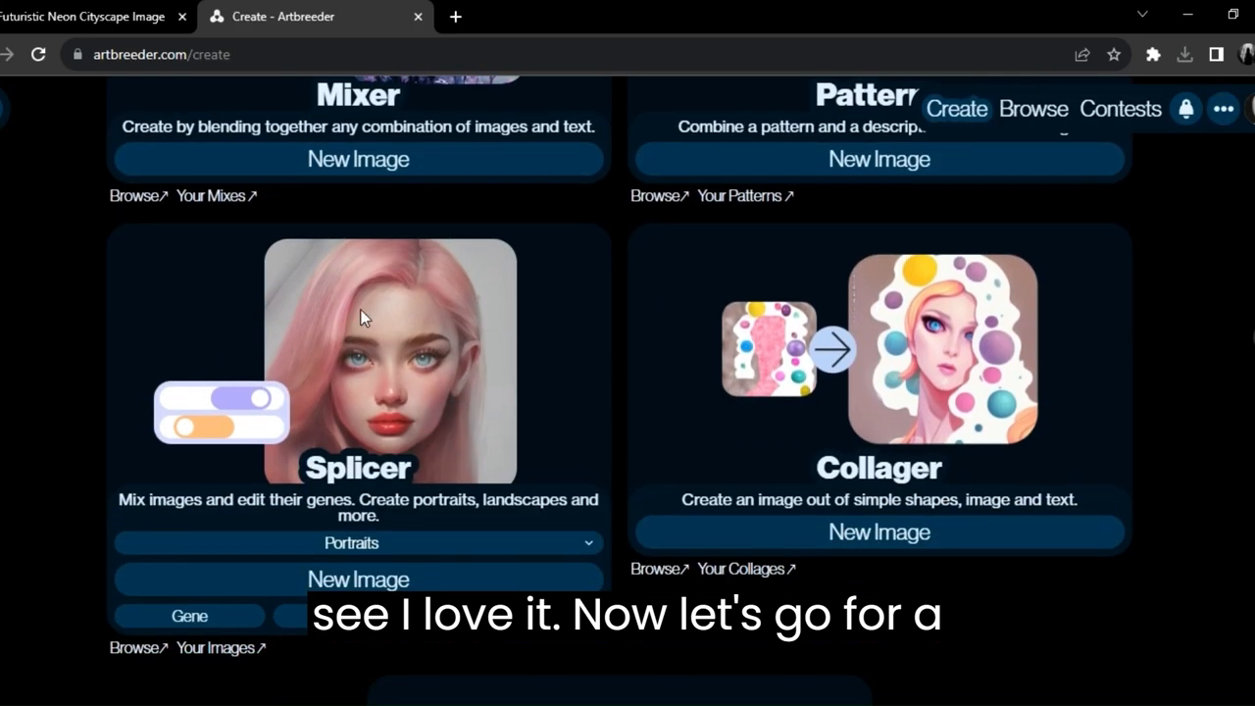
# Step: Start a new Splicer portrait and open the mouth wide to 96 in the expression genes
pyautogui.scroll(-3)
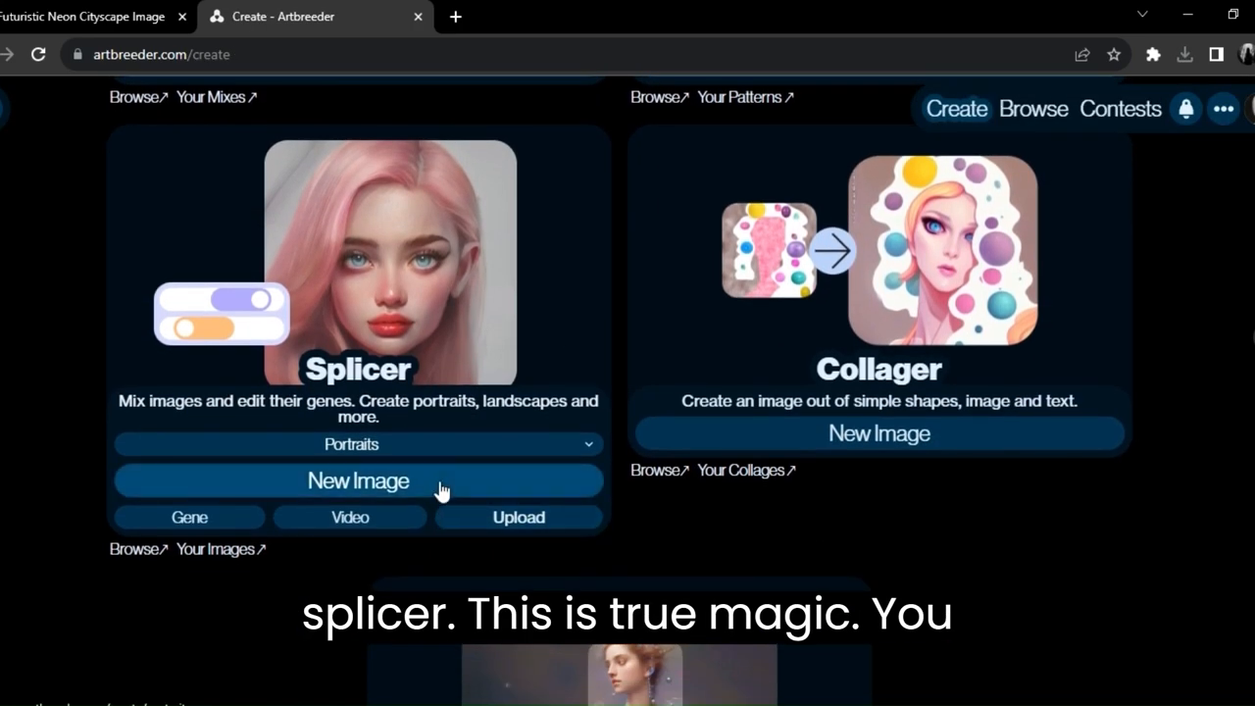
pyautogui.click(357, 480)
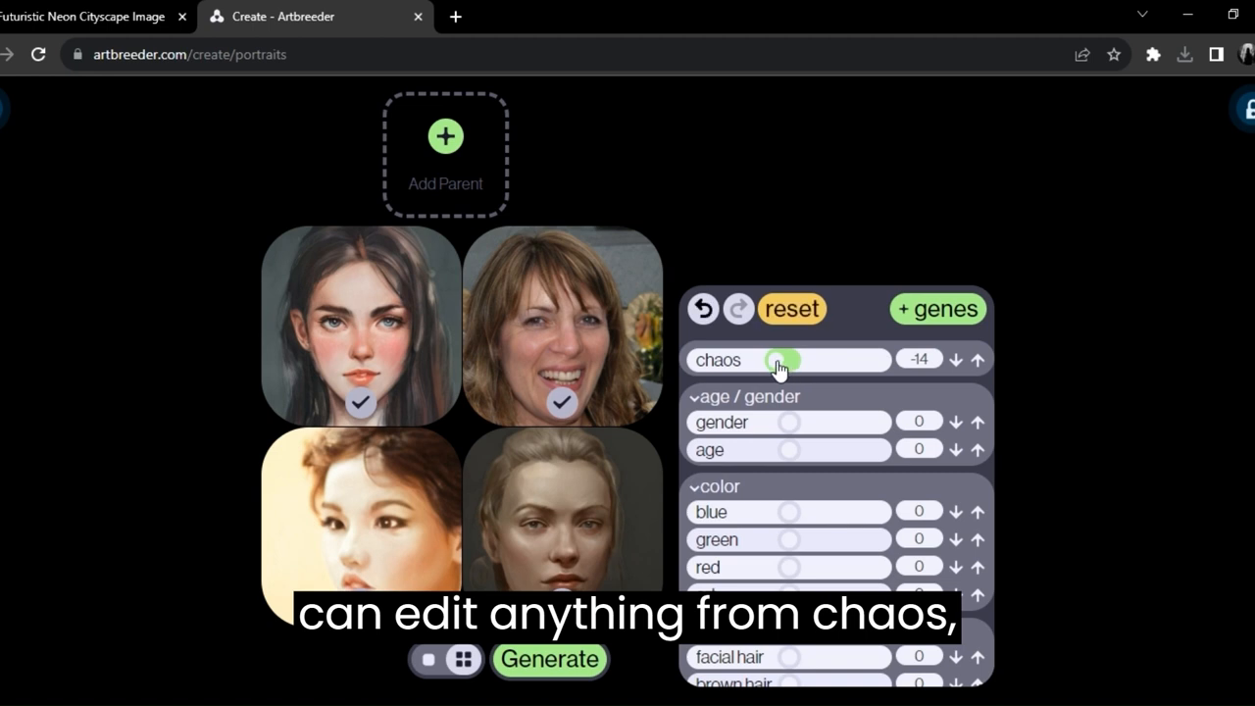
pyautogui.scroll(-3)
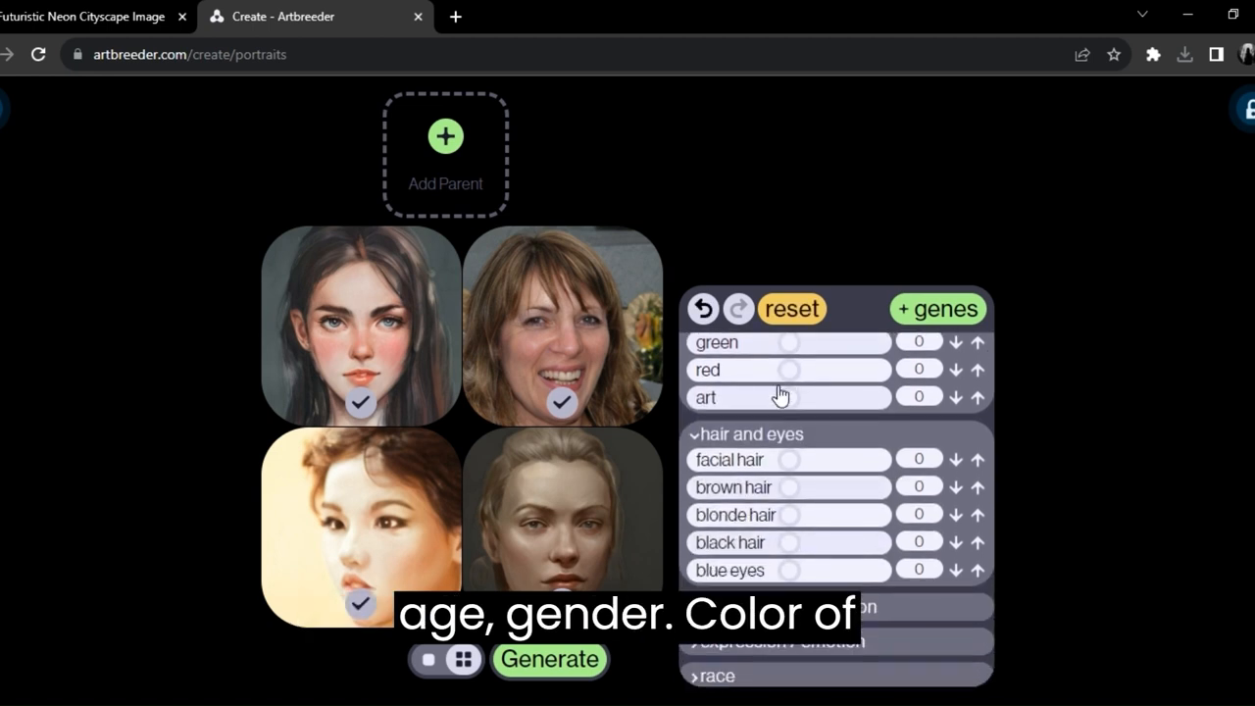
pyautogui.scroll(3)
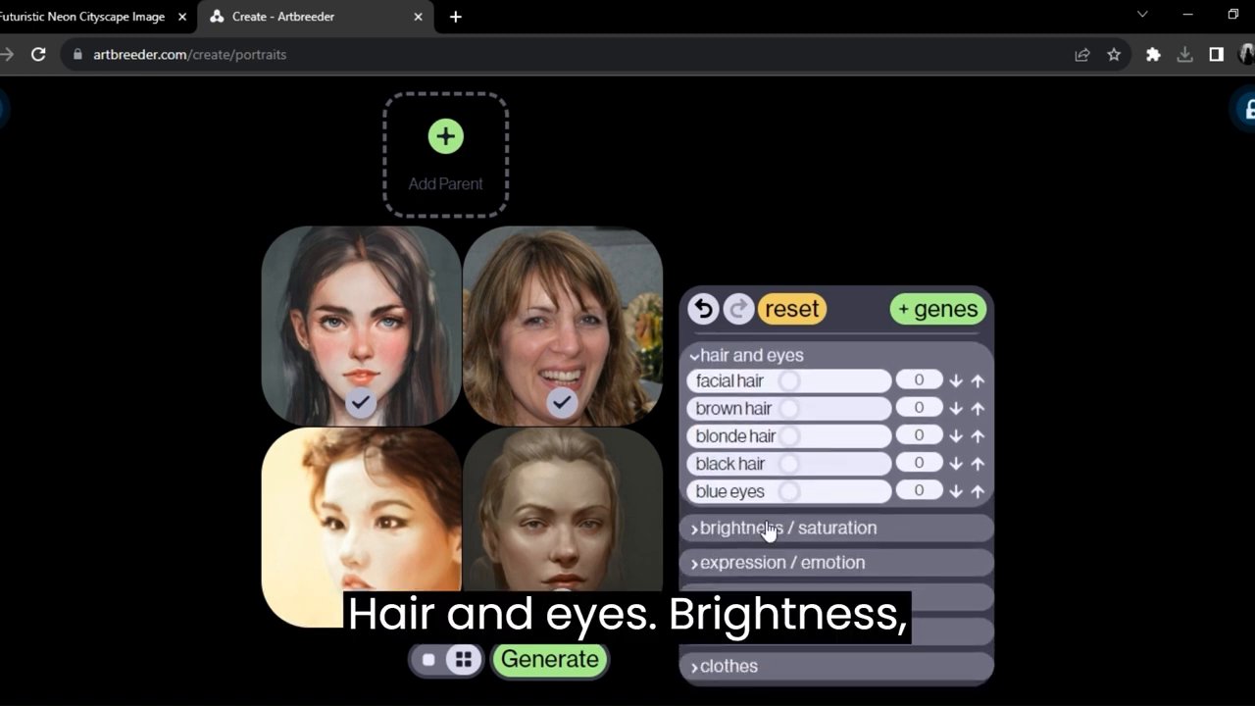
pyautogui.click(788, 527)
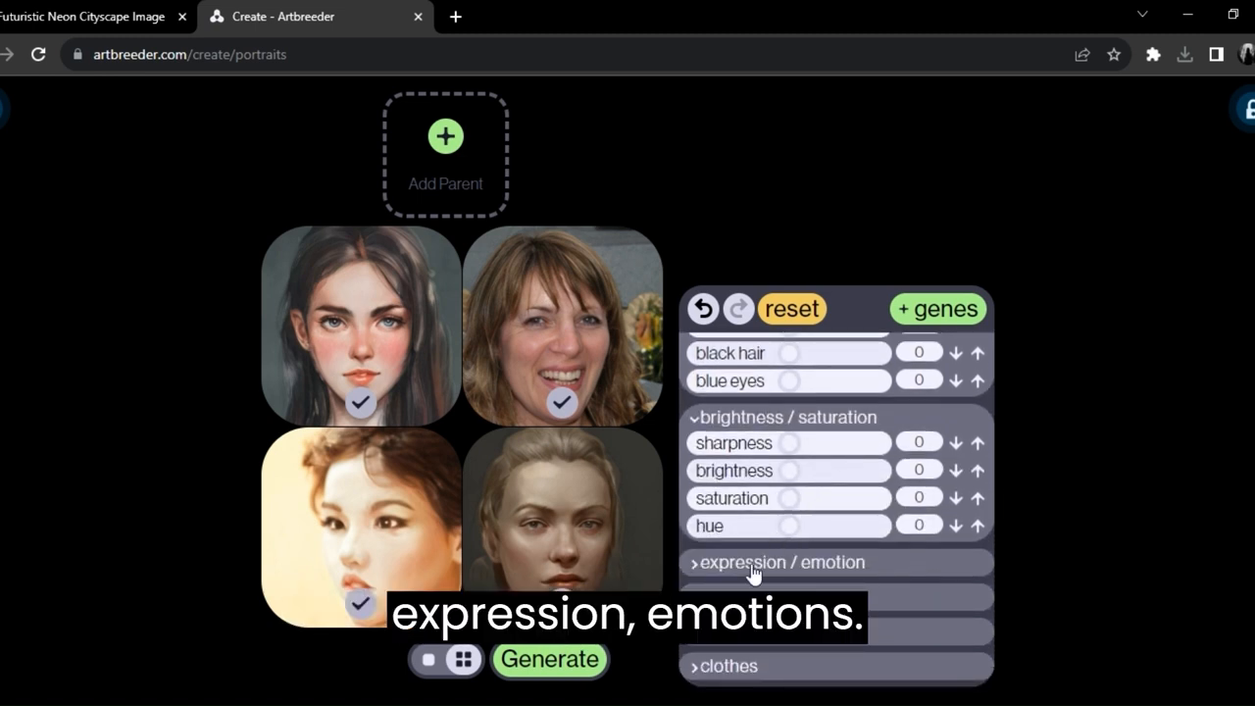
pyautogui.click(776, 560)
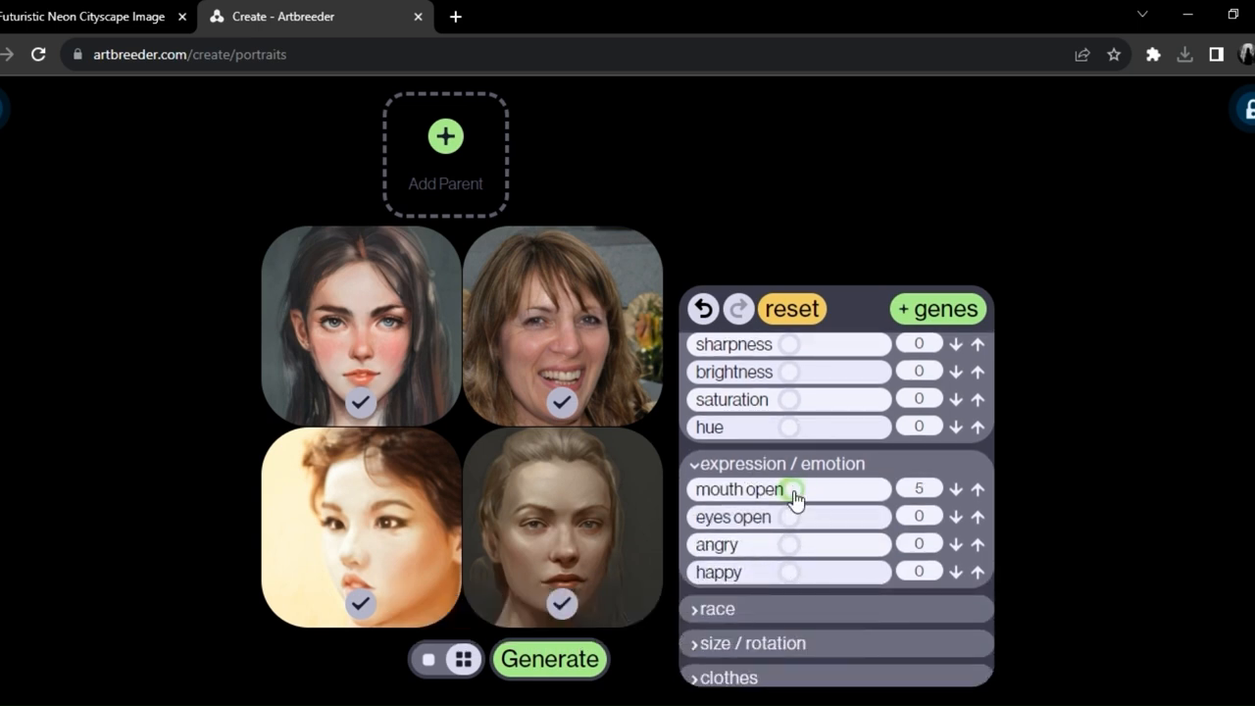
pyautogui.moveTo(794, 490); pyautogui.dragTo(878, 478)
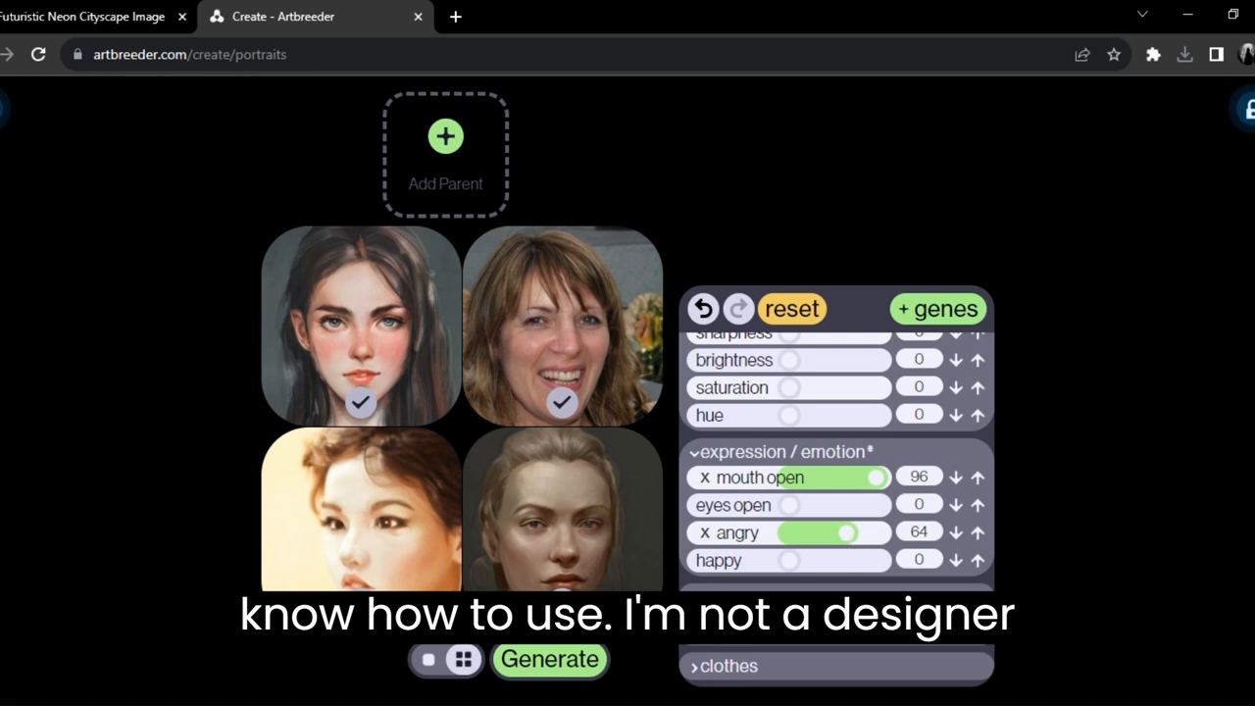
# Step: Add a hat, make the portrait younger at age 22, and raise the chaos gene to 3
pyautogui.scroll(-3)
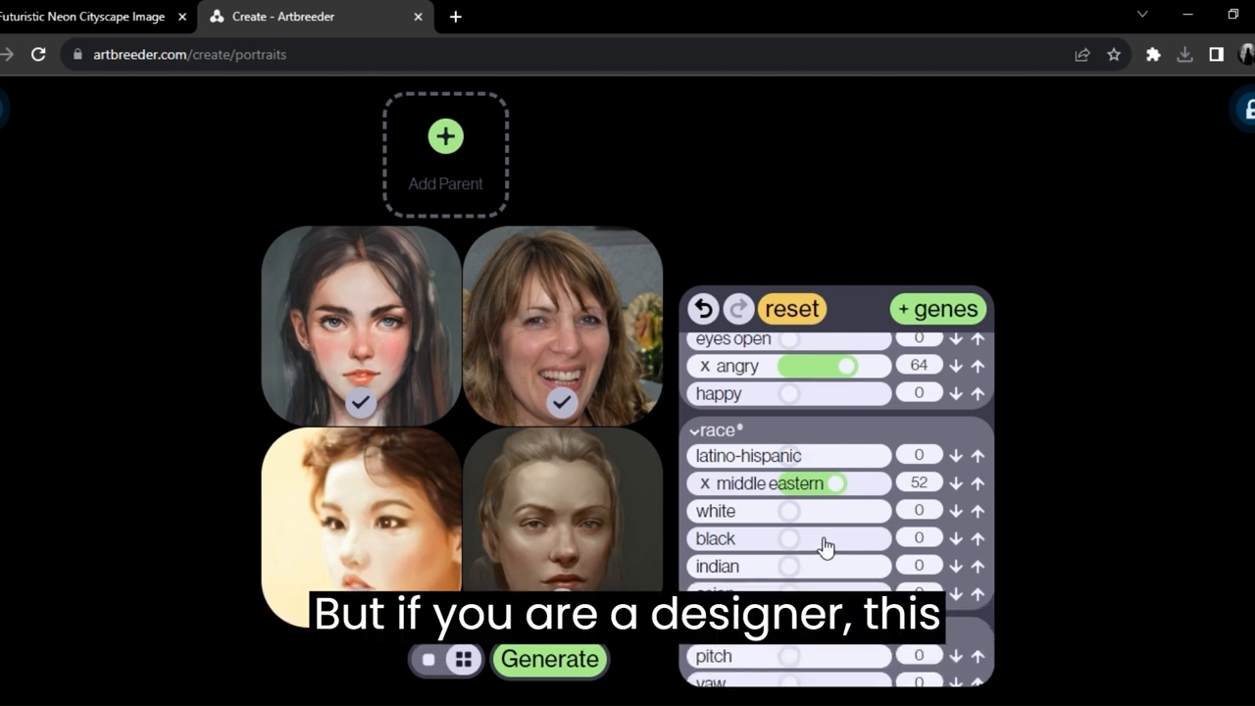
pyautogui.scroll(-3)
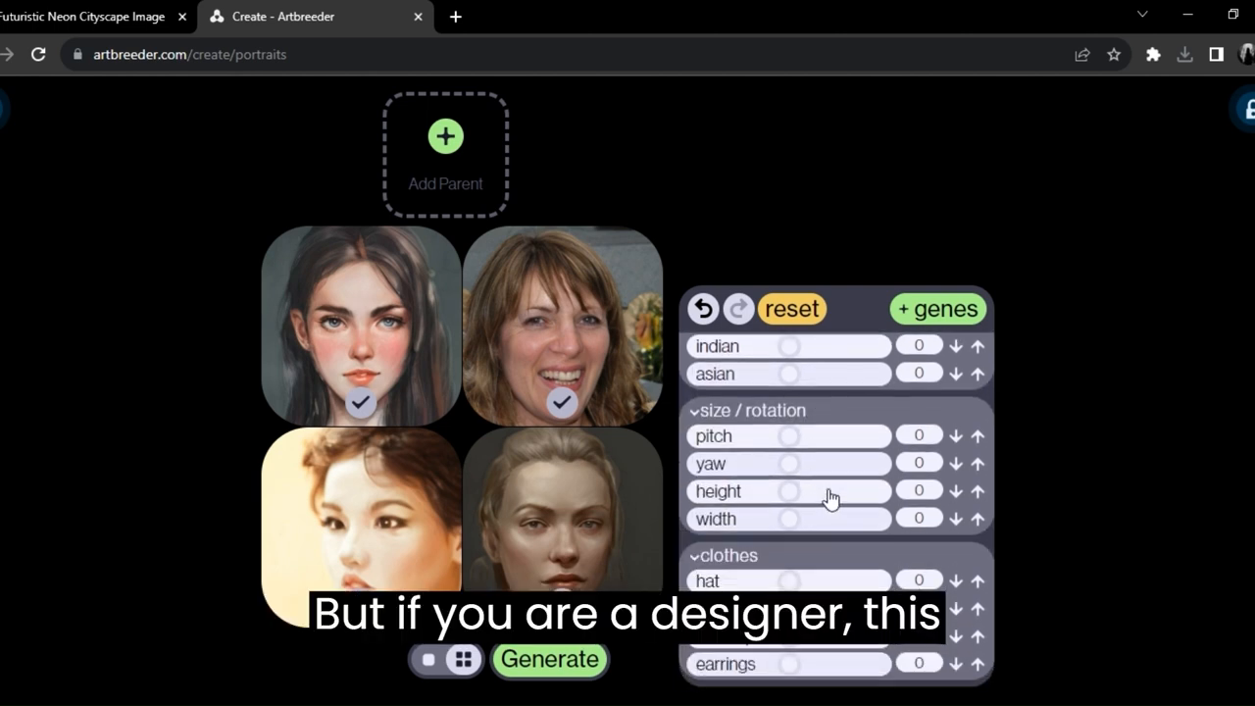
pyautogui.moveTo(788, 580); pyautogui.dragTo(839, 580)
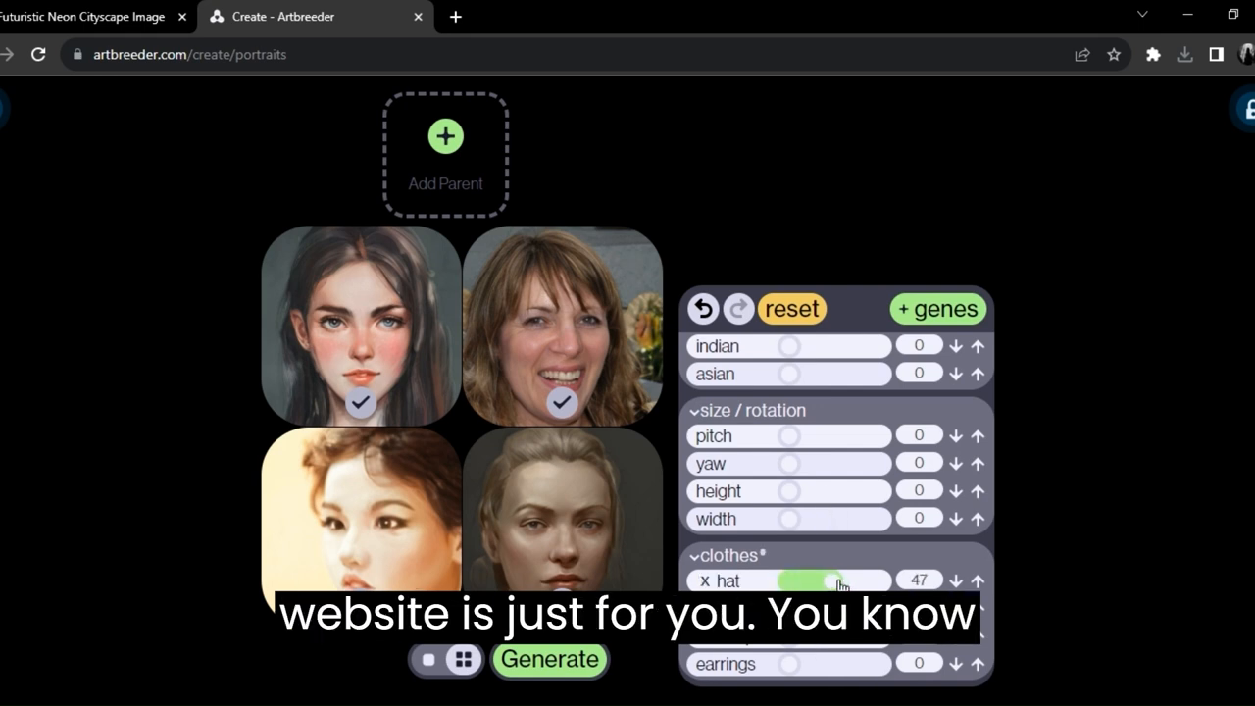
pyautogui.moveTo(827, 581); pyautogui.dragTo(853, 580)
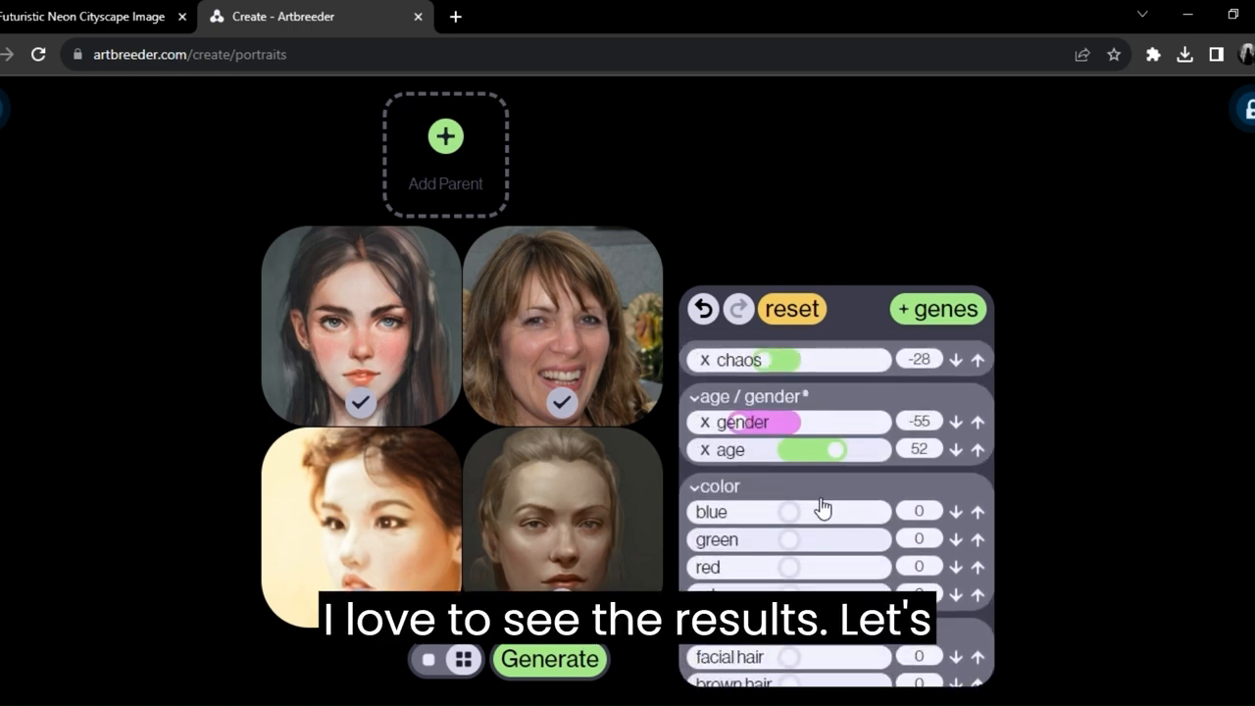
pyautogui.moveTo(834, 449); pyautogui.dragTo(808, 449)
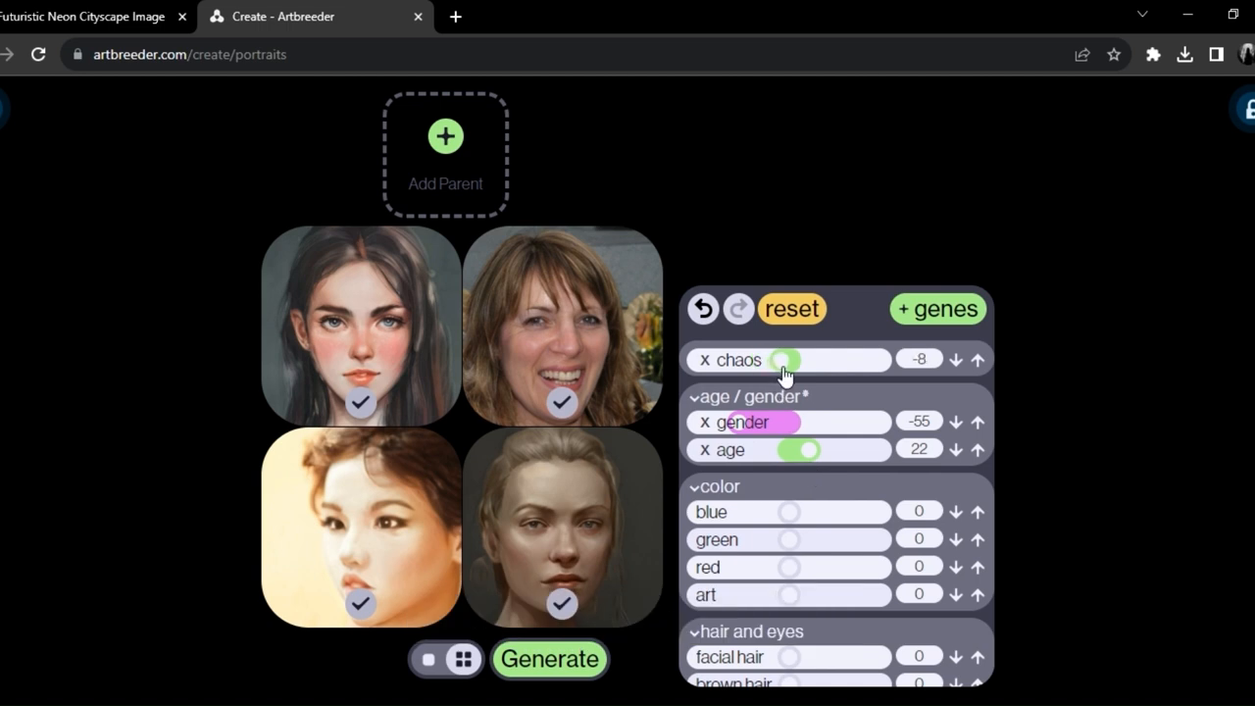
pyautogui.moveTo(784, 360); pyautogui.dragTo(788, 361)
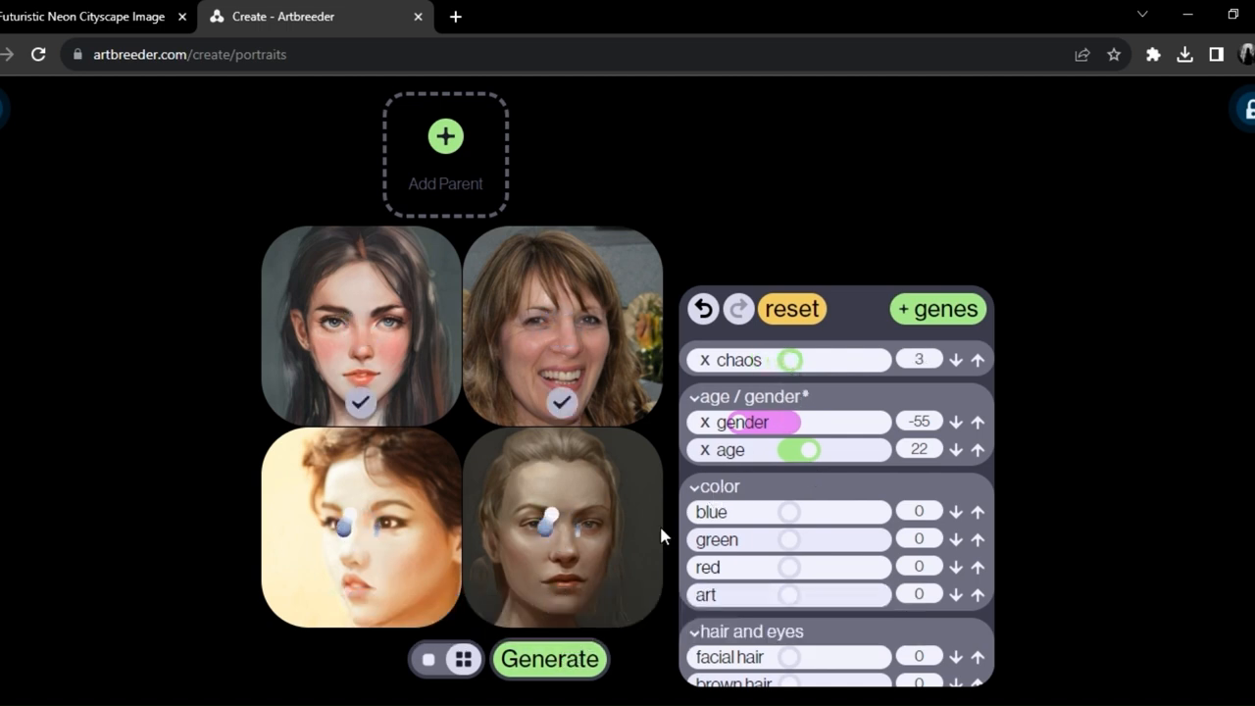
# Step: Generate three successive batches of stylized portraits with the raised colour genes
pyautogui.click(549, 659)
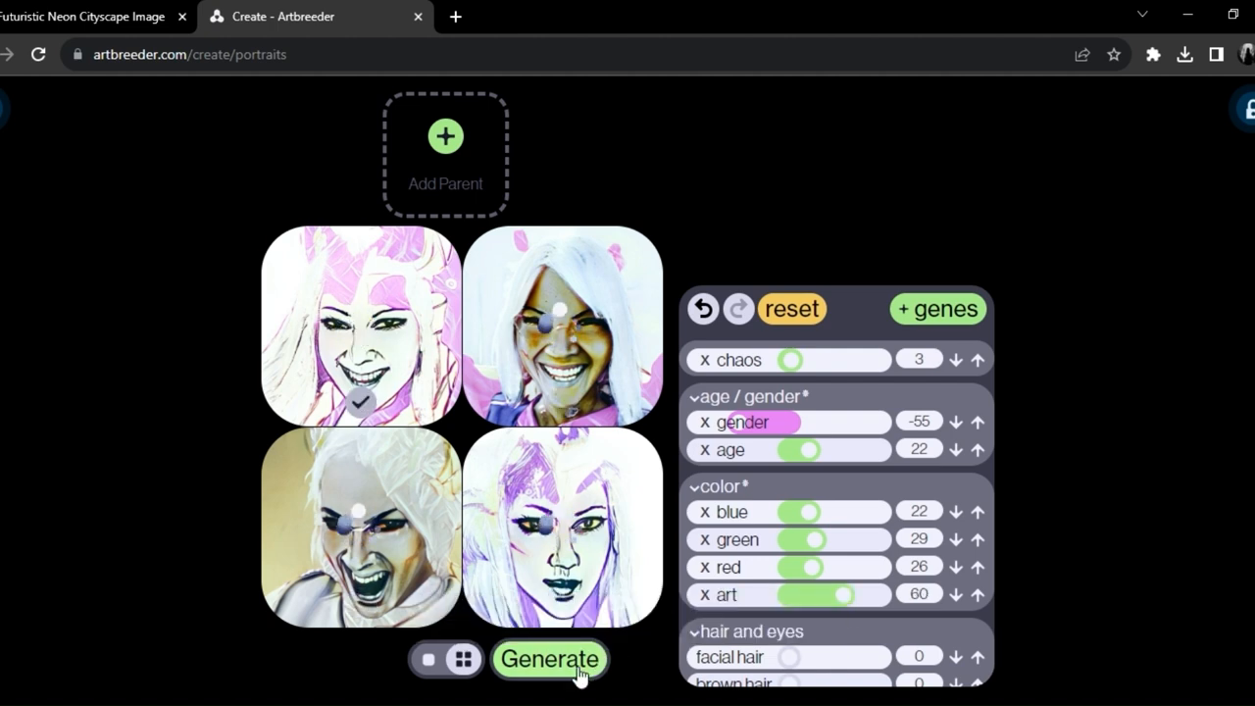
pyautogui.click(549, 659)
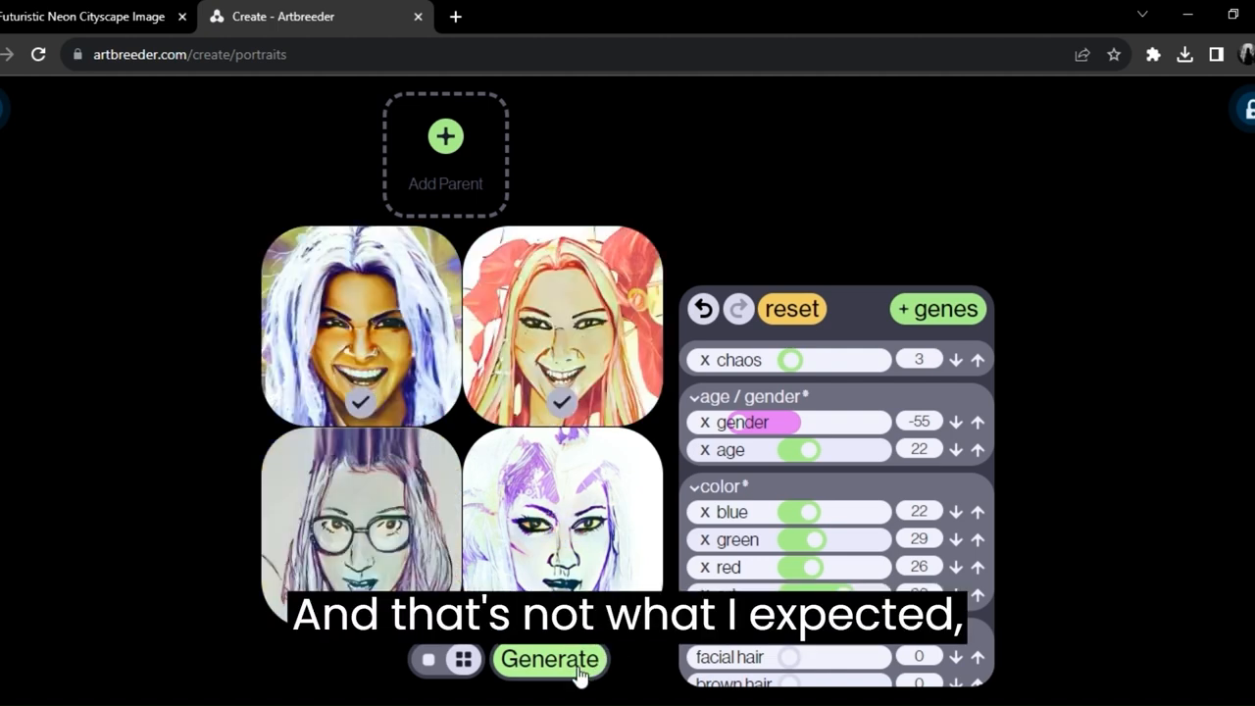
pyautogui.click(549, 659)
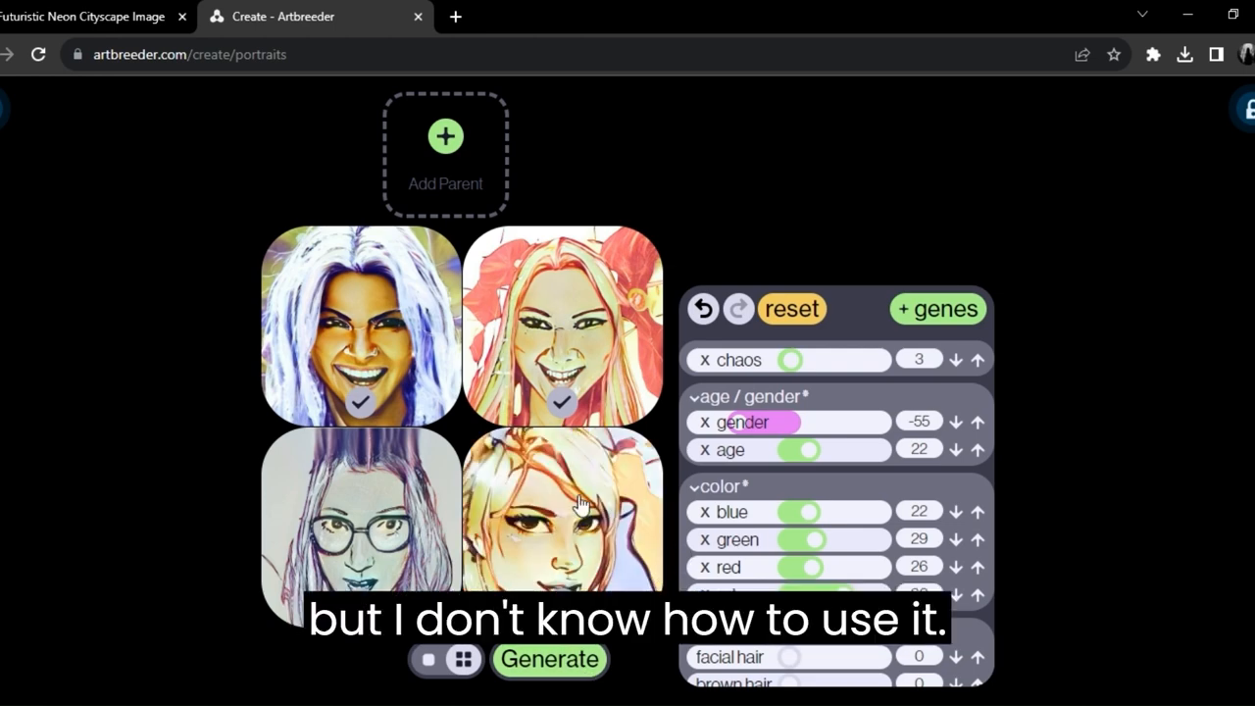
pyautogui.moveTo(475, 212)
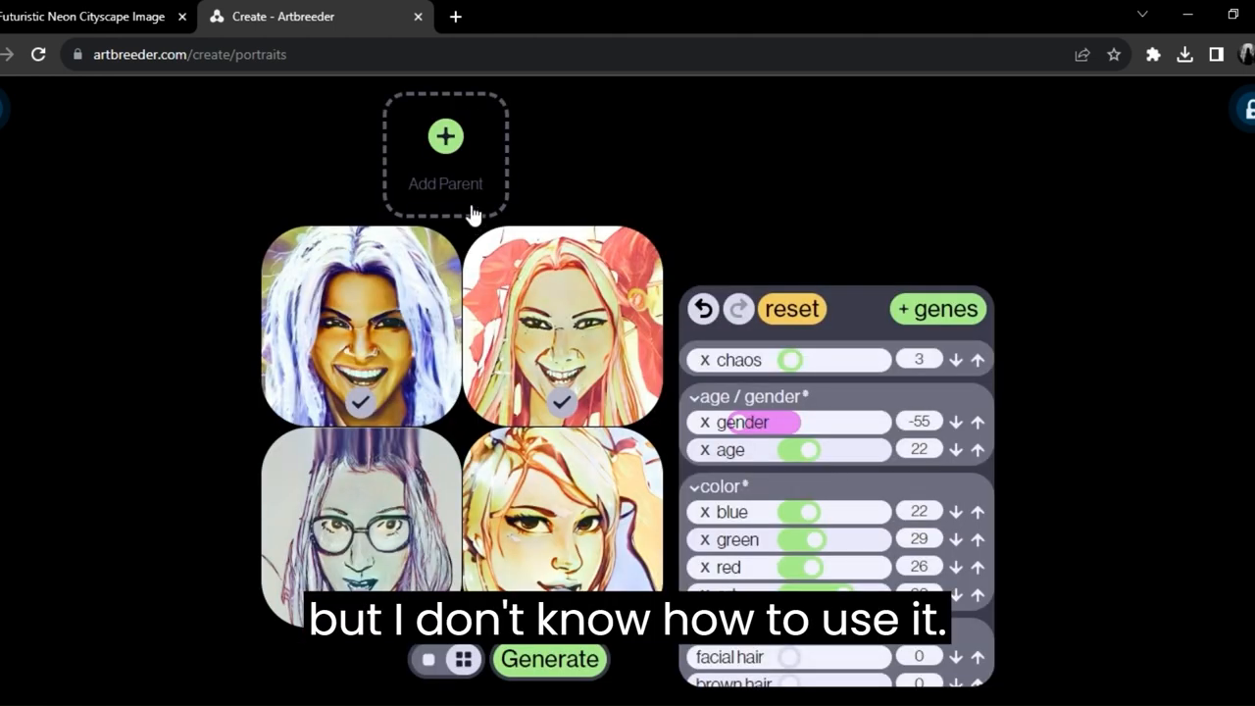
# Step: Add the long-haired blonde woman from the community gallery as a second parent
pyautogui.click(445, 137)
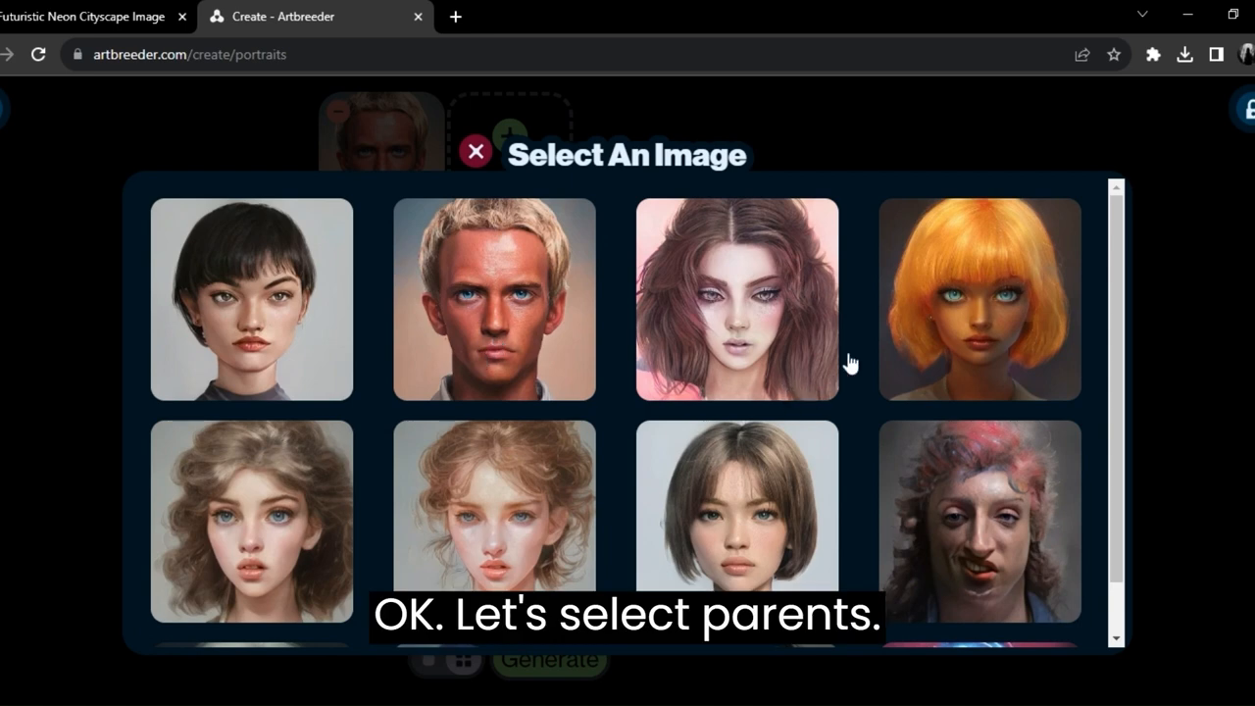
pyautogui.scroll(-3)
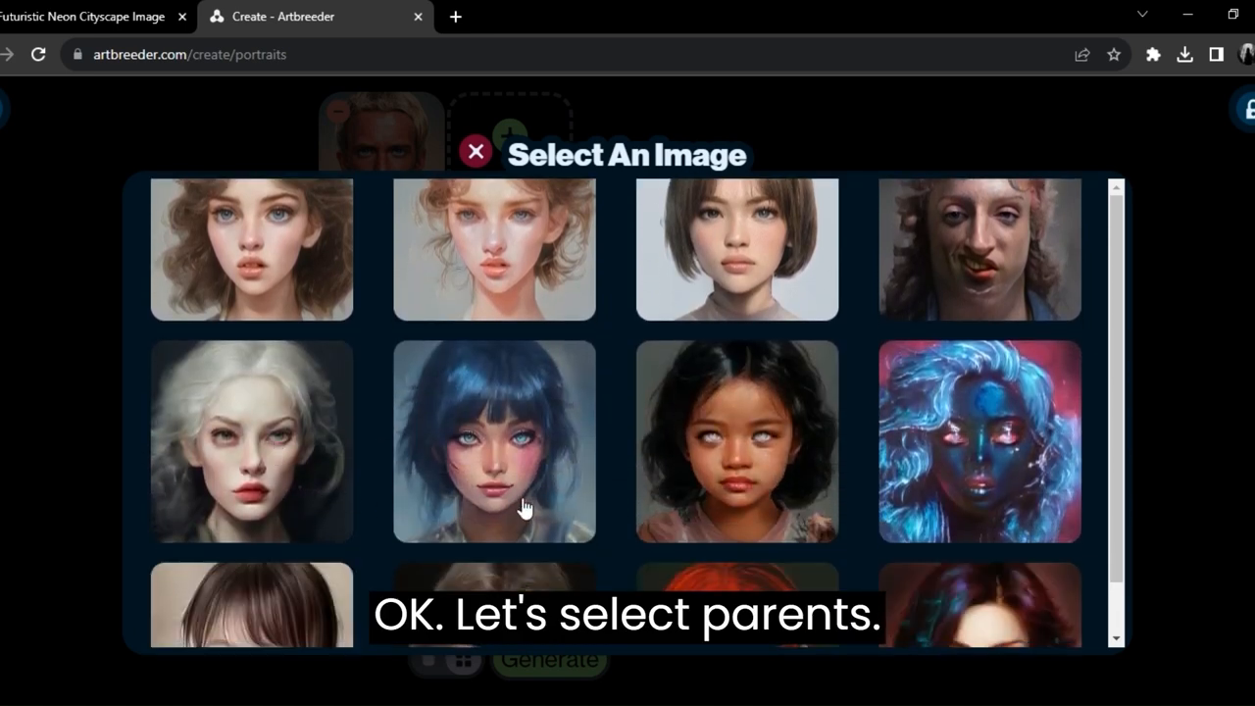
pyautogui.scroll(-3)
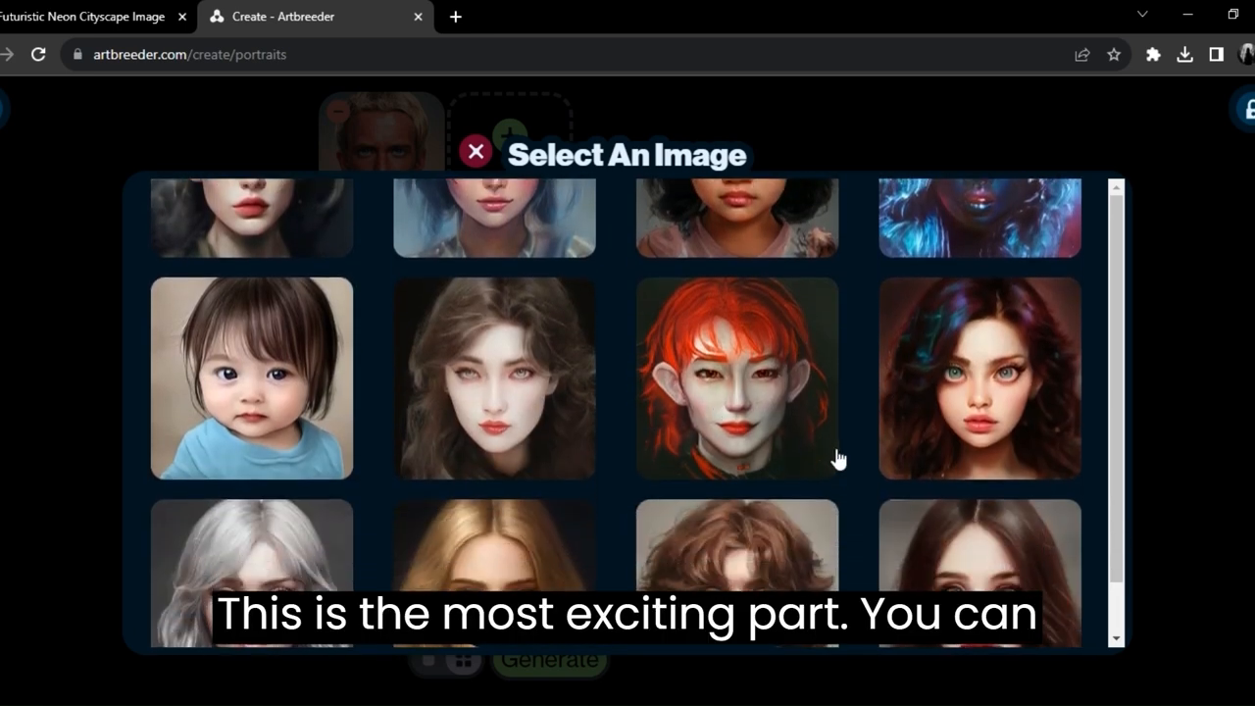
pyautogui.scroll(-3)
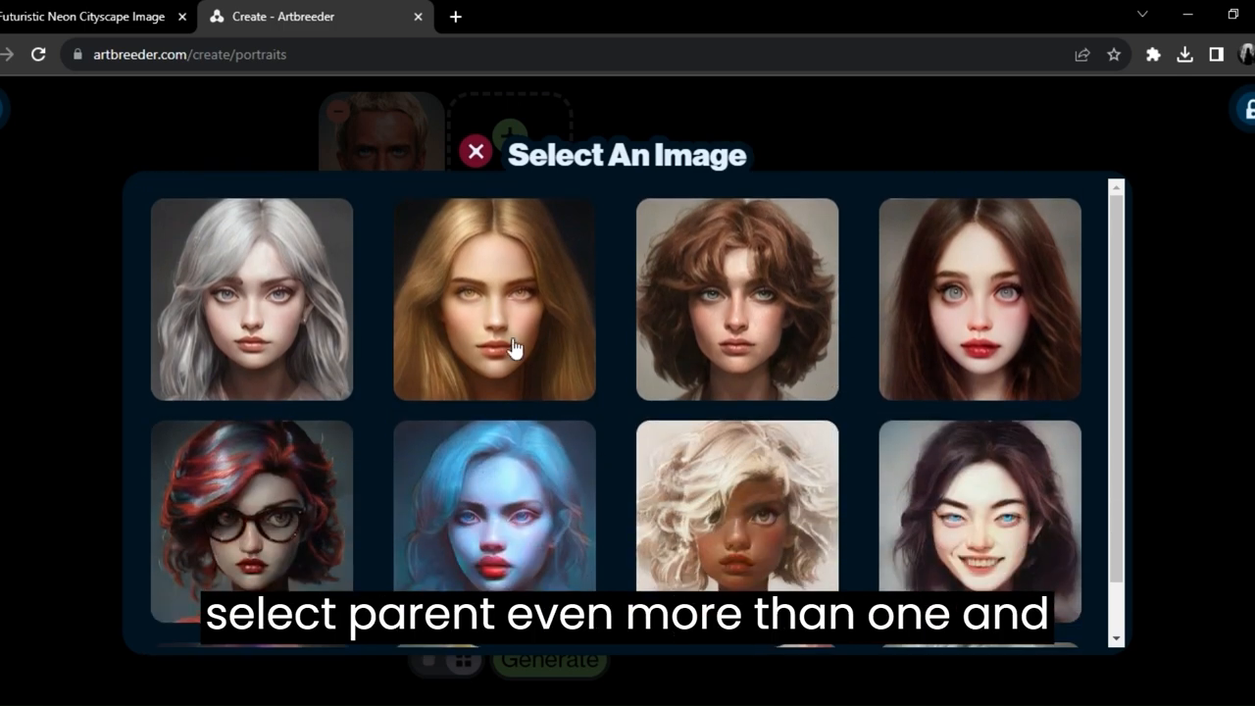
pyautogui.click(493, 298)
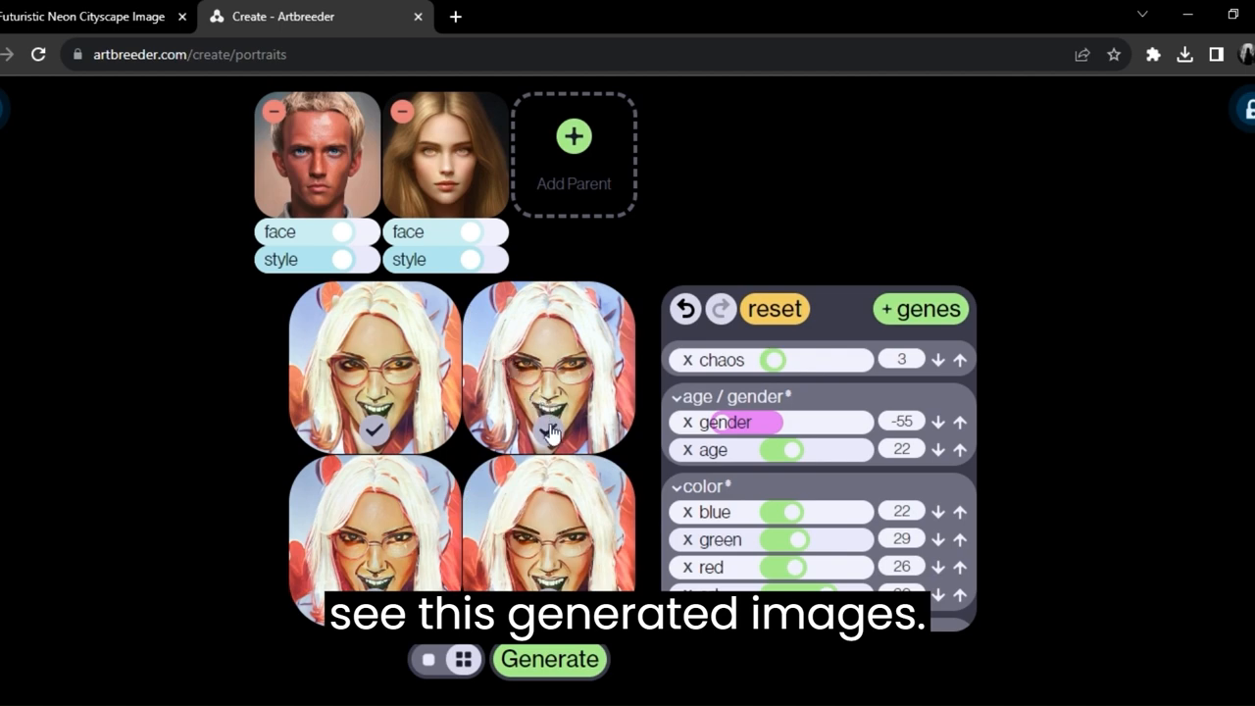
pyautogui.click(39, 55)
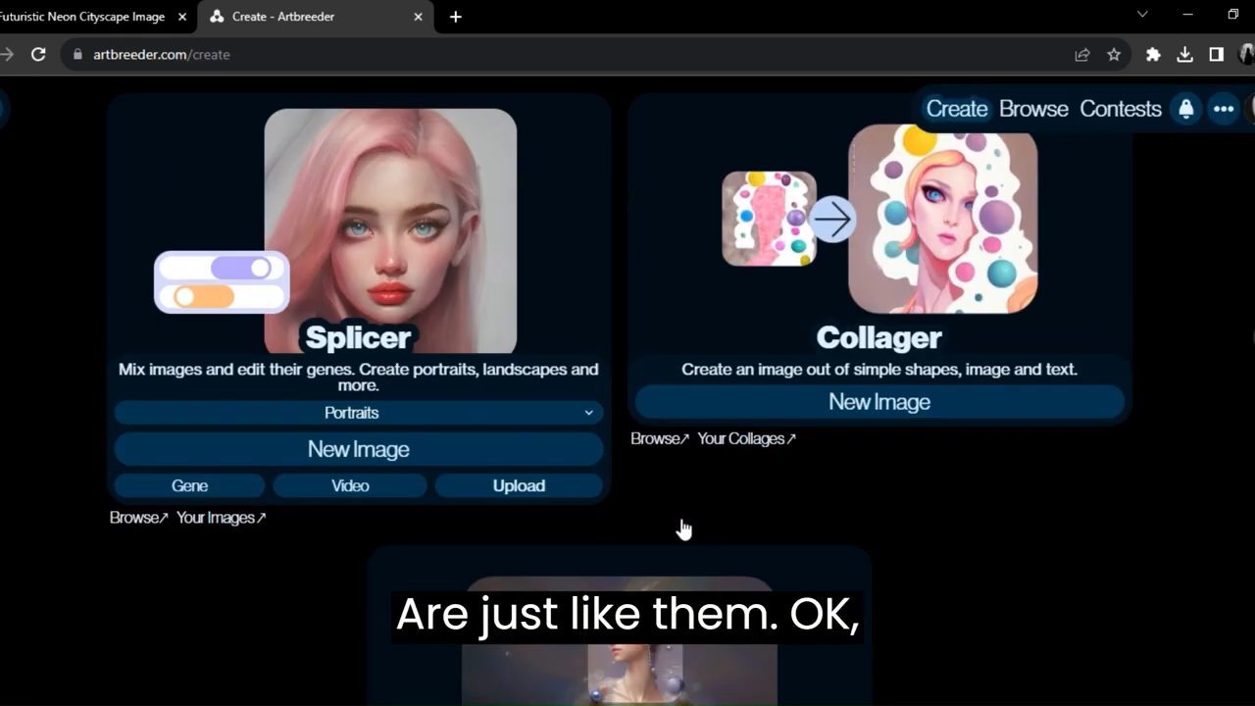
pyautogui.click(878, 402)
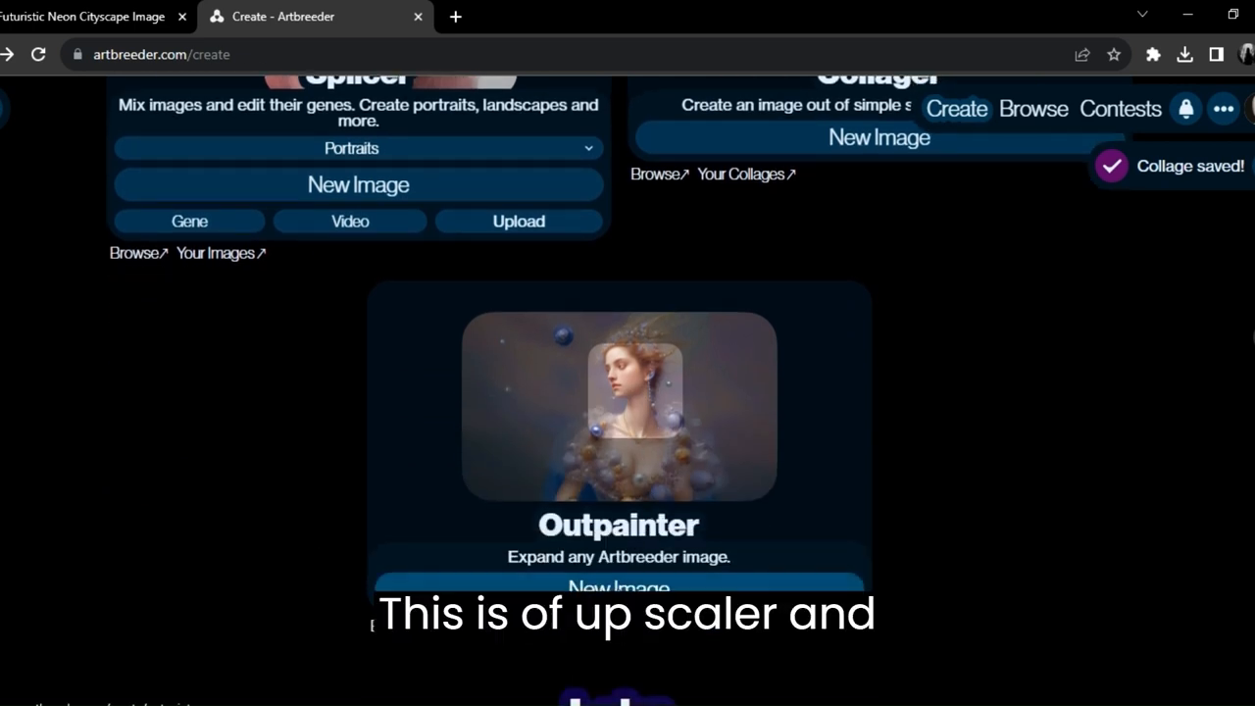
# Step: Start a new Outpainter image, then switch to the Leonardo.Ai tab
pyautogui.click(620, 586)
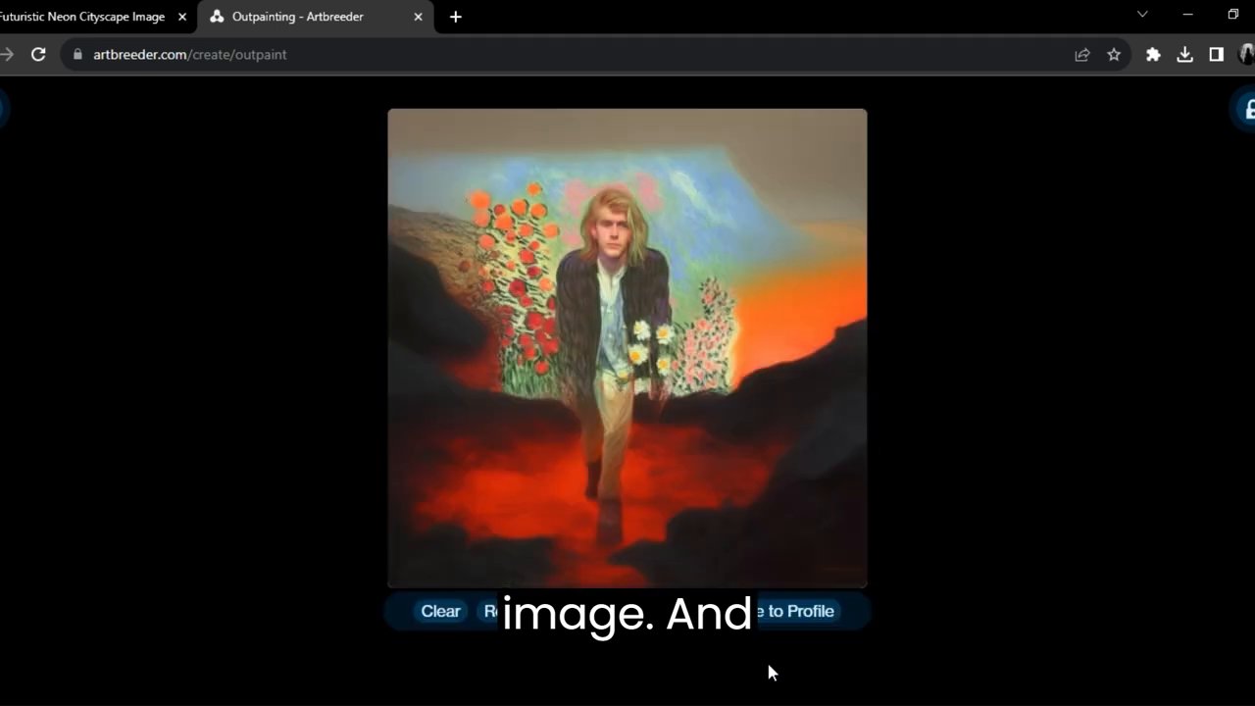
pyautogui.click(323, 16)
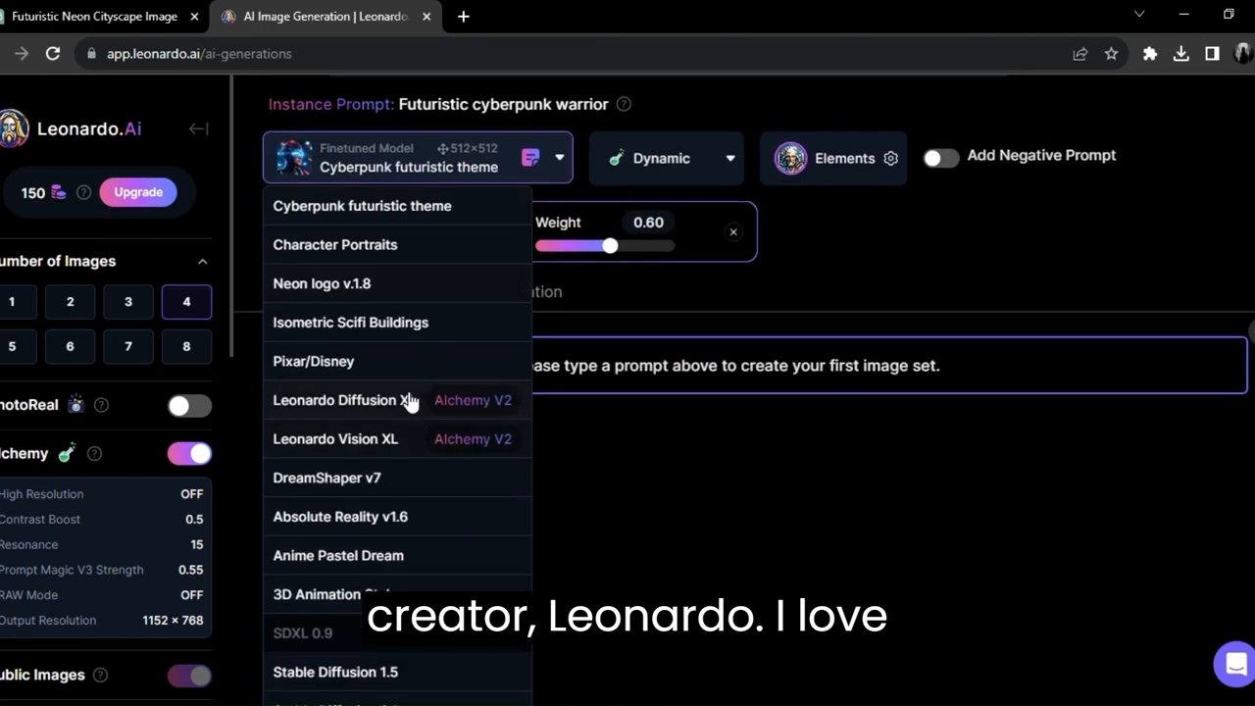
# Step: Search Leonardo.Ai community models for 'future'
pyautogui.scroll(-3)
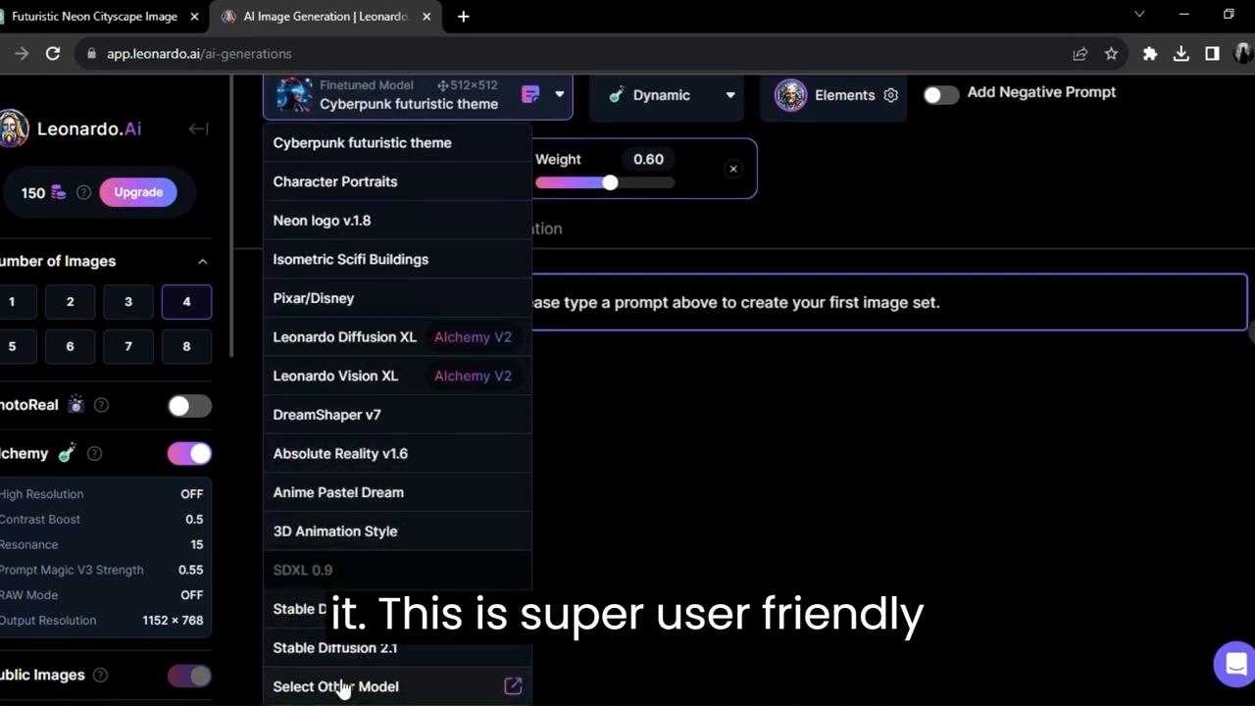
pyautogui.click(335, 686)
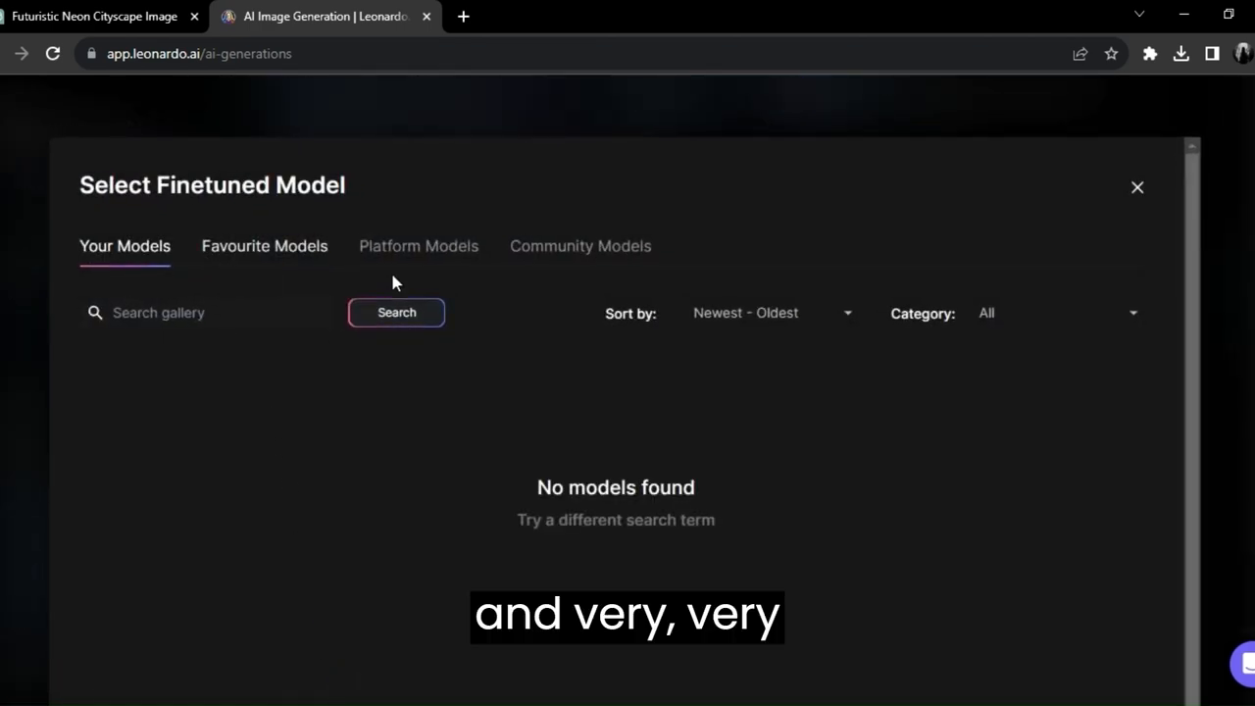
pyautogui.click(581, 247)
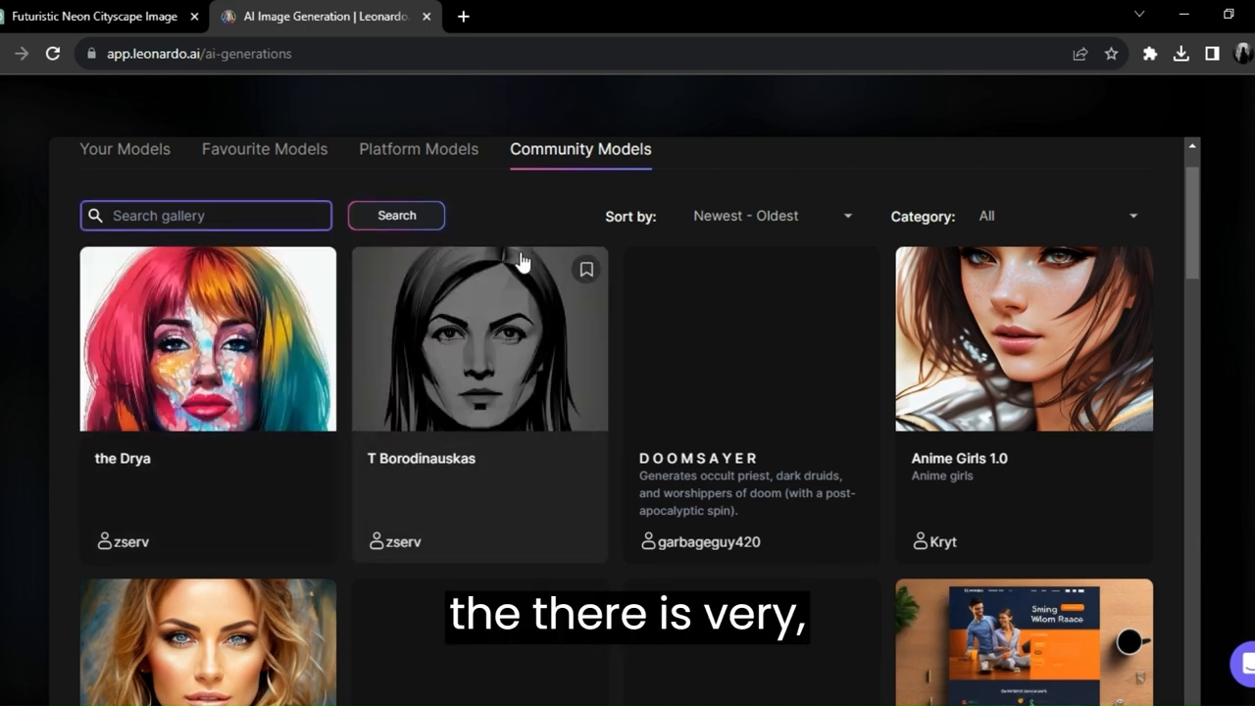
pyautogui.write('fu')
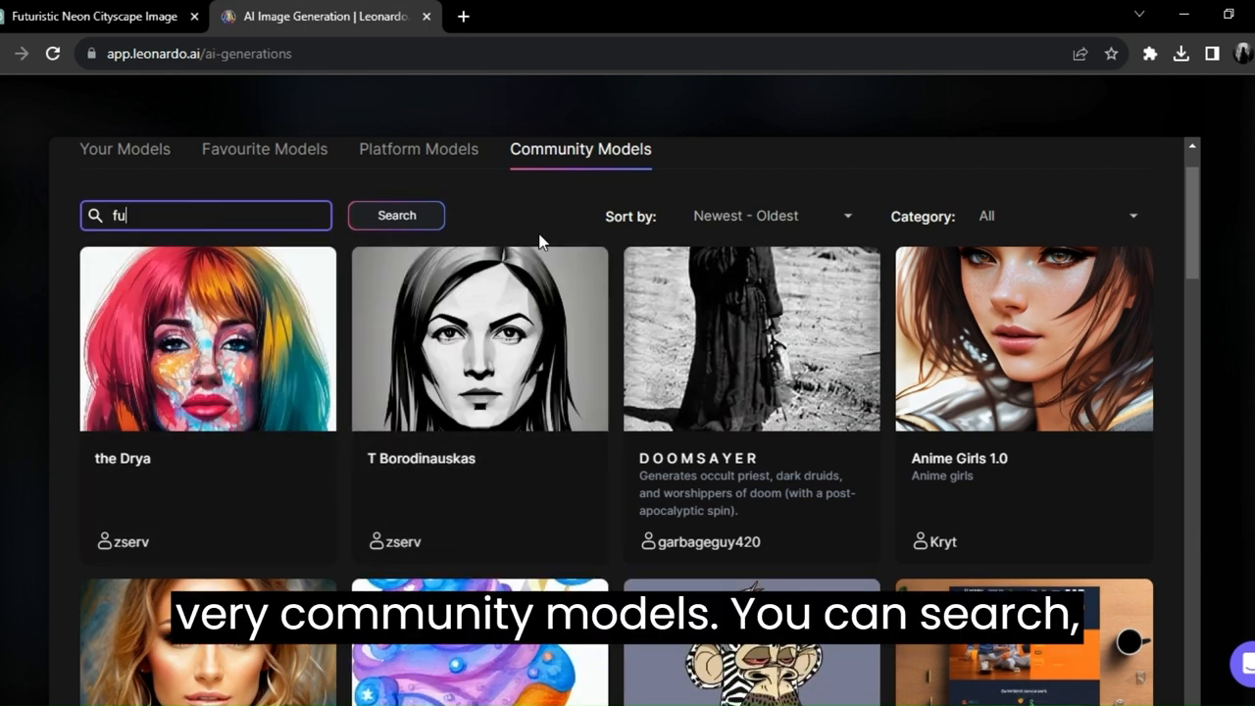
pyautogui.write('tur')
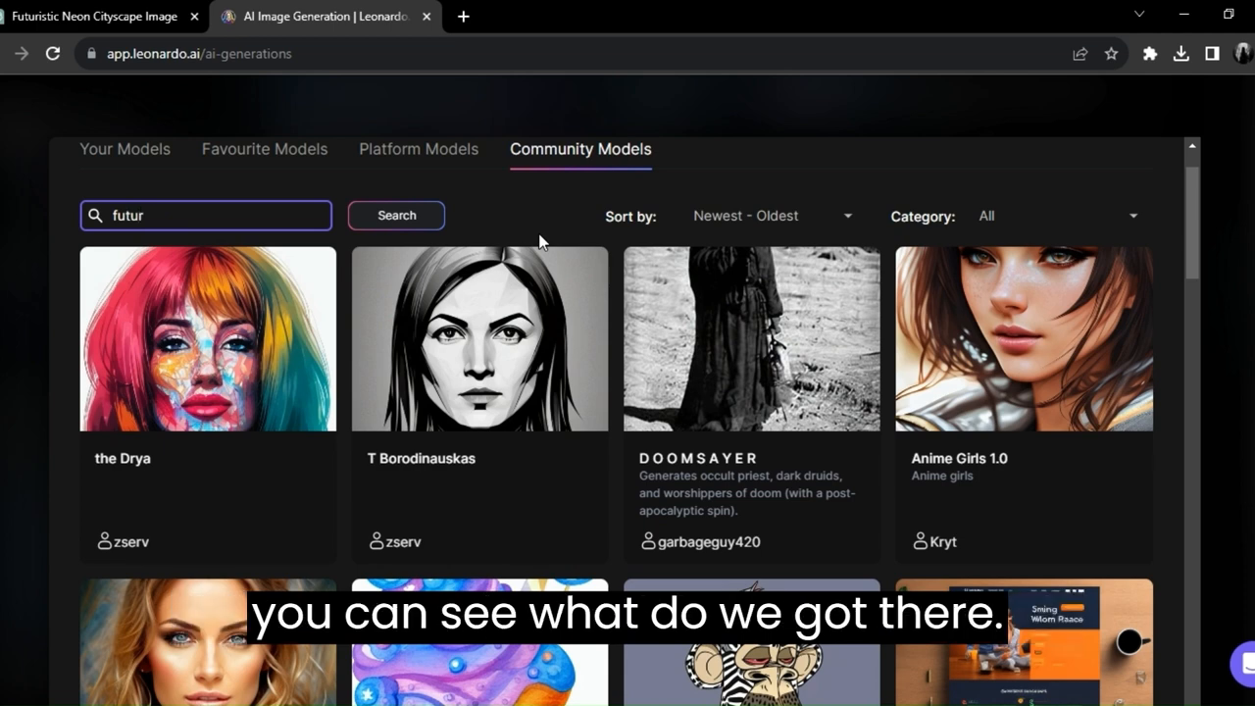
pyautogui.write('e')
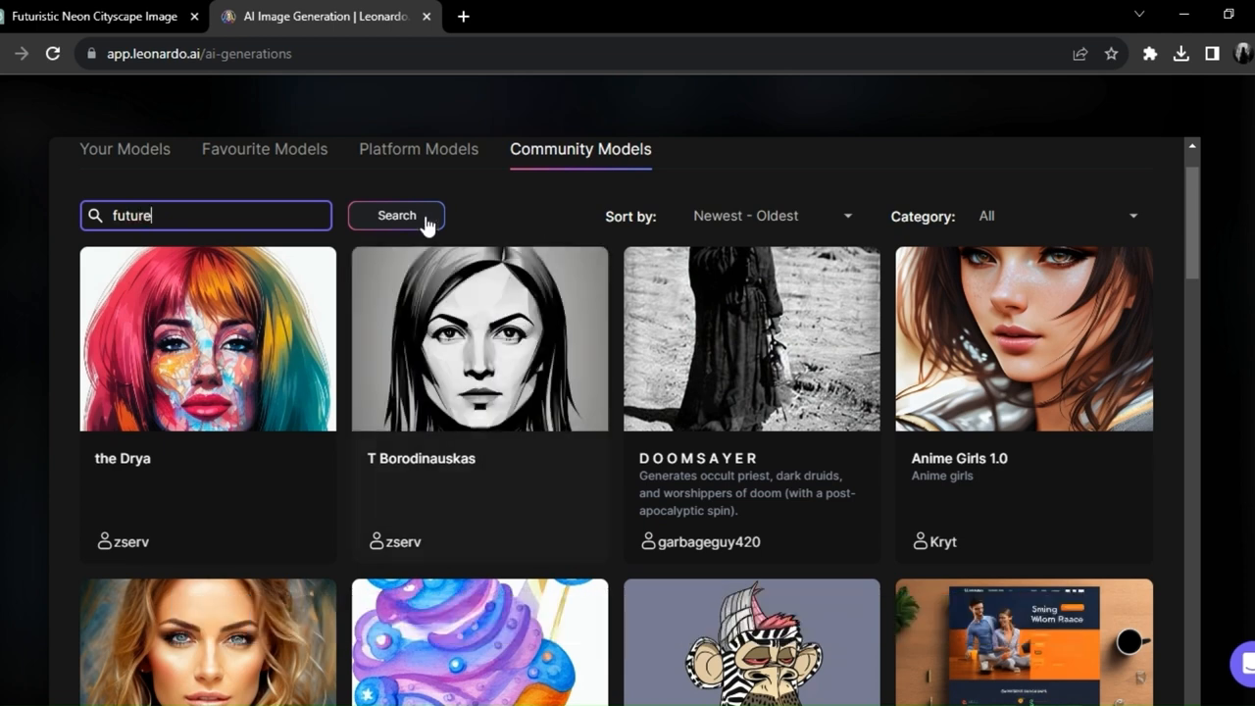
pyautogui.click(396, 214)
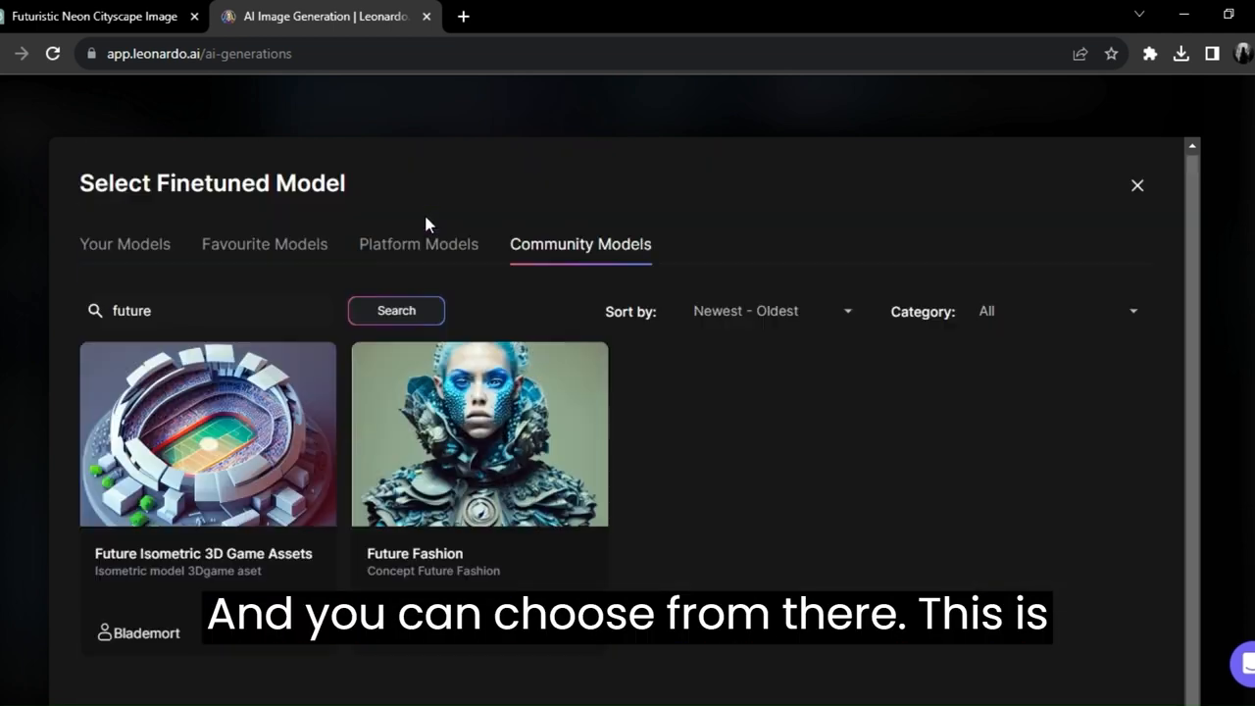
# Step: Browse the Future Isometric 3D Game Assets model page and its example images
pyautogui.scroll(-3)
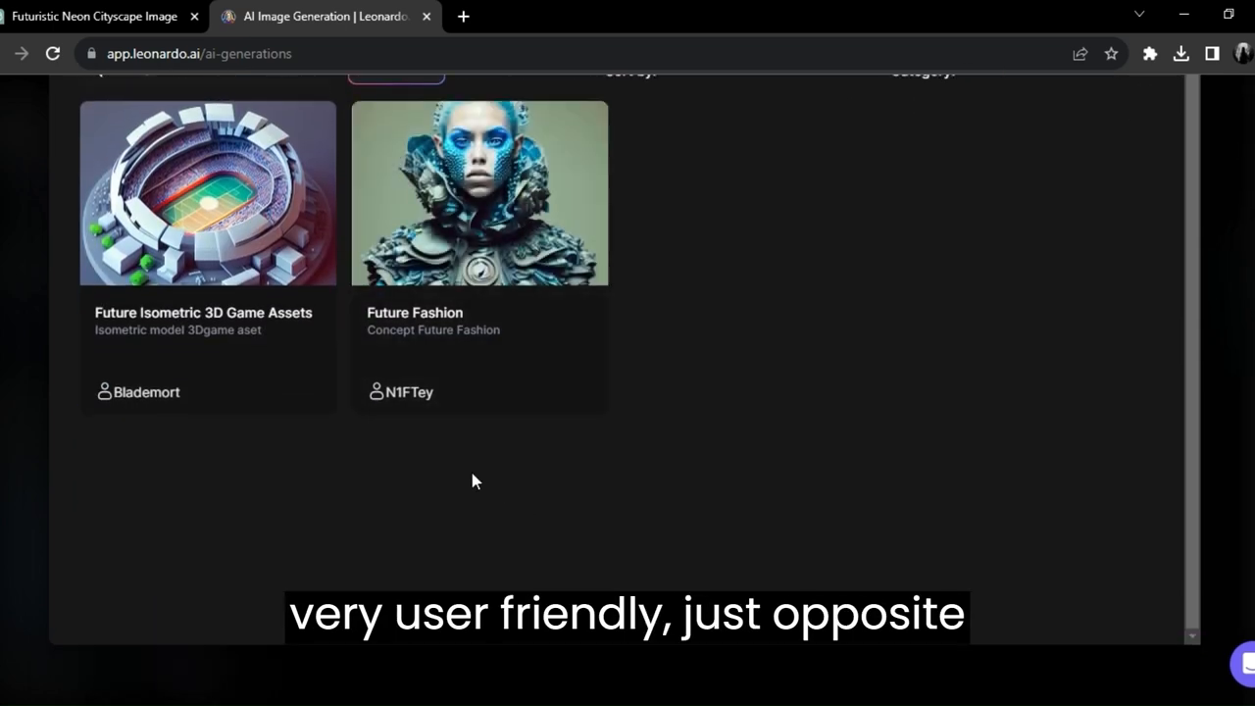
pyautogui.moveTo(236, 239)
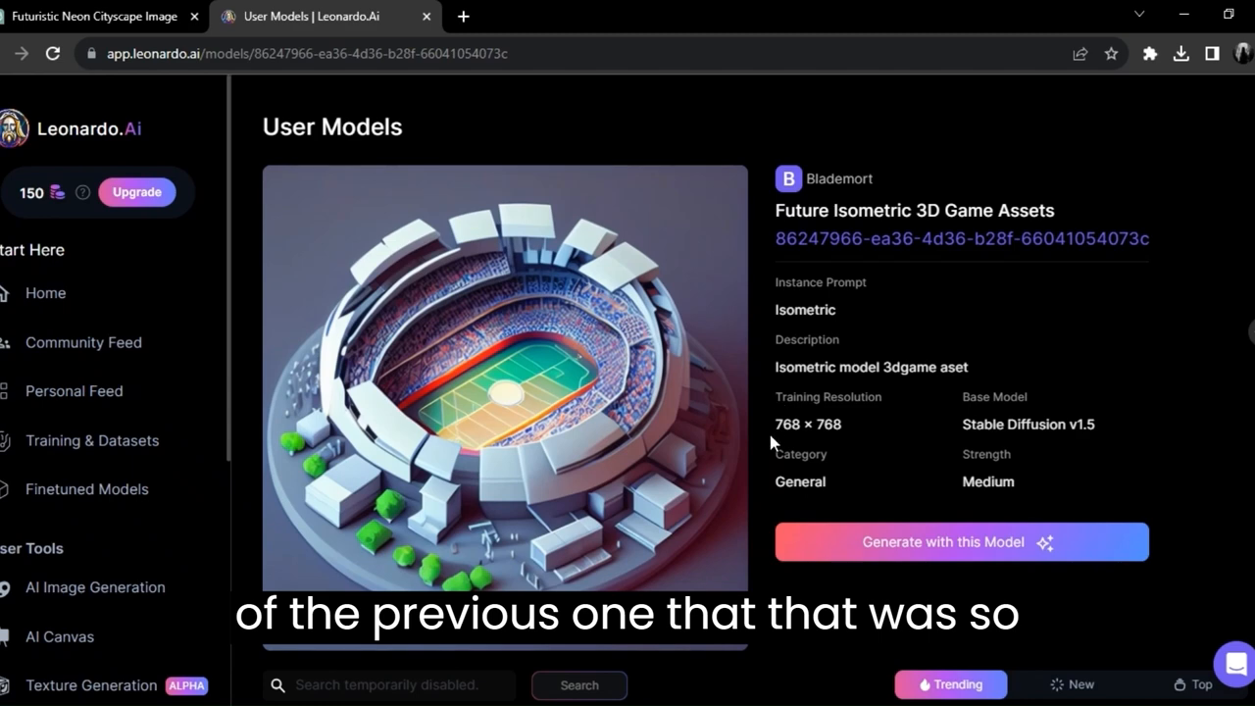
pyautogui.scroll(-3)
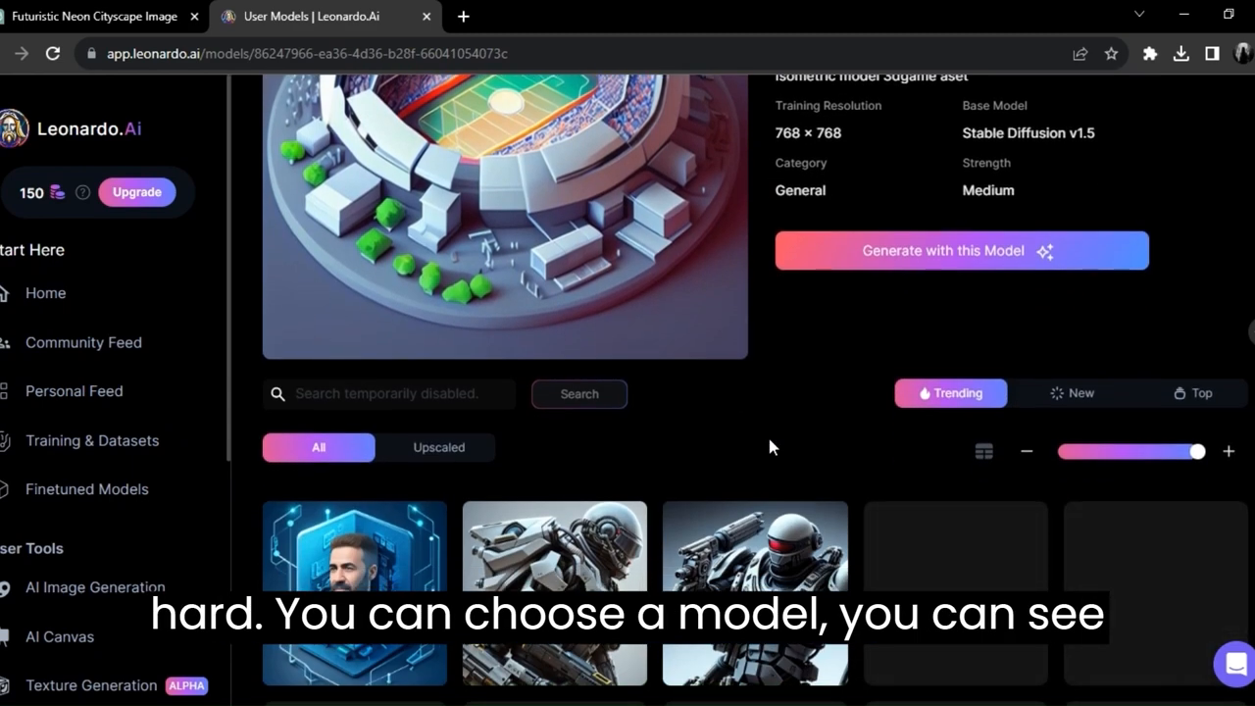
pyautogui.moveTo(745, 586)
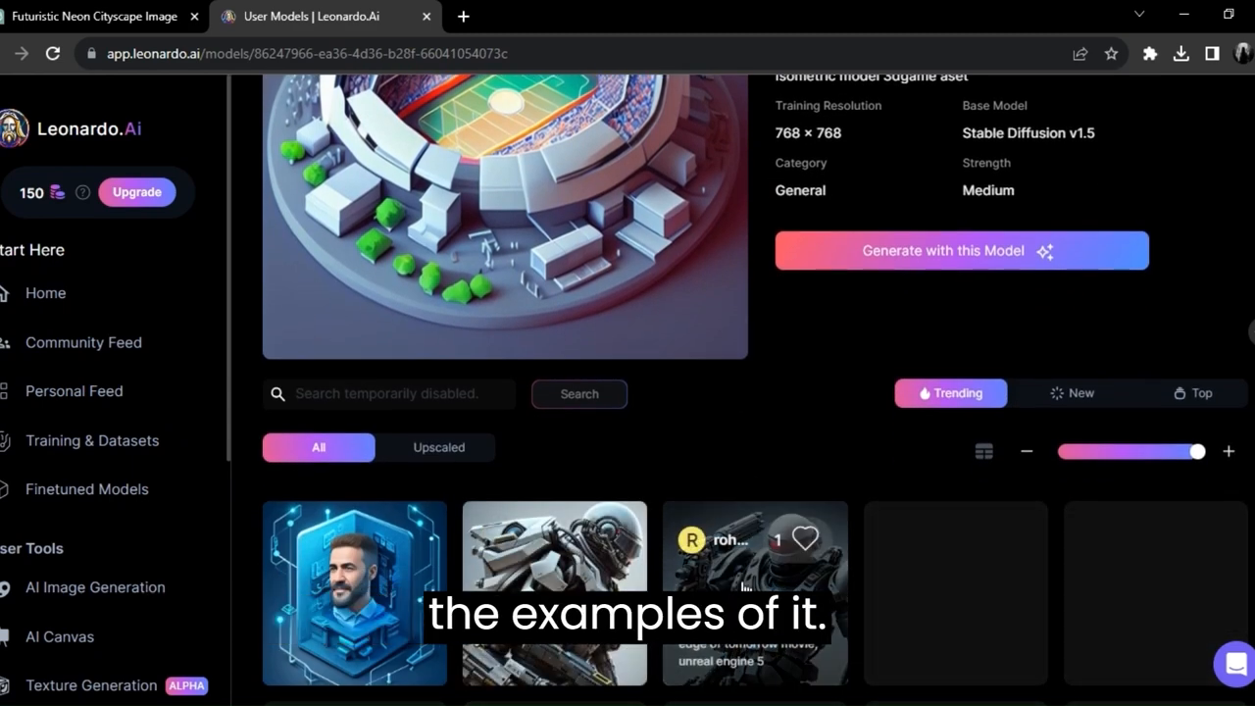
pyautogui.scroll(3)
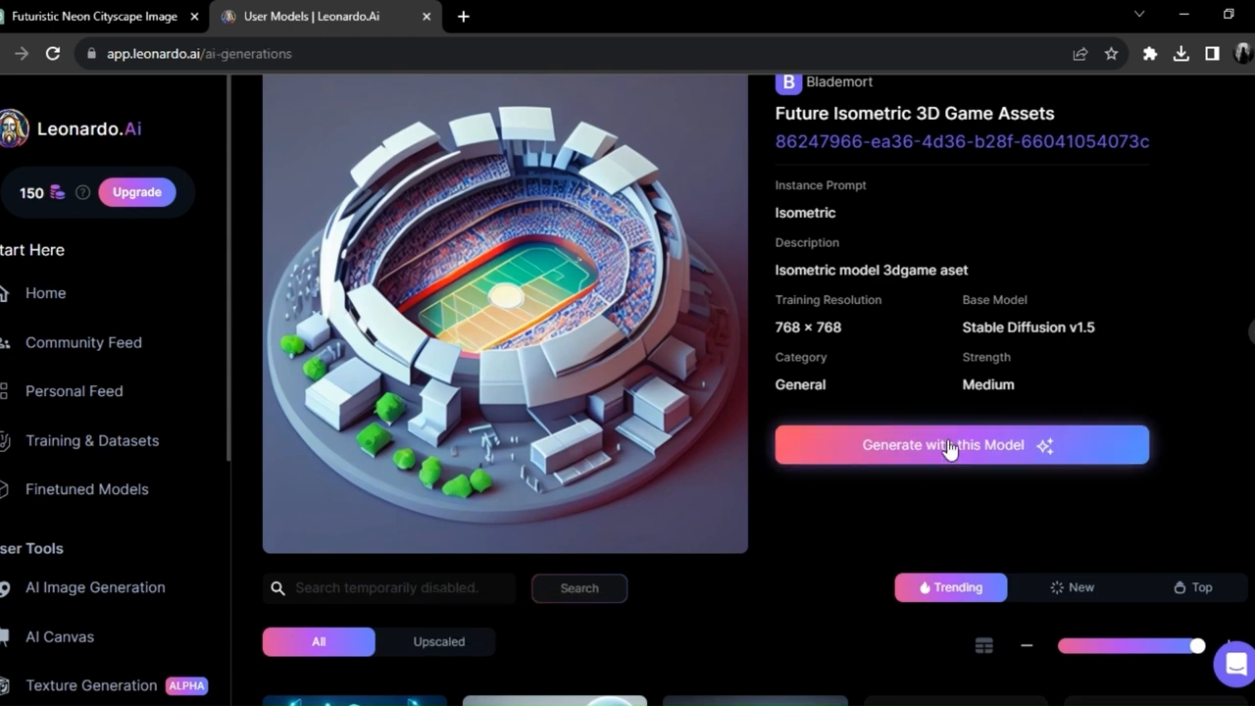
# Step: Generate with the Future Isometric 3D Game Assets model and set the Crystalline element weight to 1.00
pyautogui.click(941, 443)
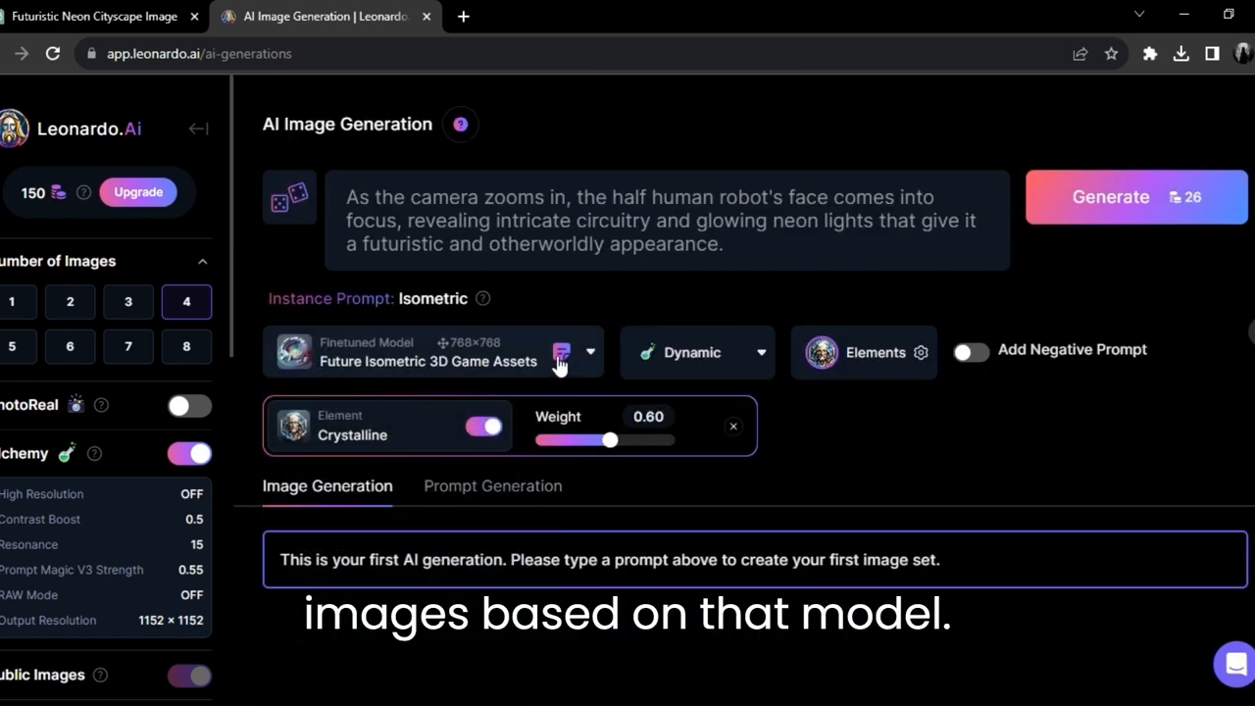
pyautogui.moveTo(573, 366)
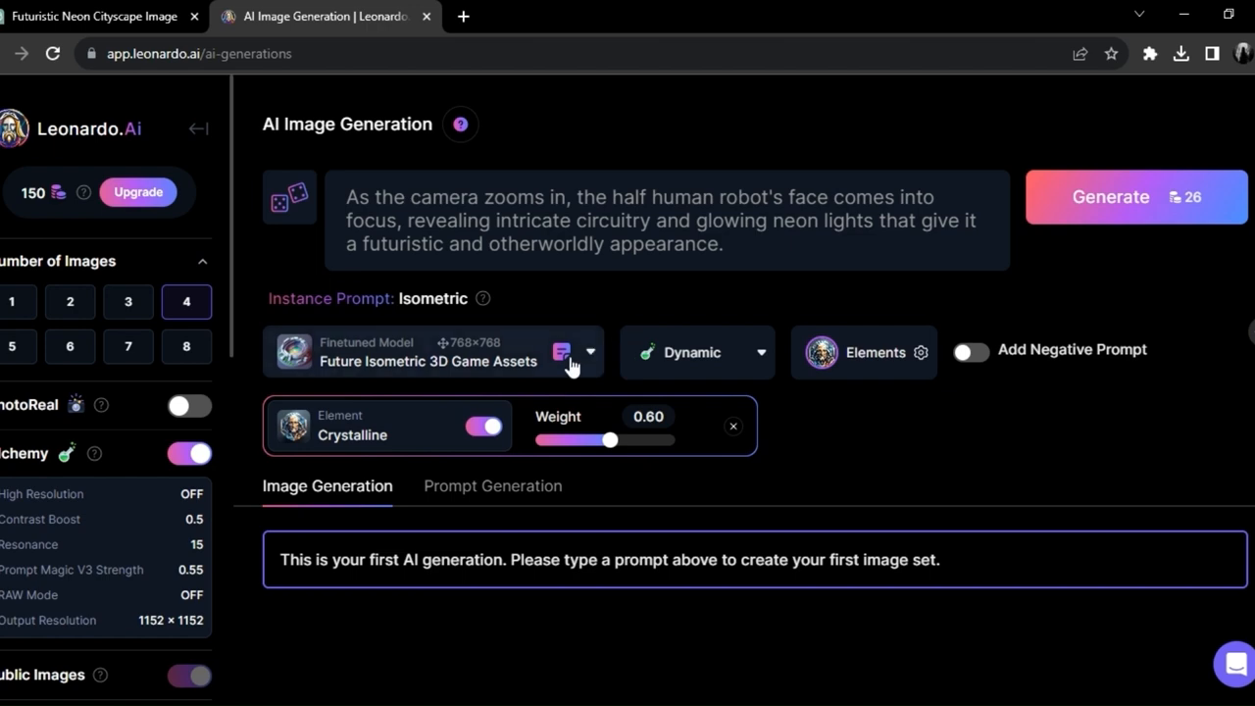
pyautogui.click(862, 353)
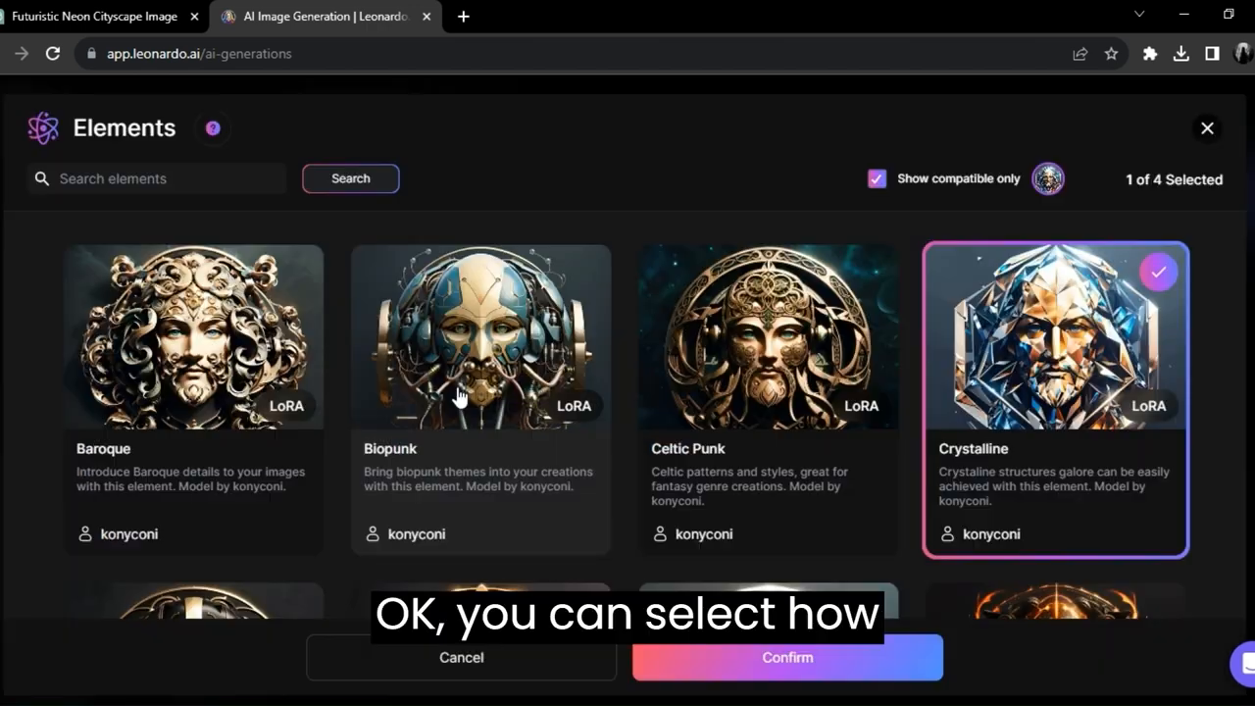
pyautogui.scroll(-3)
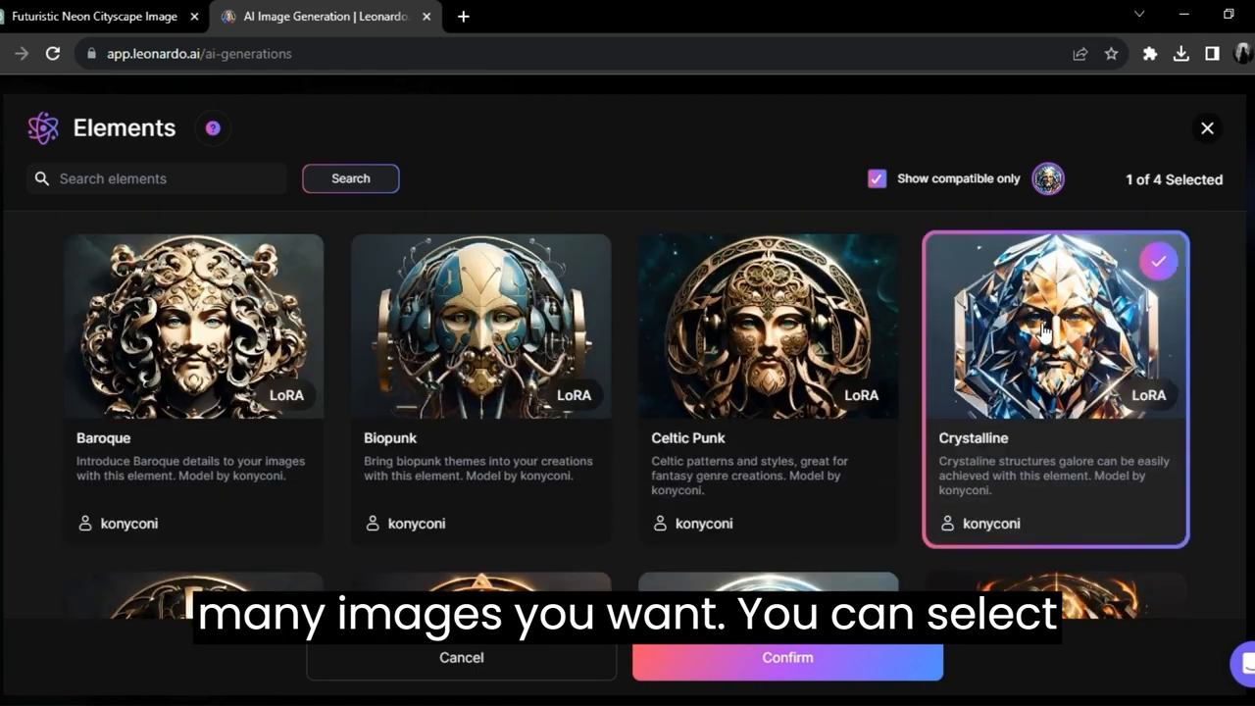
pyautogui.click(788, 657)
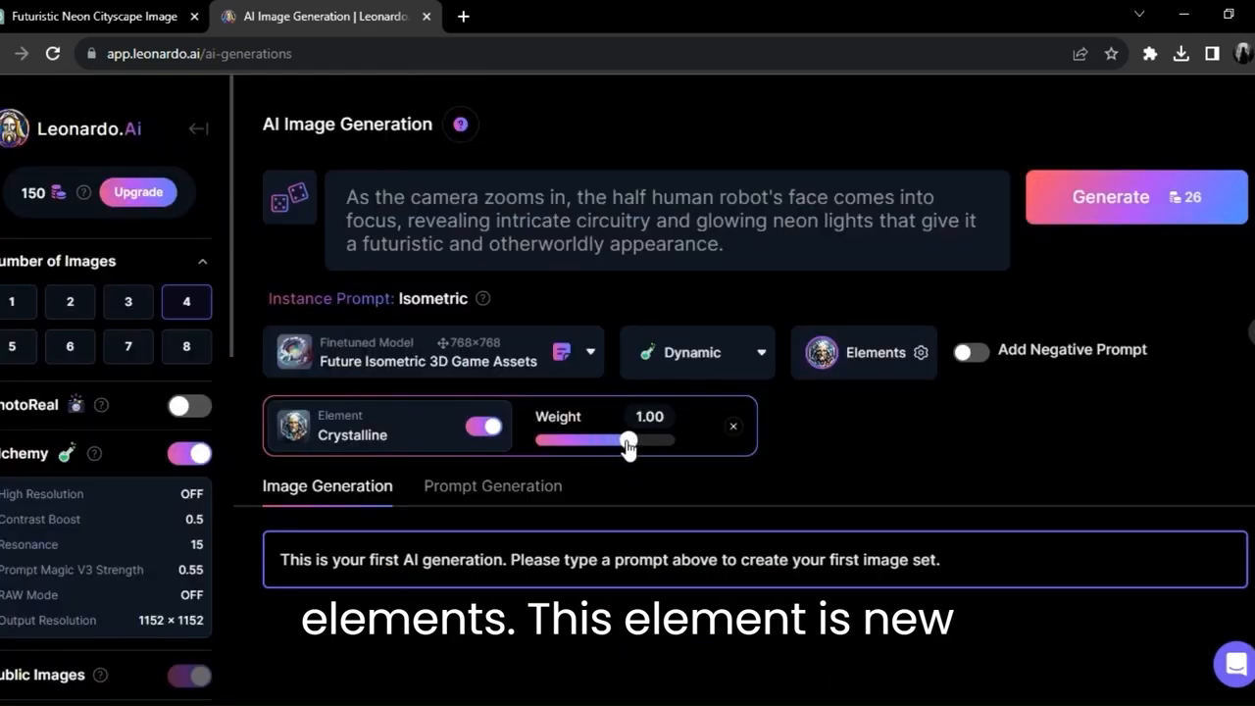
pyautogui.moveTo(627, 439); pyautogui.dragTo(624, 439)
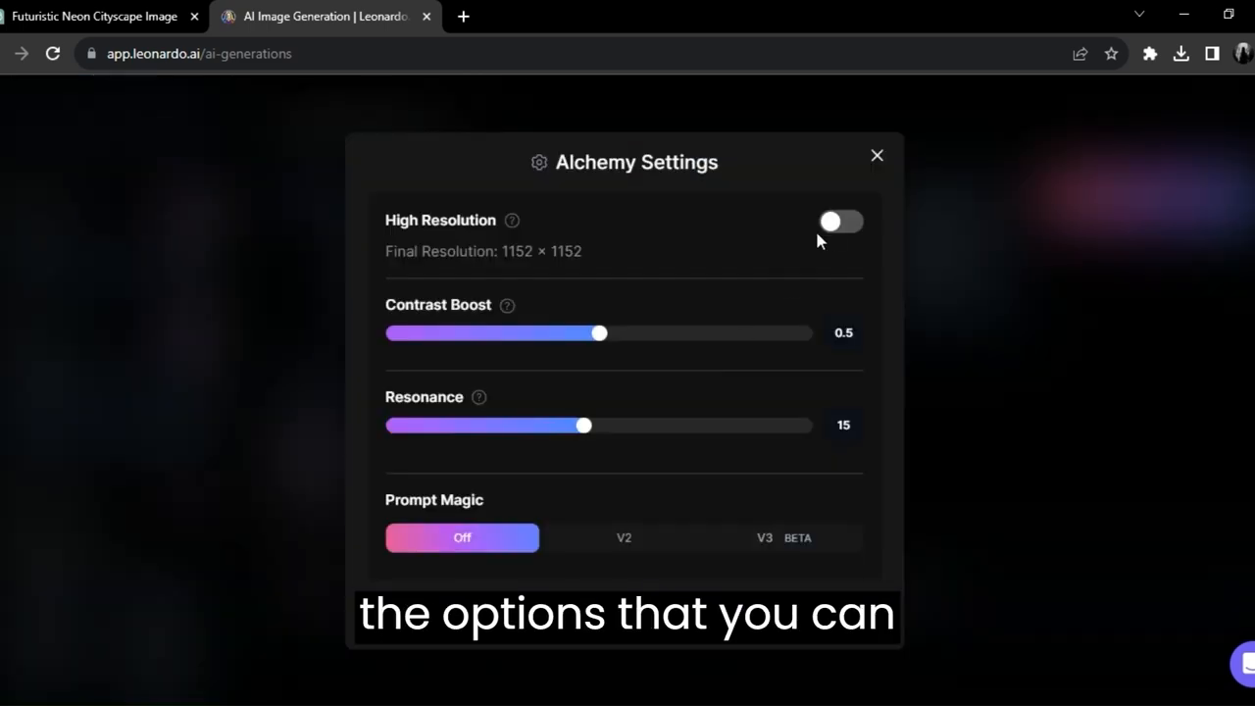
# Step: Enable High Resolution, Prompt Magic V2 and a 16:9 1024×576 size for the cityscape generation
pyautogui.click(839, 219)
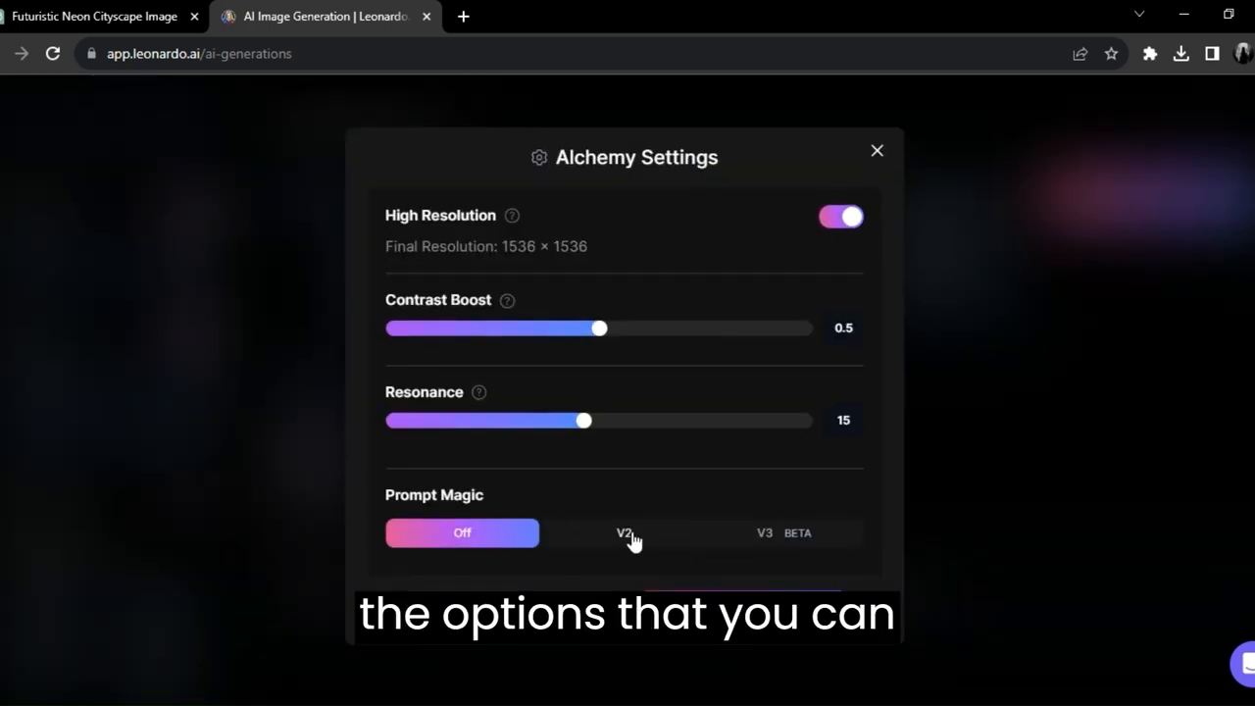
pyautogui.click(874, 149)
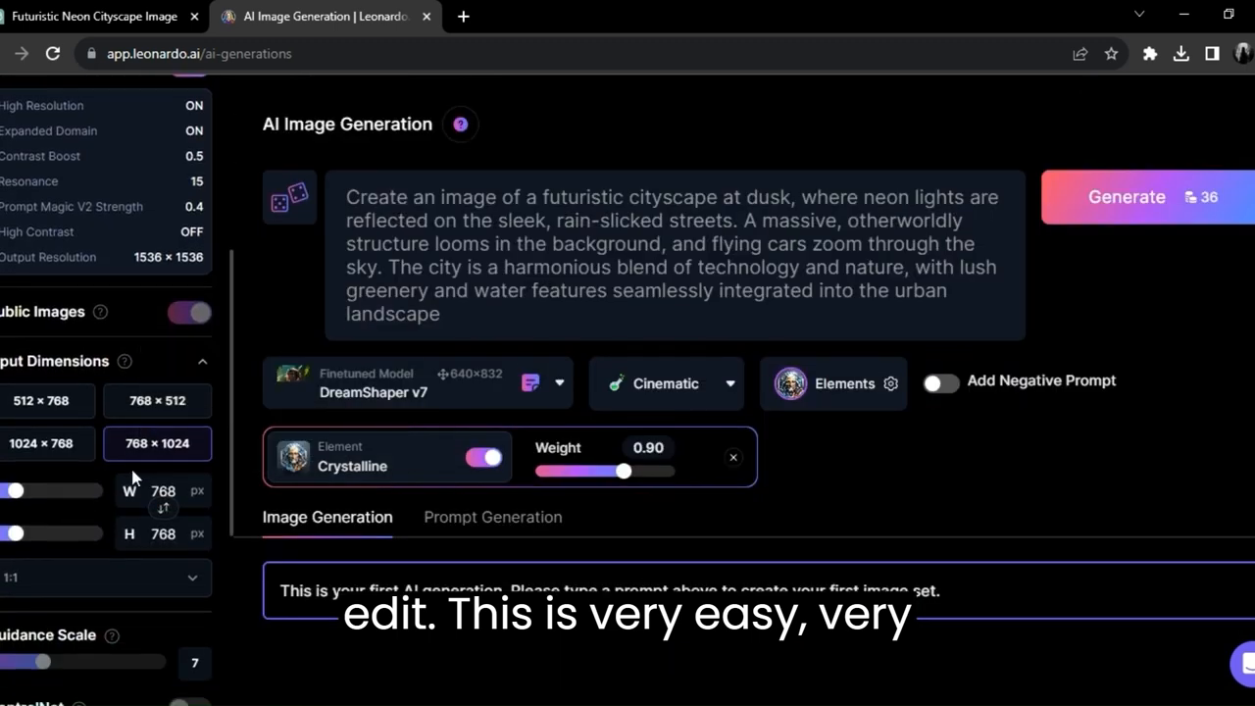
pyautogui.click(47, 443)
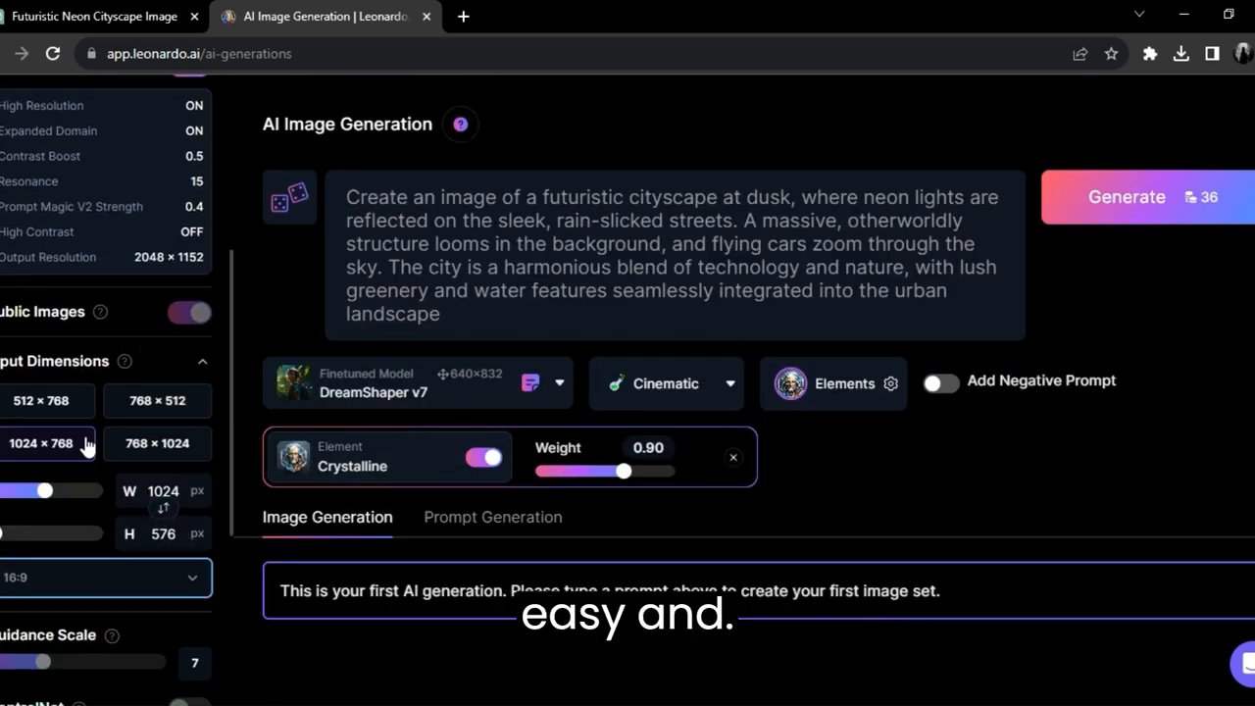
pyautogui.scroll(3)
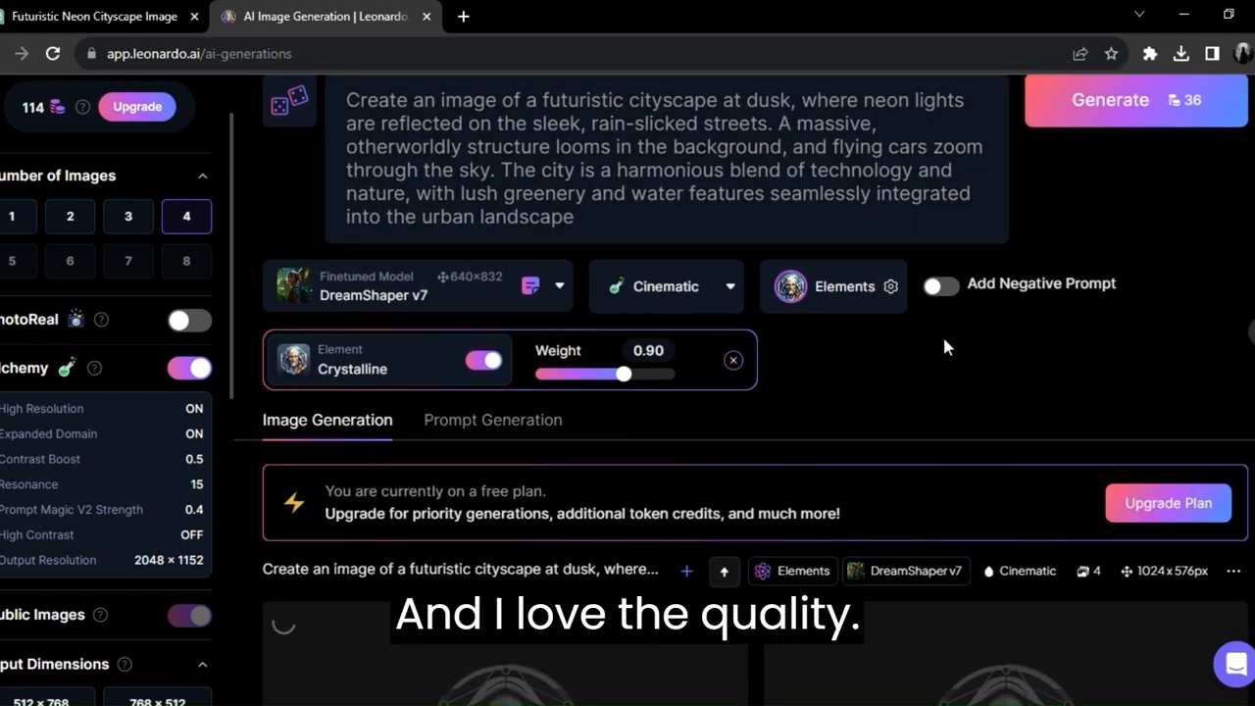
pyautogui.scroll(3)
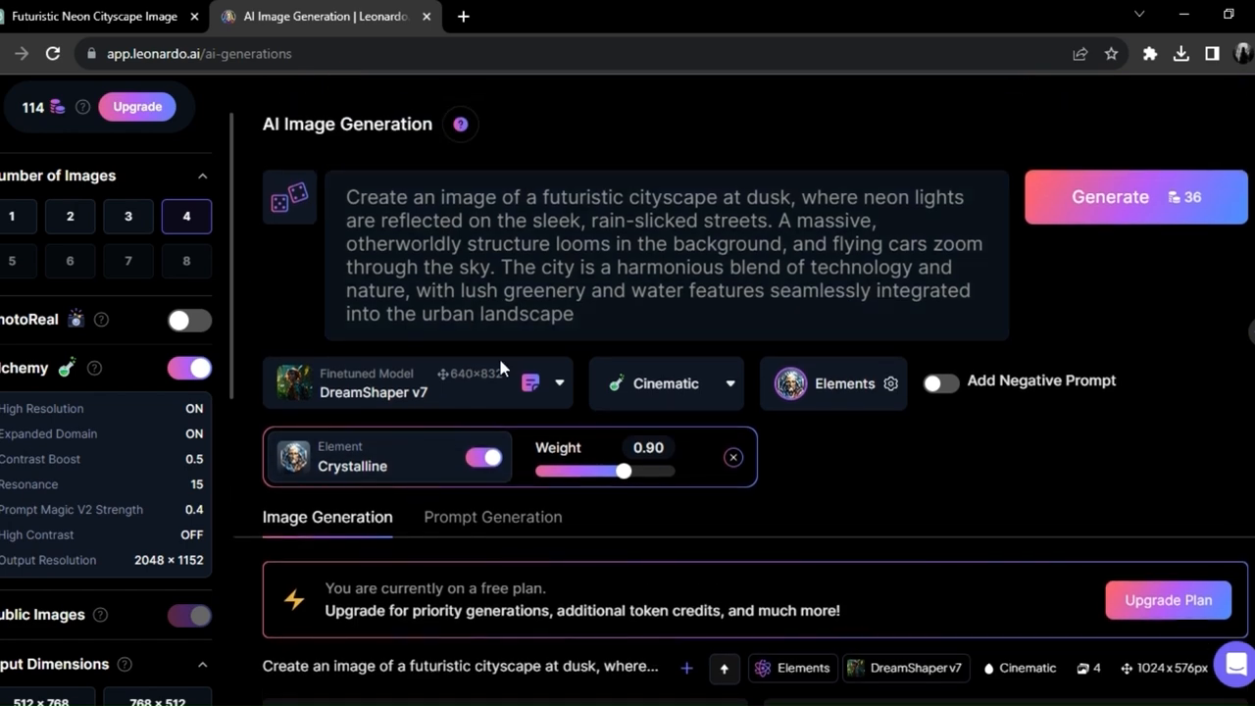
pyautogui.scroll(-3)
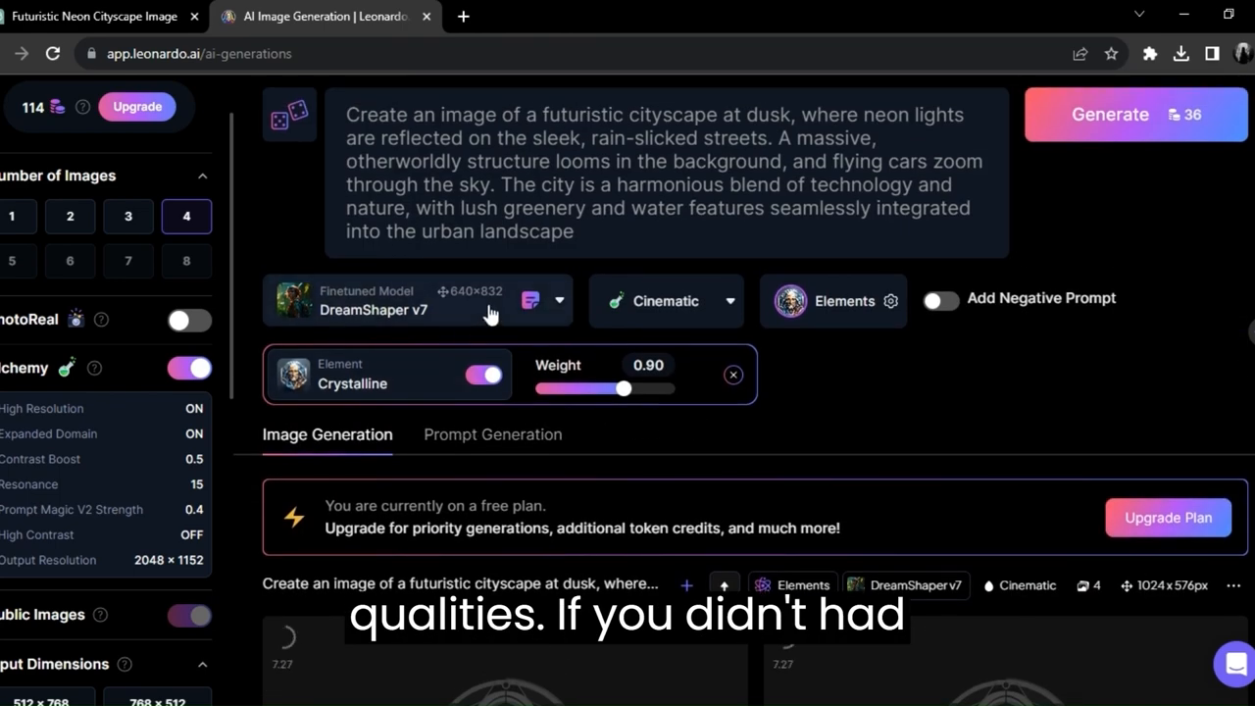
# Step: Select the Future Isometric 3D Game Assets model and generate a second cityscape batch
pyautogui.click(411, 302)
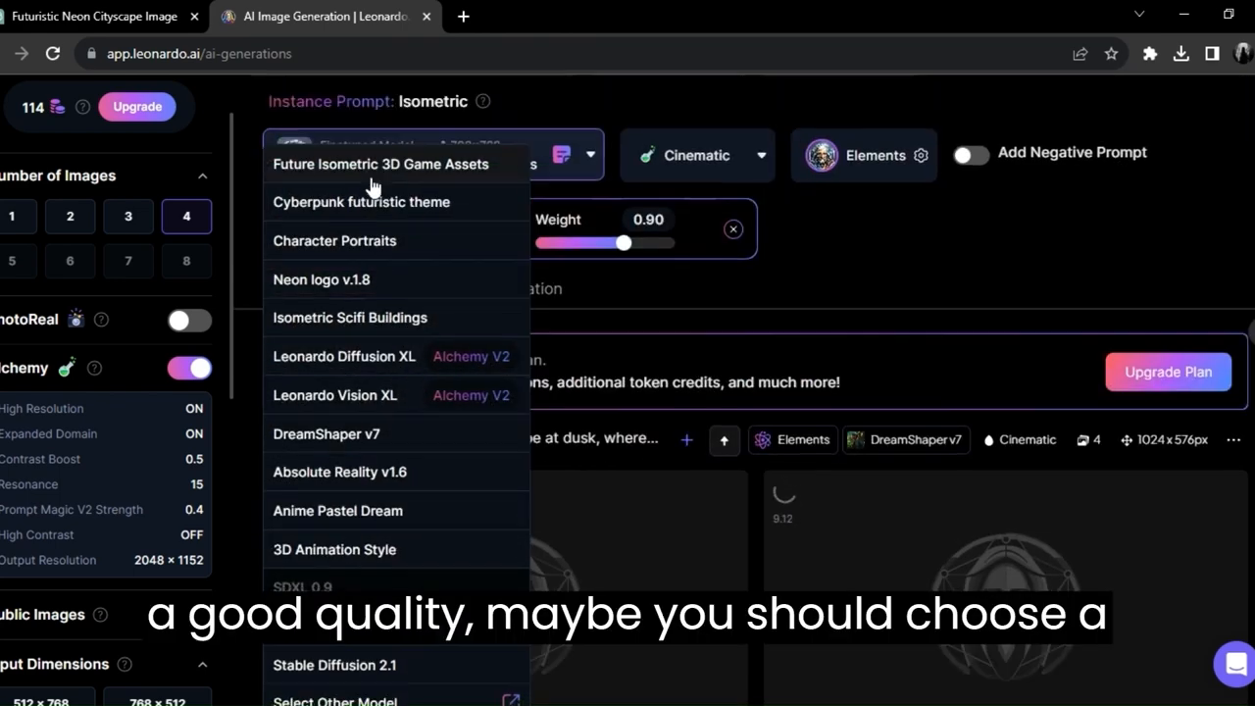
pyautogui.click(380, 164)
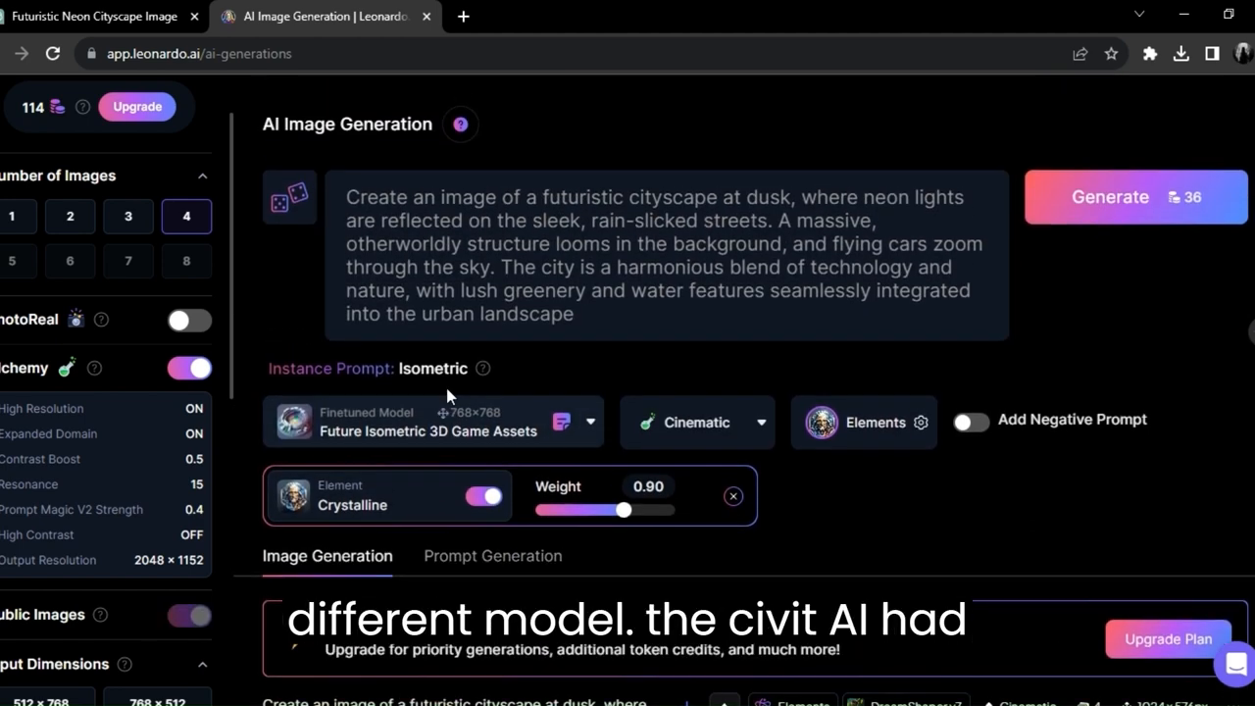
pyautogui.moveTo(1113, 212)
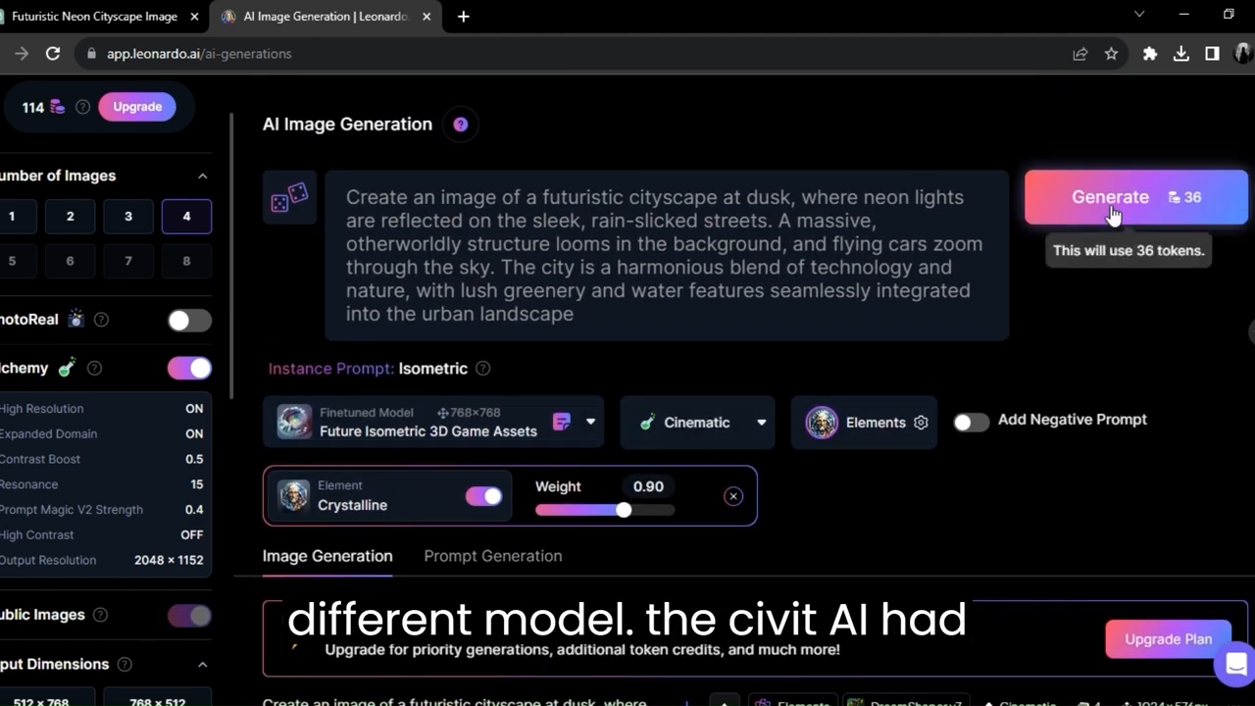
pyautogui.click(1133, 196)
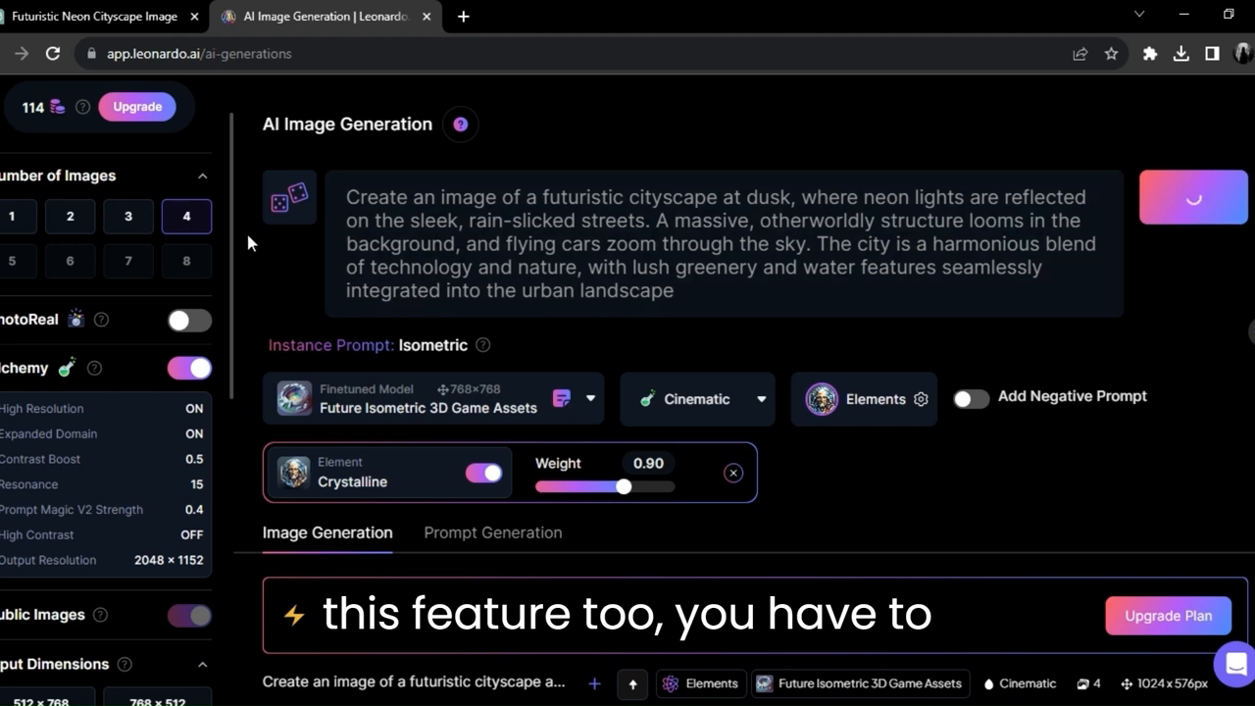
pyautogui.scroll(-3)
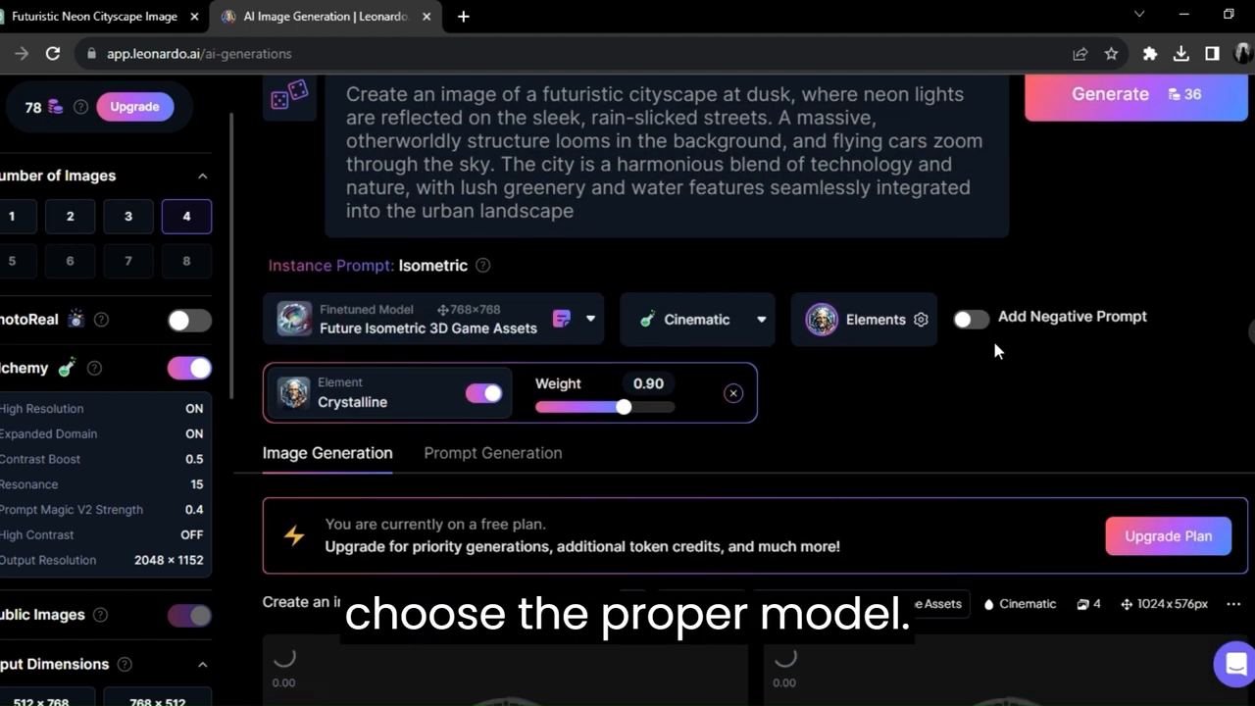
pyautogui.click(1110, 94)
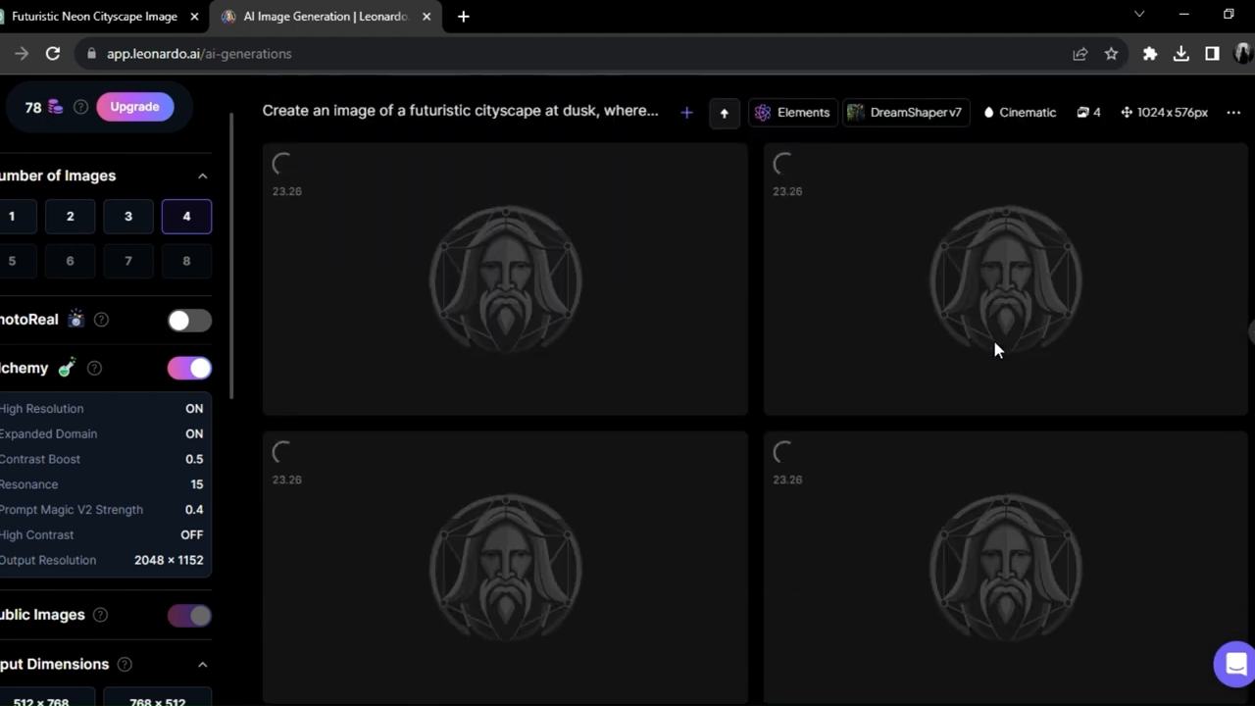
pyautogui.scroll(3)
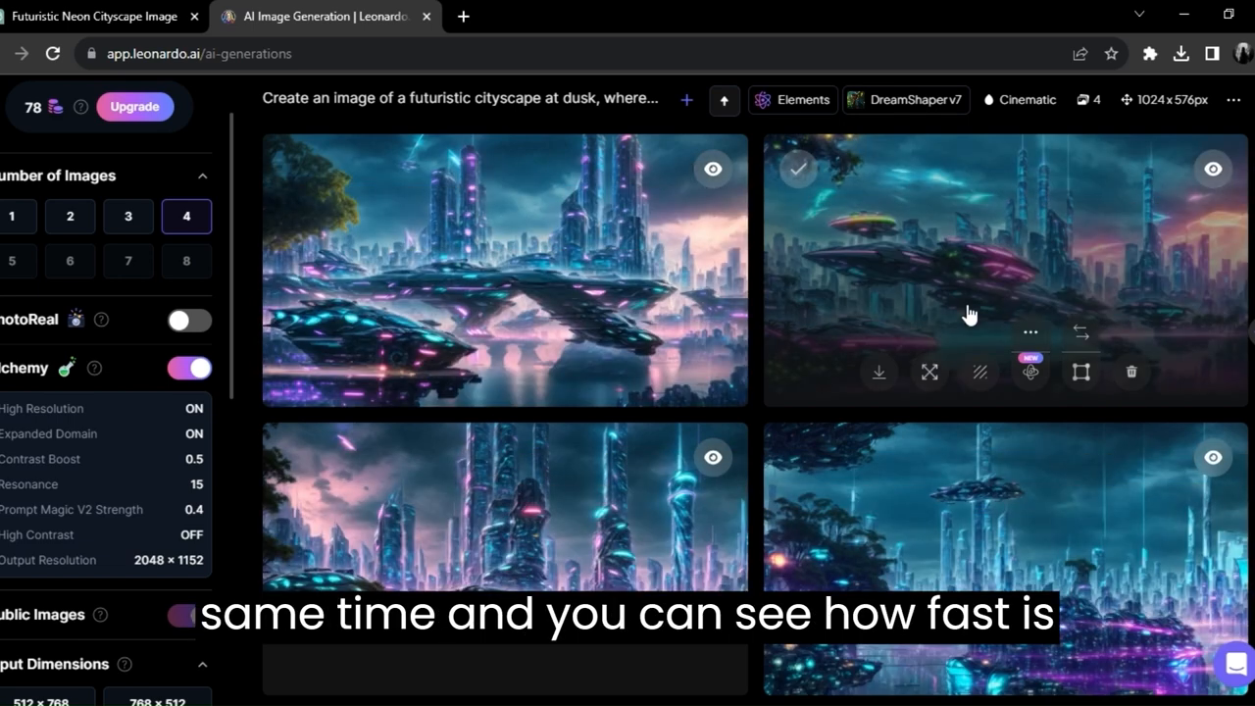
pyautogui.click(502, 271)
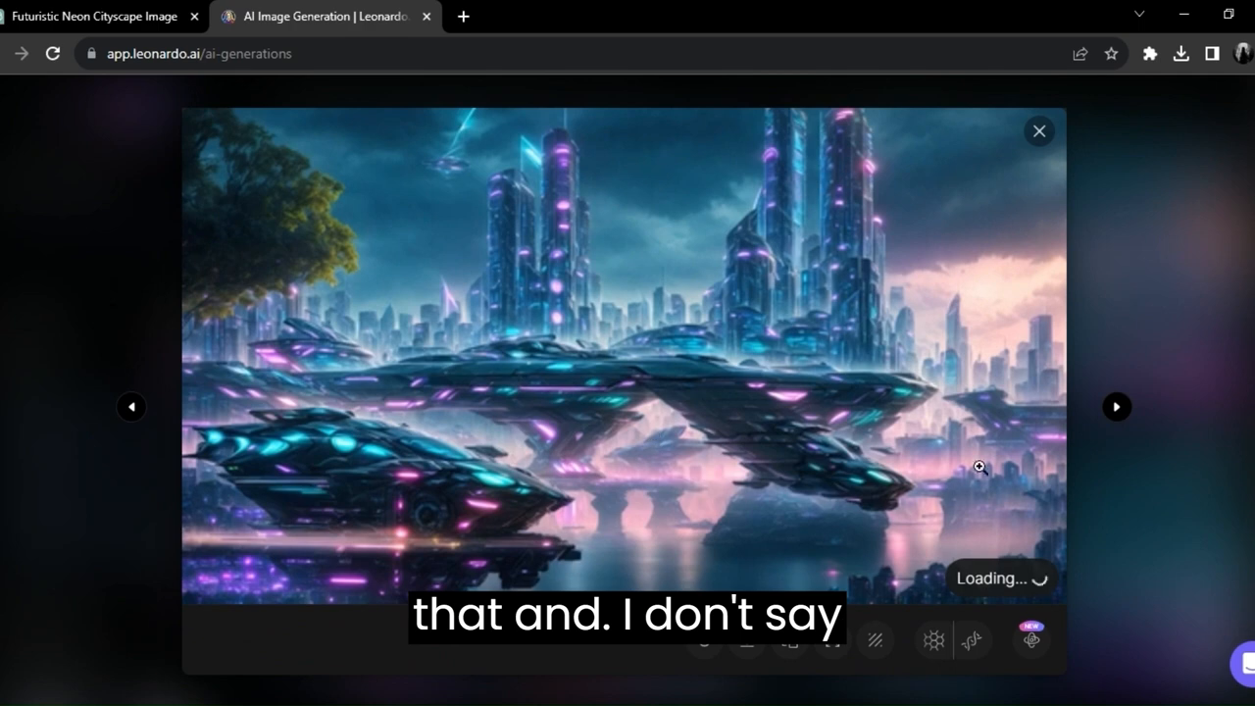
pyautogui.click(1115, 405)
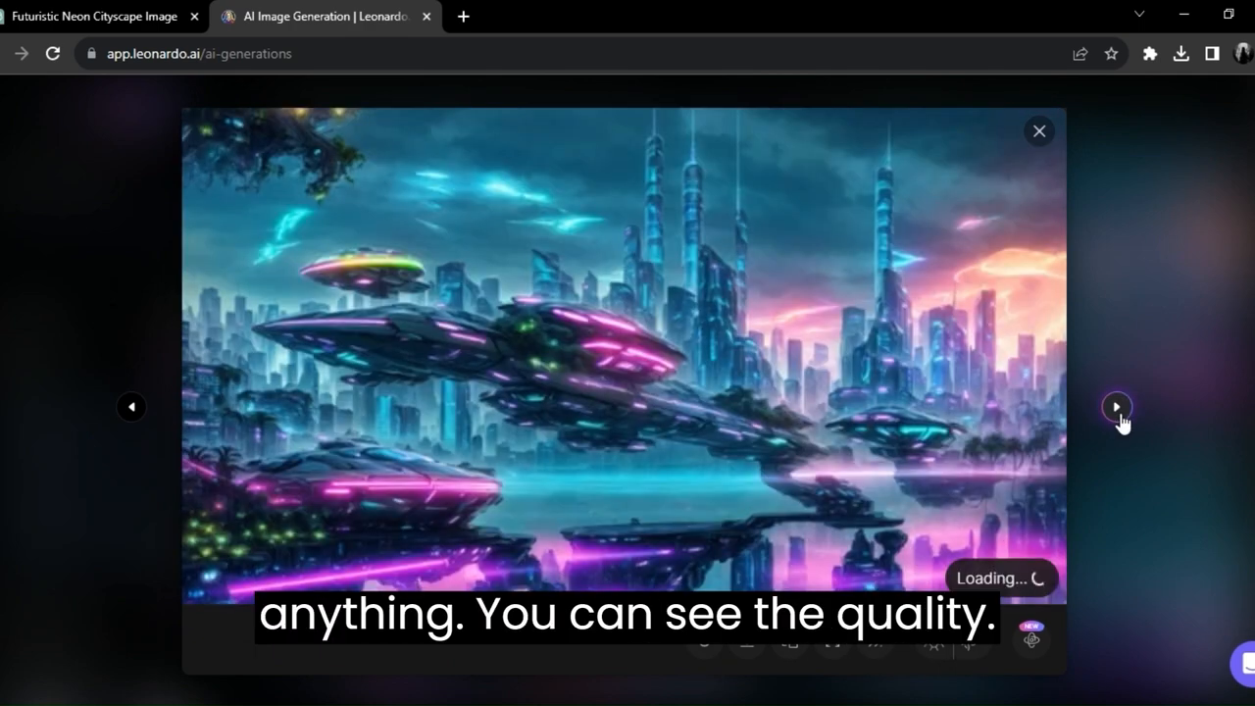
pyautogui.click(1116, 406)
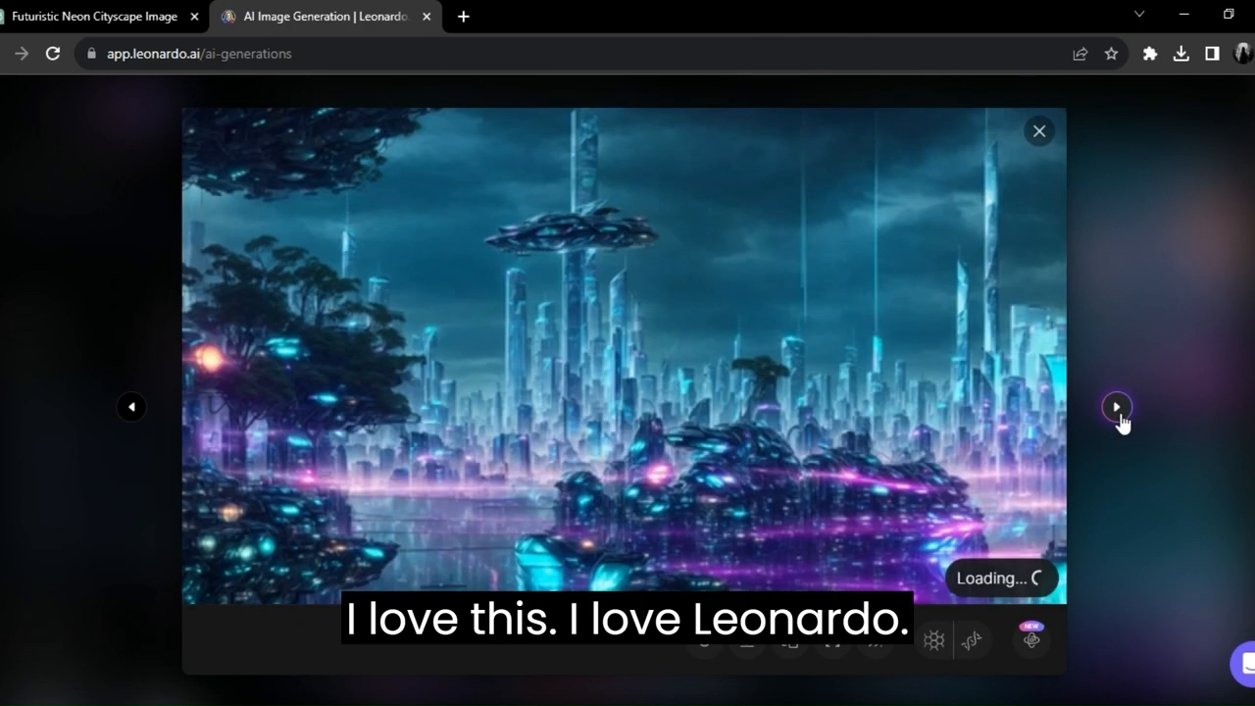
pyautogui.click(1038, 130)
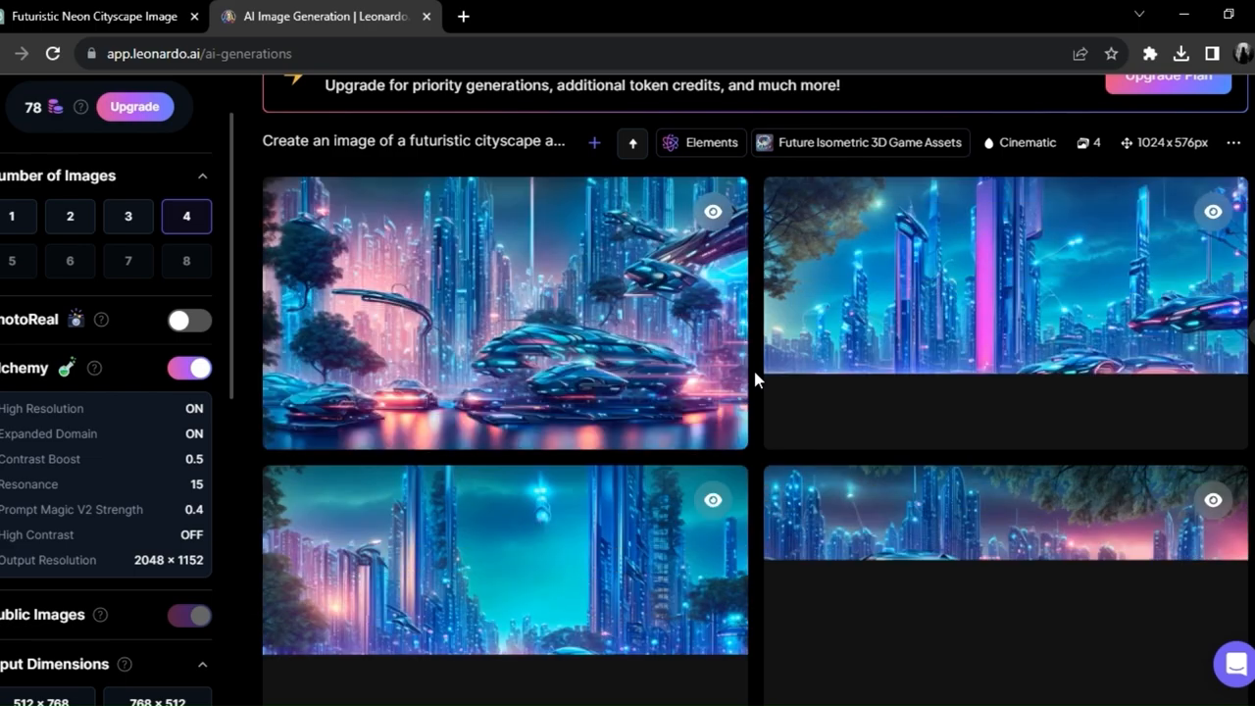
# Step: Pick the 3D Animation Style model from the Finetuned Model list
pyautogui.scroll(3)
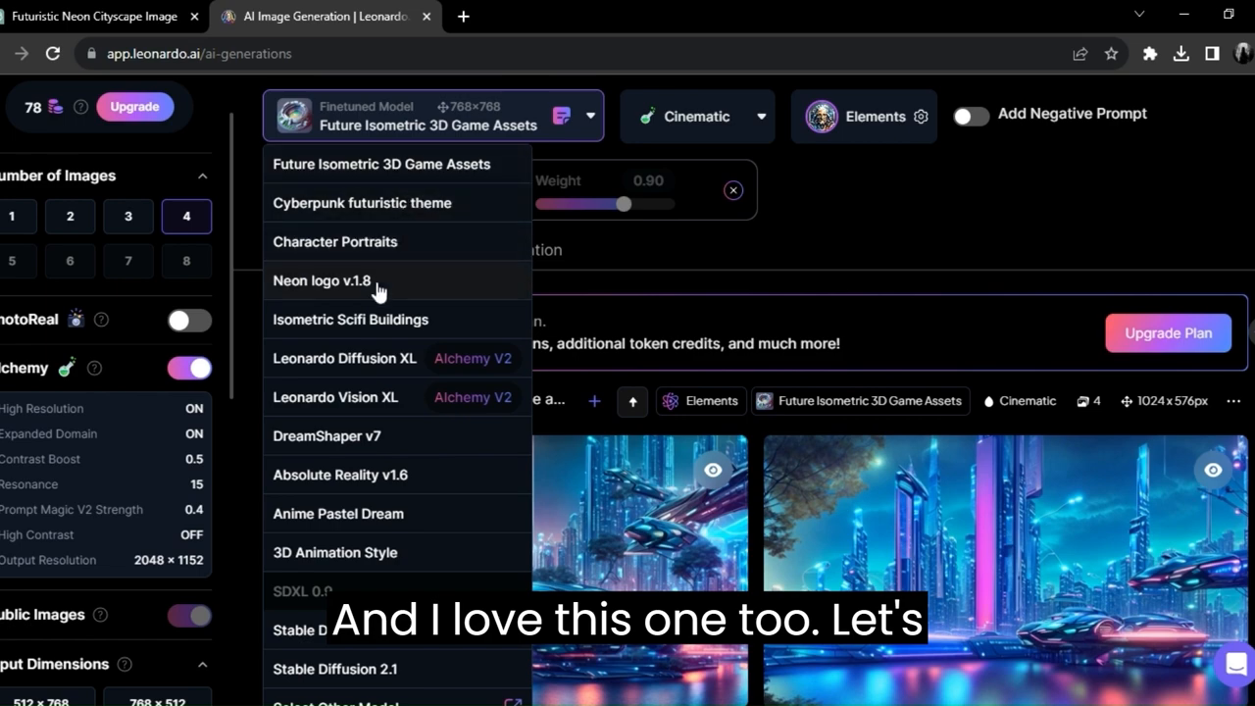
pyautogui.scroll(-3)
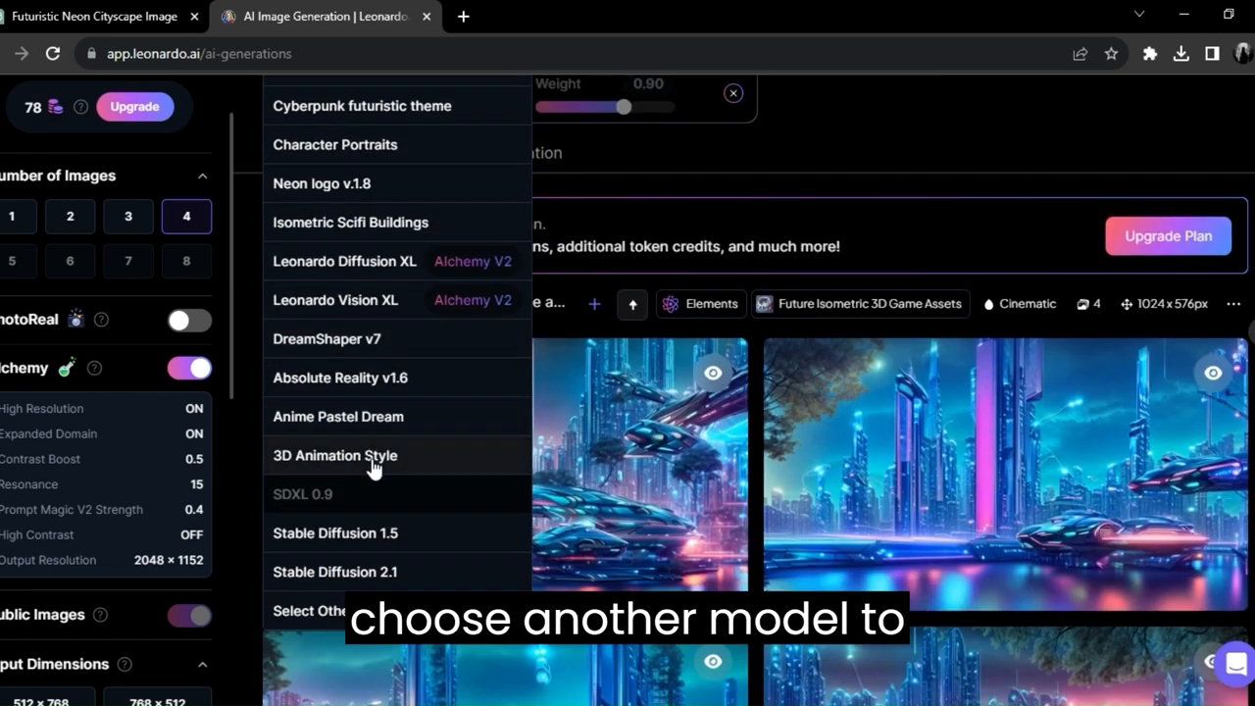
pyautogui.click(334, 455)
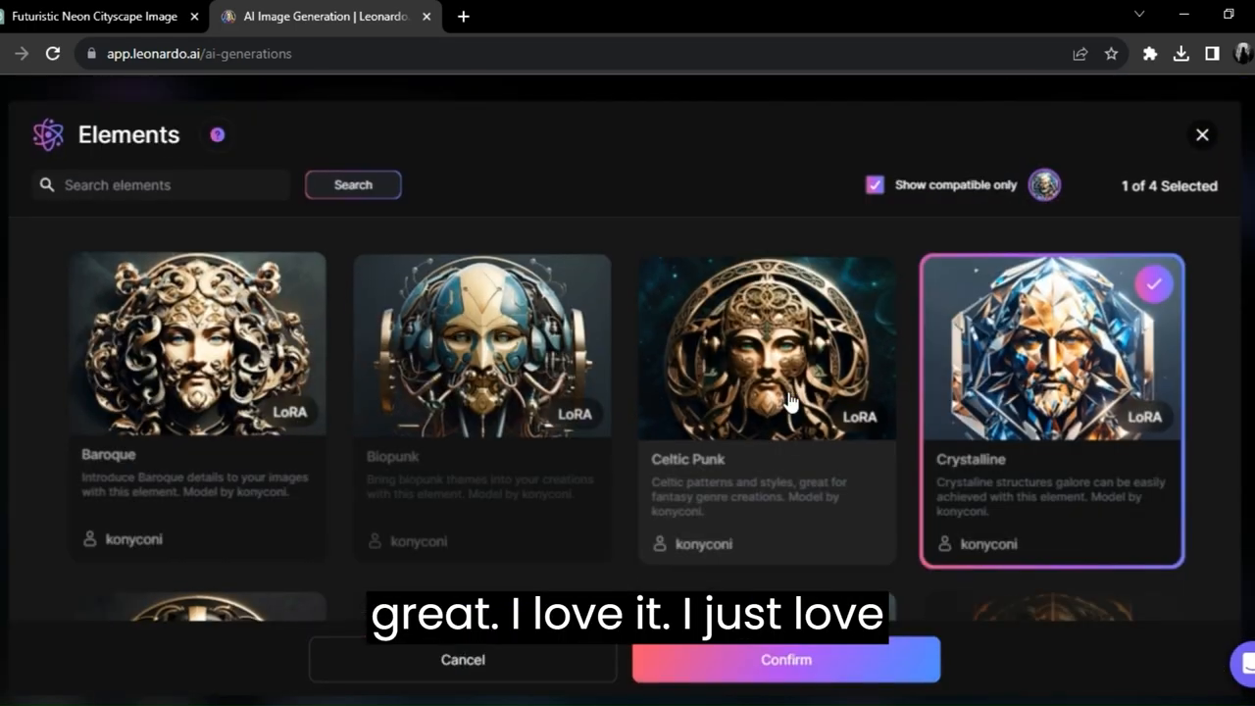
# Step: Confirm Crystalline as the only element and browse the new batch of results
pyautogui.scroll(-3)
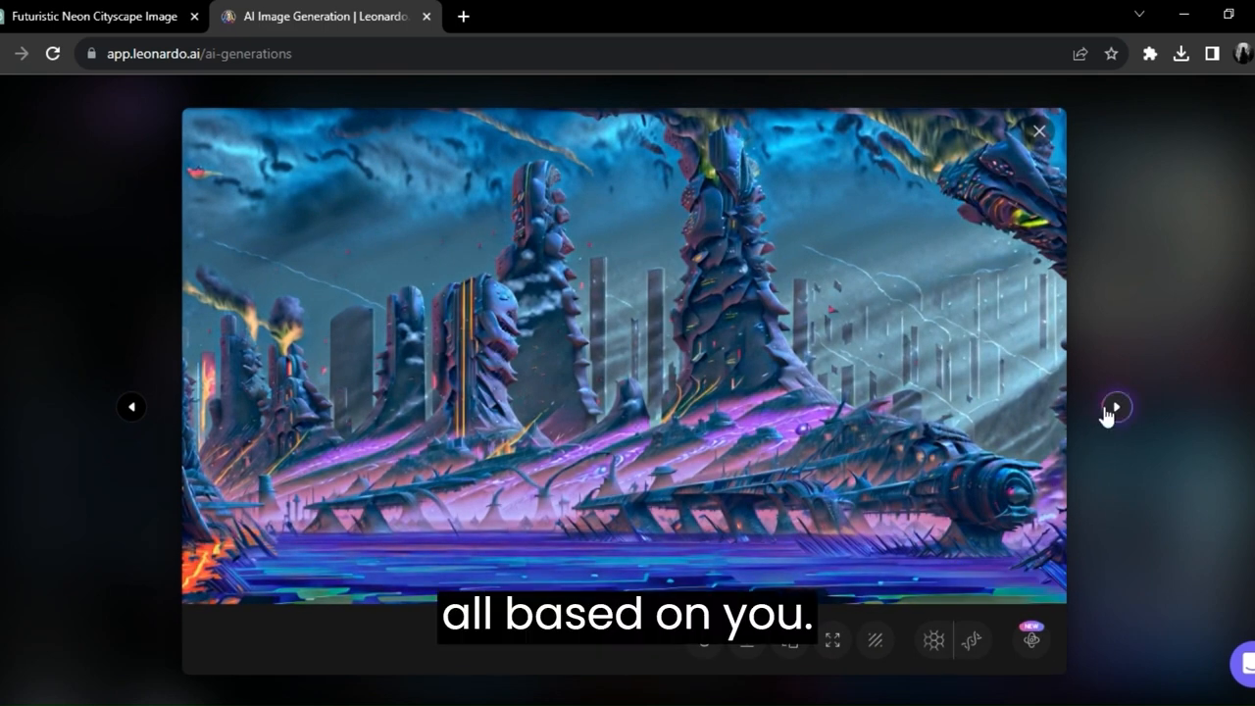
# Step: Step through the new stylised cityscape renders at full size in the viewer
pyautogui.click(1113, 406)
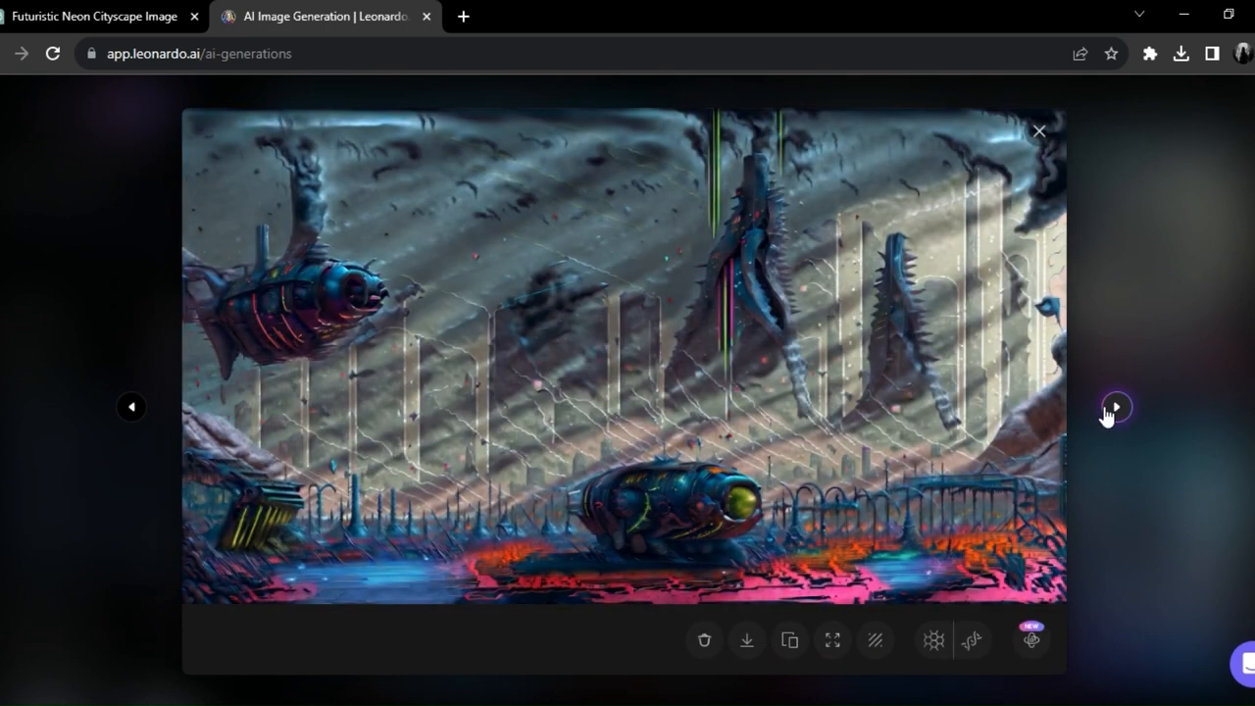
pyautogui.click(1114, 405)
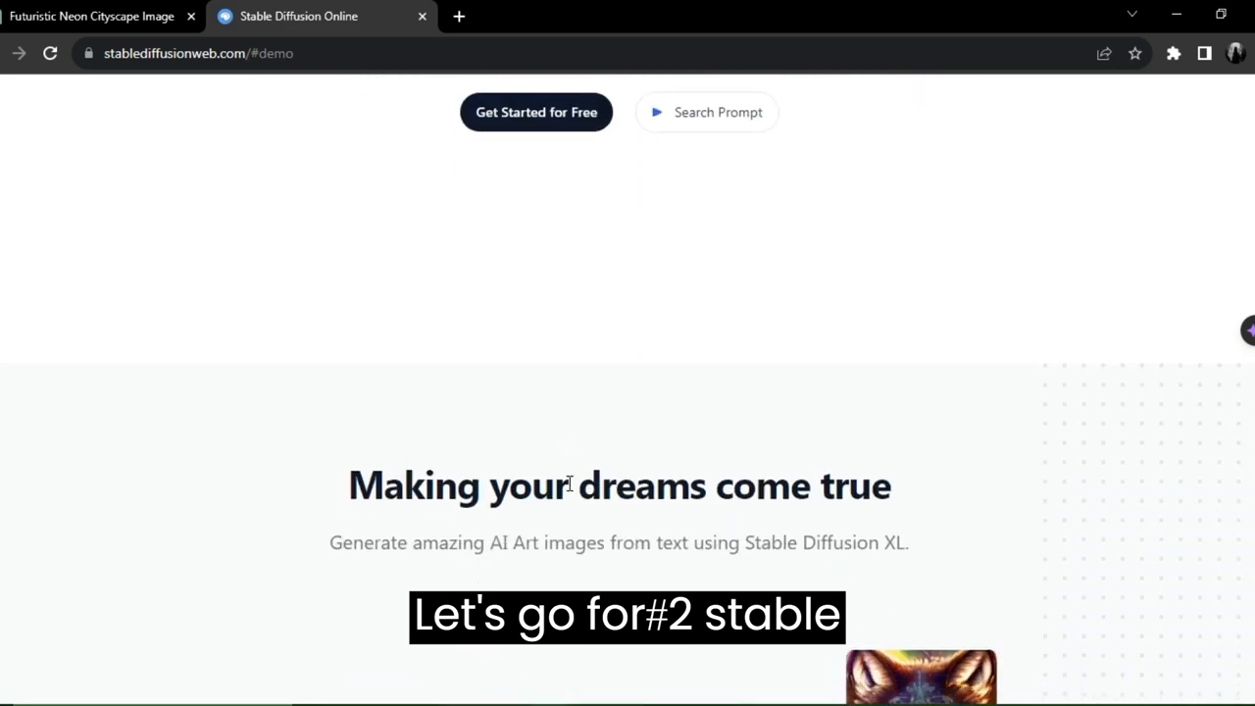
pyautogui.scroll(-3)
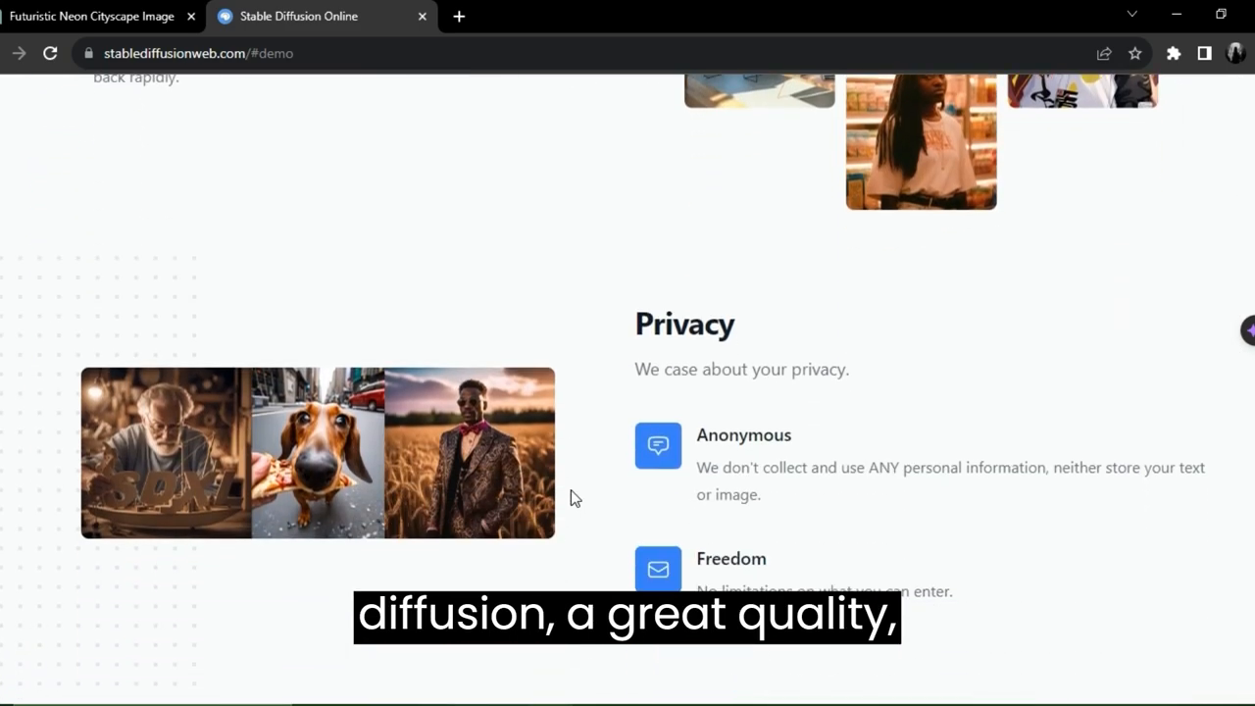
pyautogui.scroll(3)
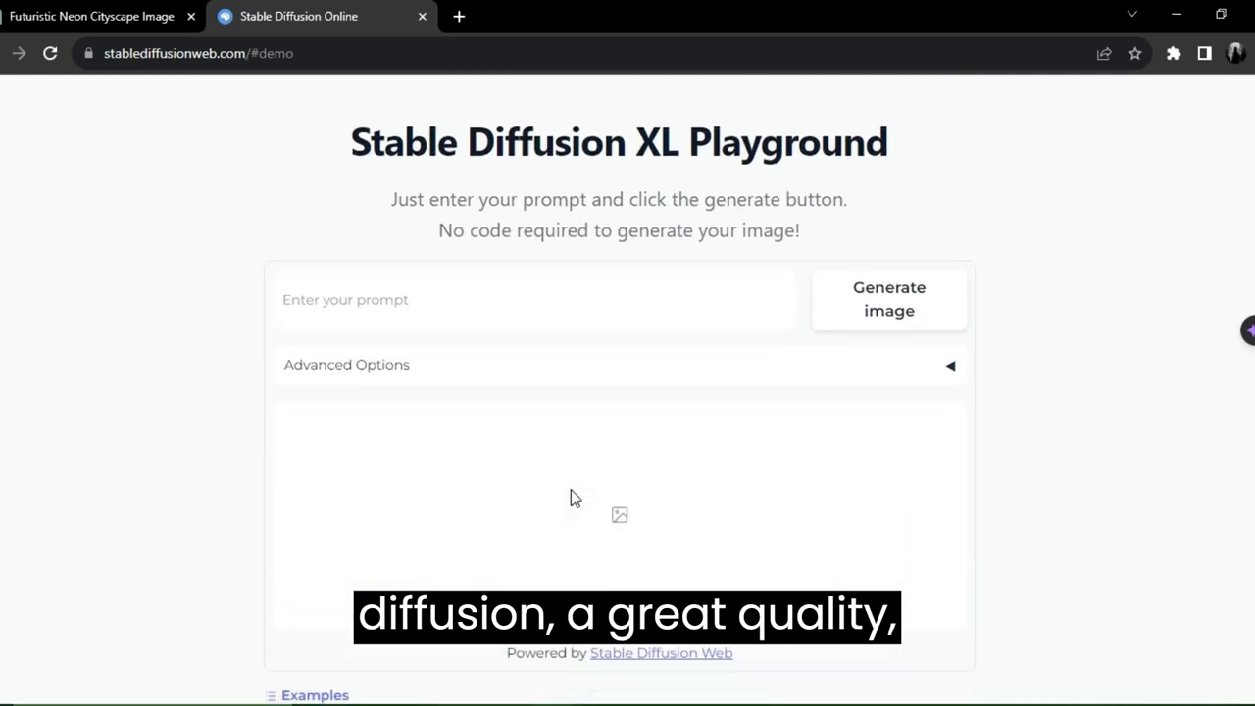
pyautogui.scroll(-3)
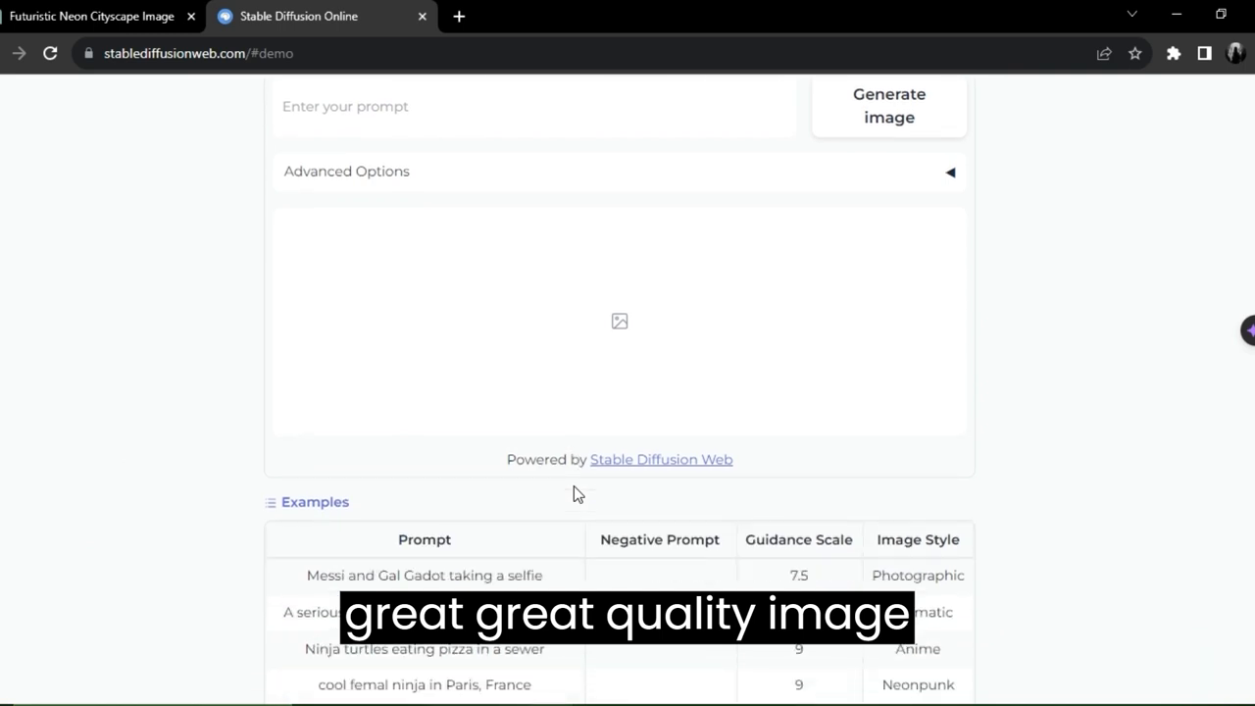
pyautogui.scroll(-3)
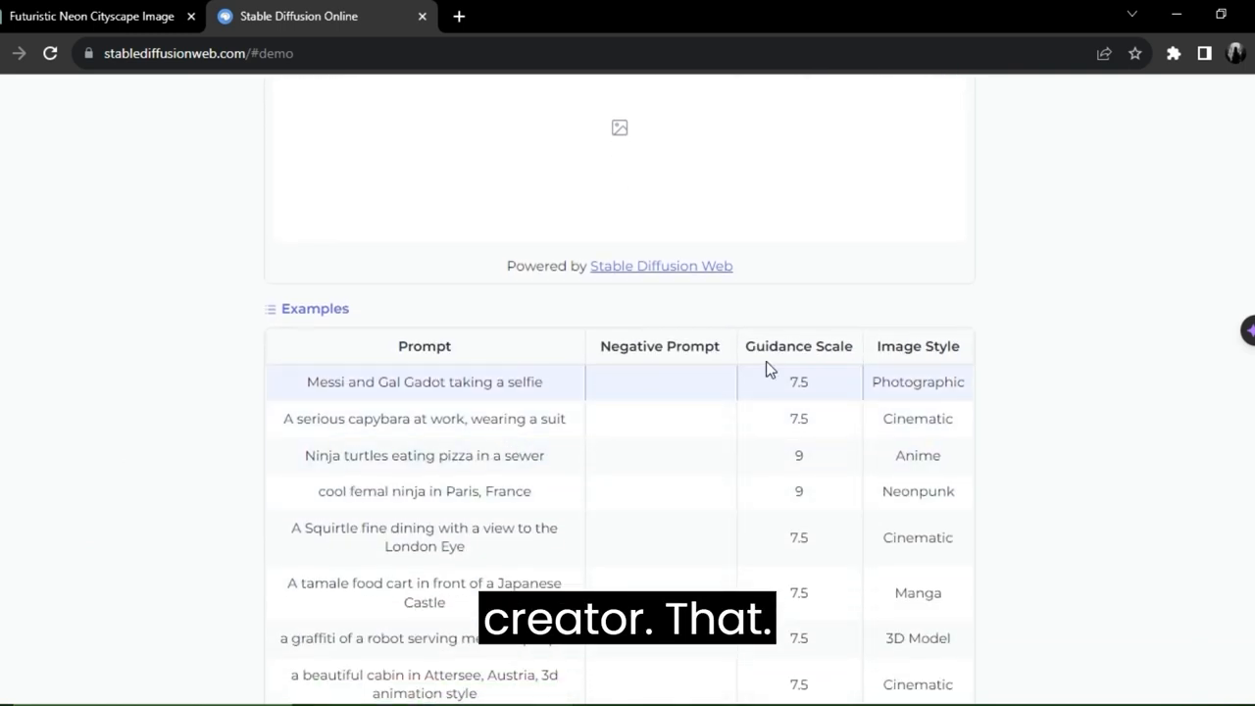
pyautogui.scroll(-3)
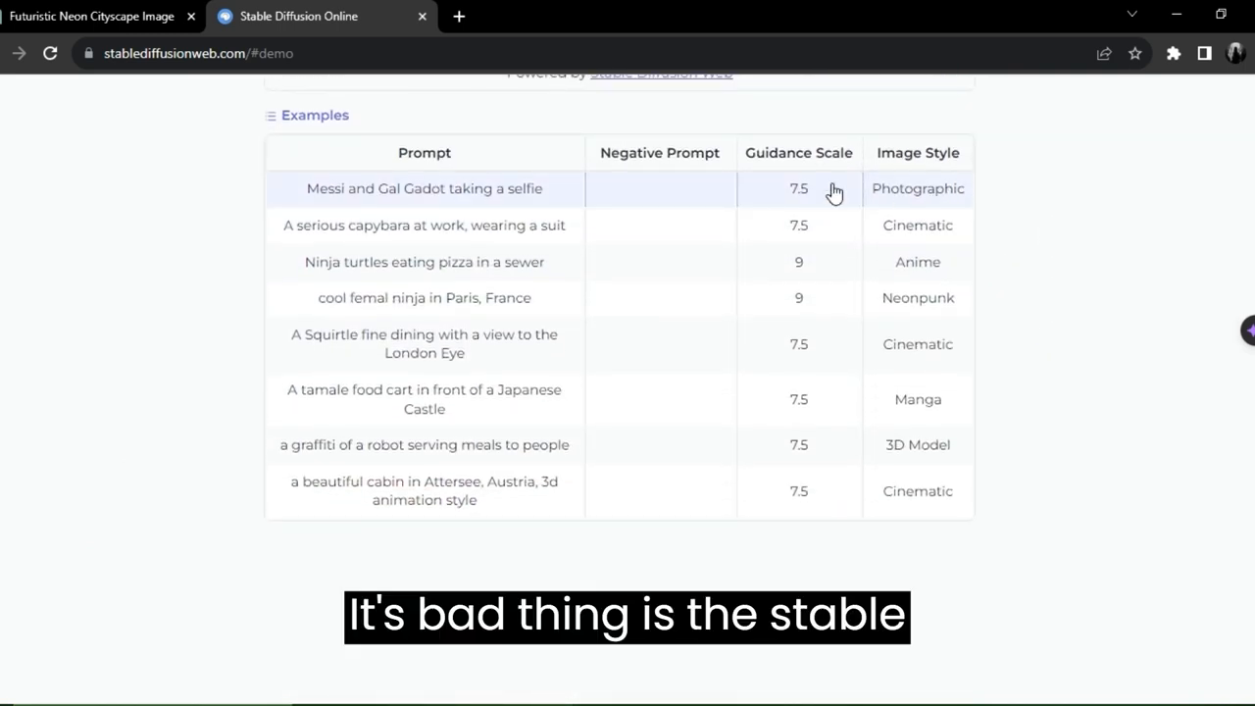
pyautogui.moveTo(823, 400)
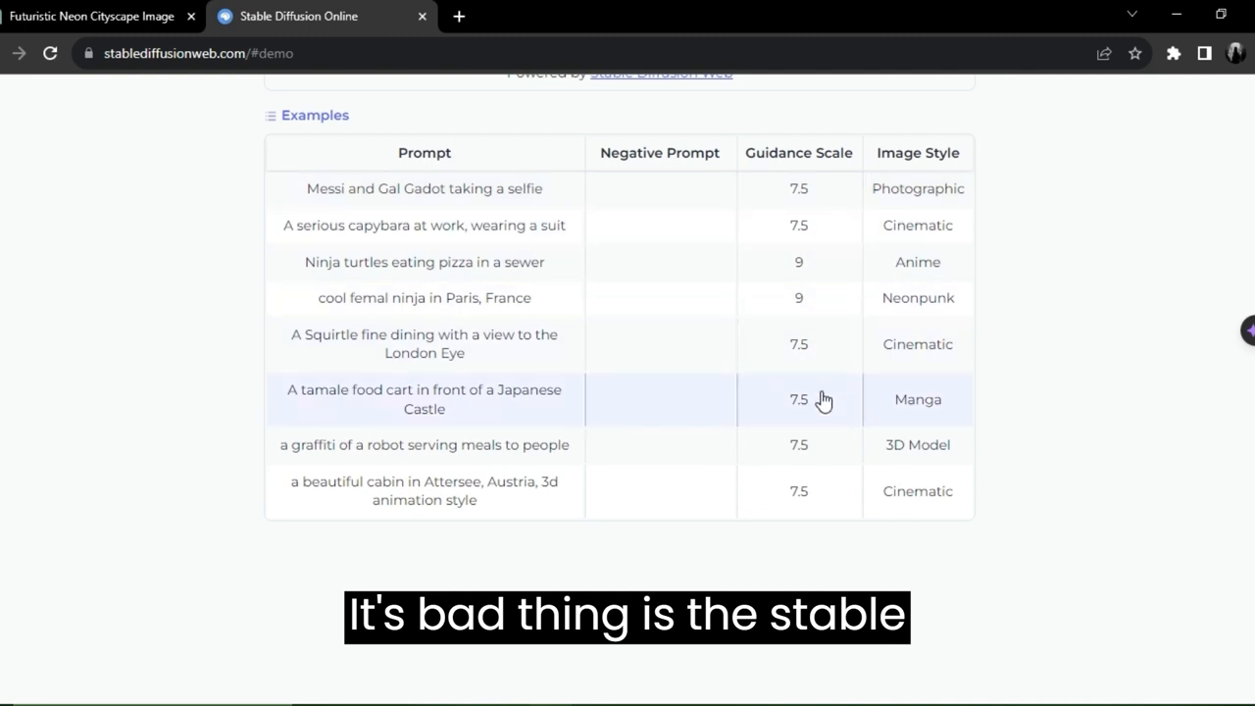
pyautogui.scroll(-3)
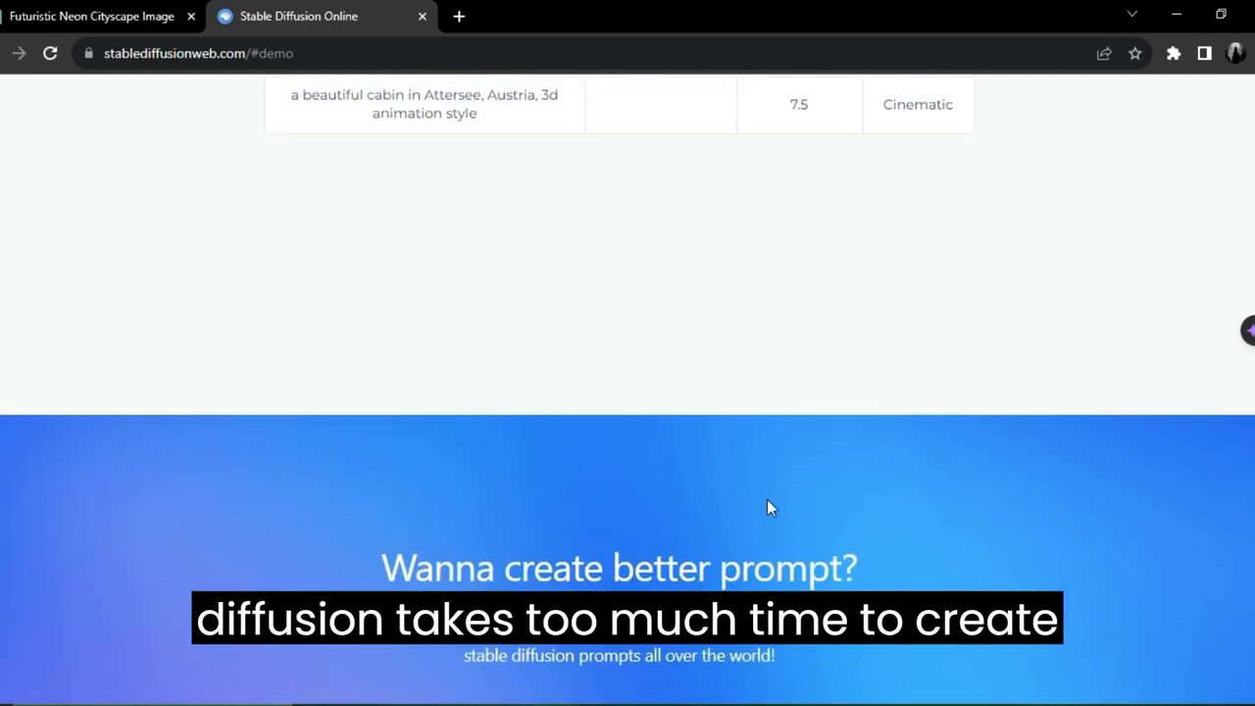
pyautogui.scroll(-3)
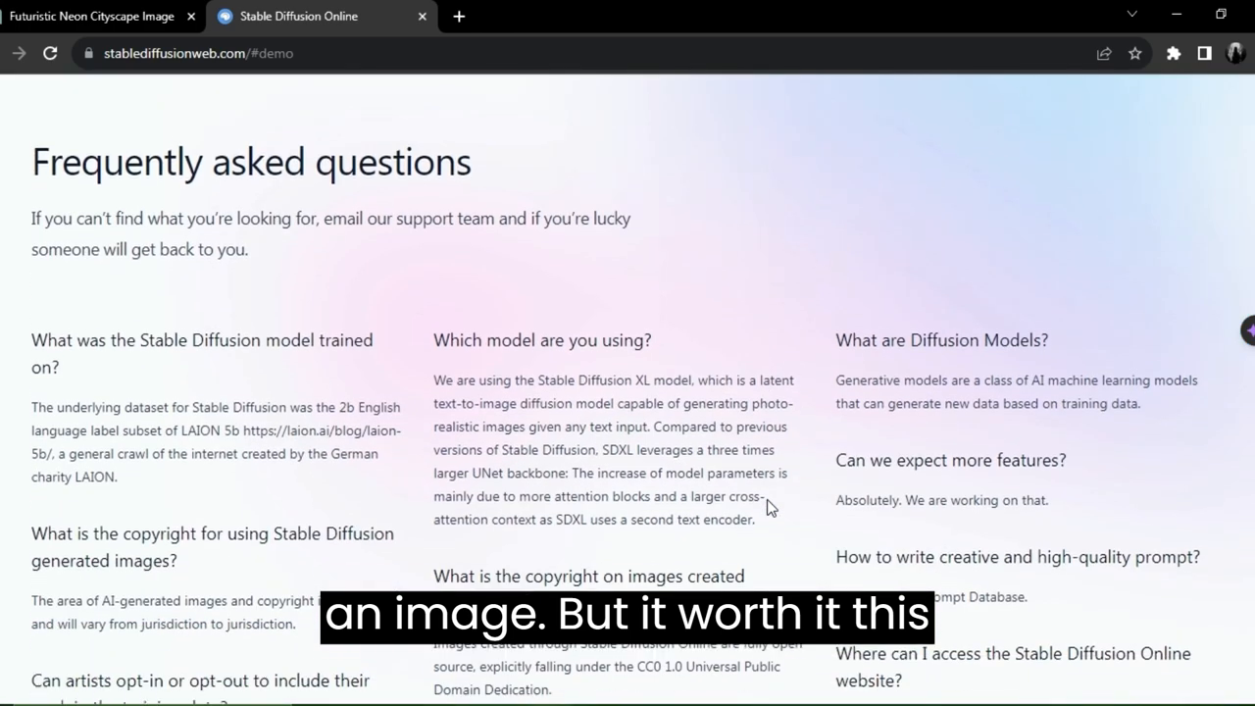
pyautogui.scroll(3)
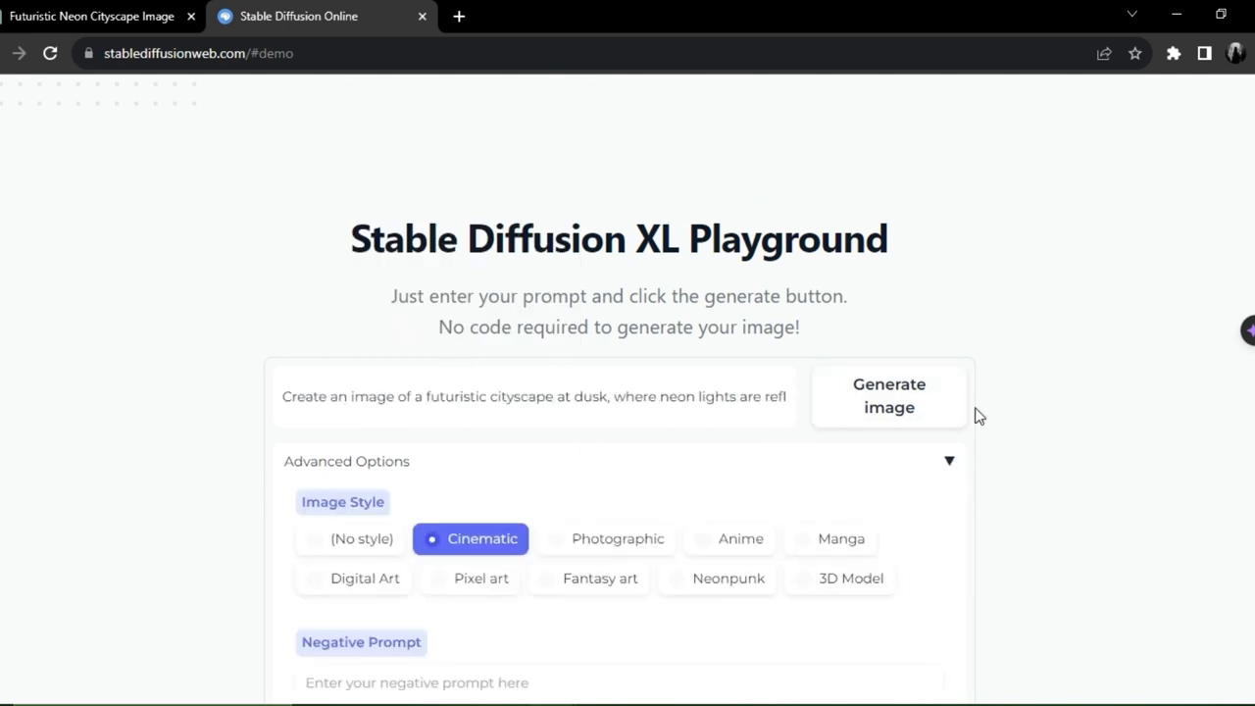
# Step: Switch the image style to Neonpunk and let the cityscape grid generate
pyautogui.scroll(-3)
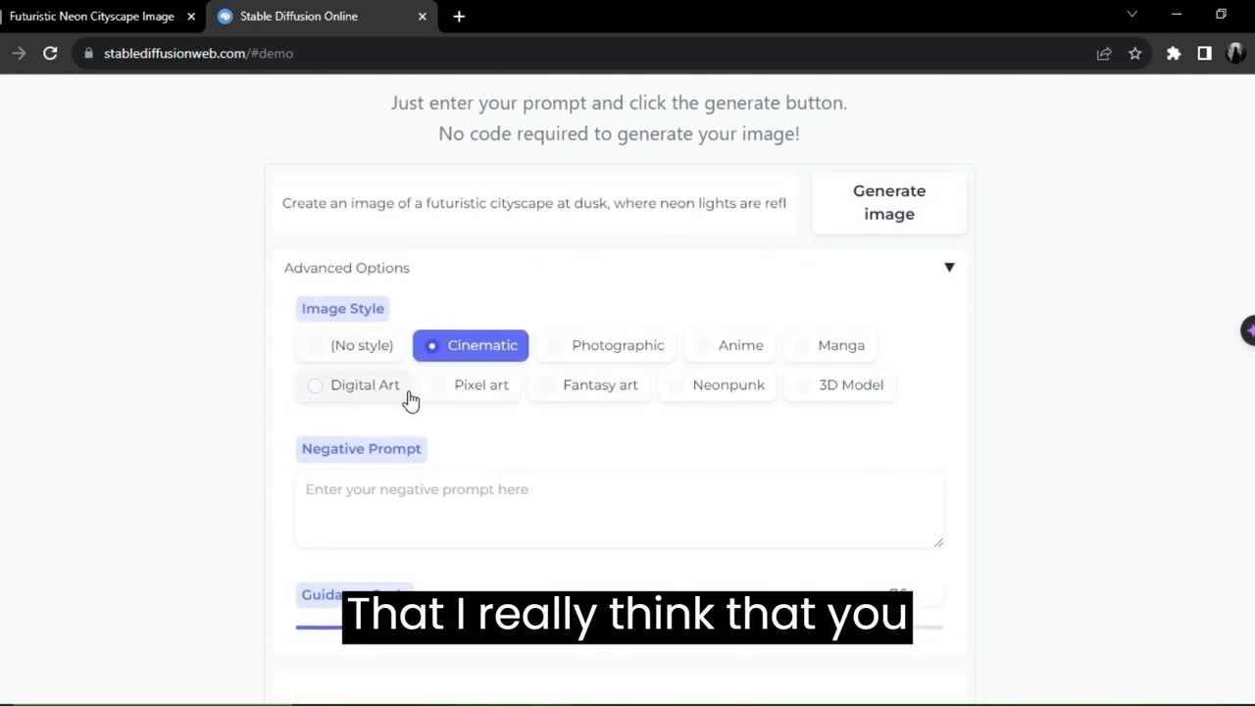
pyautogui.moveTo(839, 396)
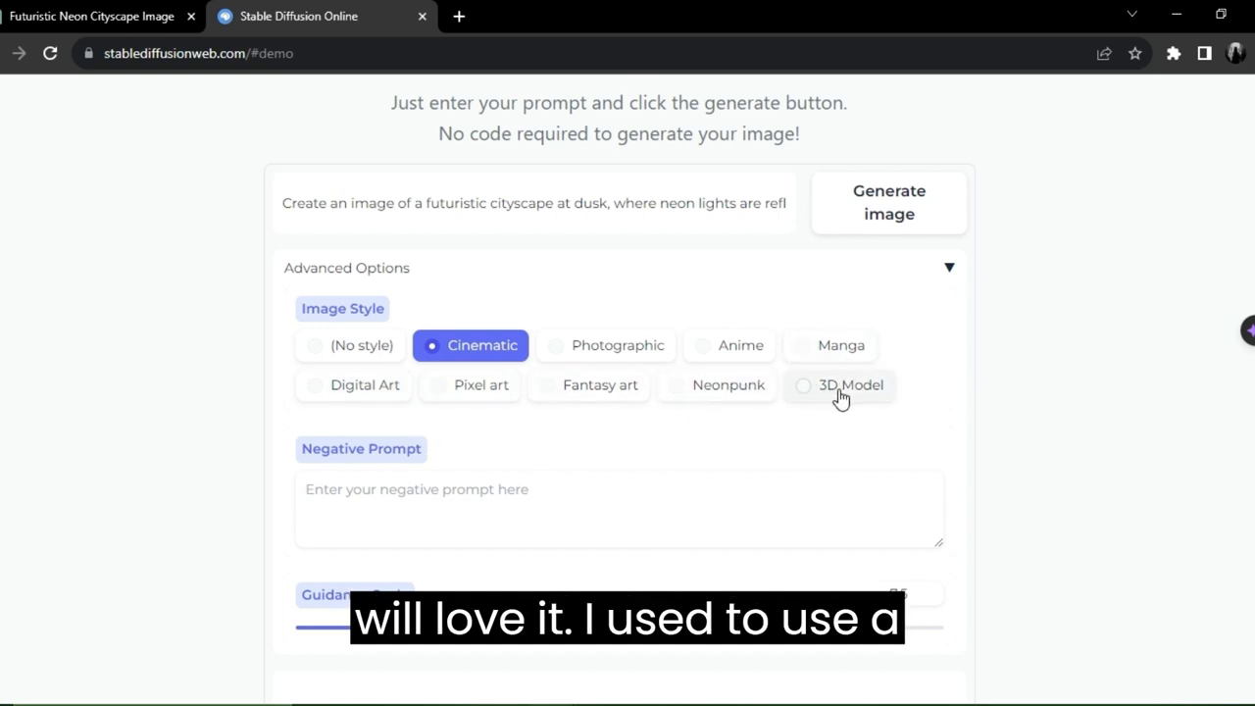
pyautogui.moveTo(380, 406)
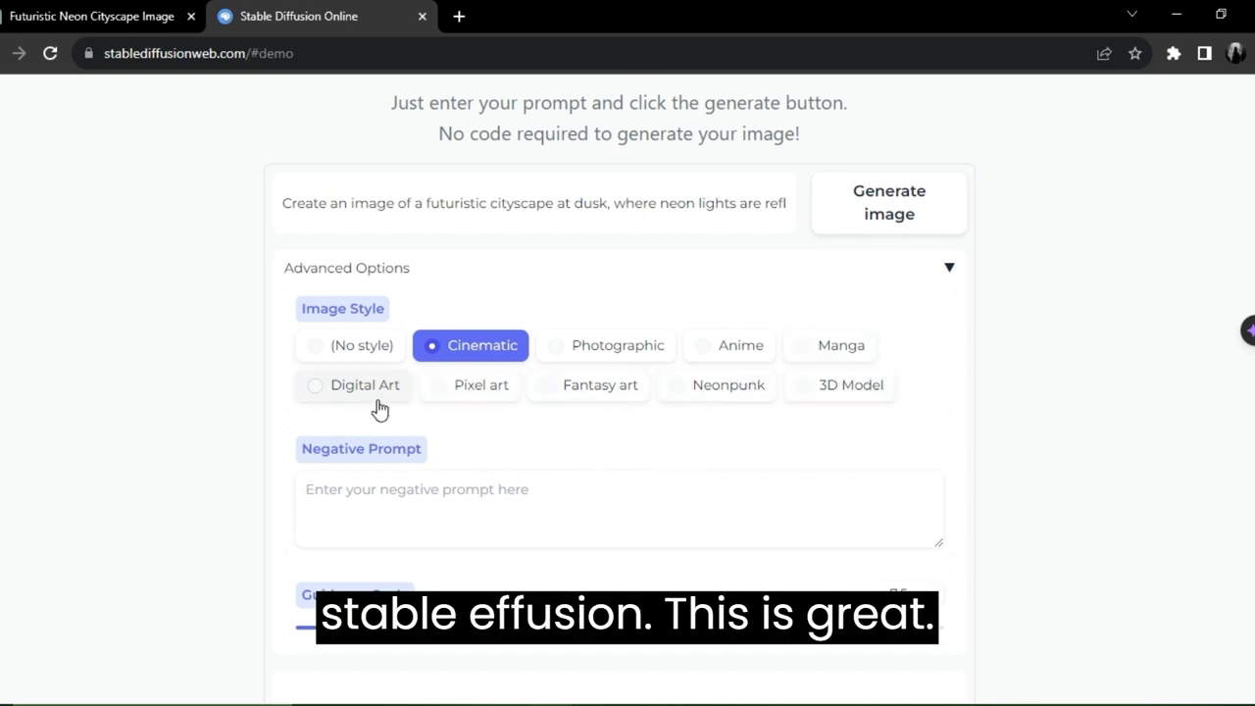
pyautogui.moveTo(741, 345)
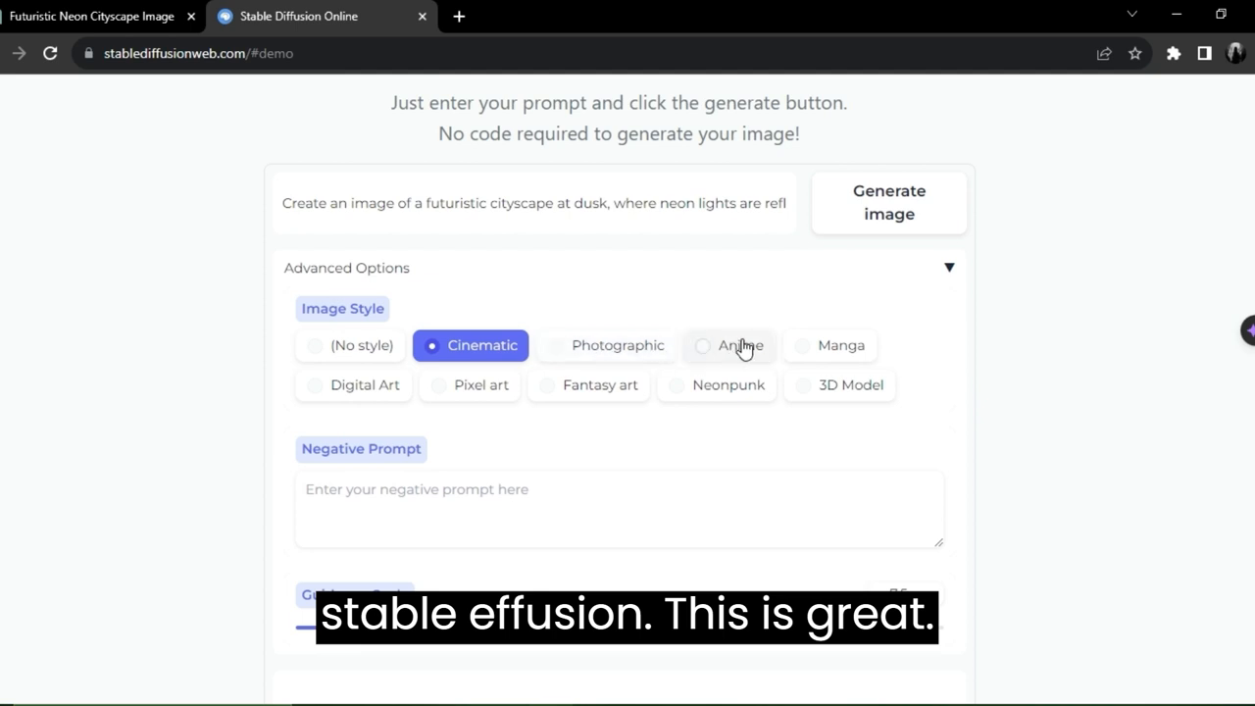
pyautogui.moveTo(690, 394)
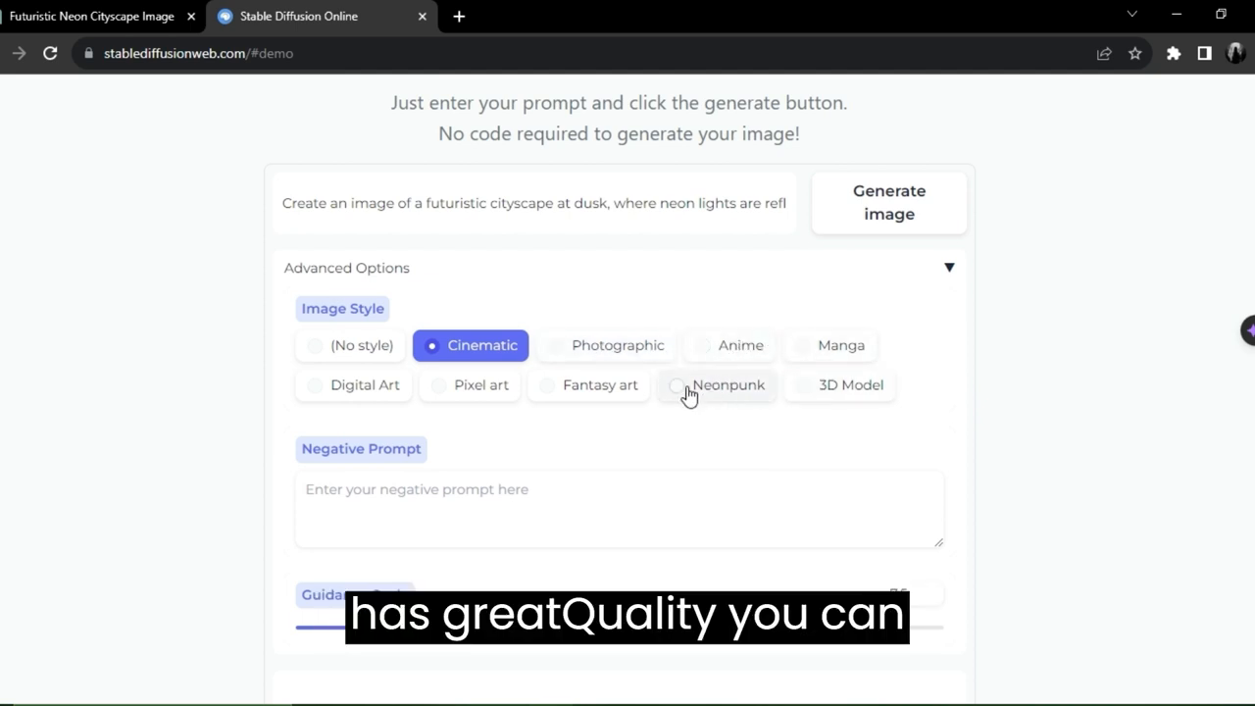
pyautogui.click(730, 384)
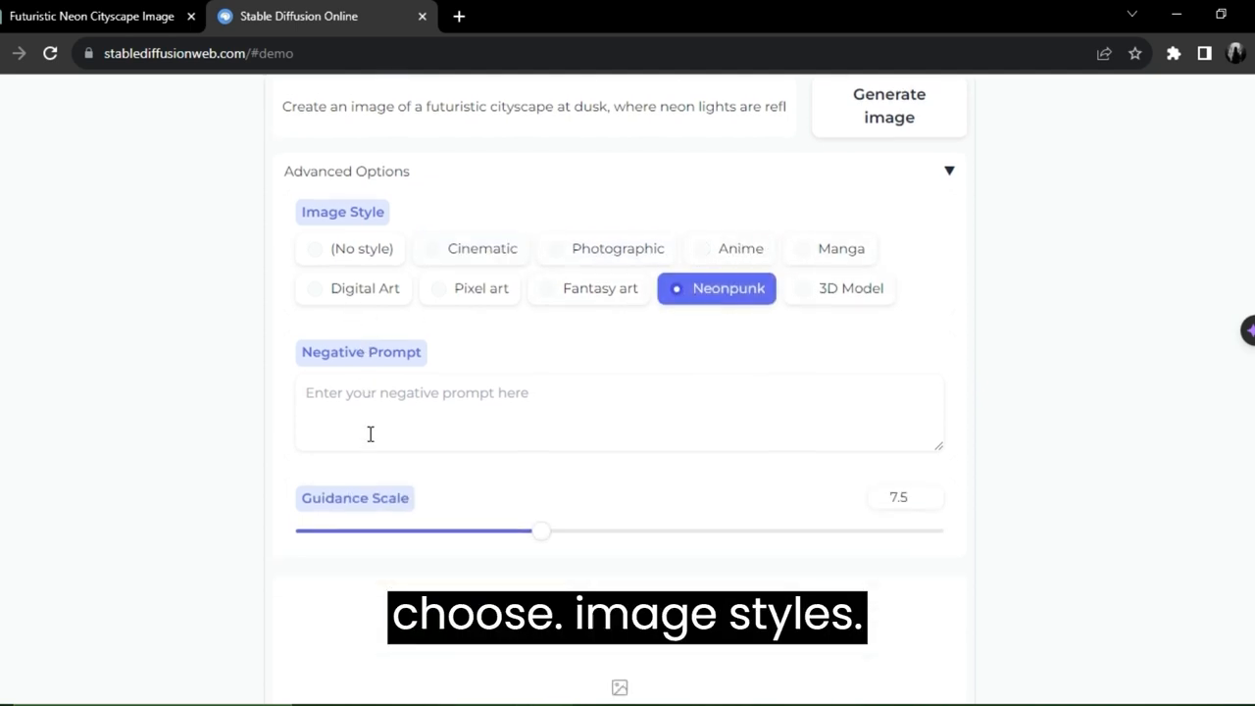
pyautogui.scroll(-3)
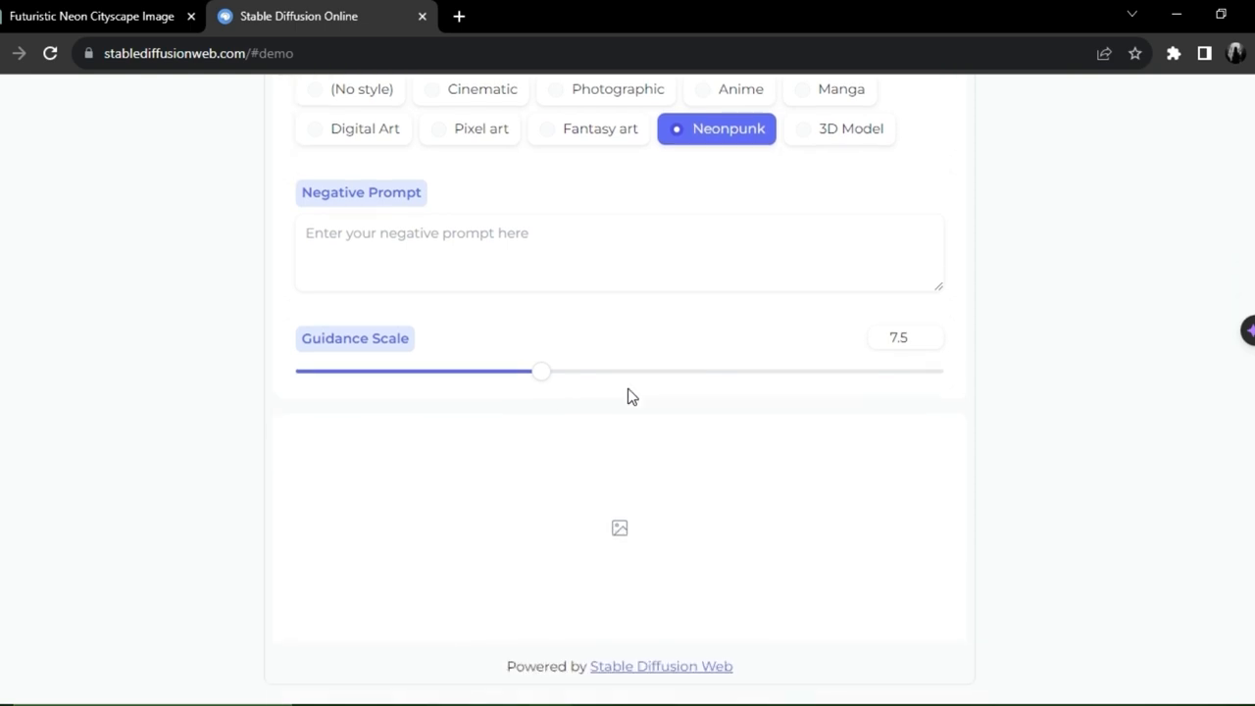
pyautogui.scroll(3)
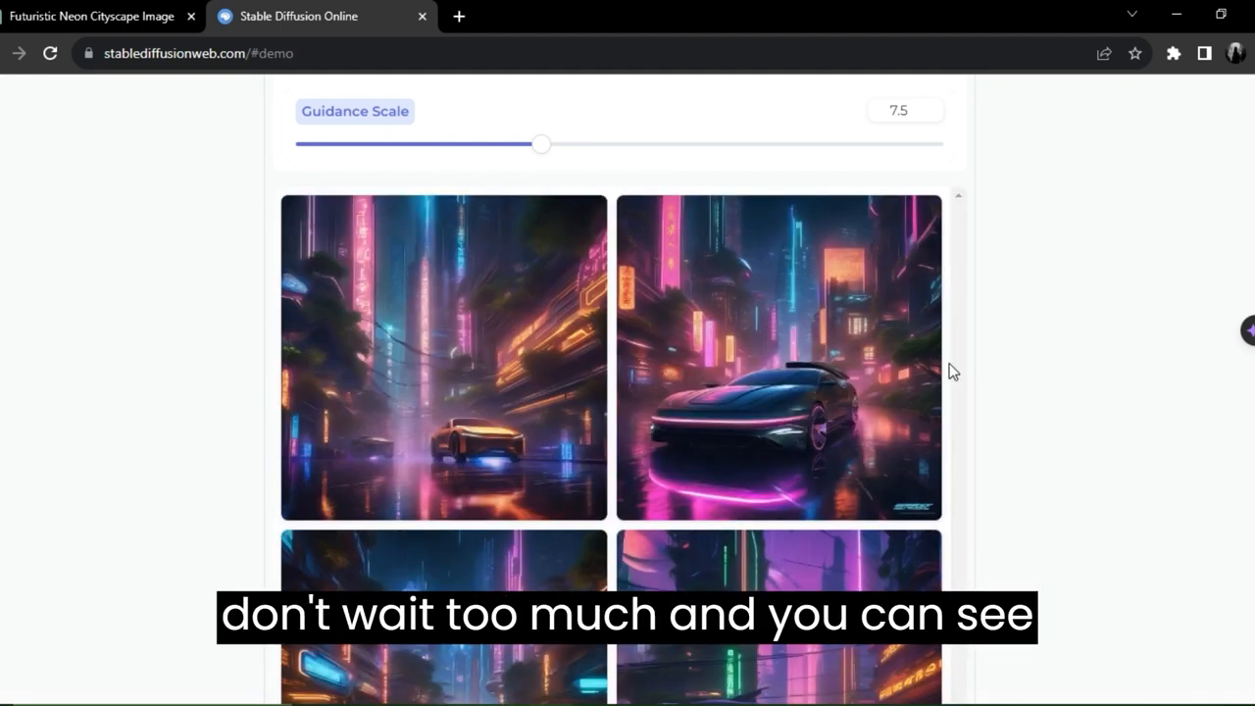
# Step: Enlarge the first generated cityscape and look it over
pyautogui.click(443, 356)
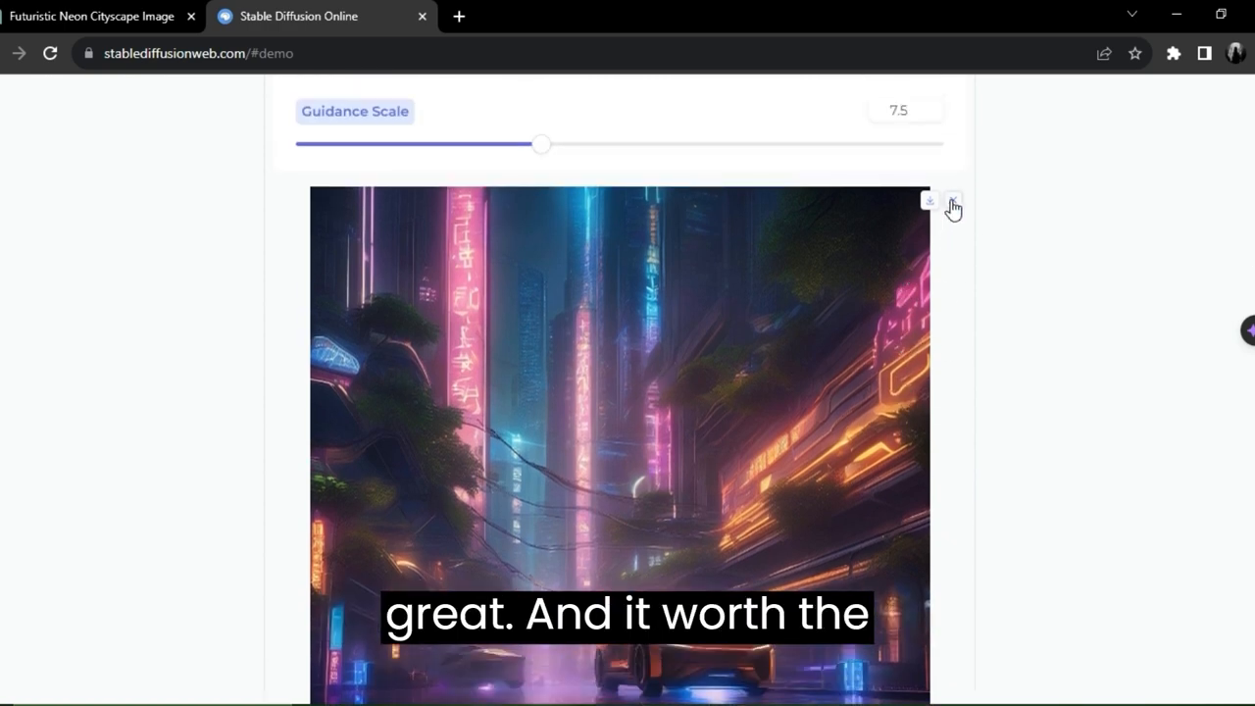
pyautogui.scroll(-3)
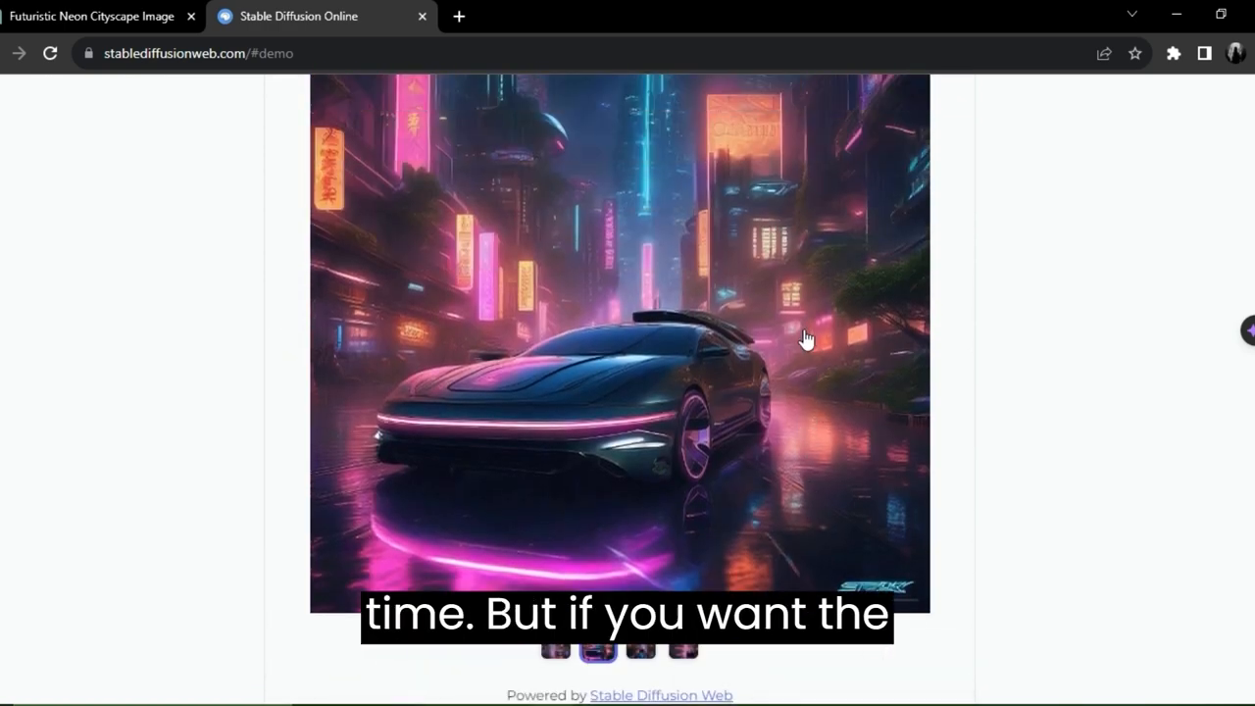
pyautogui.scroll(3)
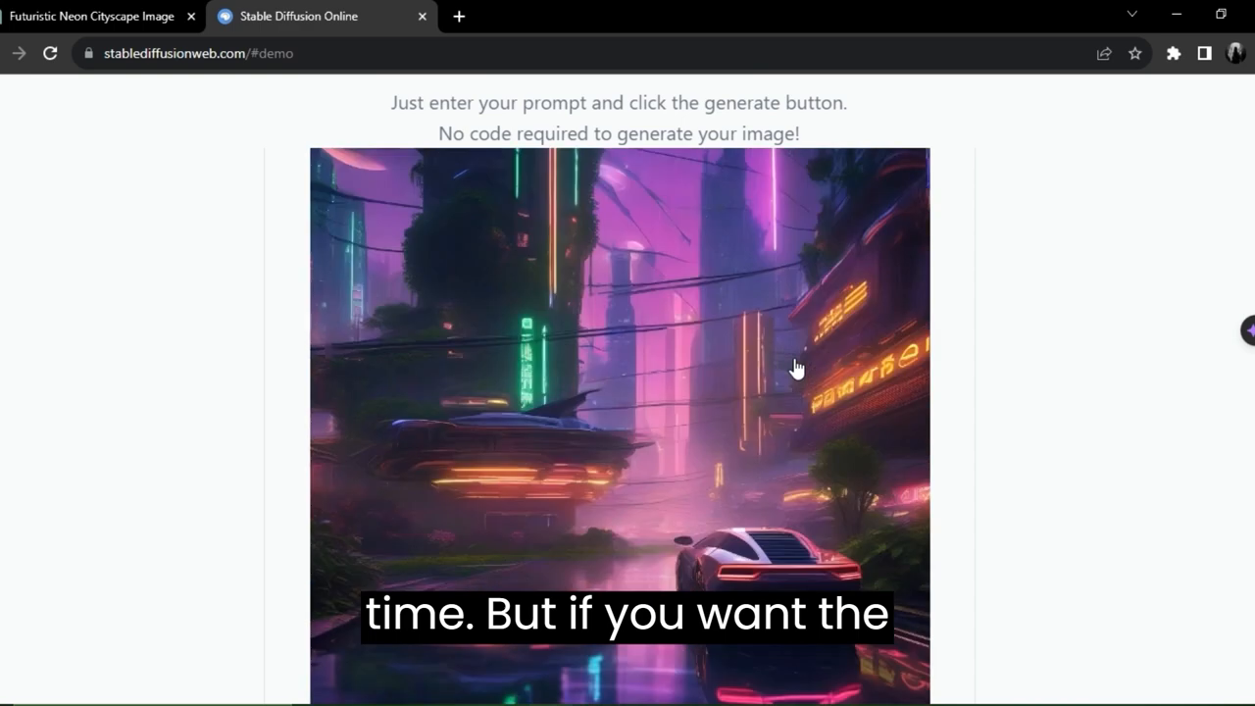
pyautogui.scroll(3)
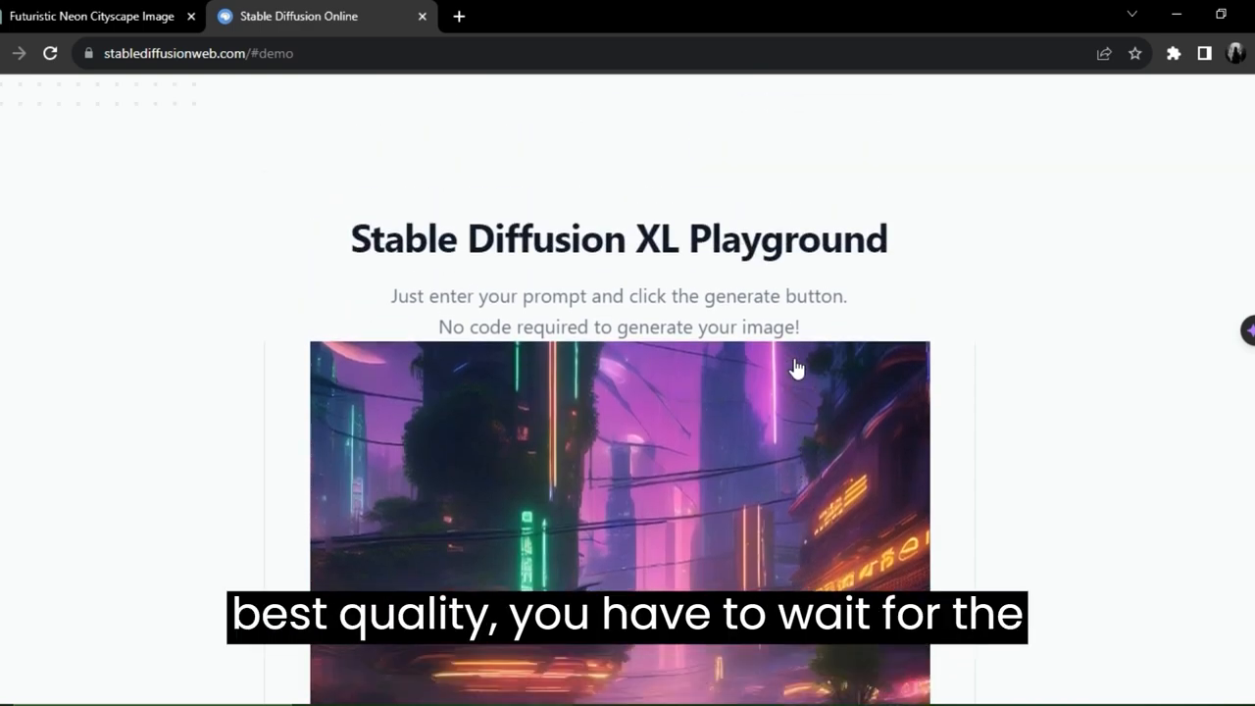
pyautogui.scroll(-3)
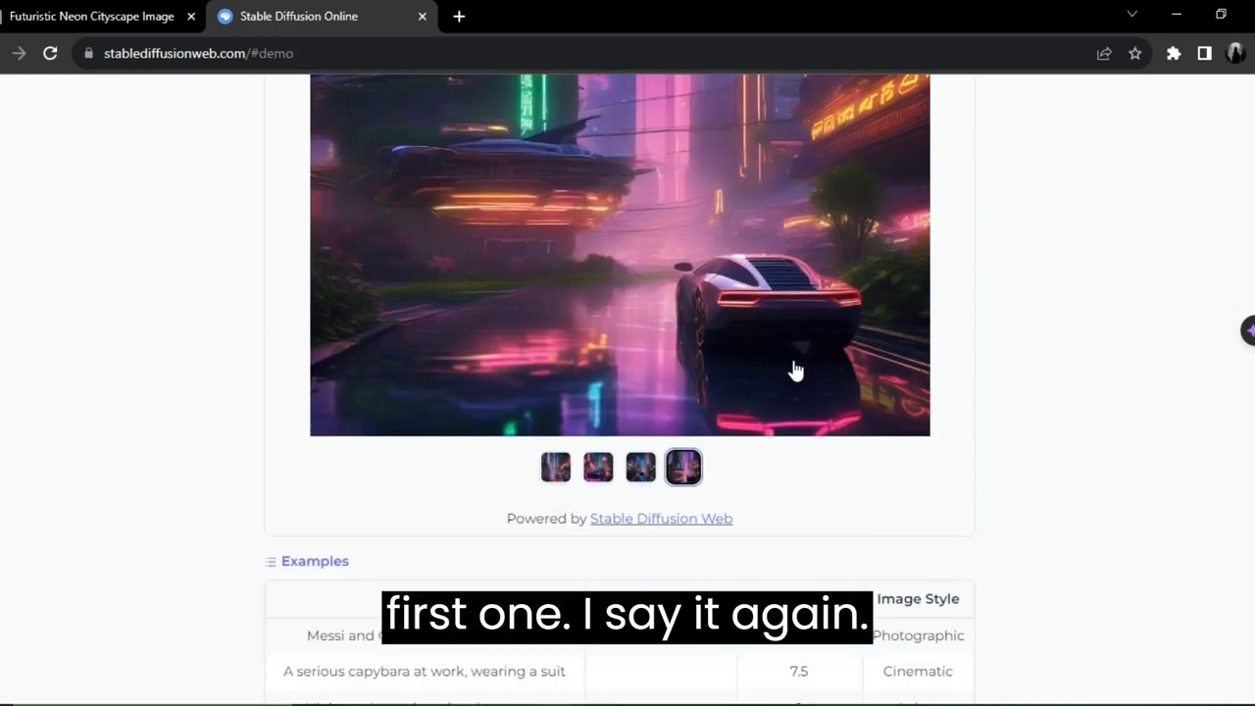
pyautogui.scroll(-3)
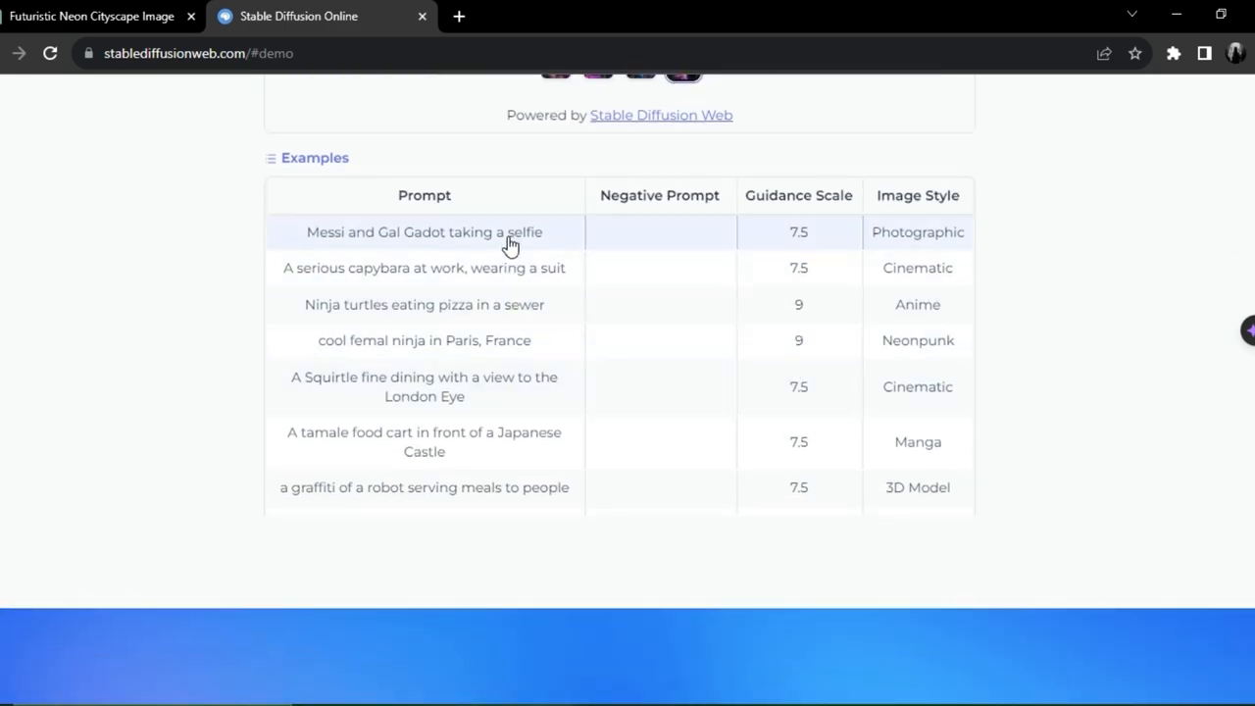
pyautogui.scroll(3)
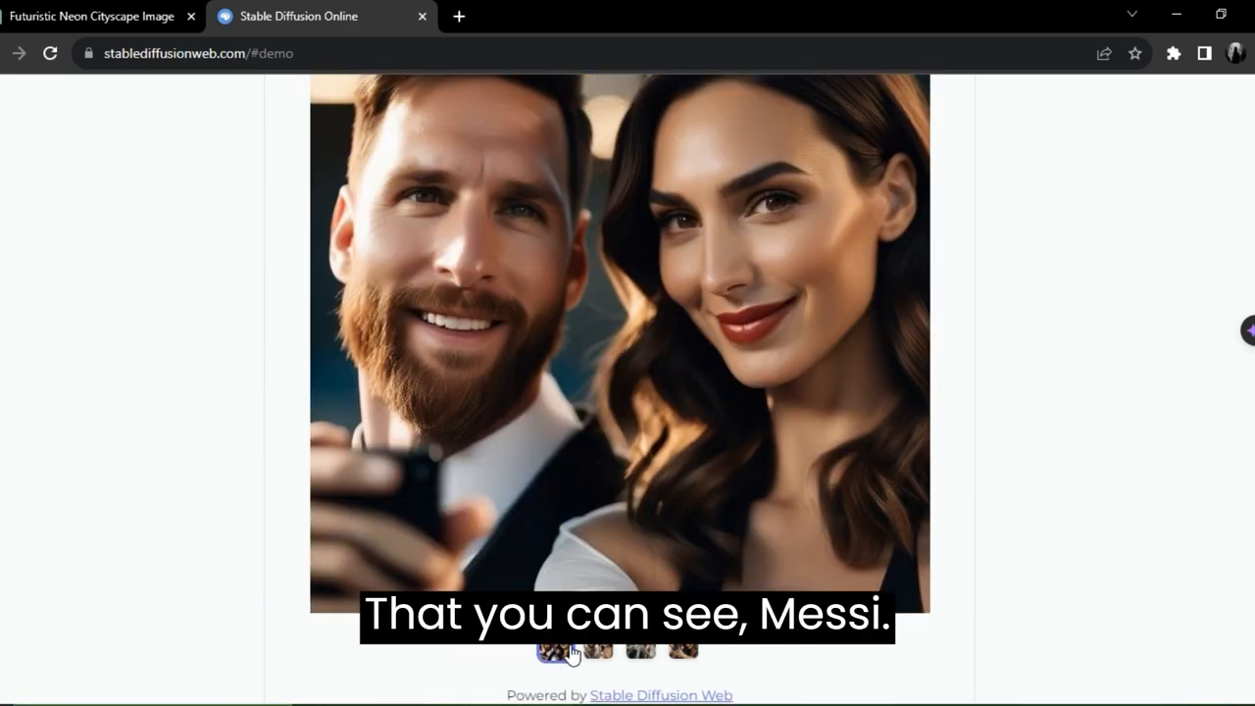
# Step: View the Messi and Gal Gadot selfie example images, then return to the cityscape prompt
pyautogui.click(682, 645)
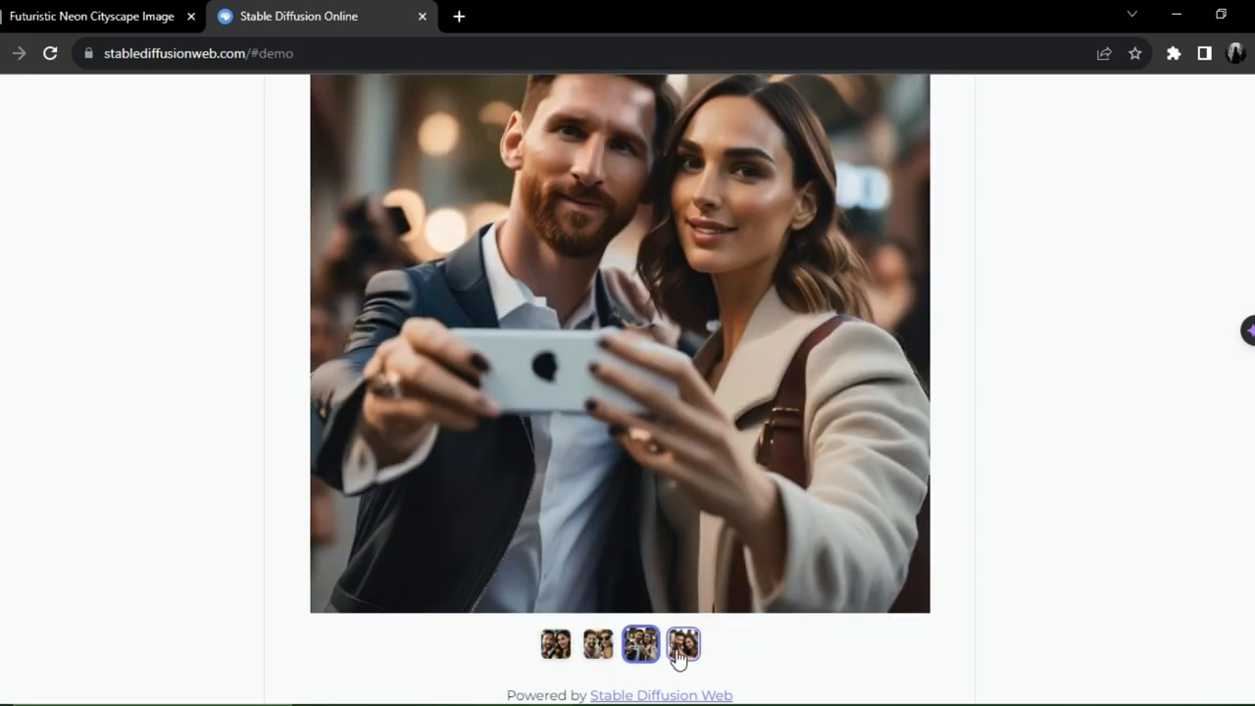
pyautogui.scroll(3)
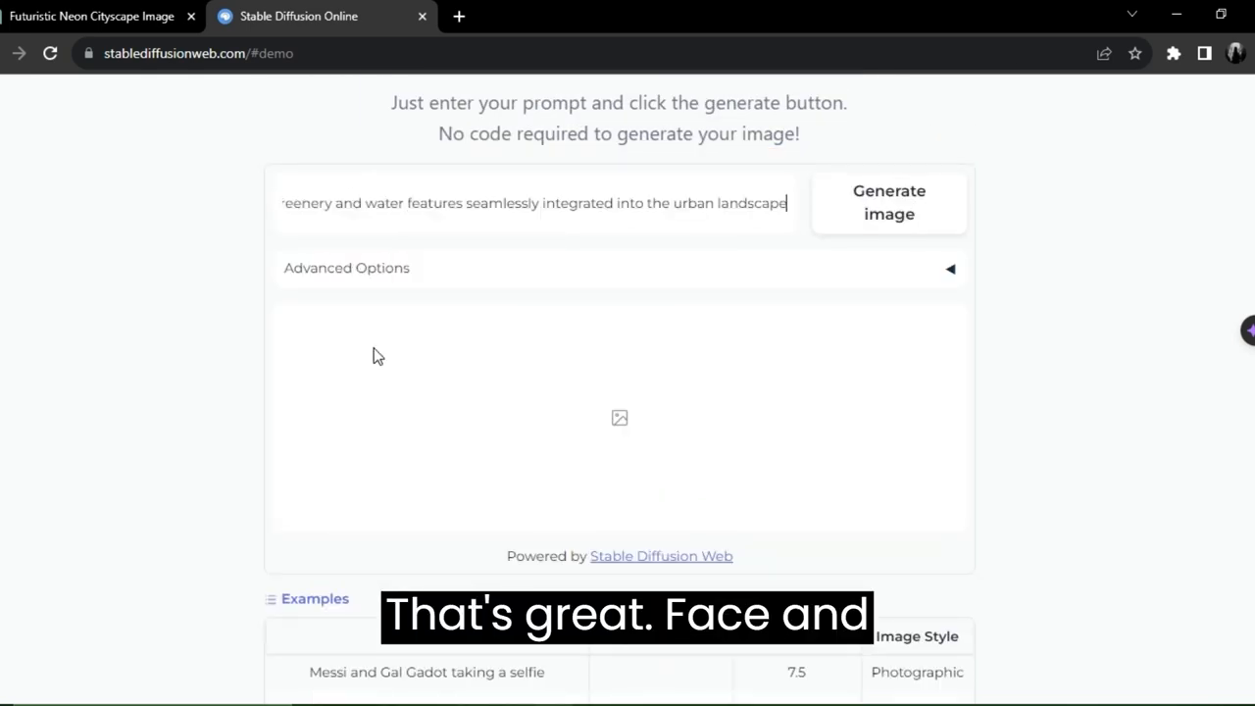
# Step: Choose the Photographic image style and raise the guidance scale from 7.5 to 8
pyautogui.click(949, 267)
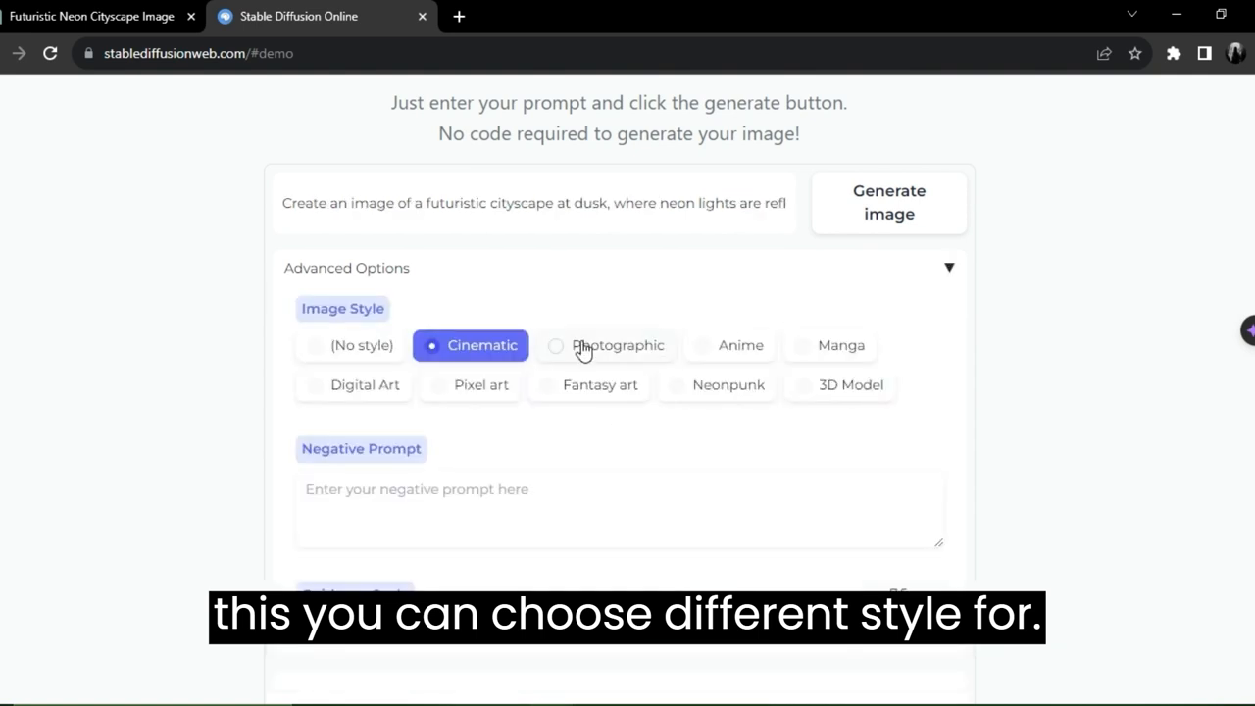
pyautogui.click(617, 345)
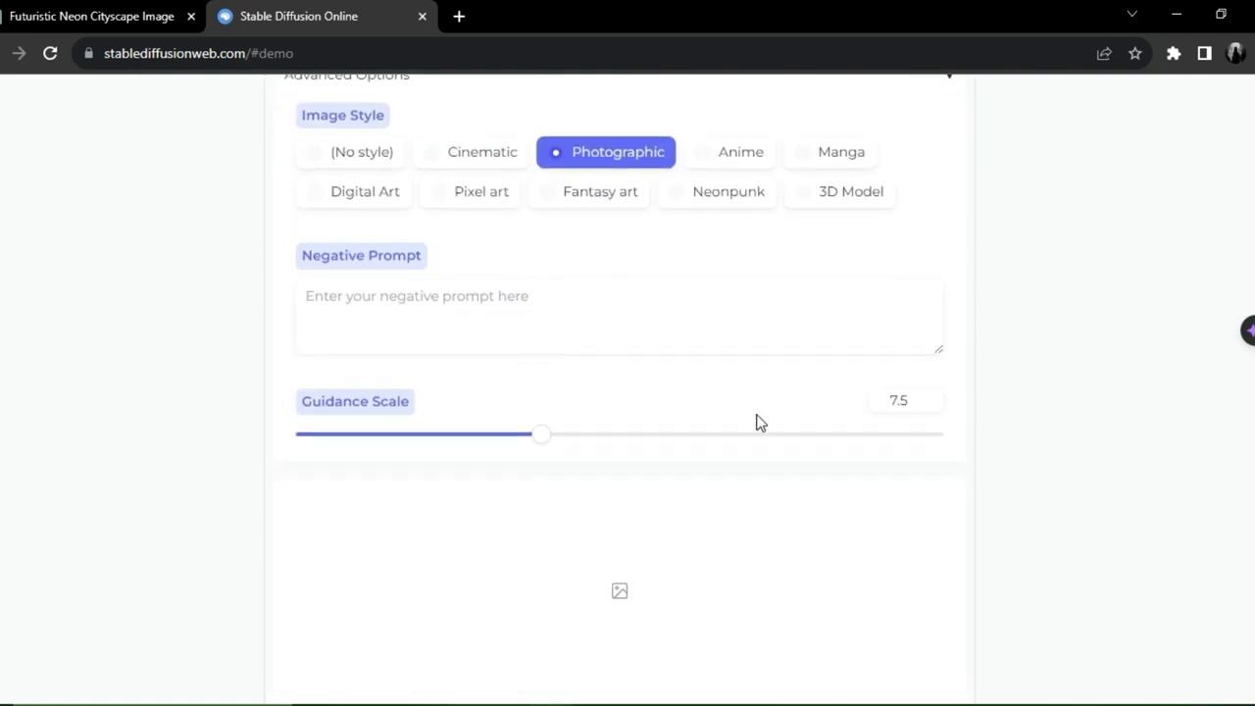
pyautogui.scroll(-3)
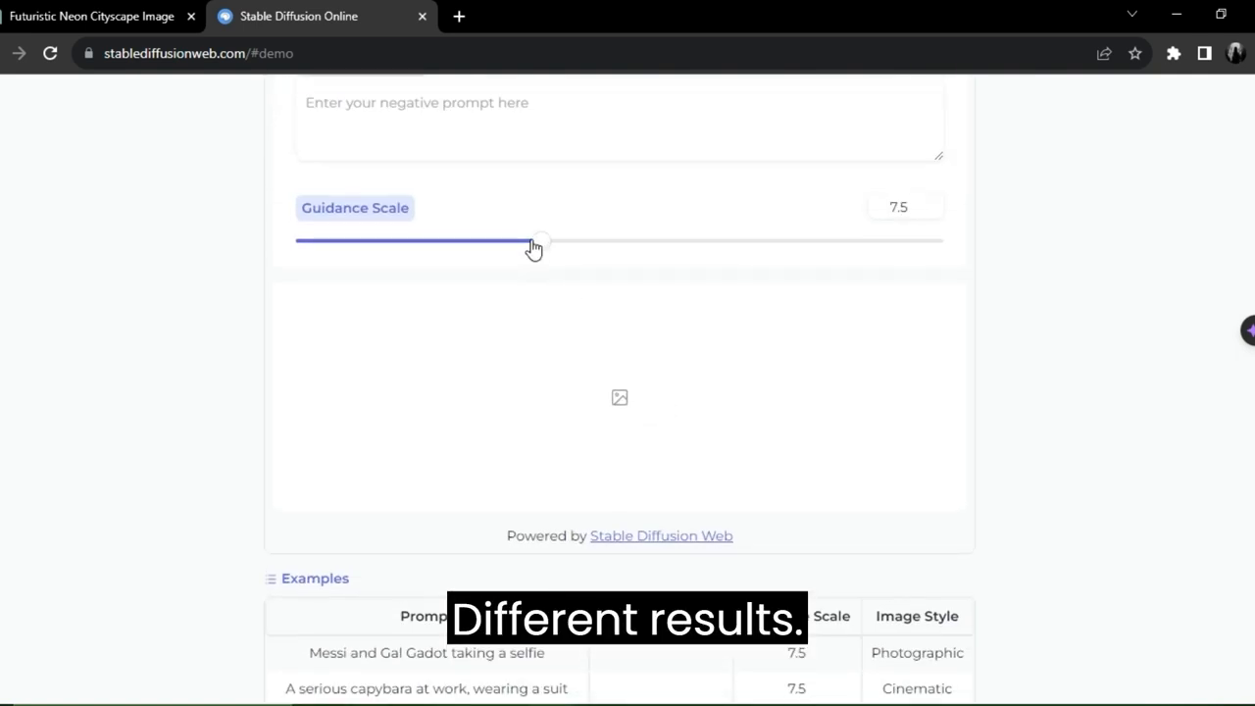
pyautogui.moveTo(533, 241); pyautogui.dragTo(557, 241)
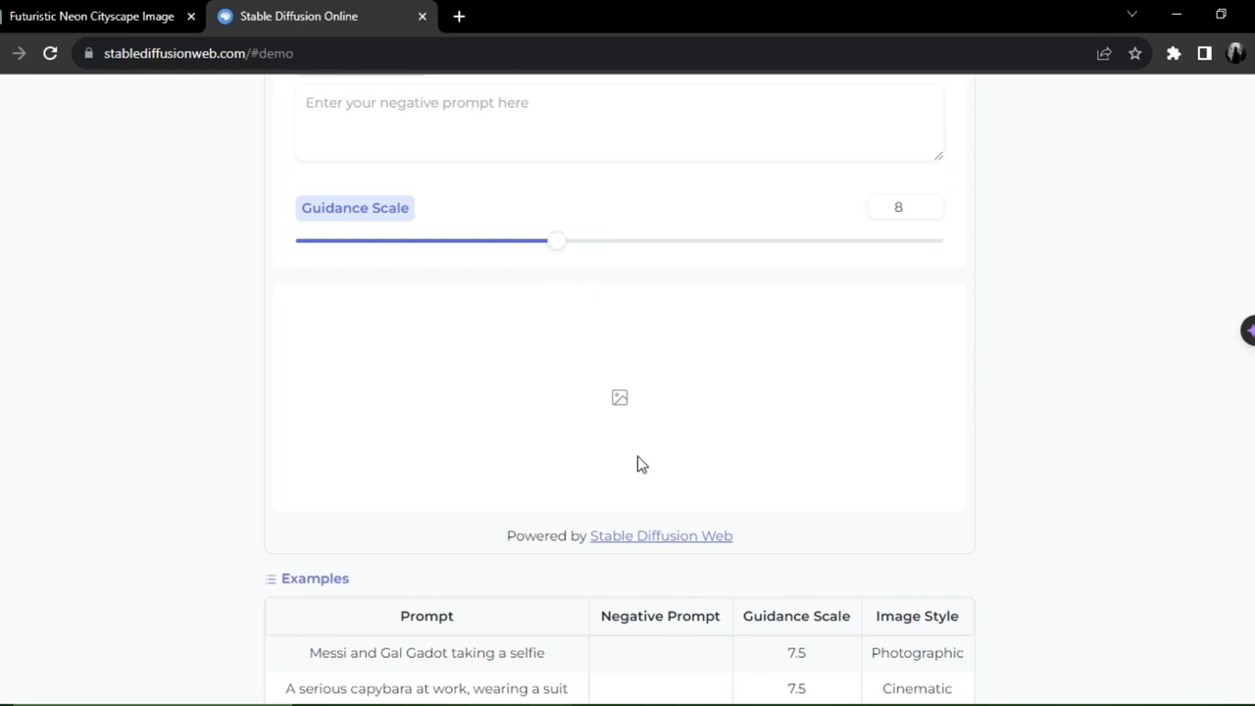
pyautogui.scroll(3)
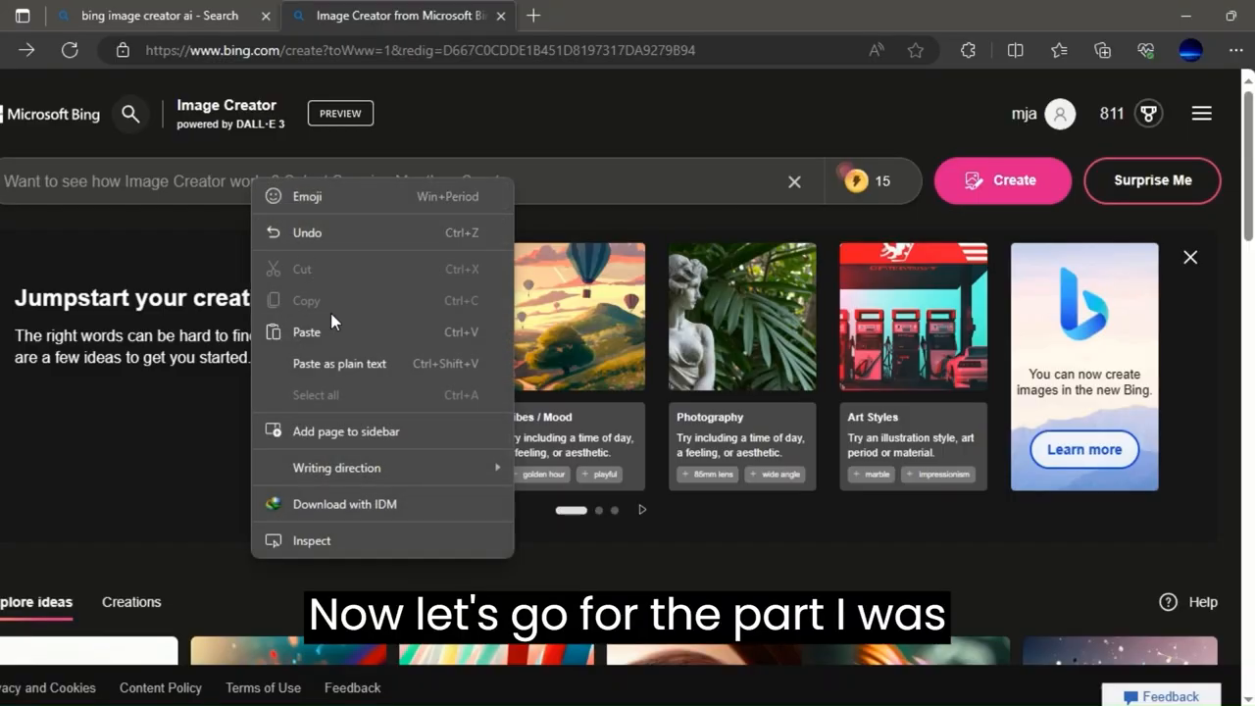
# Step: Paste the cityscape prompt, create the images and open one result full size
pyautogui.click(306, 331)
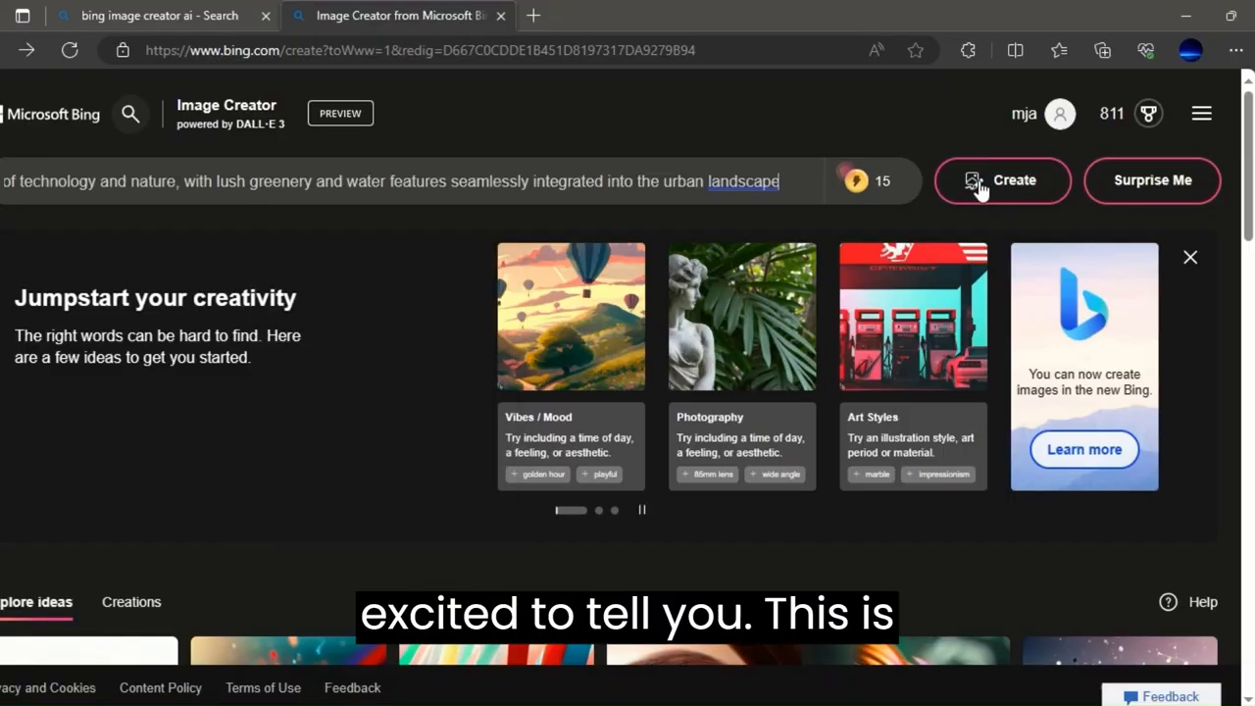
pyautogui.click(1002, 180)
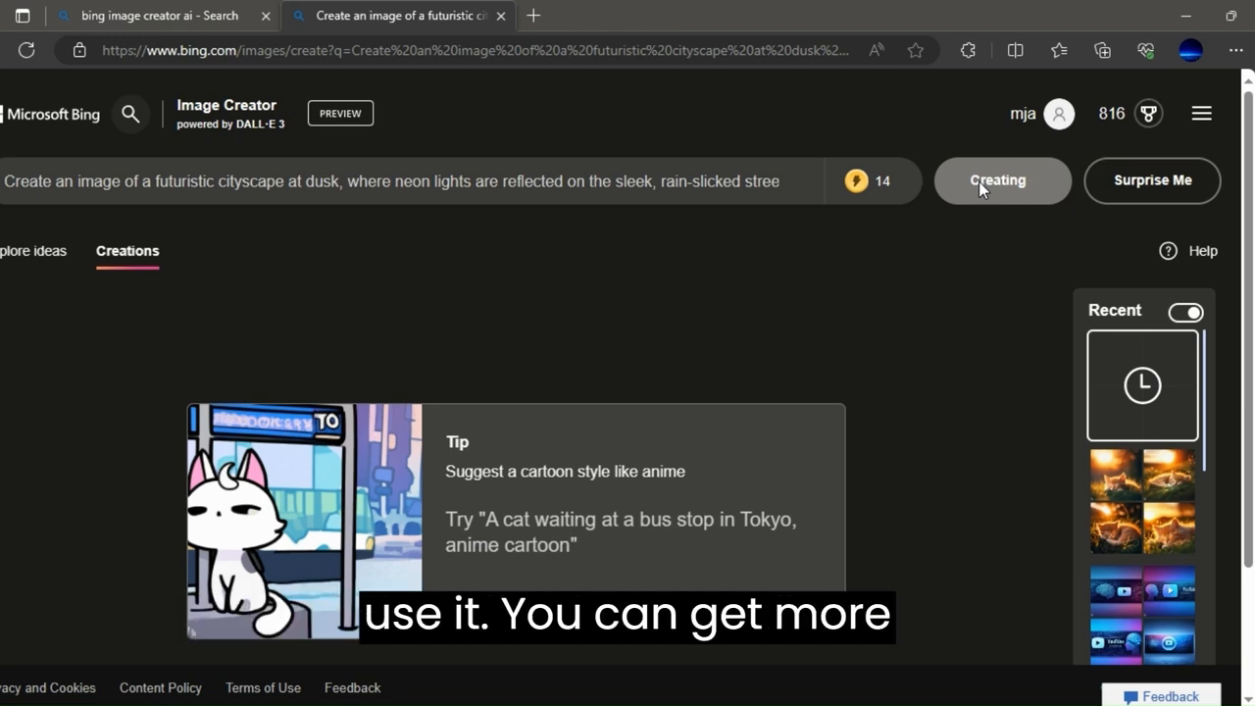
pyautogui.click(1001, 181)
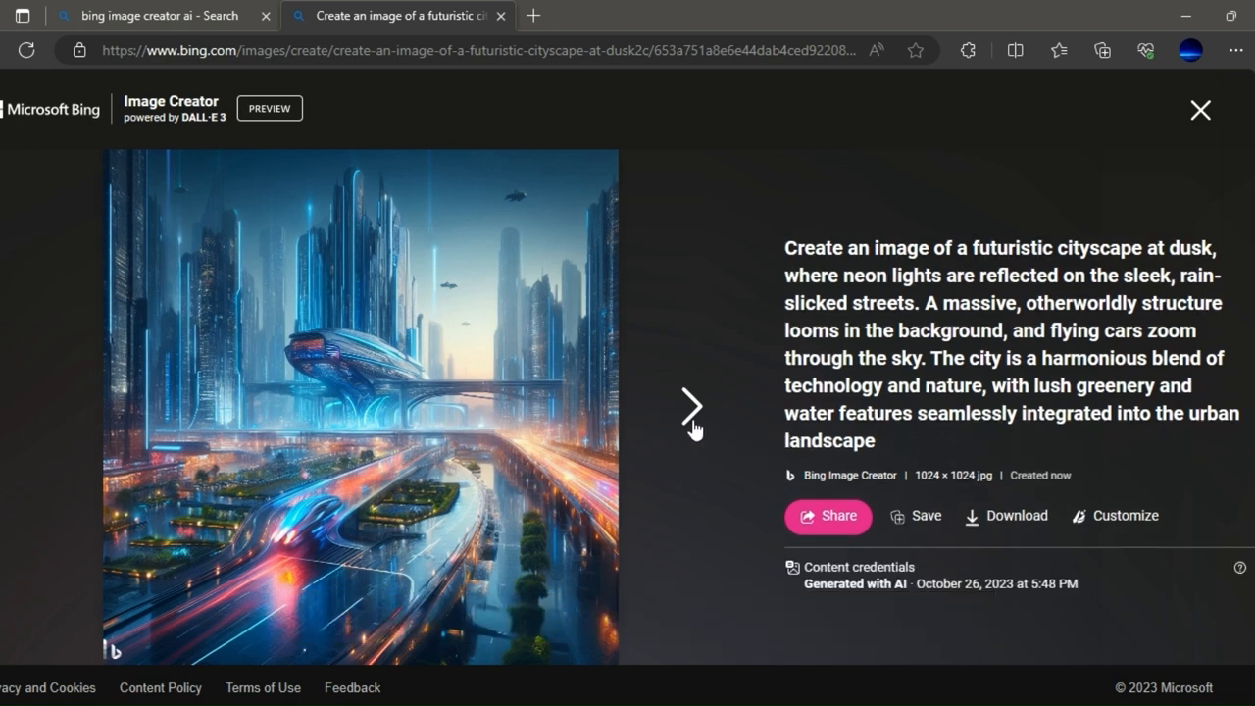
# Step: Step through the generated cityscapes, then close back to the grid of four results
pyautogui.click(692, 406)
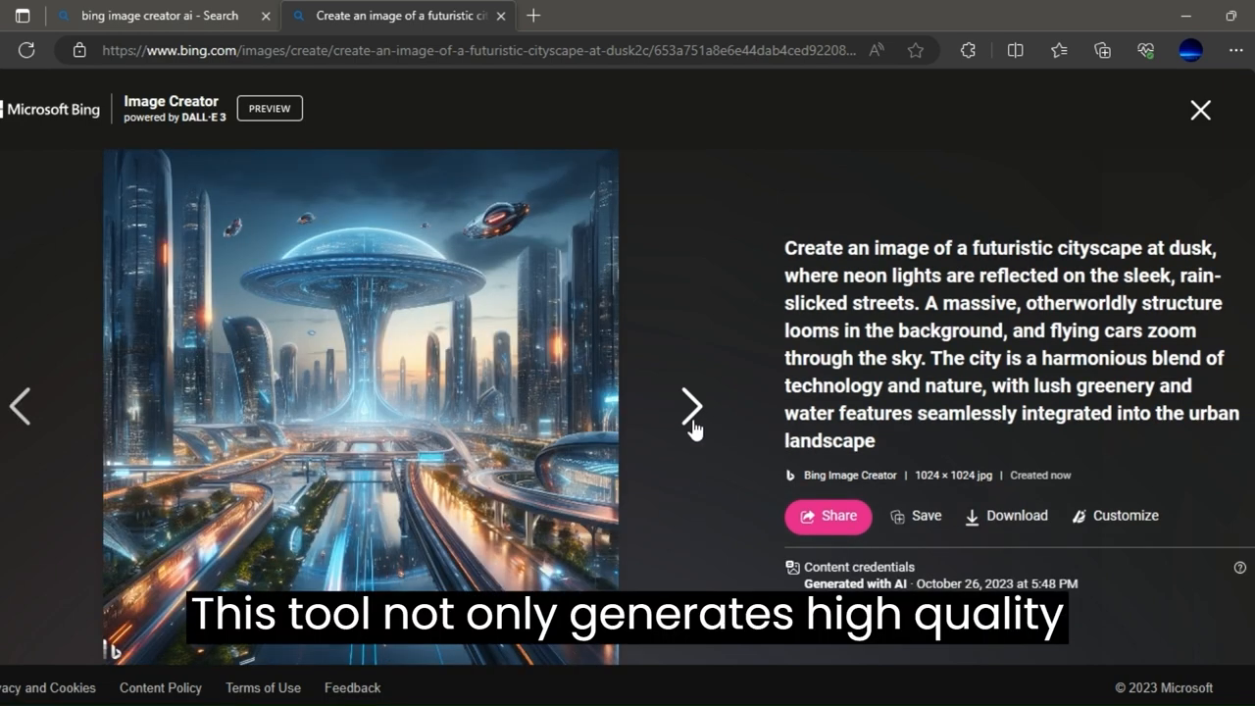
pyautogui.click(692, 406)
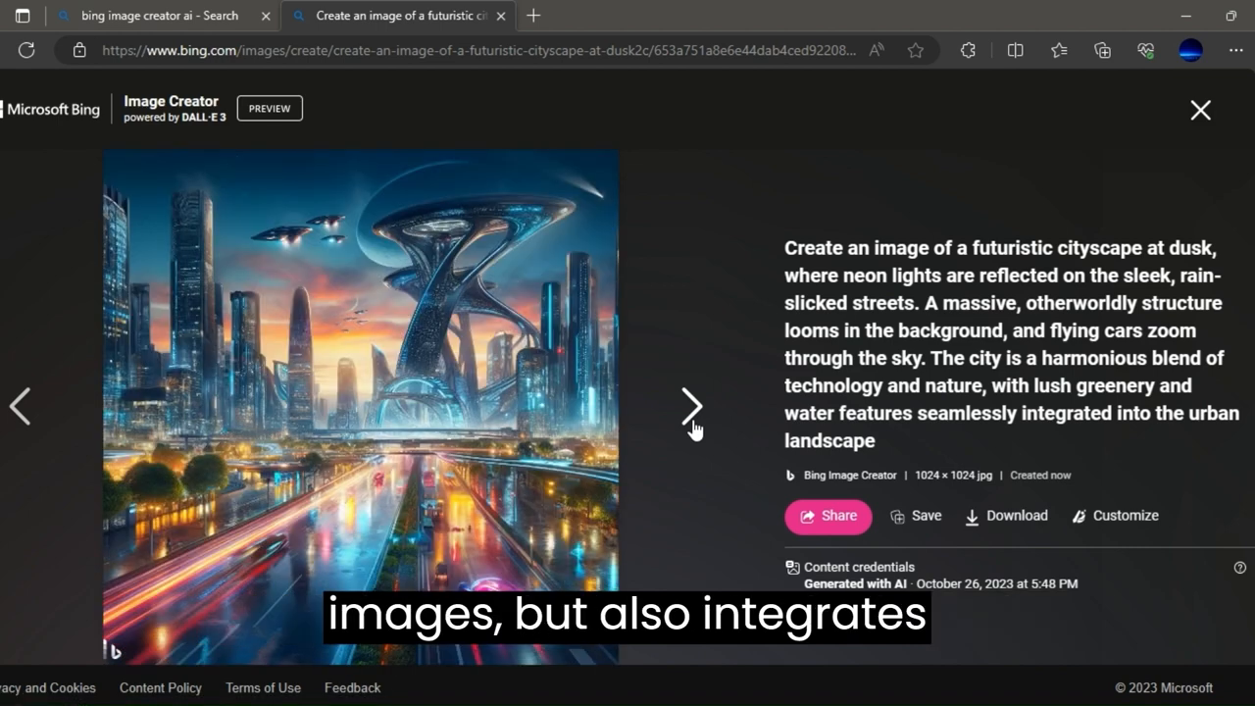
pyautogui.moveTo(551, 244)
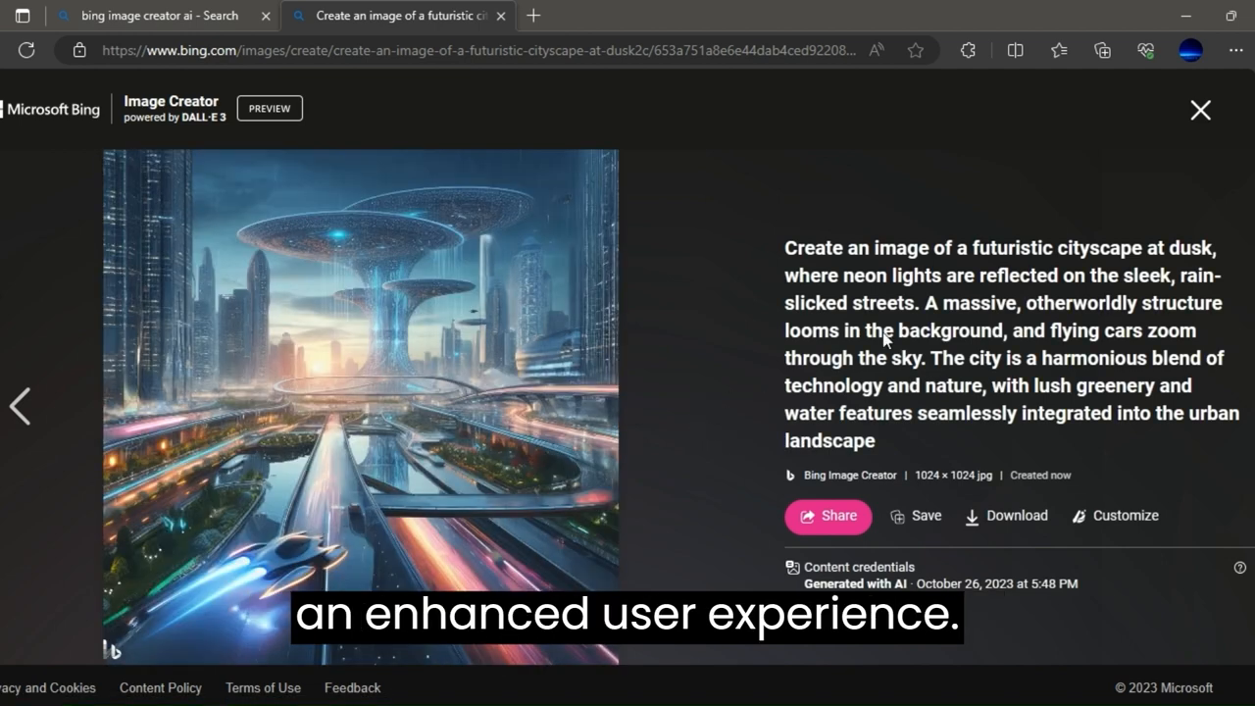
pyautogui.moveTo(1200, 110)
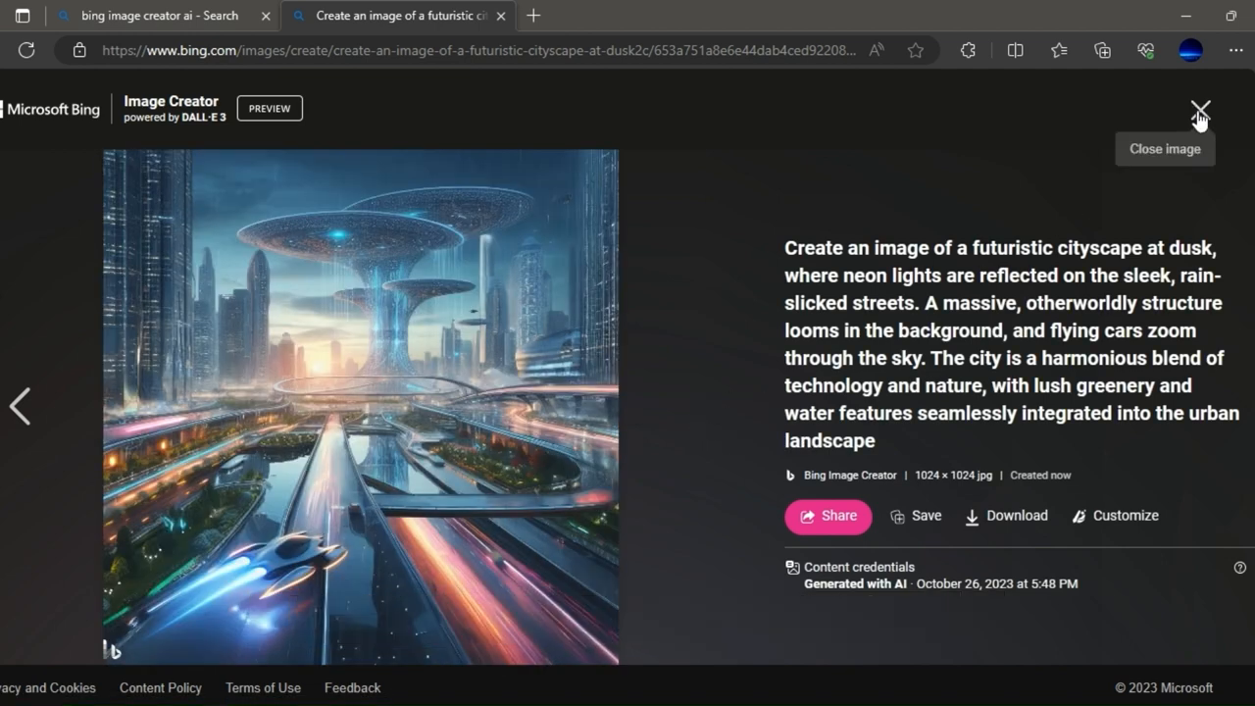
pyautogui.click(1200, 109)
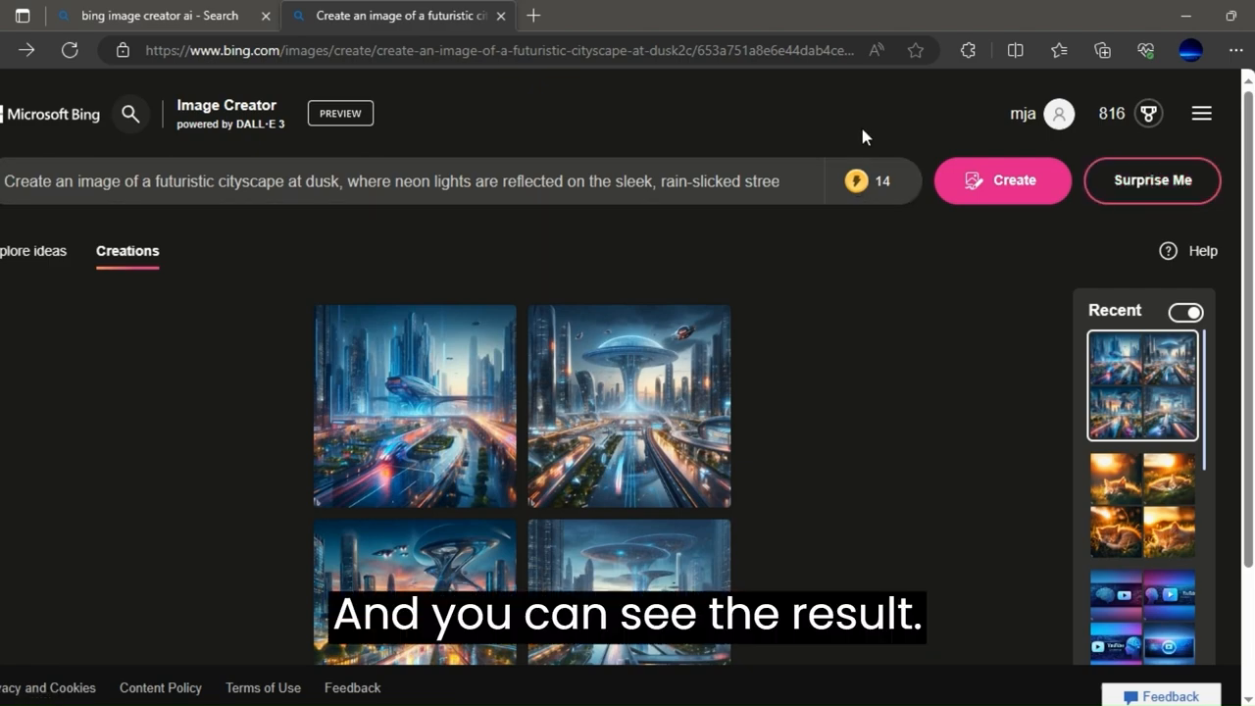